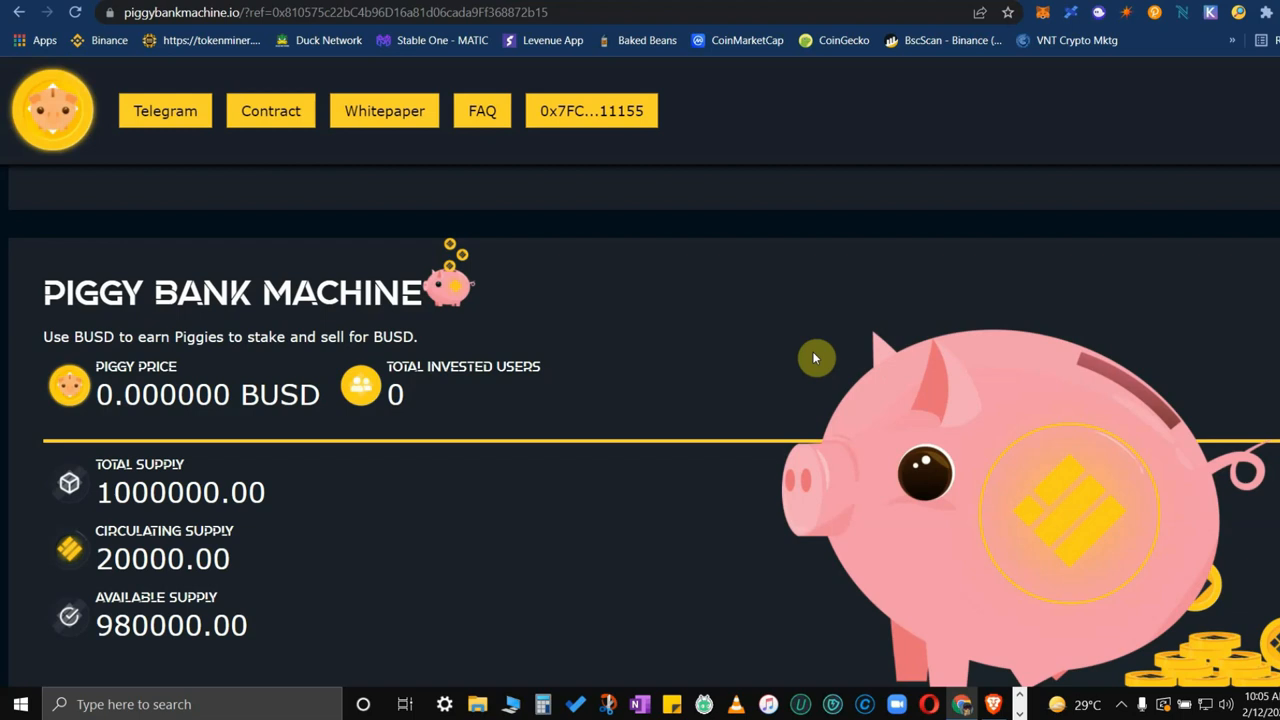
pyautogui.moveTo(789, 386)
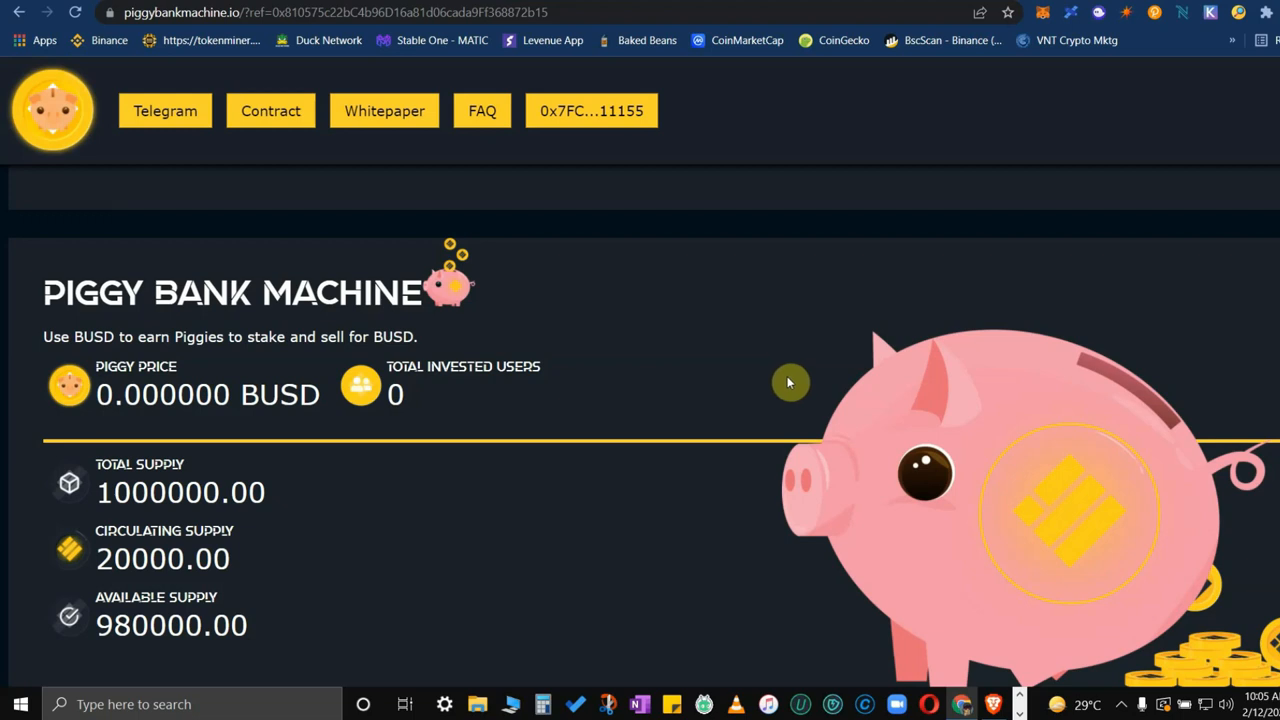
pyautogui.moveTo(754, 381)
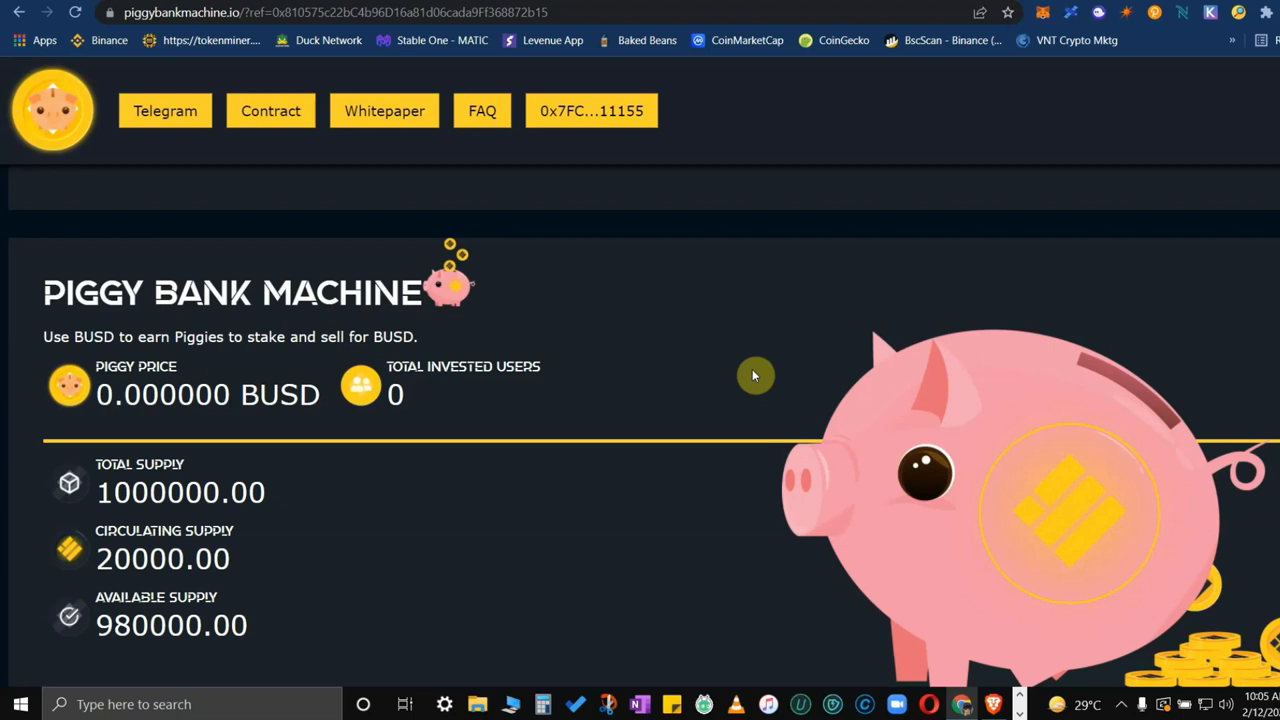
pyautogui.moveTo(763, 355)
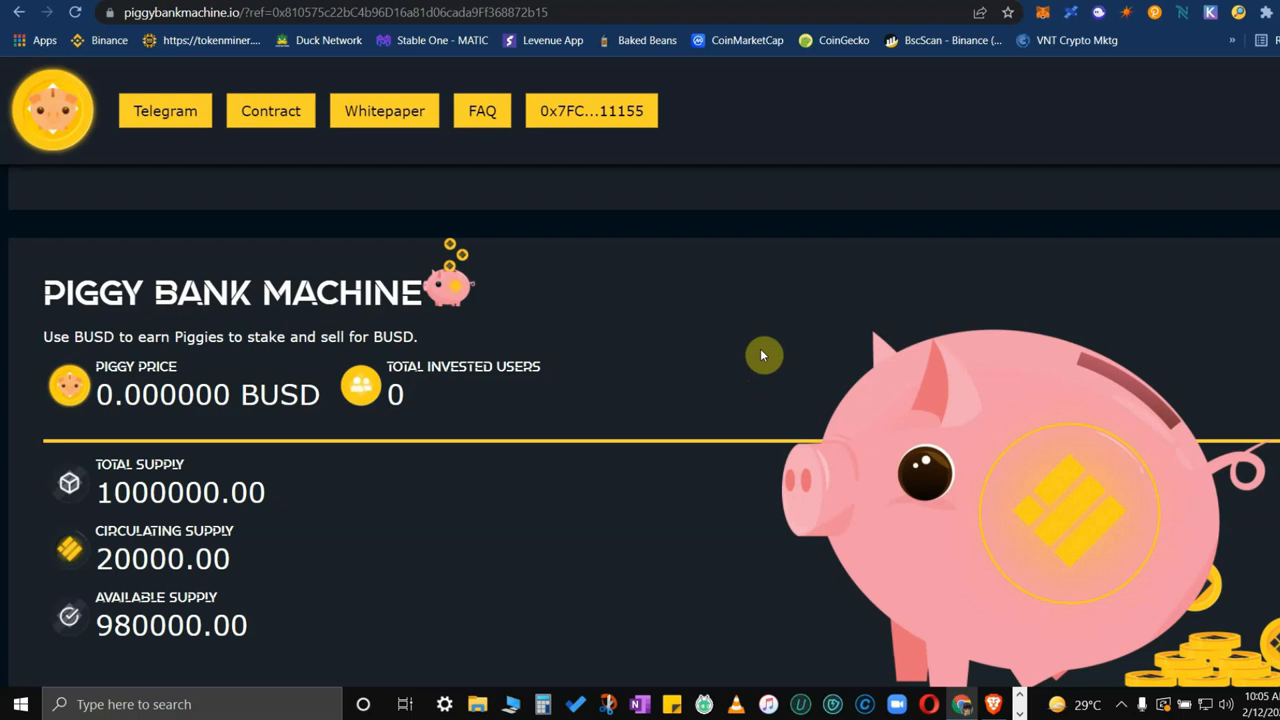
pyautogui.moveTo(182, 298)
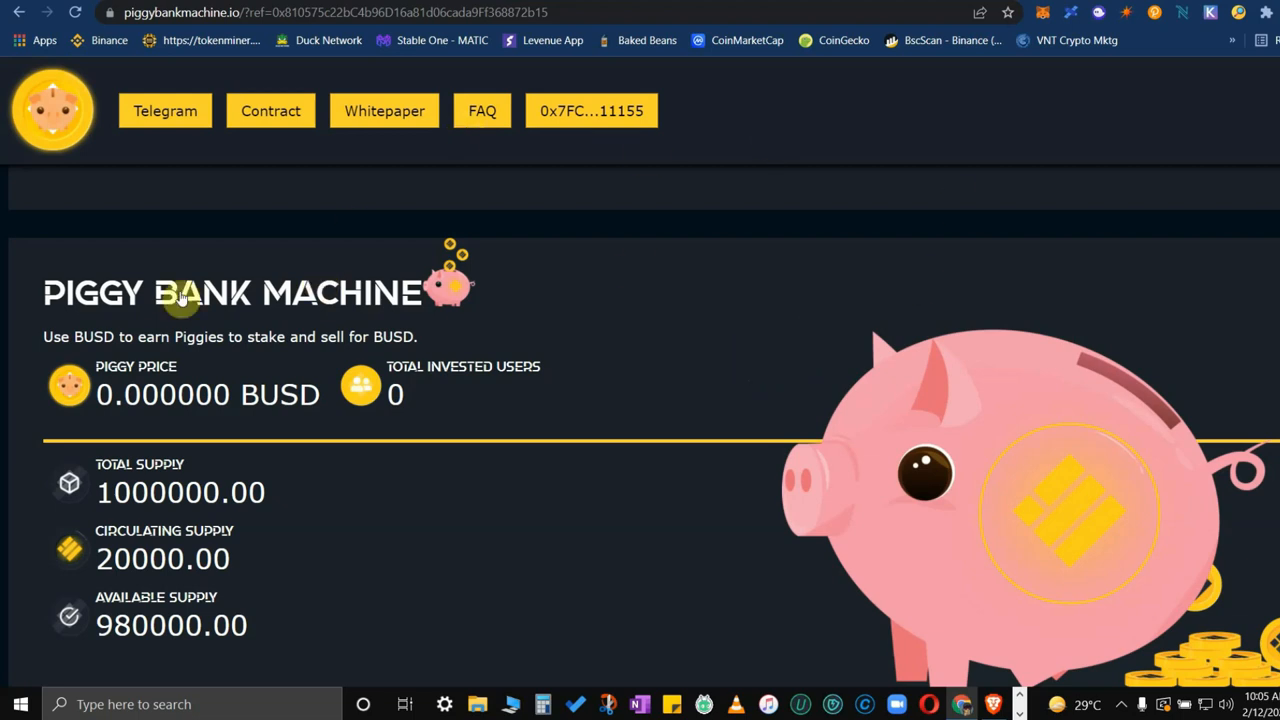
pyautogui.moveTo(208, 216)
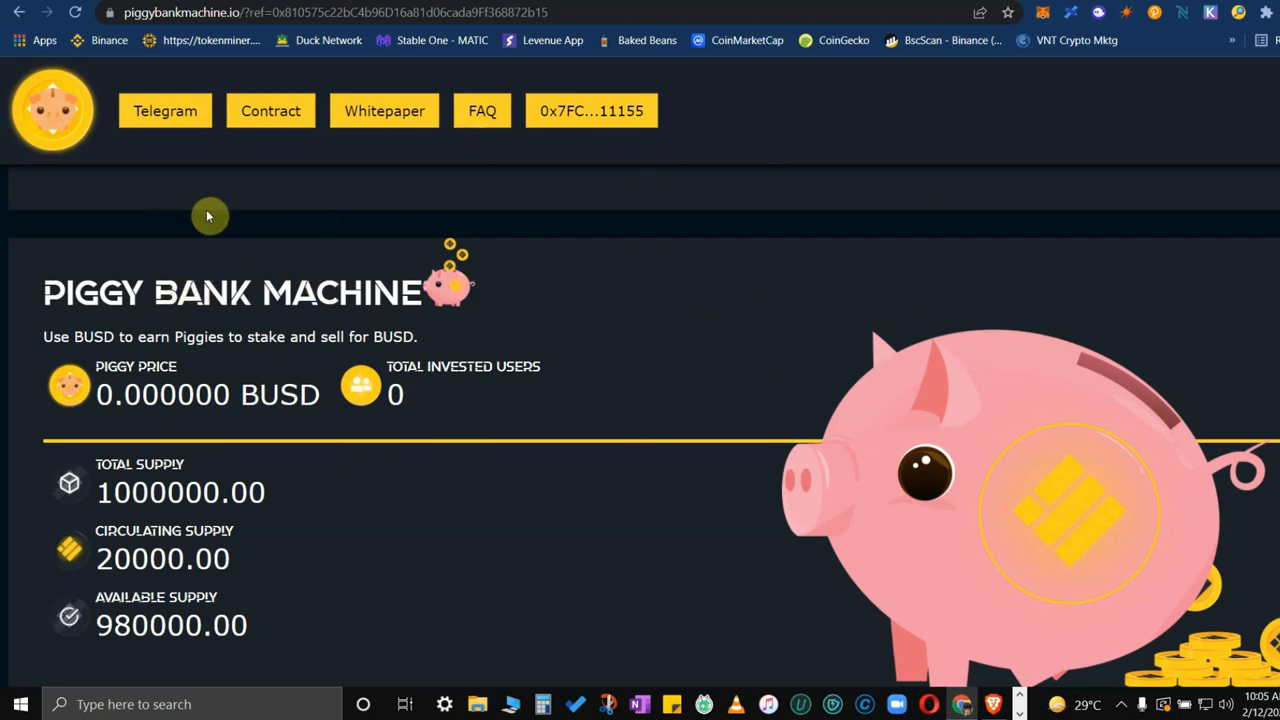
pyautogui.moveTo(178, 198)
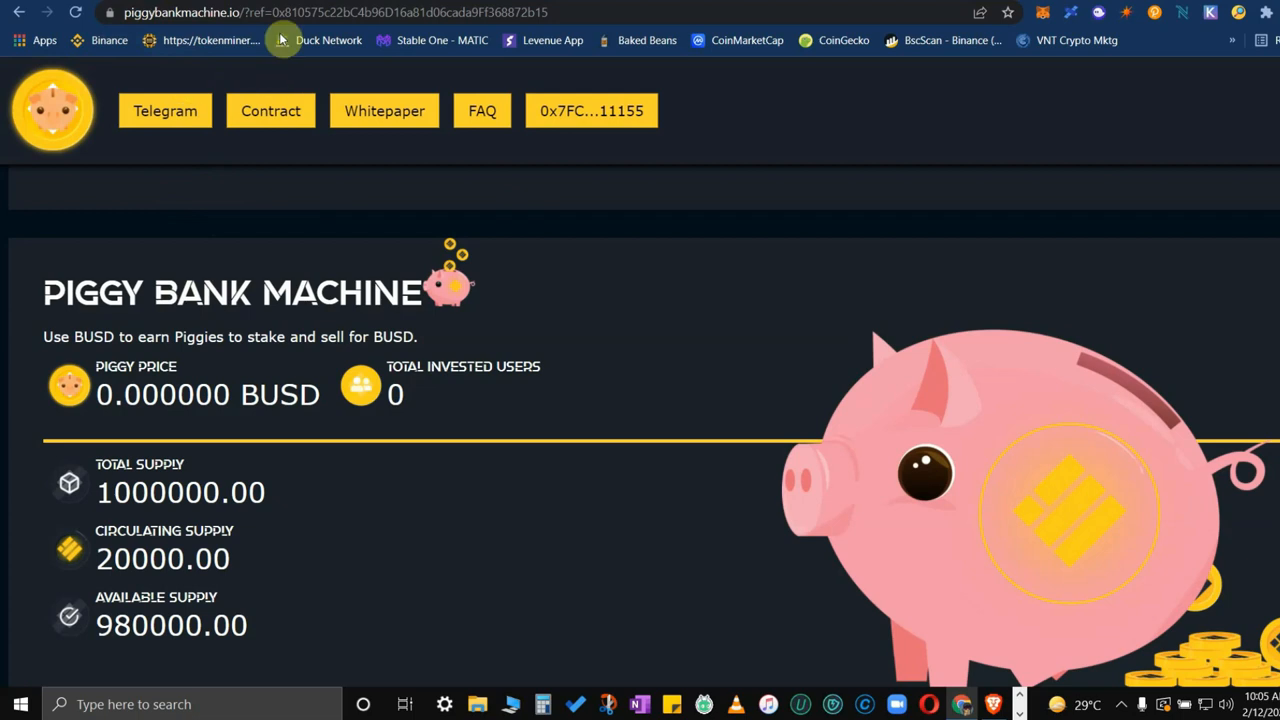
pyautogui.moveTo(687, 369)
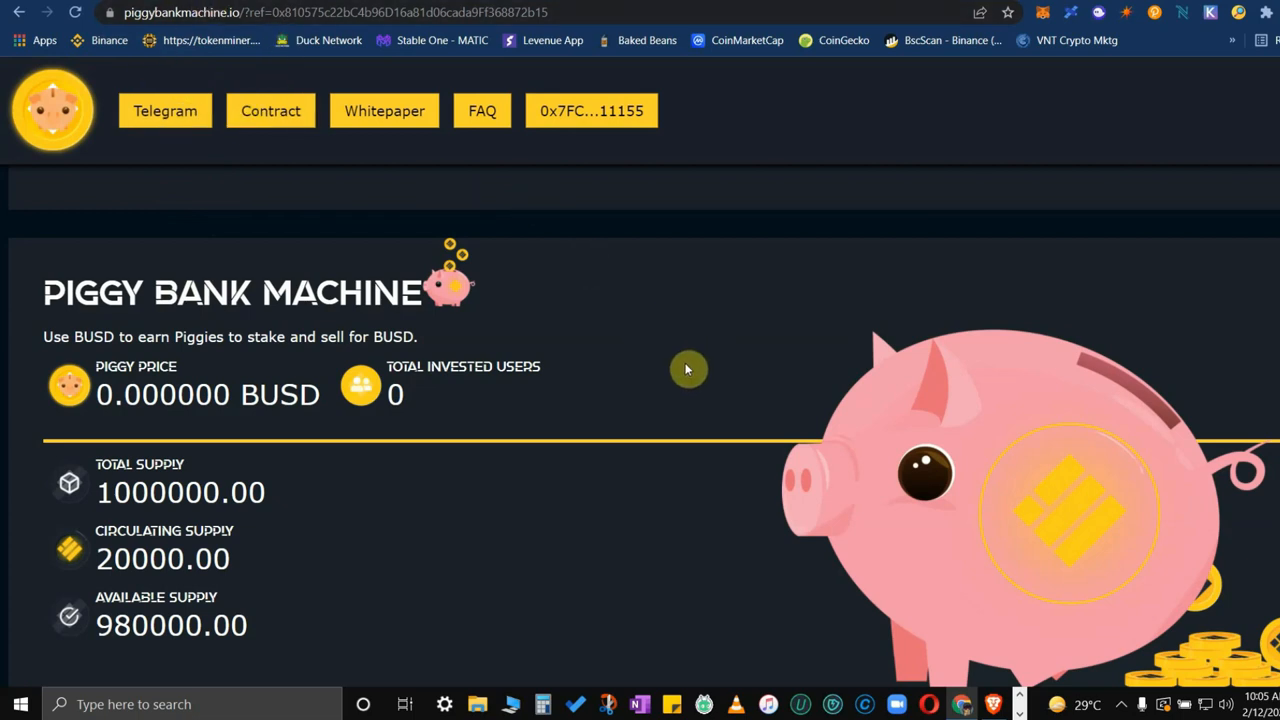
pyautogui.moveTo(702, 366)
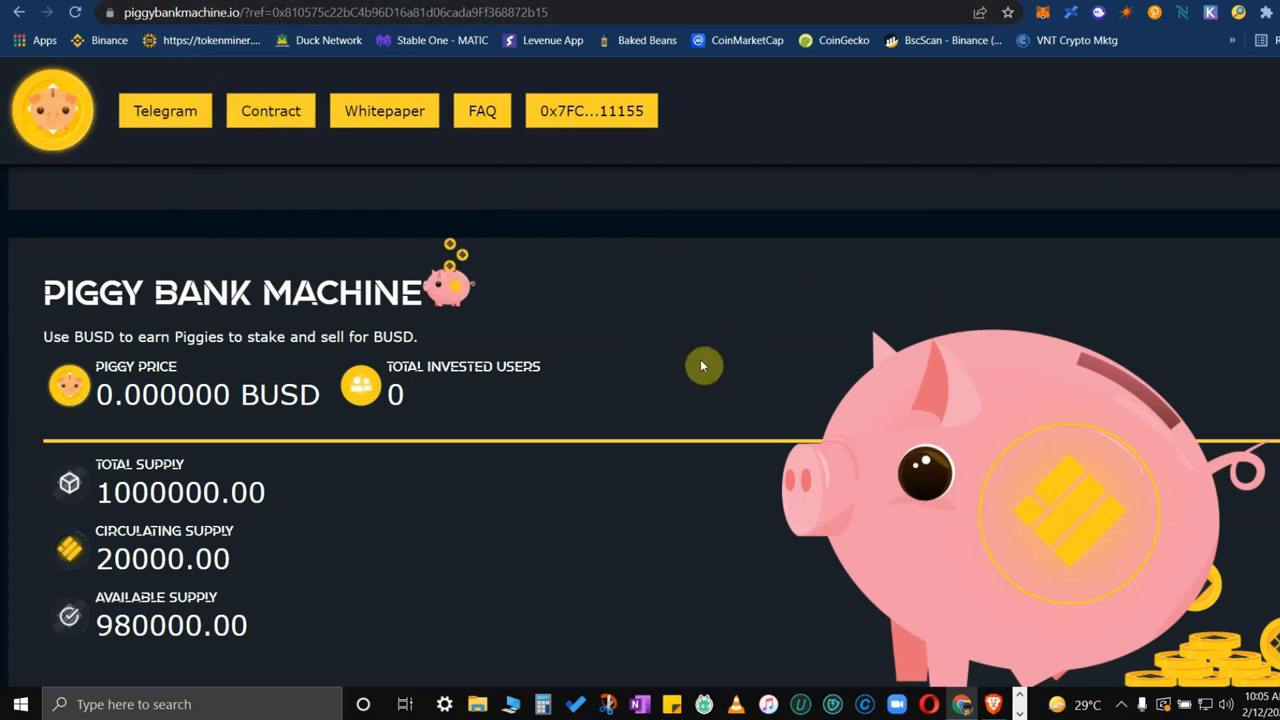
# Step: Scroll through Claim Airdrop, Mint/Stake/Sell Piggies and the info text, then back to airdrops
pyautogui.scroll(-3)
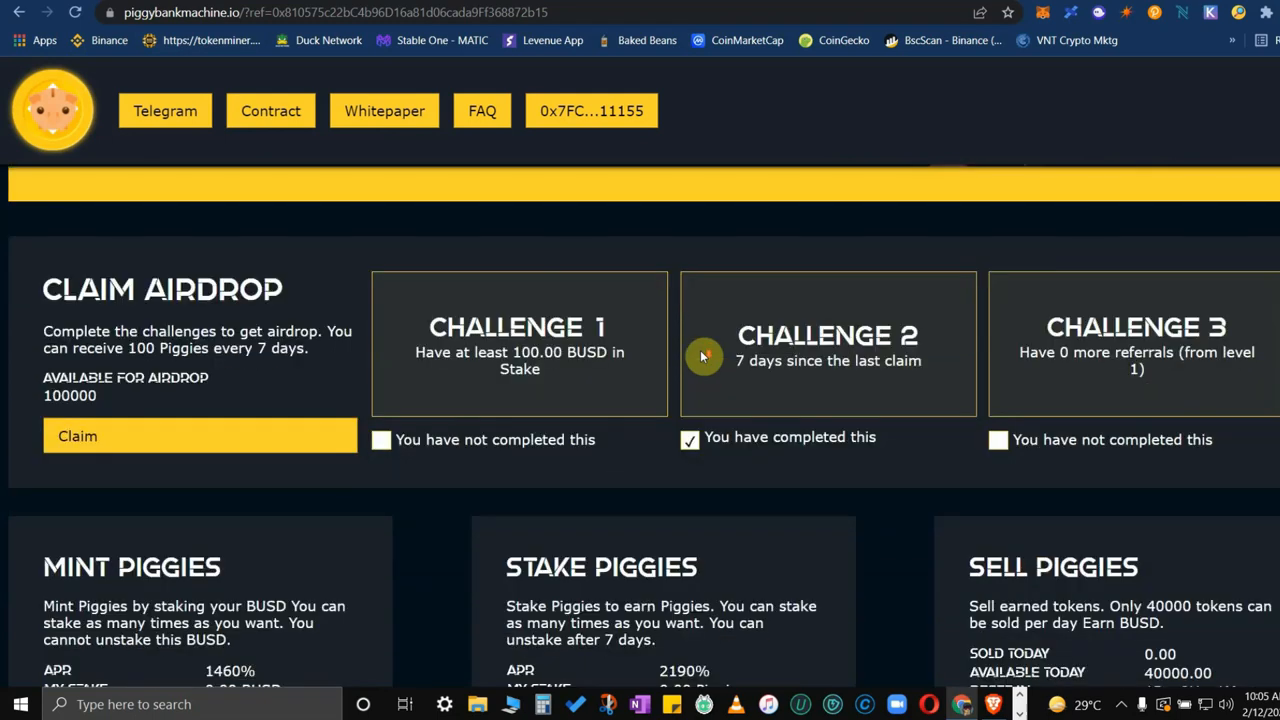
pyautogui.scroll(-3)
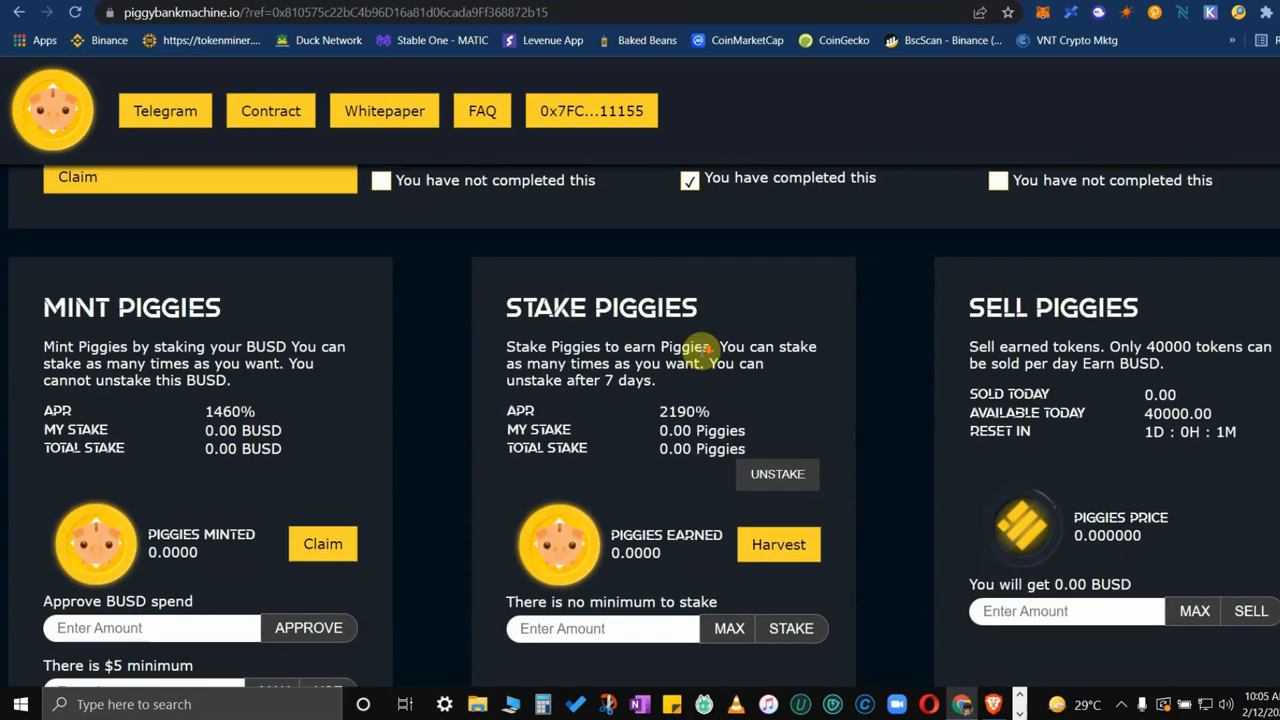
pyautogui.scroll(3)
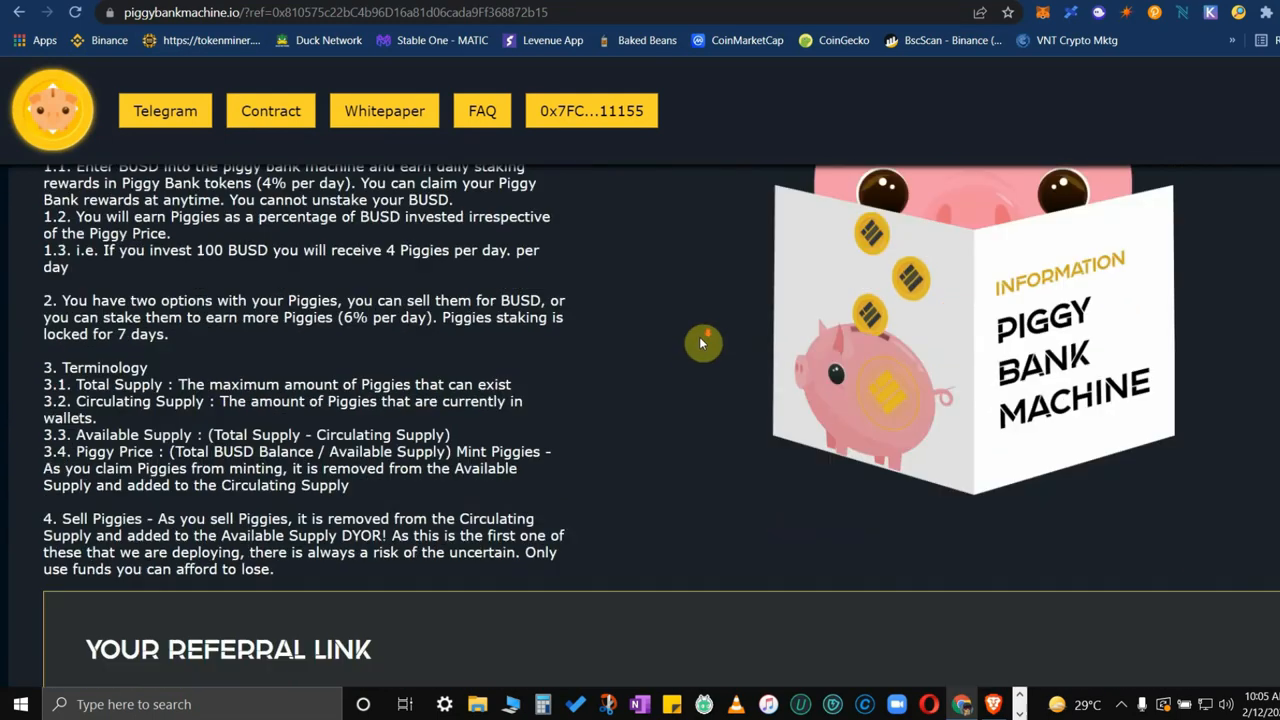
pyautogui.scroll(-3)
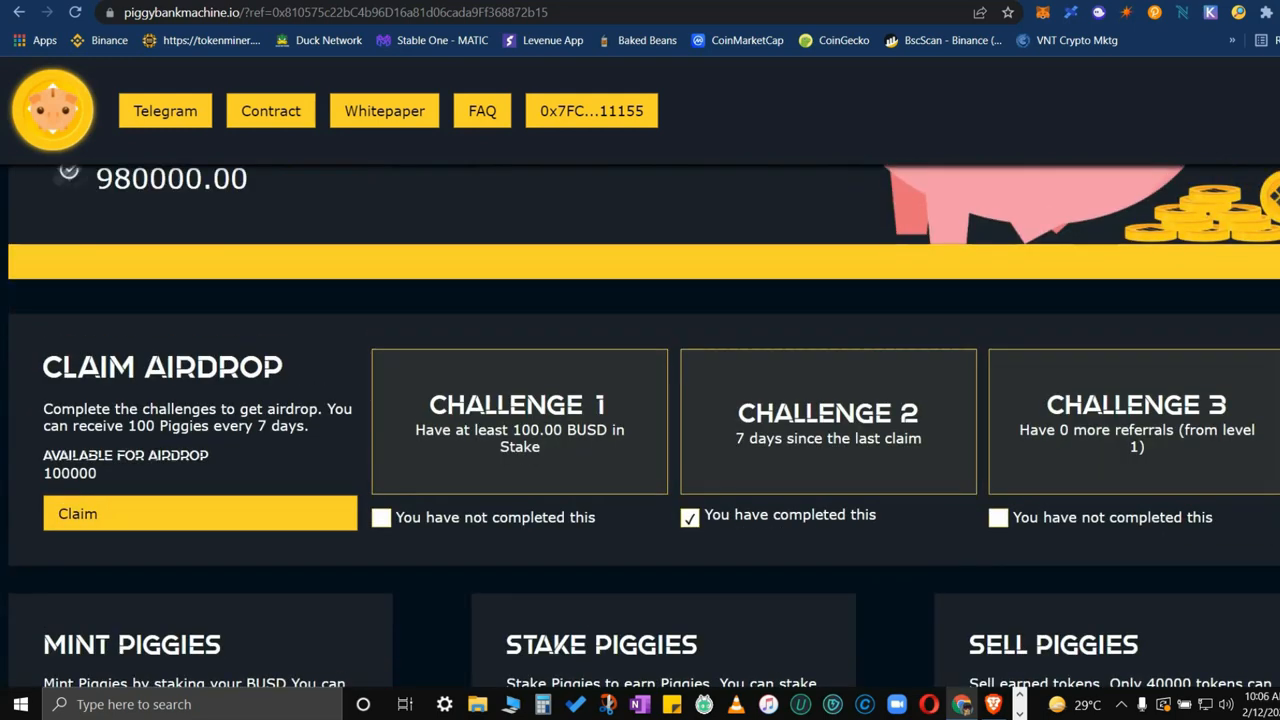
pyautogui.scroll(3)
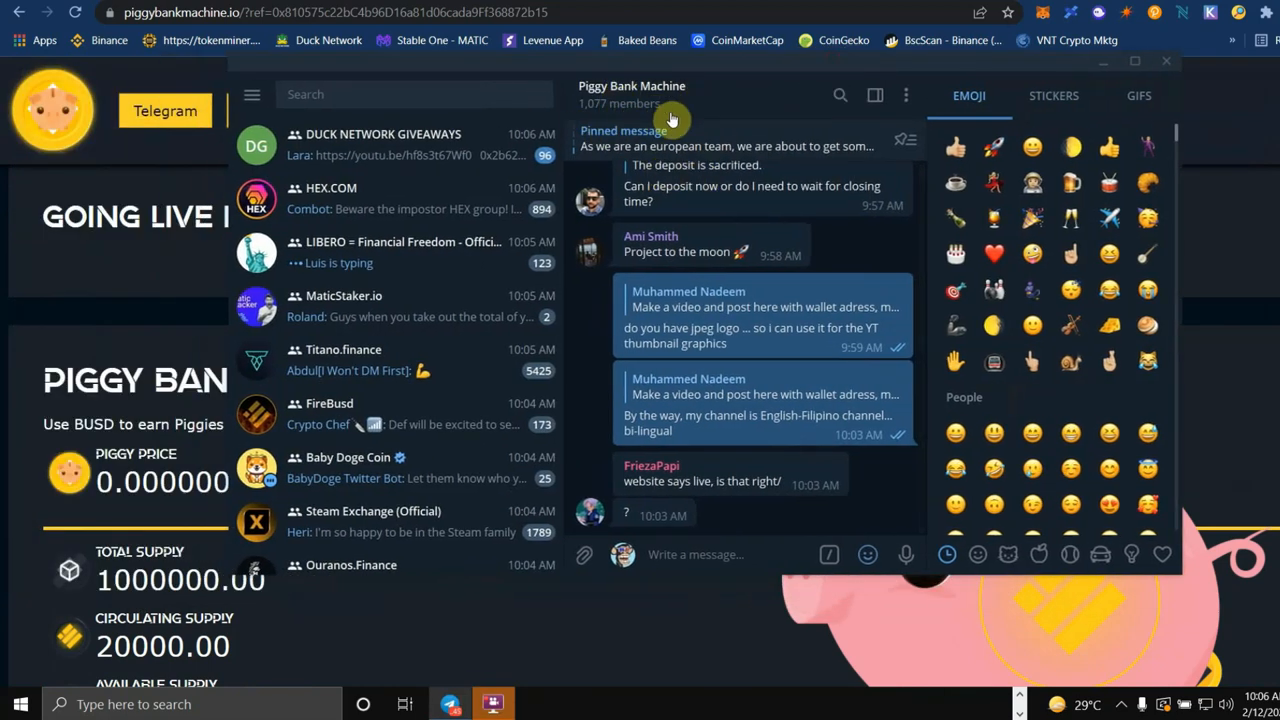
pyautogui.moveTo(780, 272)
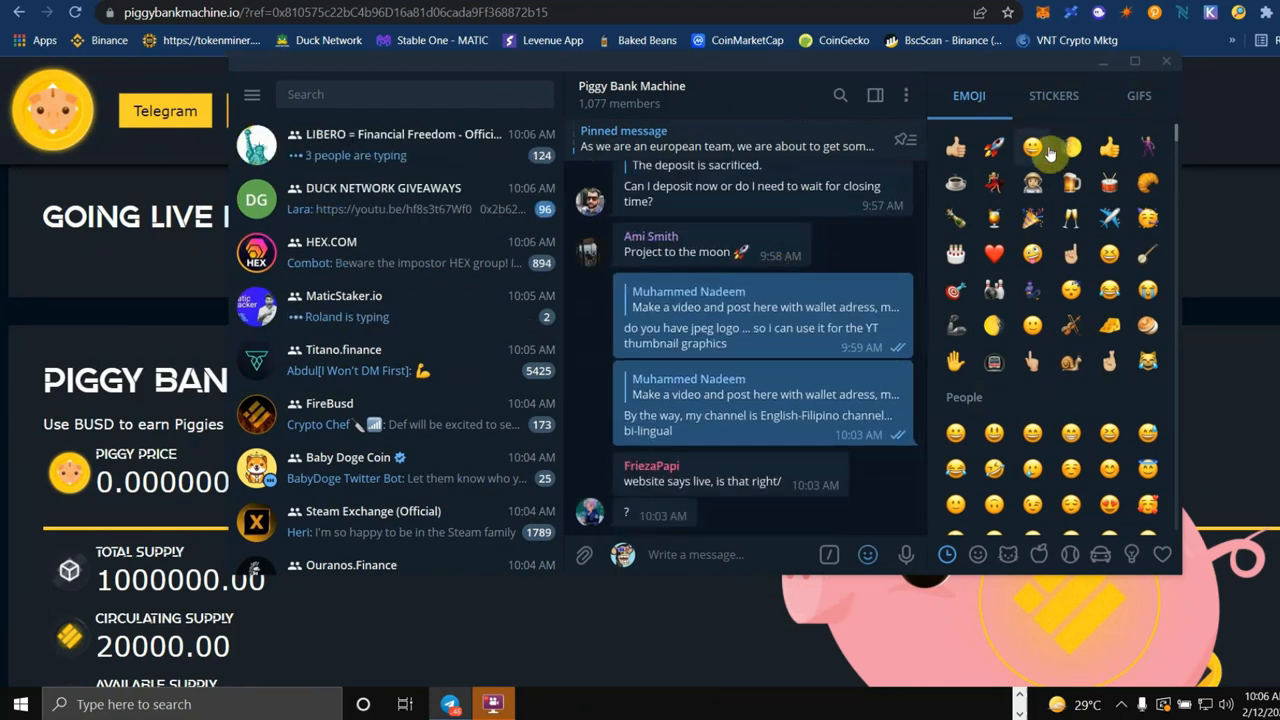
pyautogui.moveTo(745, 82)
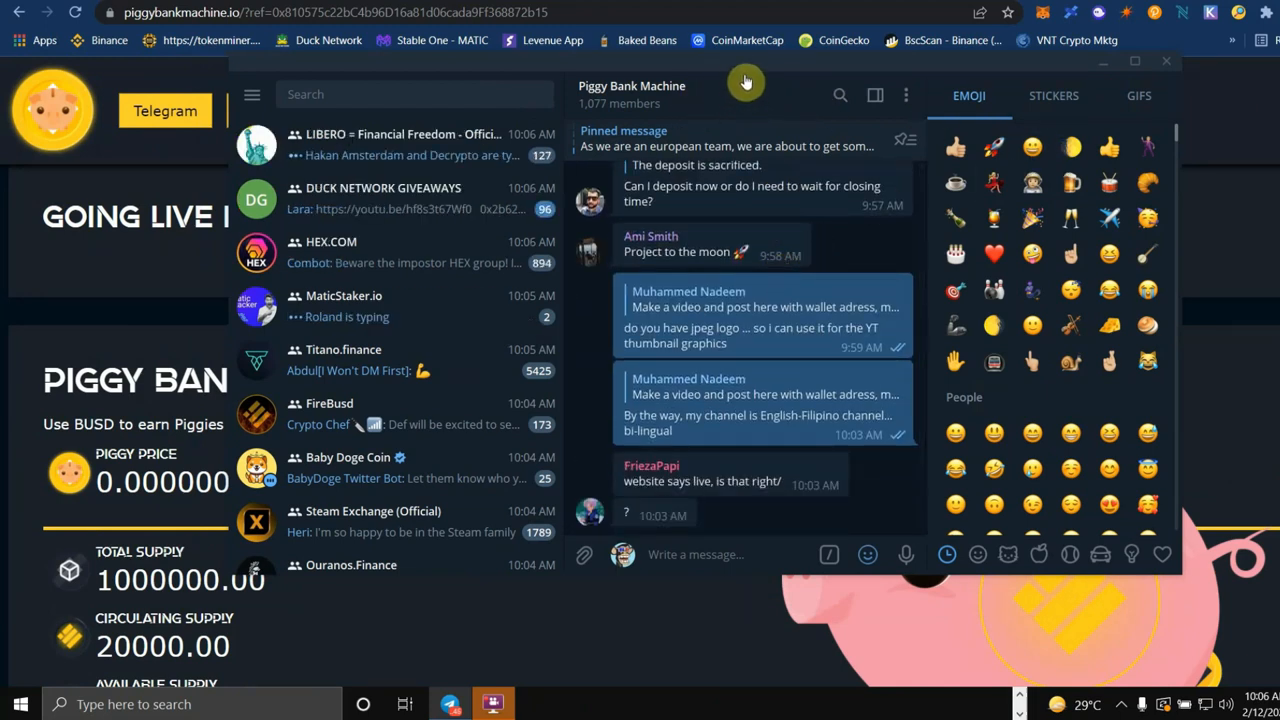
pyautogui.click(1166, 61)
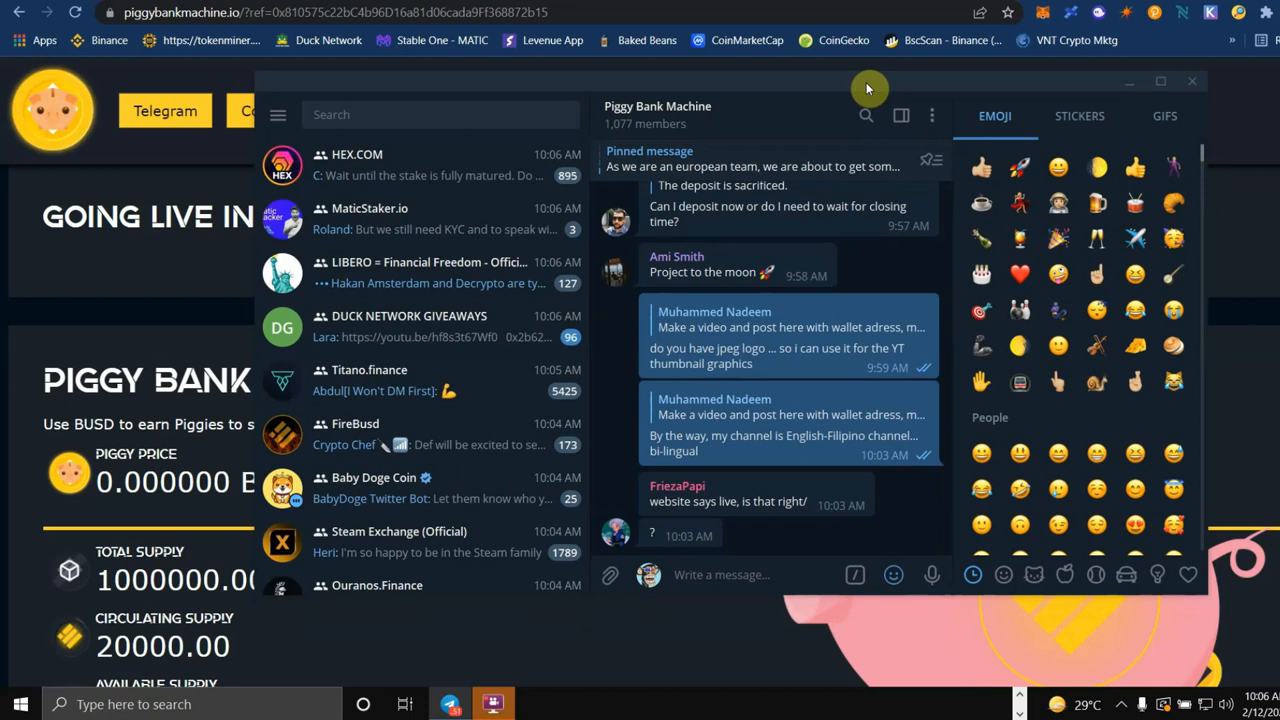
pyautogui.scroll(3)
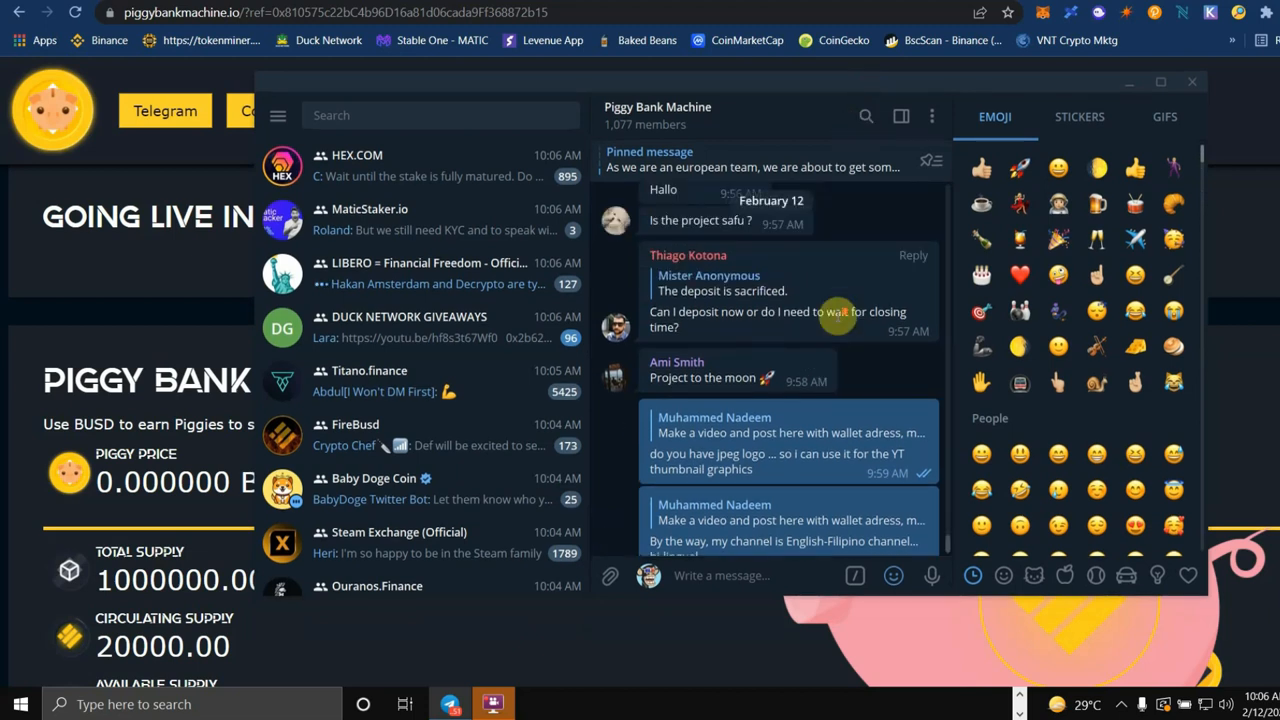
pyautogui.scroll(-3)
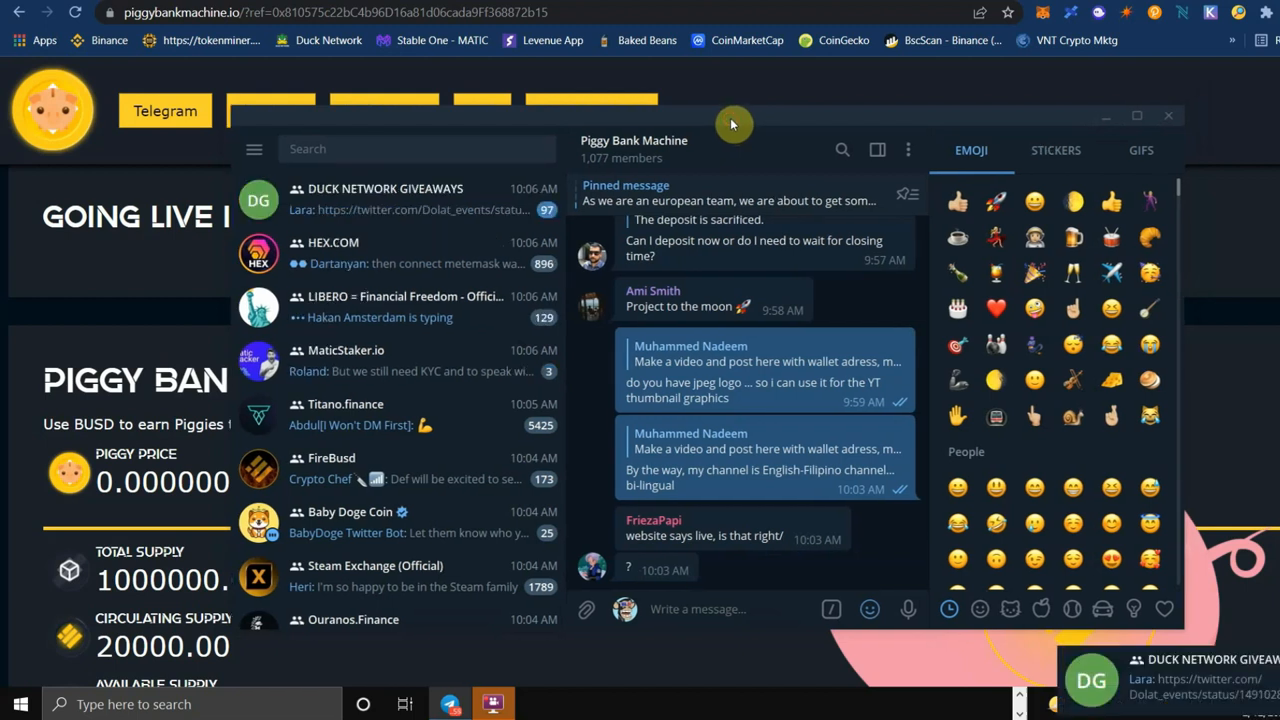
pyautogui.click(1168, 115)
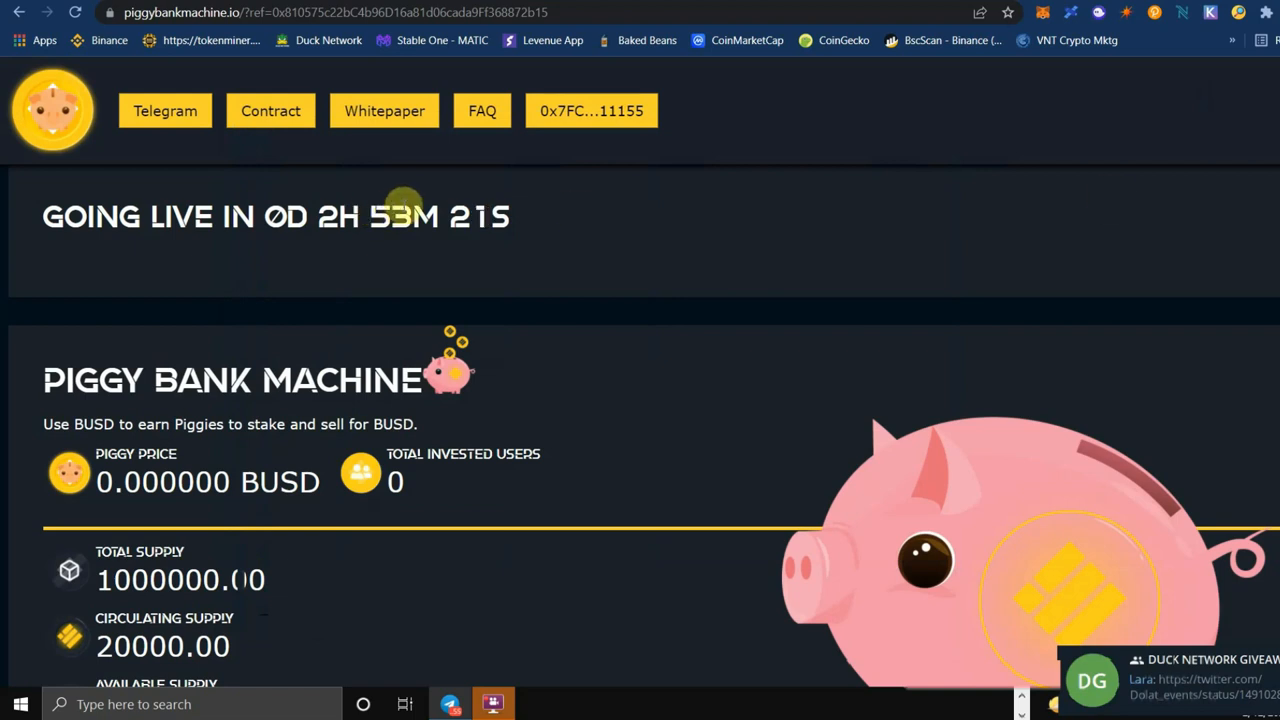
pyautogui.moveTo(482, 277)
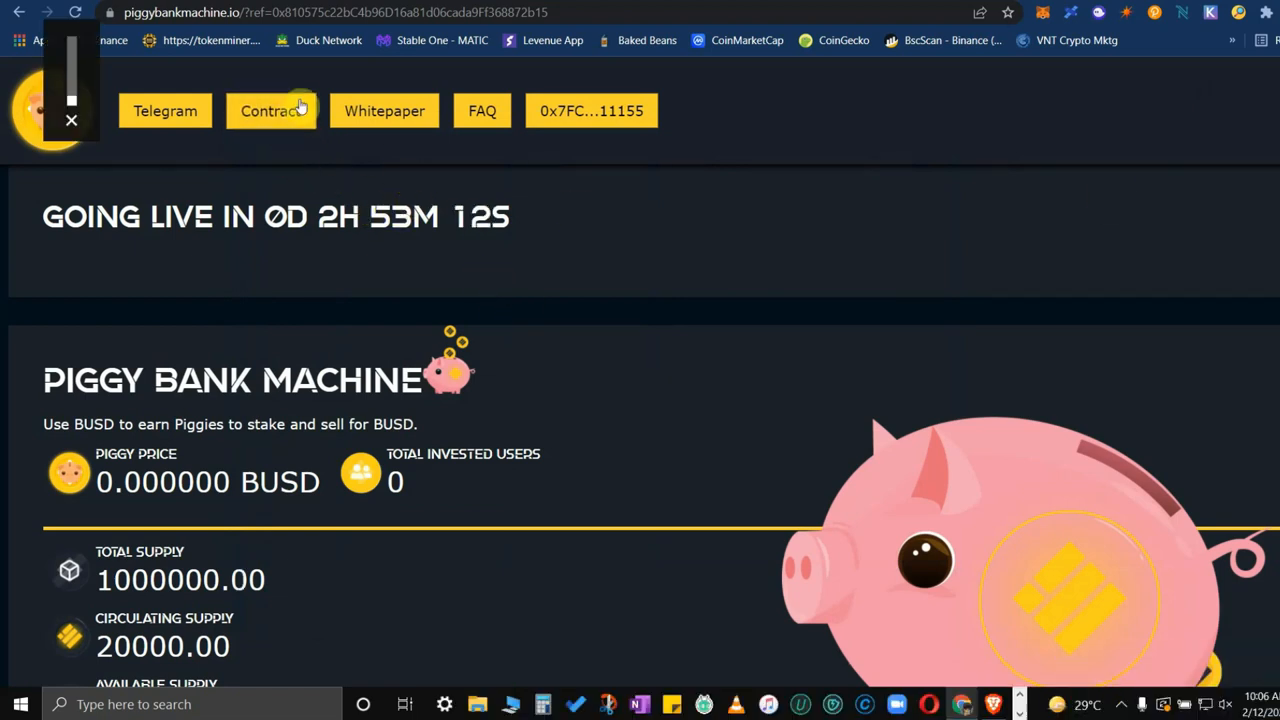
# Step: Open the PIGGY contract on BscScan and review its overview, More Info and transactions
pyautogui.click(270, 110)
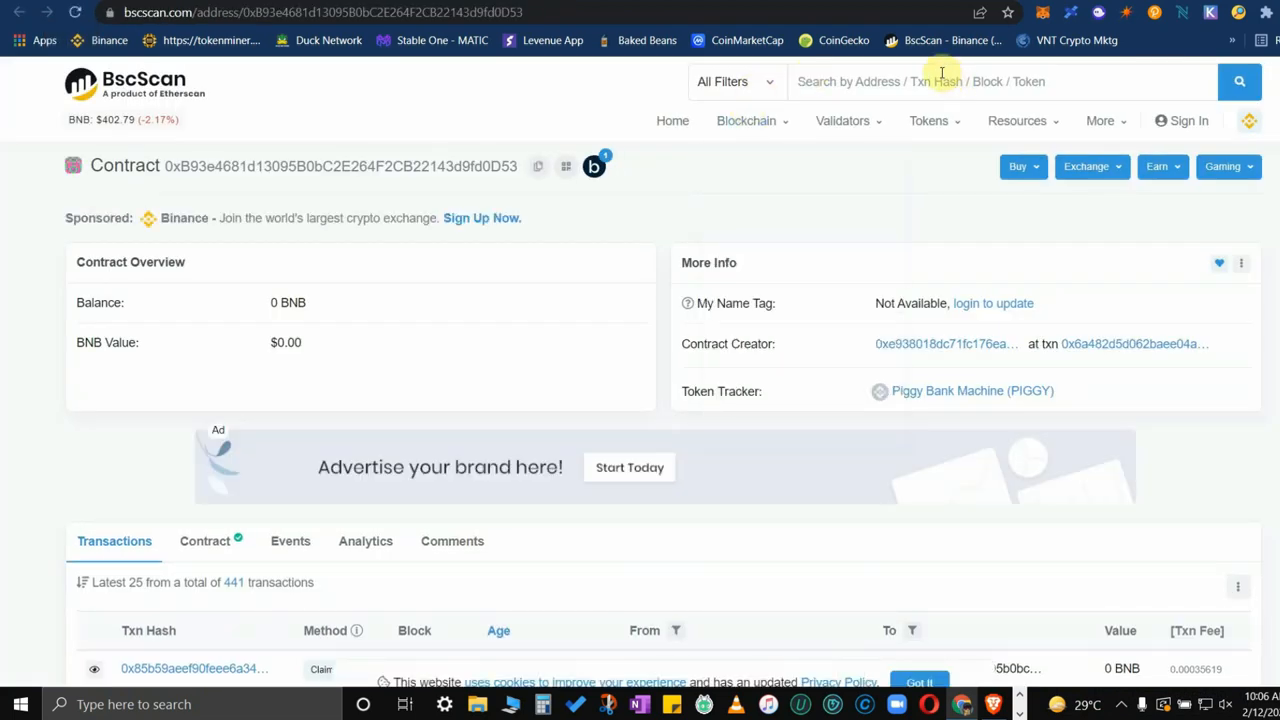
pyautogui.moveTo(897, 289)
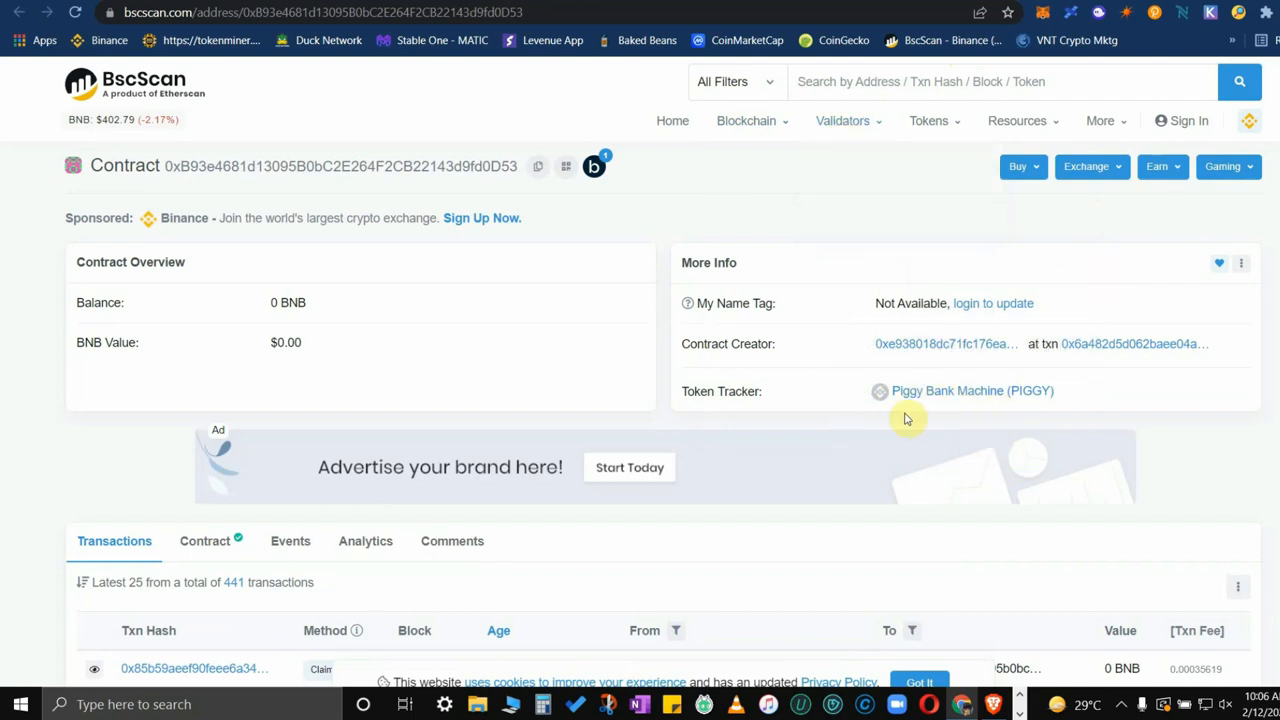
pyautogui.moveTo(468, 178)
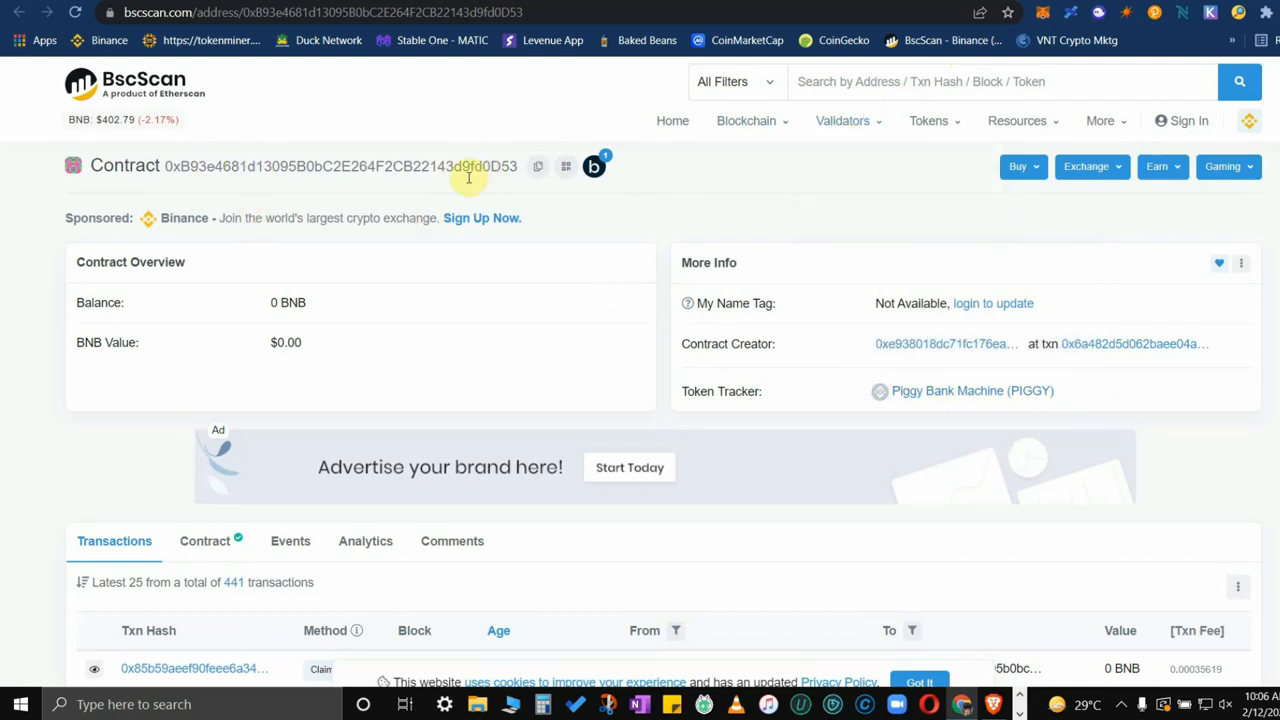
pyautogui.moveTo(538, 166)
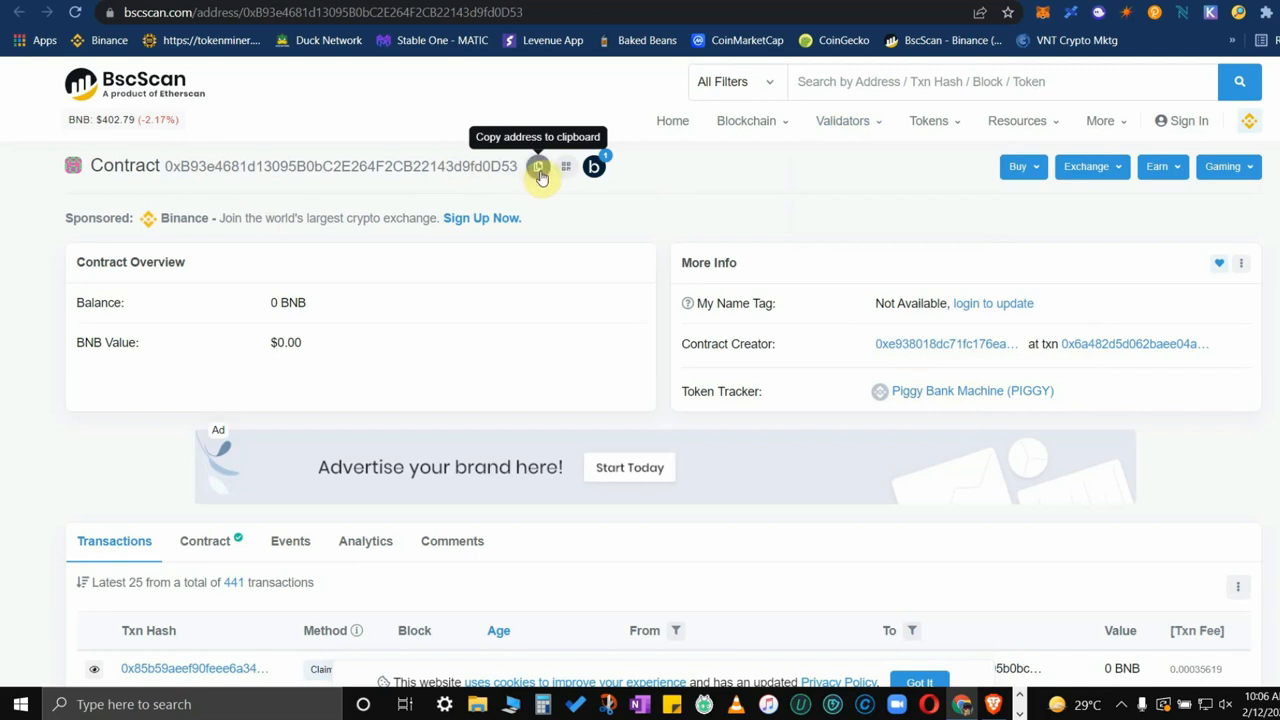
pyautogui.scroll(-3)
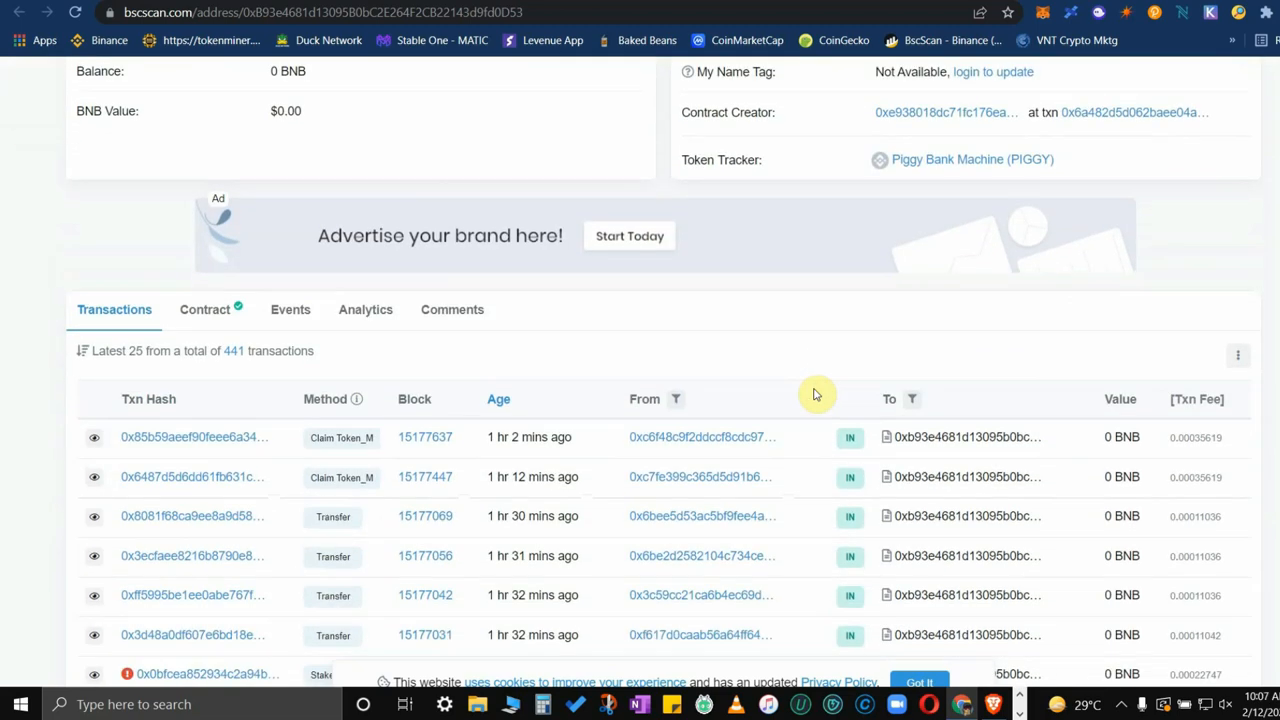
pyautogui.scroll(-3)
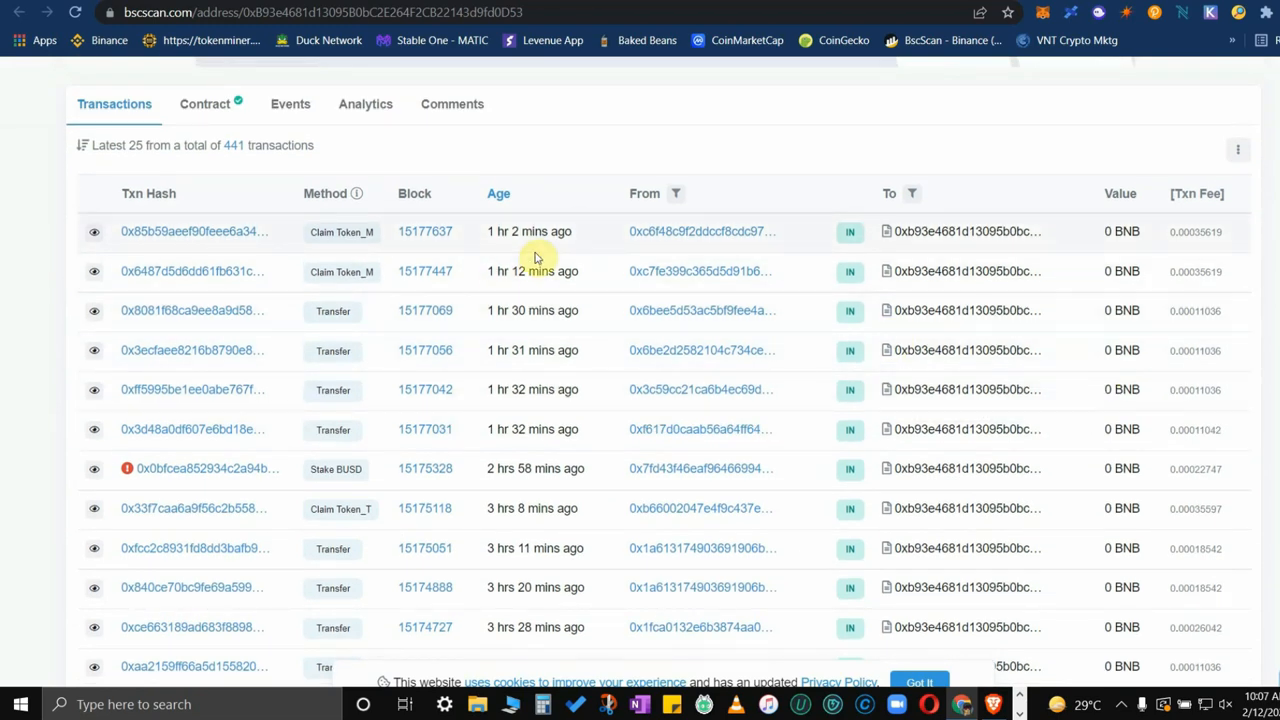
pyautogui.scroll(-3)
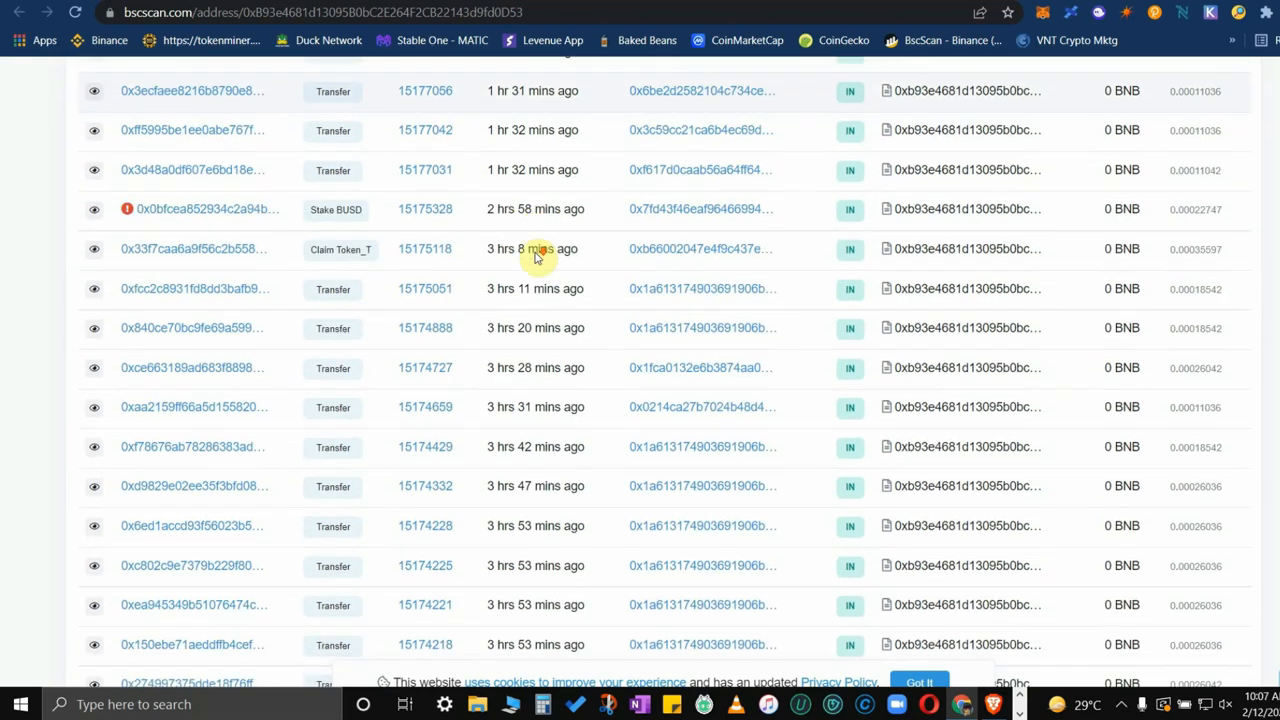
pyautogui.scroll(3)
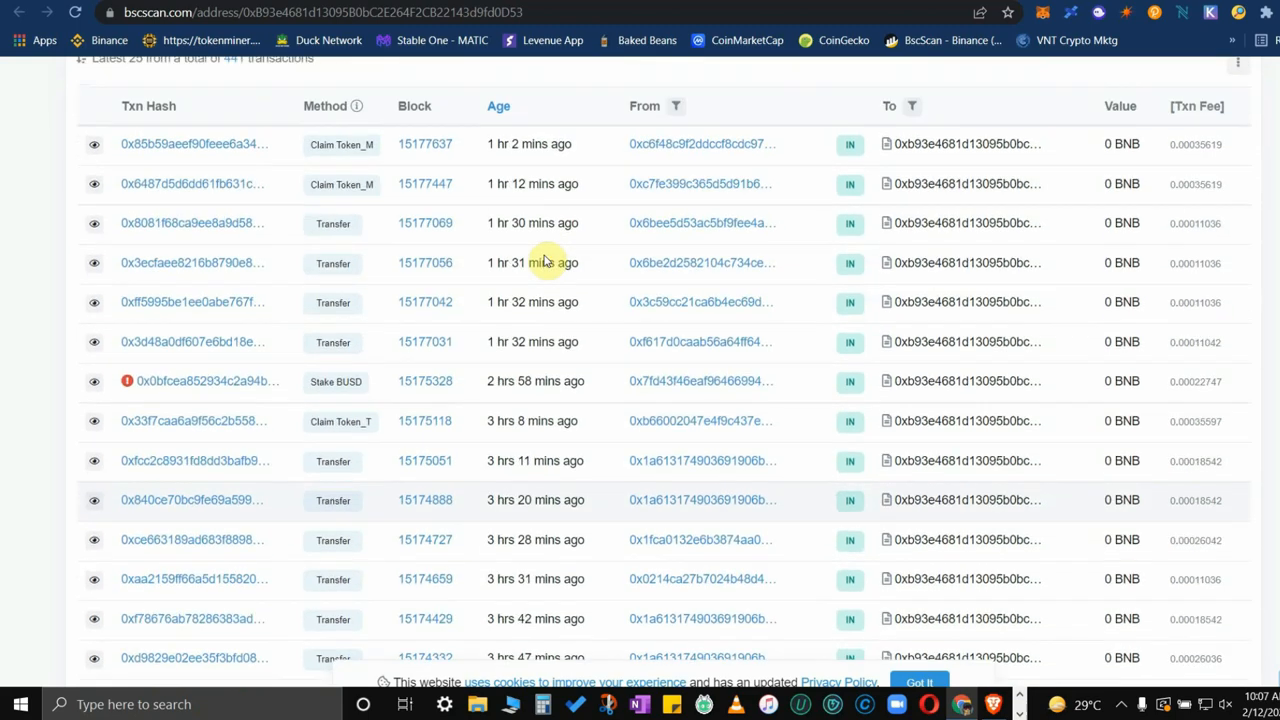
pyautogui.scroll(3)
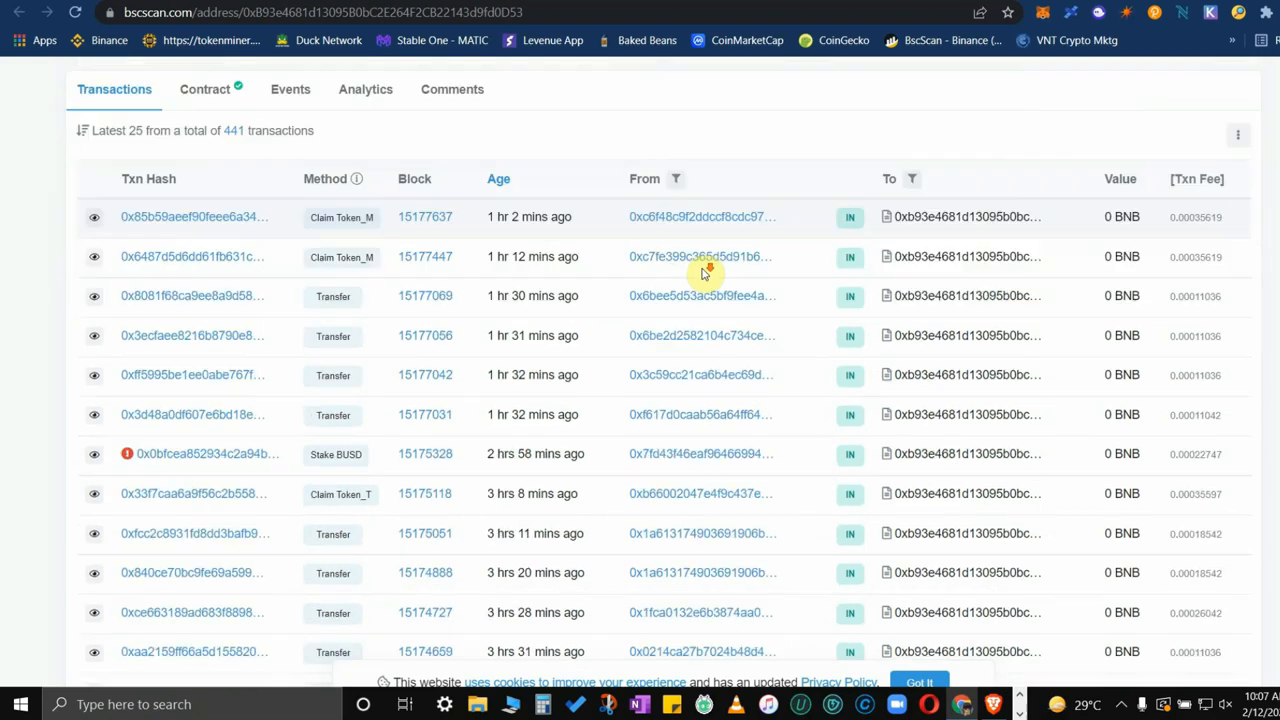
pyautogui.scroll(3)
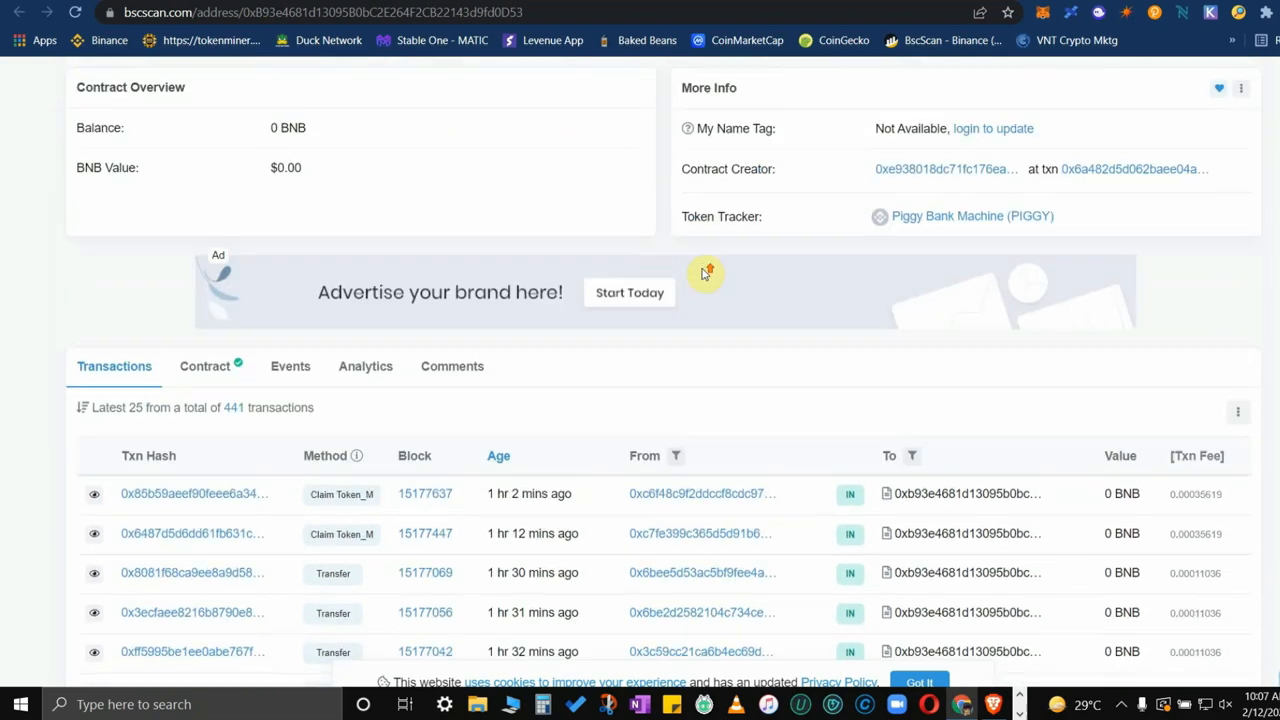
pyautogui.scroll(3)
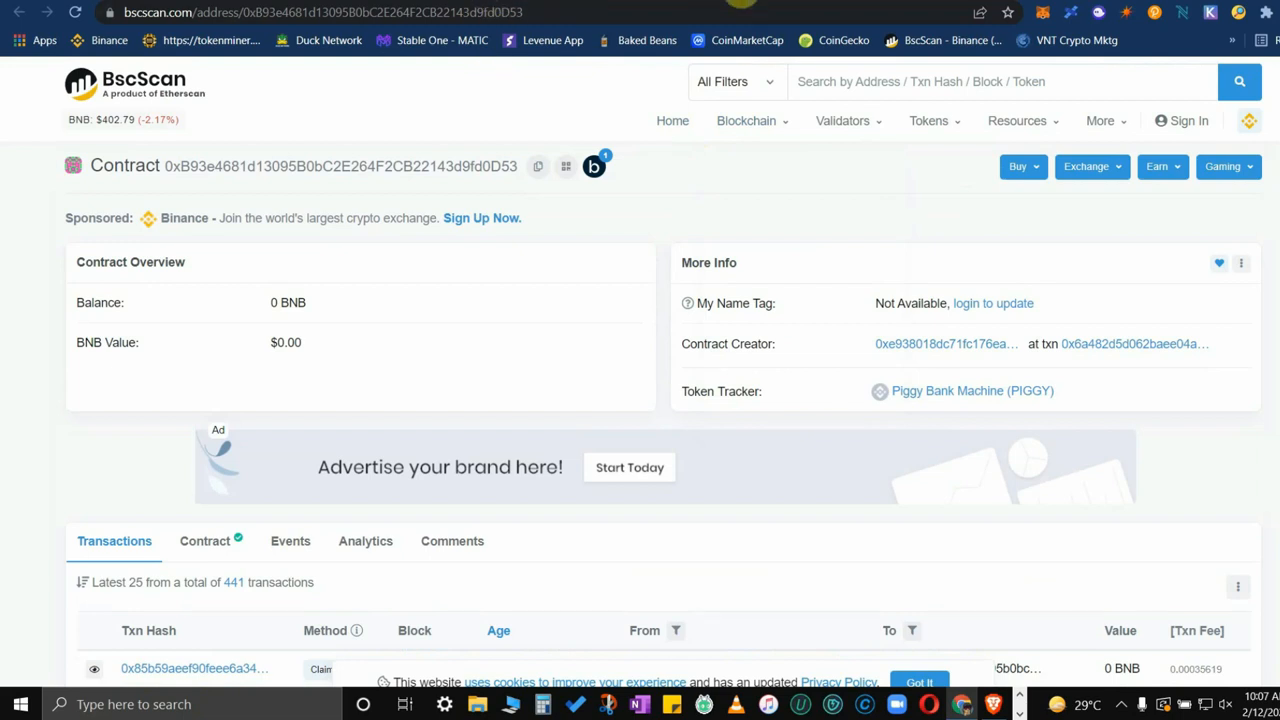
# Step: Return to piggybankmachine.io and load the whitepaper PDF from the header button
pyautogui.click(971, 391)
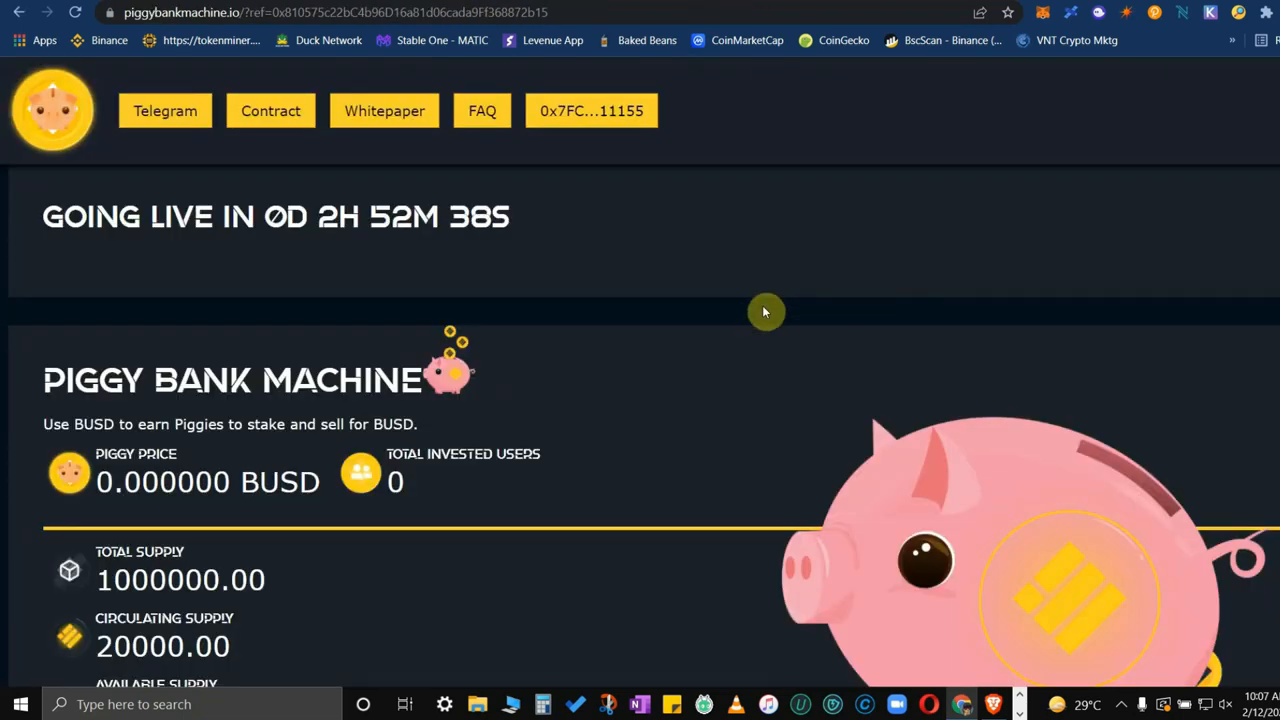
pyautogui.moveTo(717, 308)
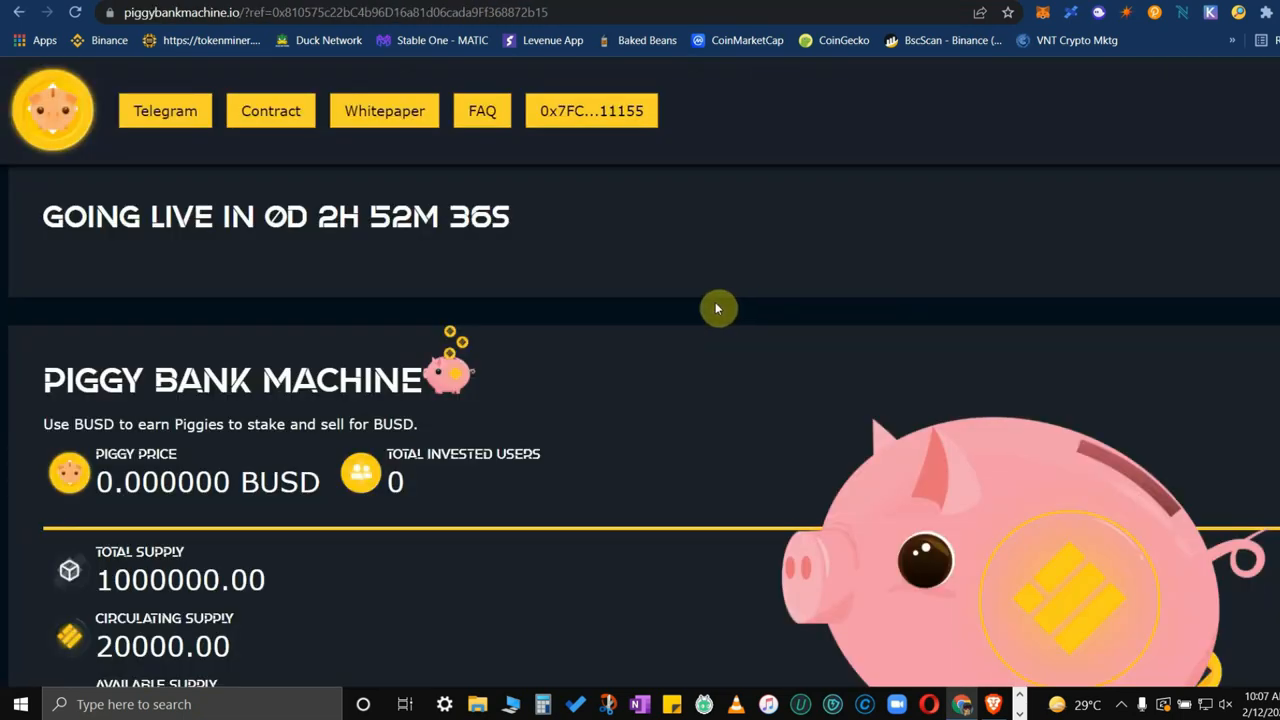
pyautogui.moveTo(385, 110)
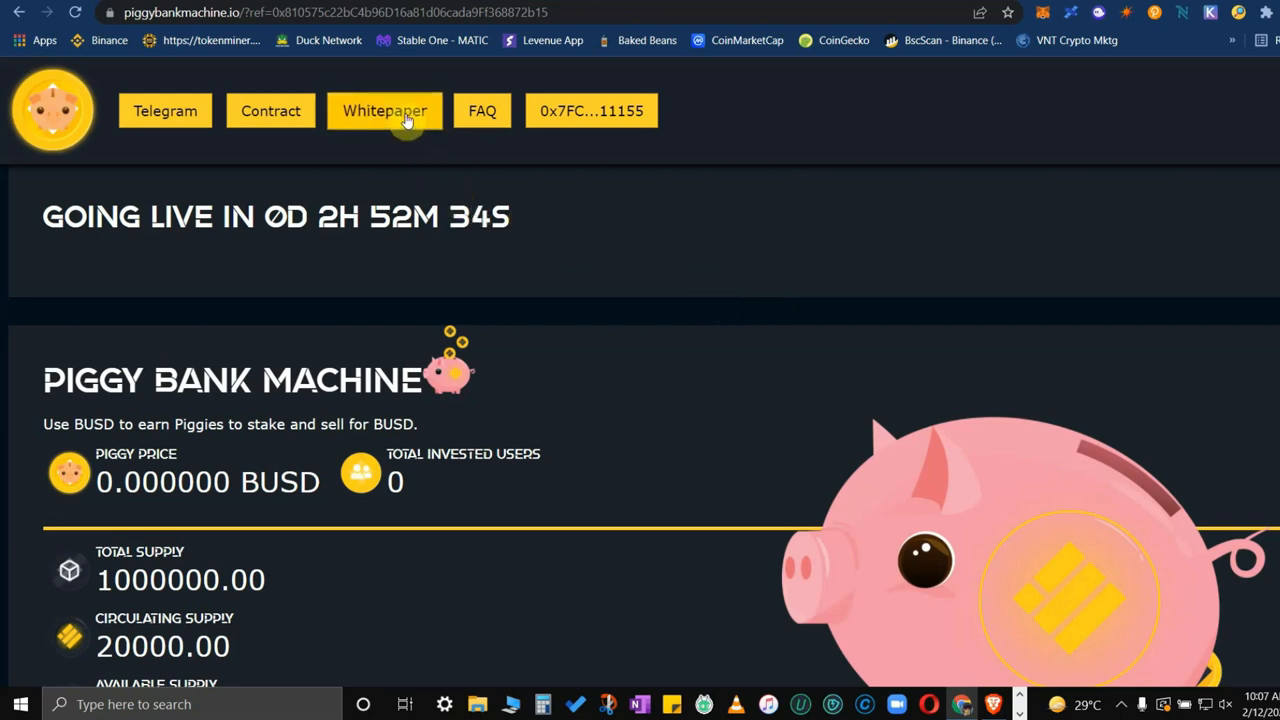
pyautogui.click(385, 111)
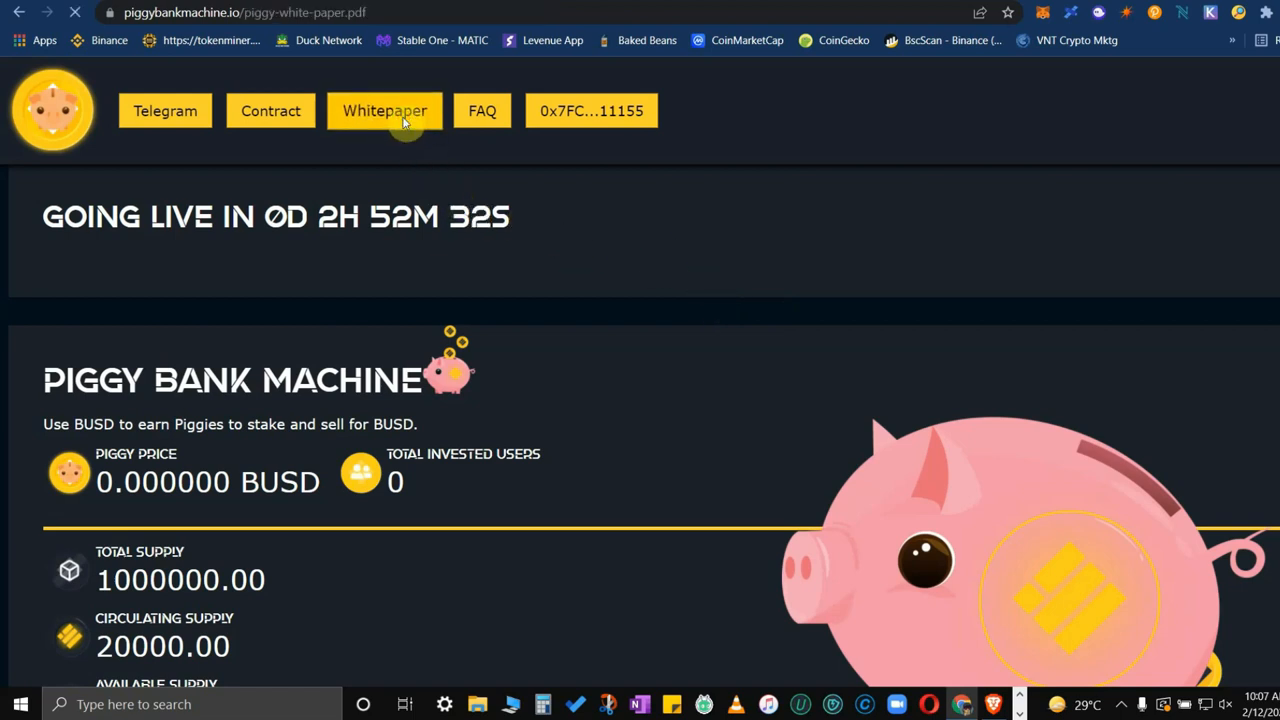
# Step: Page through whitepaper pages 2–5 to the Airdrops section, then return to the site
pyautogui.click(385, 110)
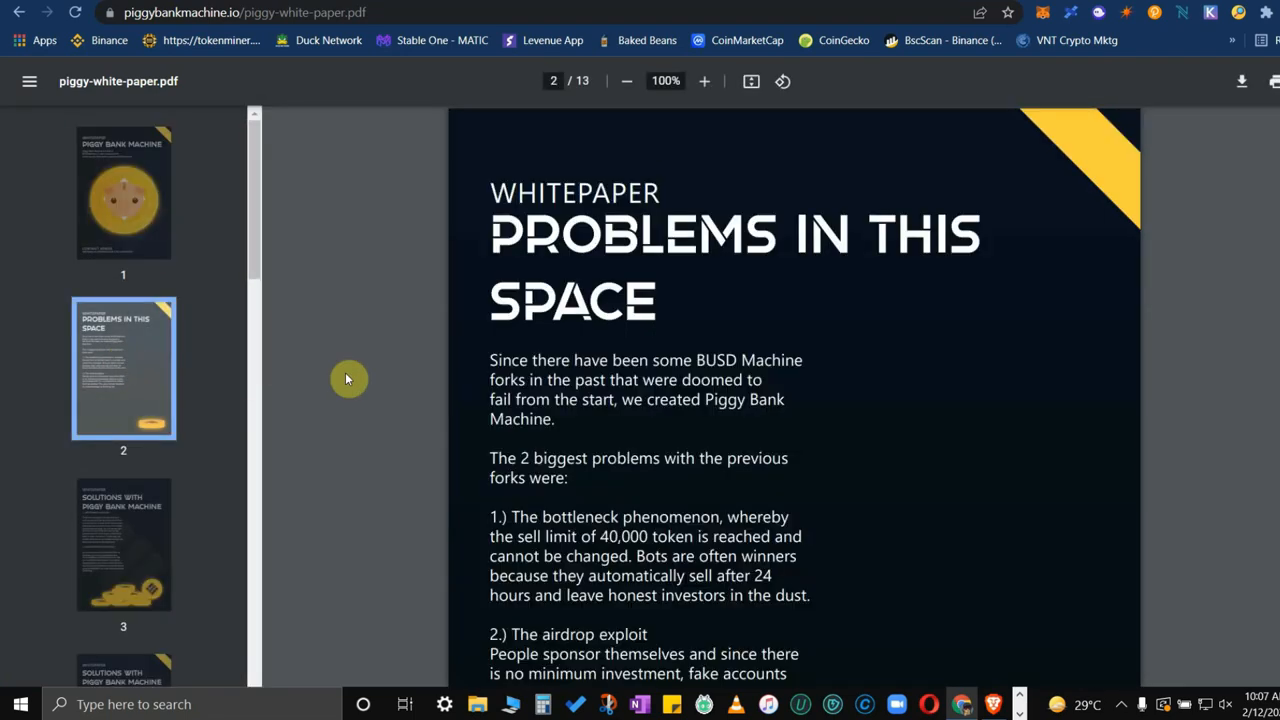
pyautogui.scroll(-3)
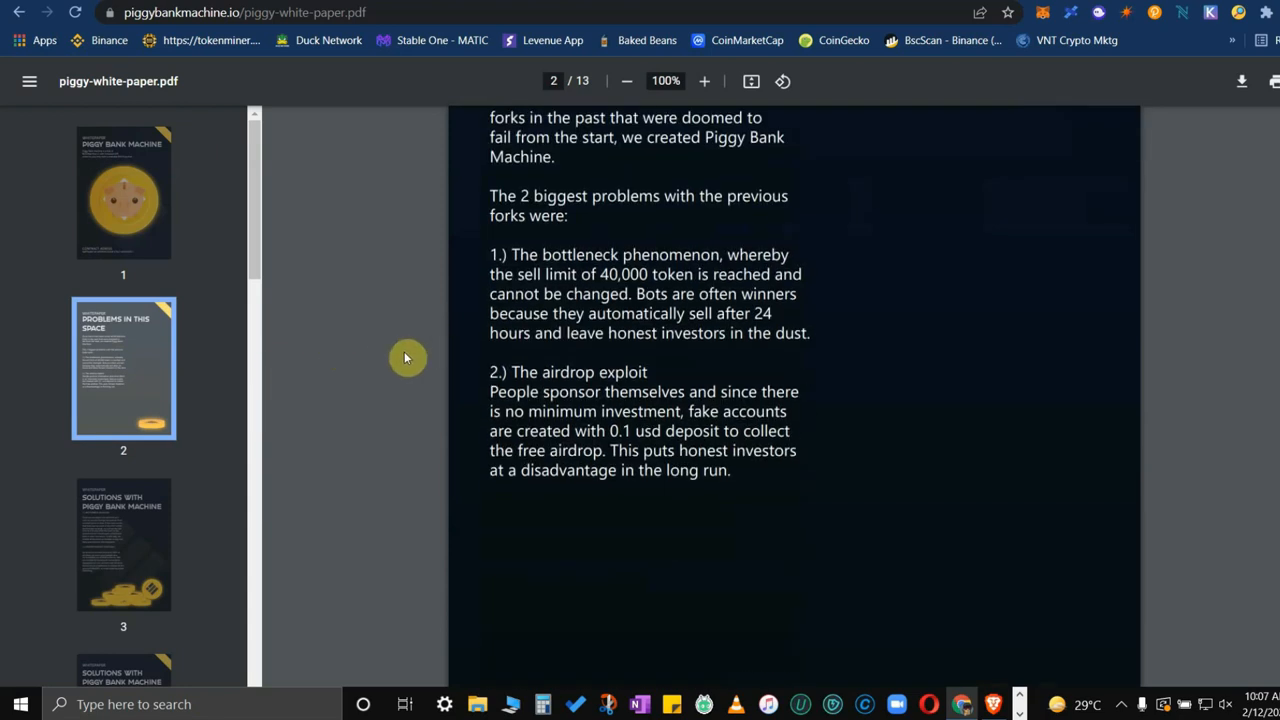
pyautogui.scroll(3)
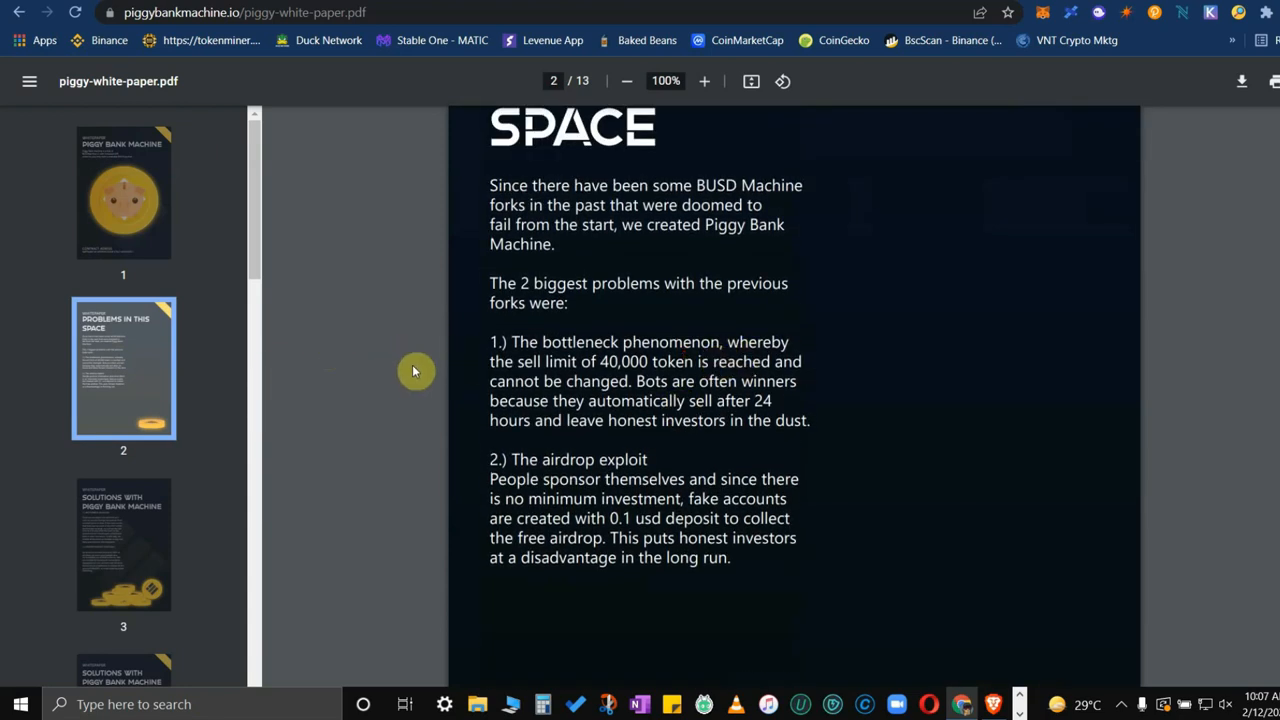
pyautogui.scroll(3)
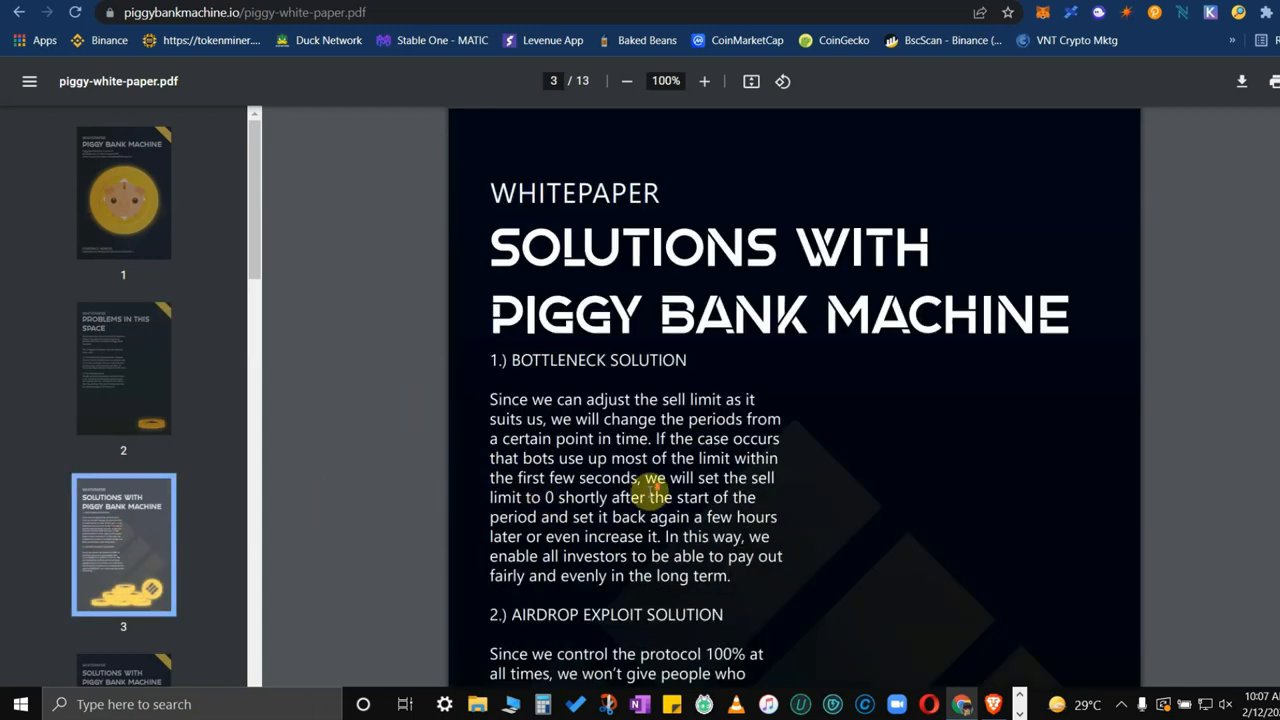
pyautogui.scroll(-3)
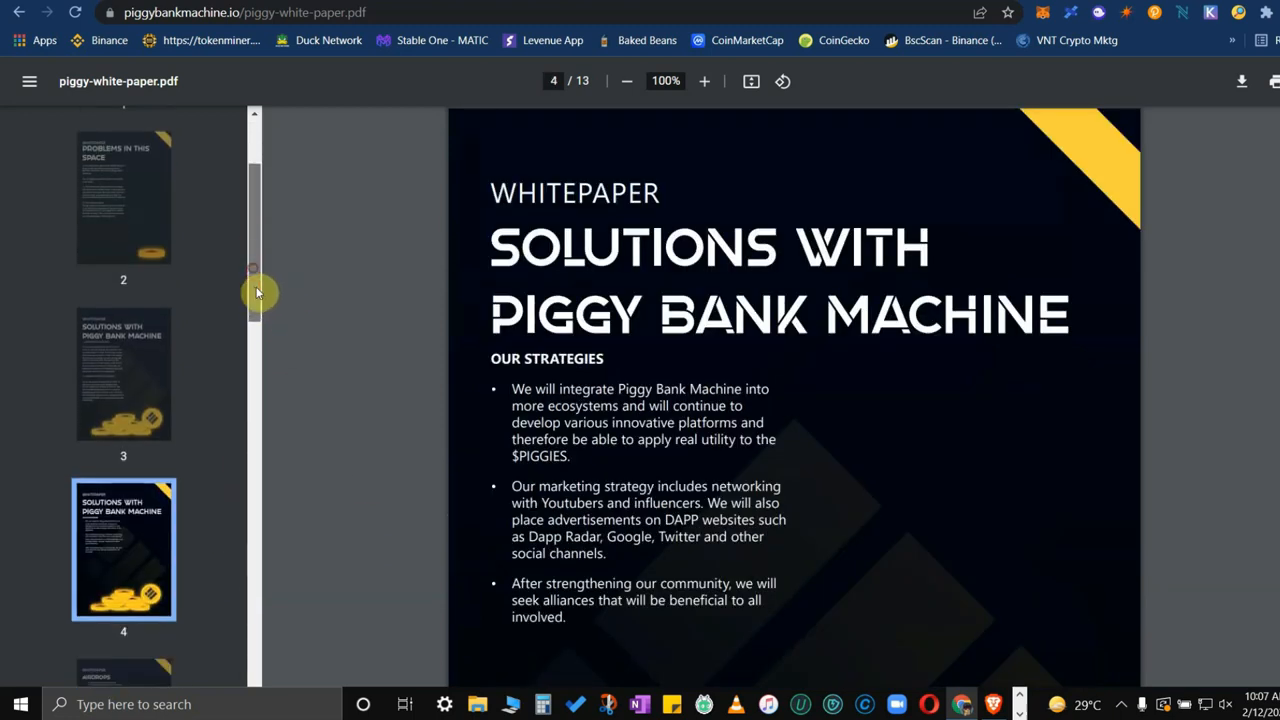
pyautogui.scroll(-3)
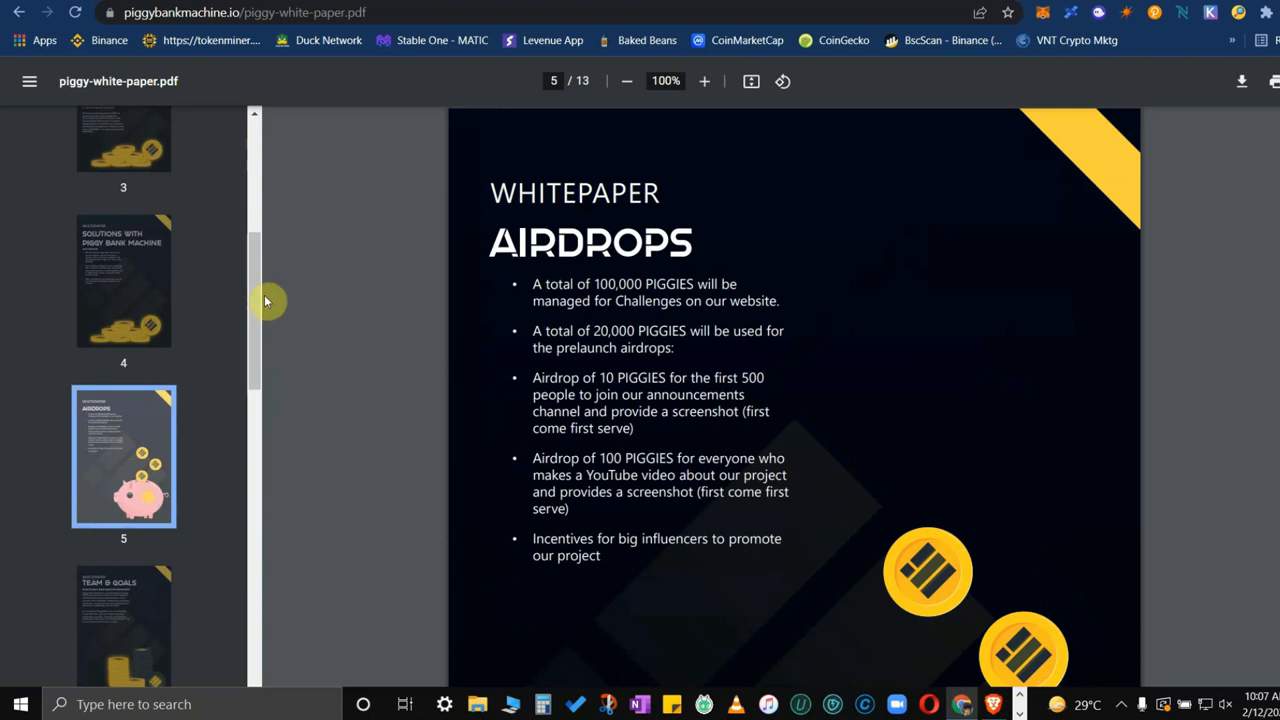
pyautogui.scroll(-3)
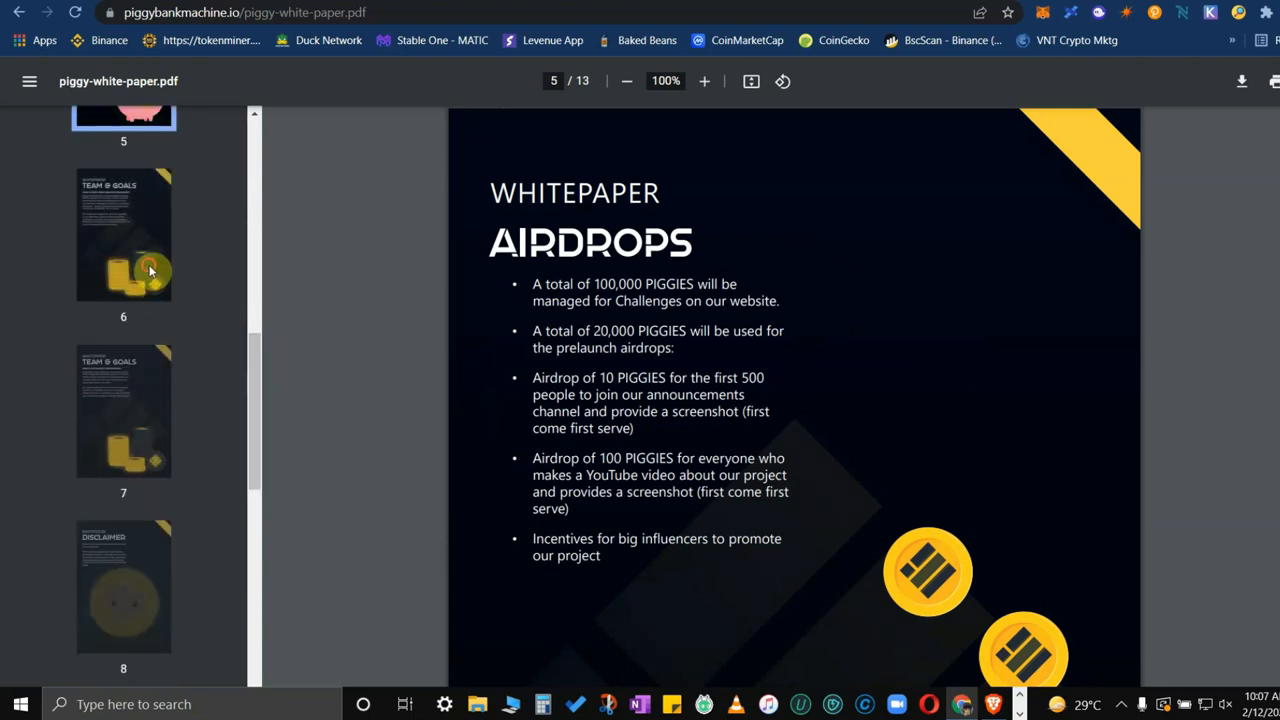
pyautogui.click(123, 234)
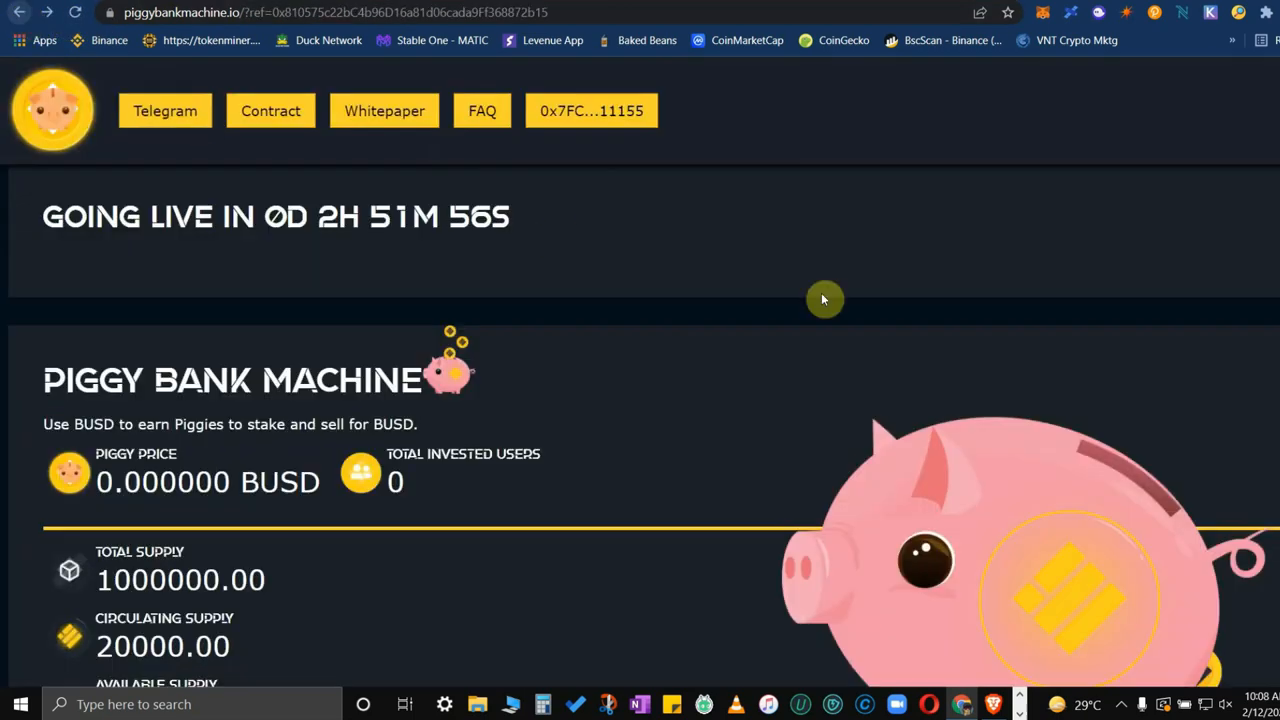
pyautogui.moveTo(833, 367)
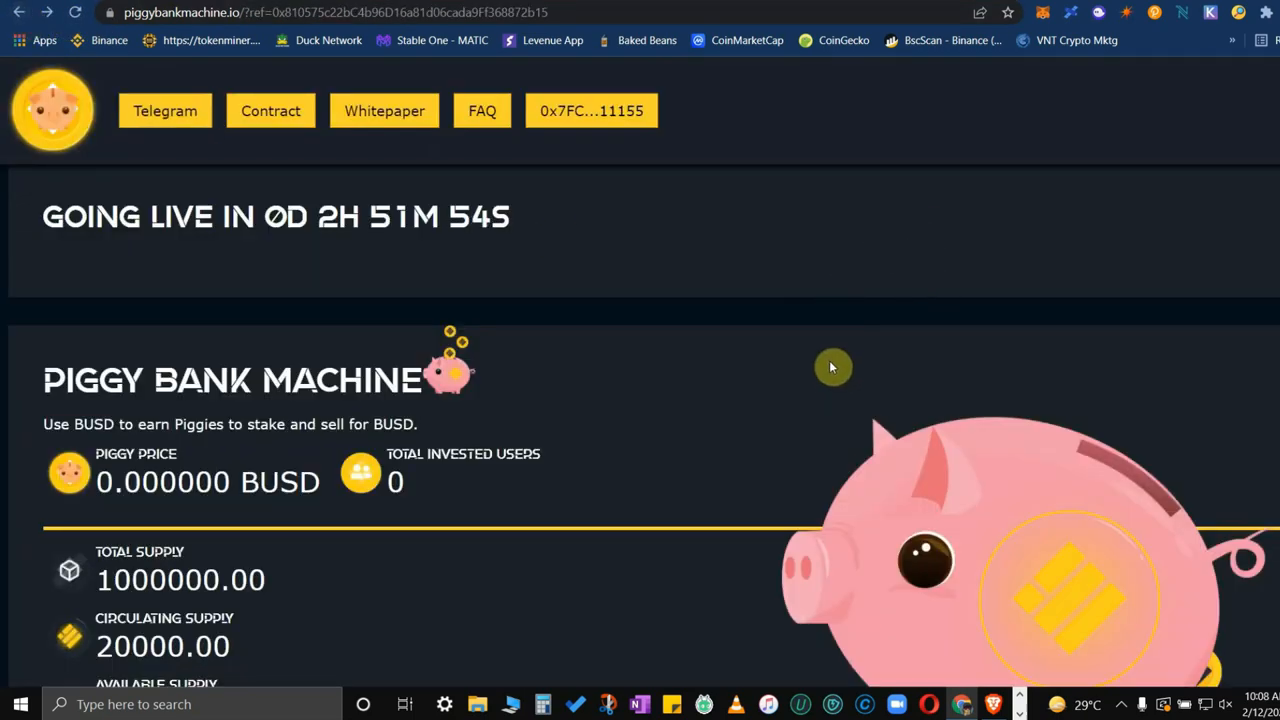
pyautogui.moveTo(652, 232)
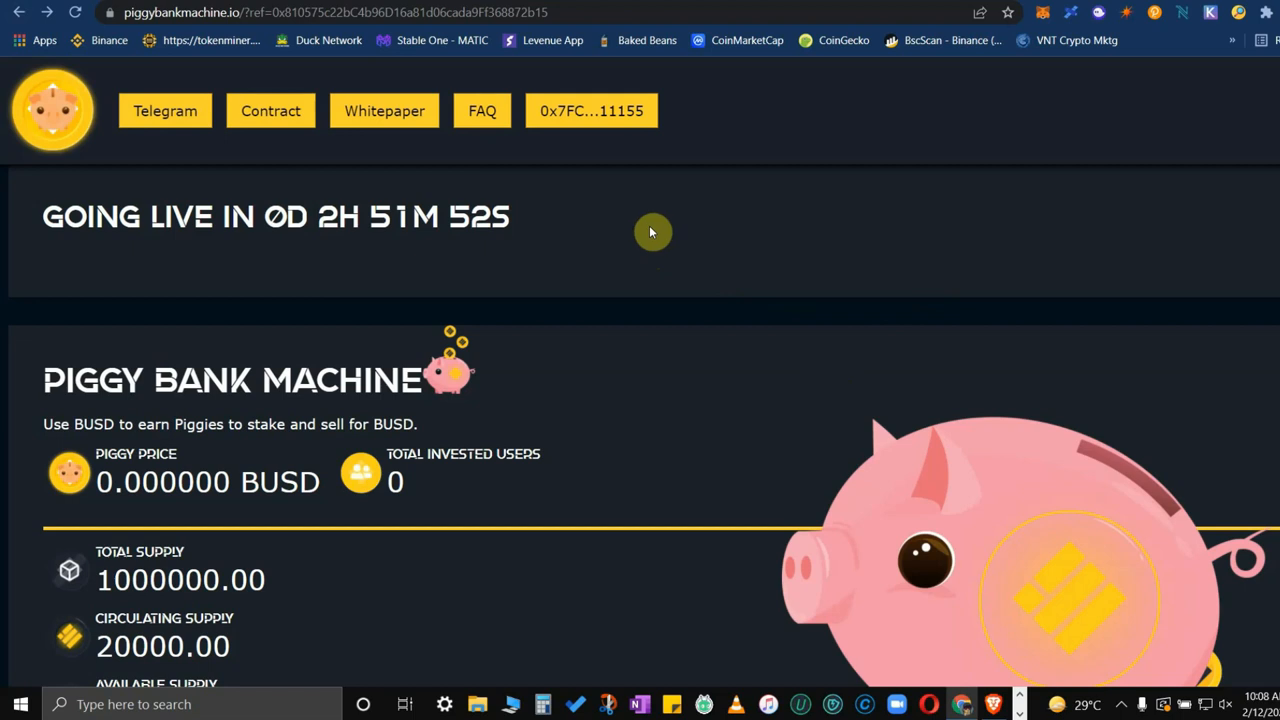
# Step: Scroll down to the Claim Airdrop section showing its three challenges and completion status
pyautogui.scroll(-3)
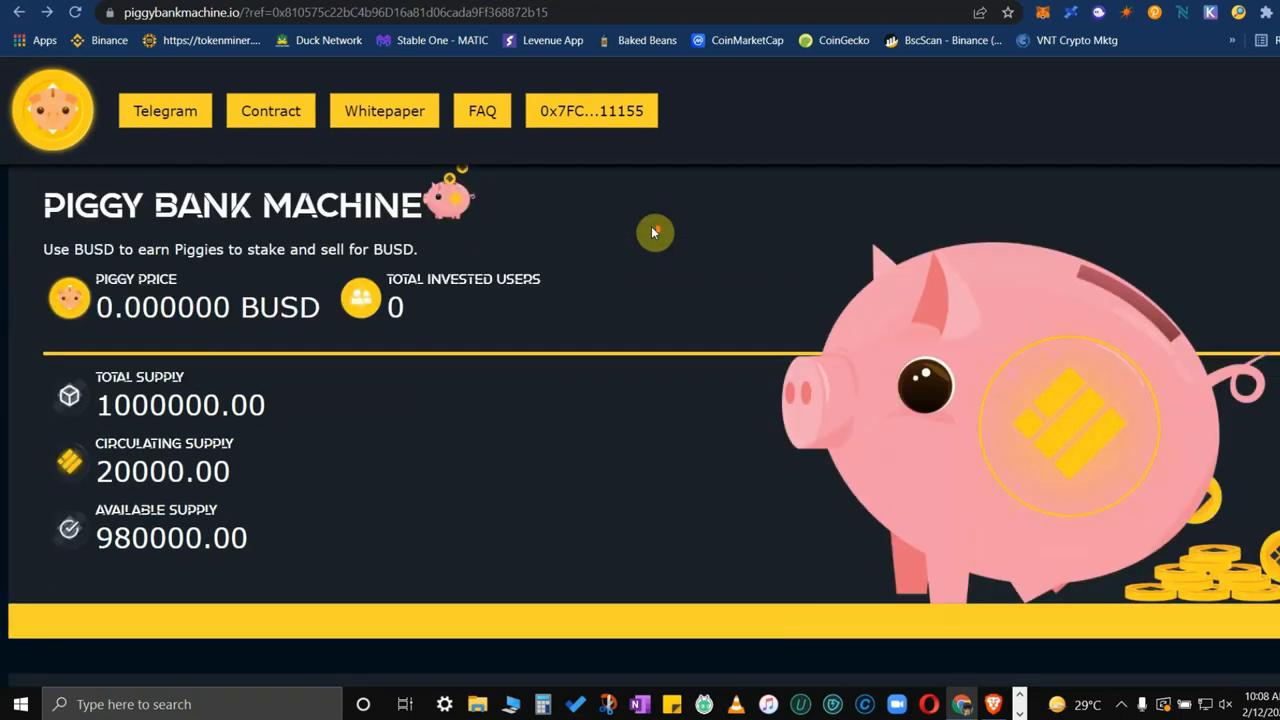
pyautogui.moveTo(268, 485)
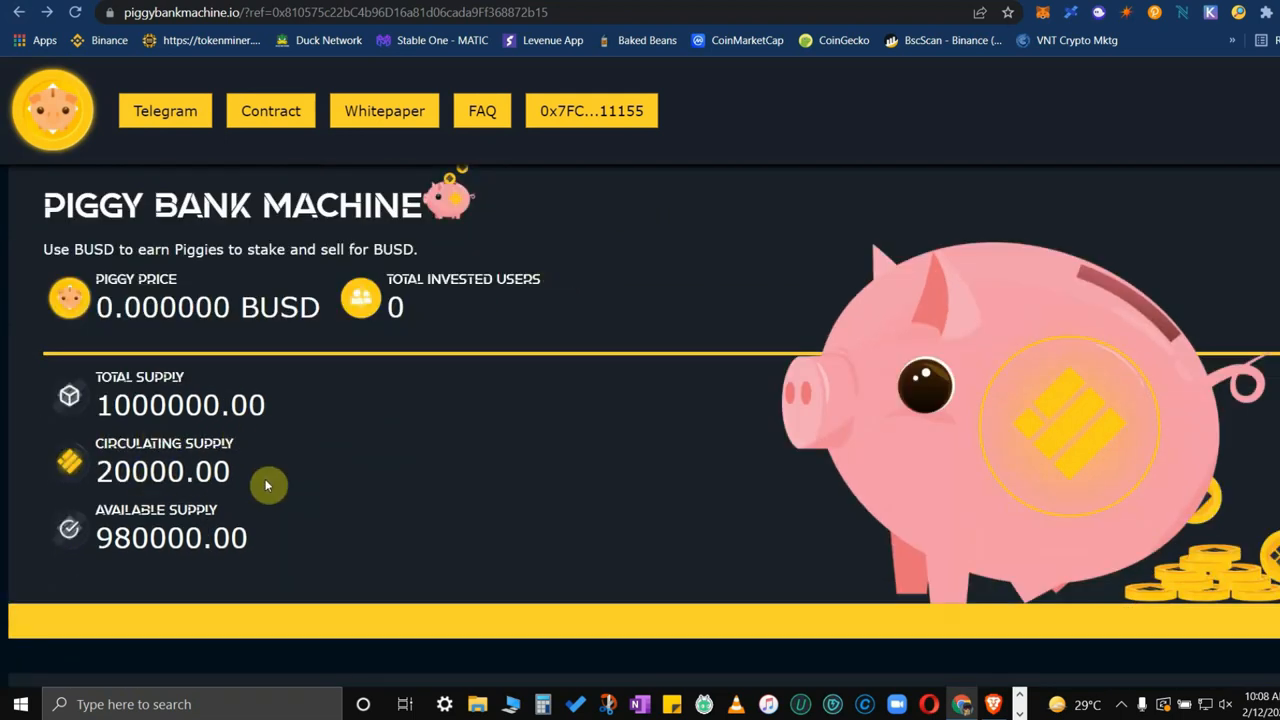
pyautogui.moveTo(290, 537)
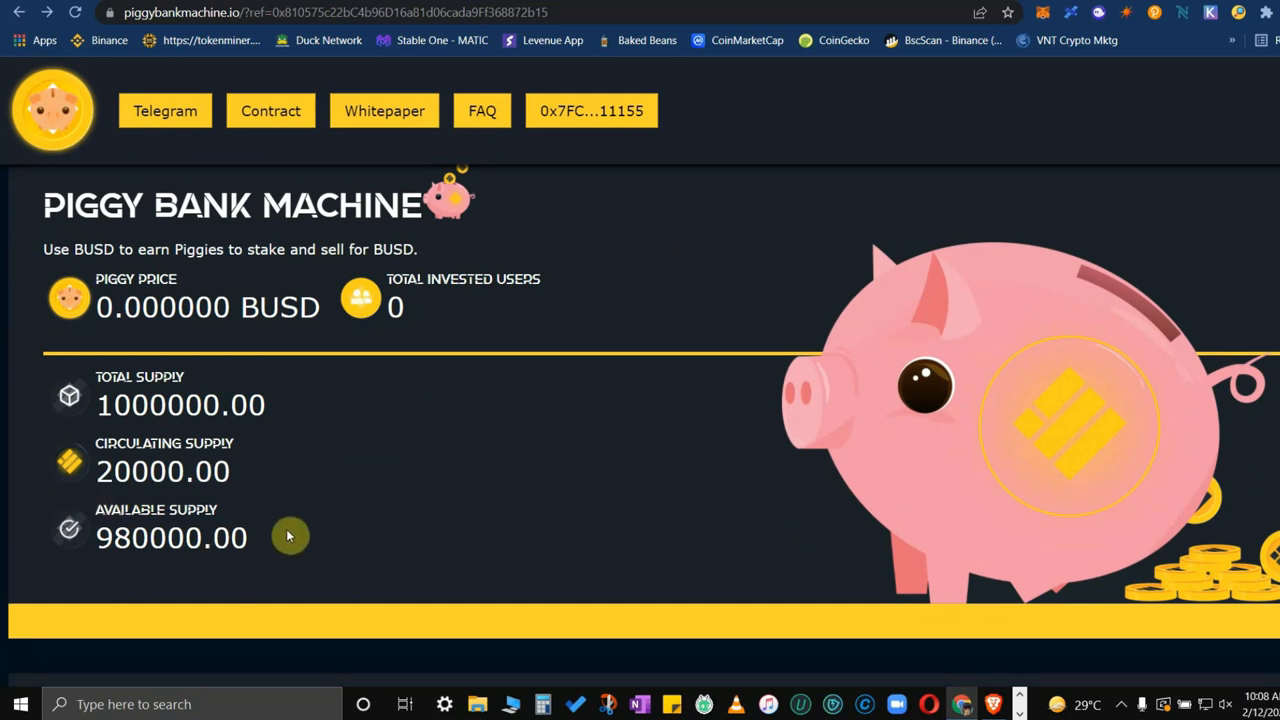
pyautogui.moveTo(539, 500)
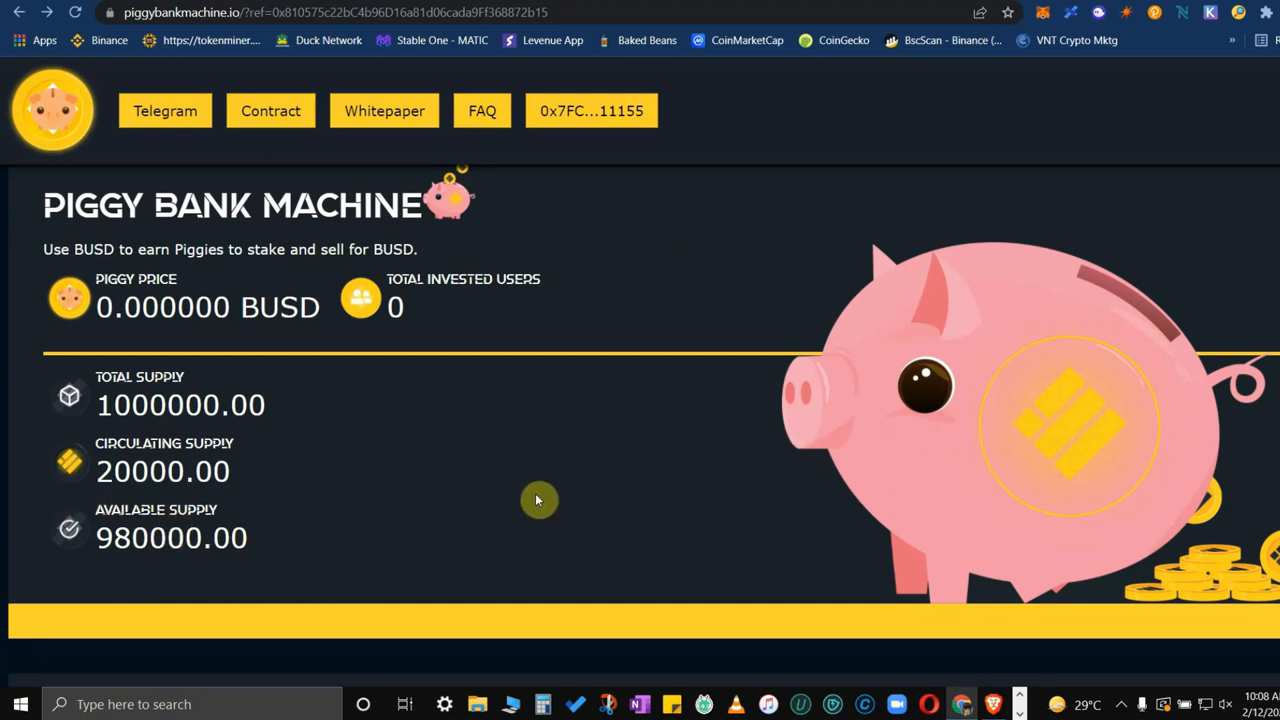
pyautogui.moveTo(790, 463)
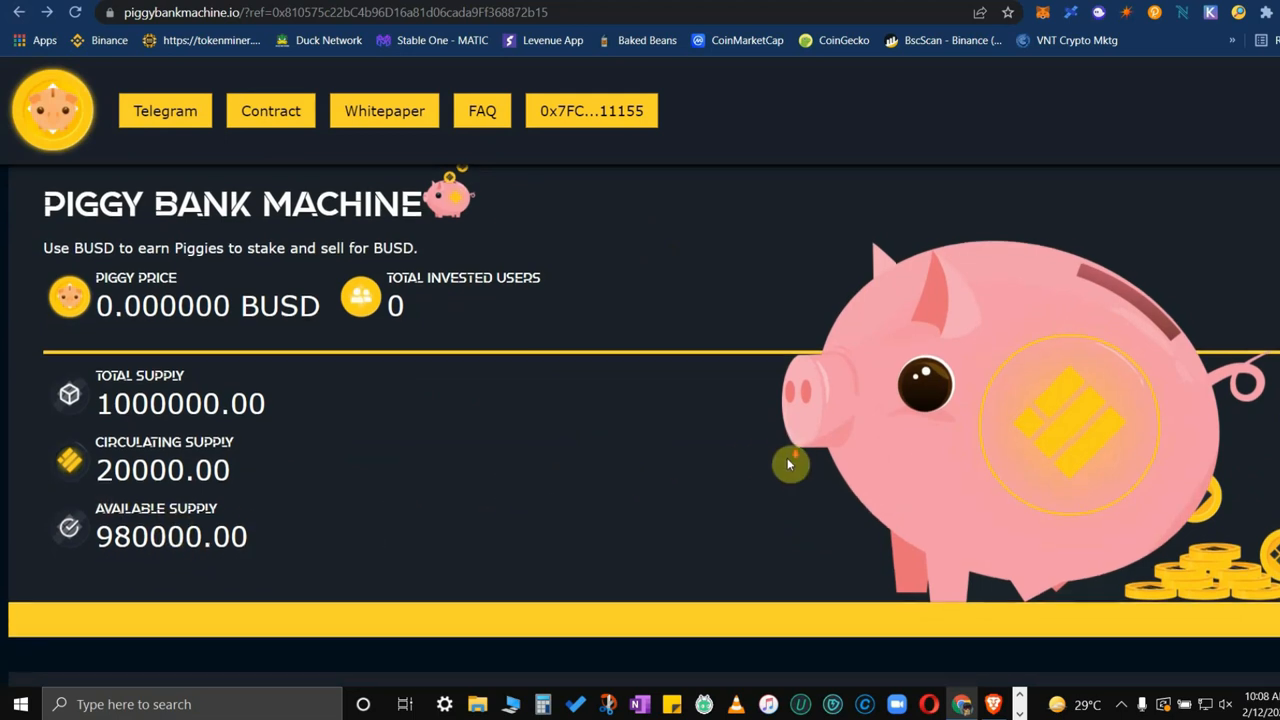
pyautogui.scroll(-3)
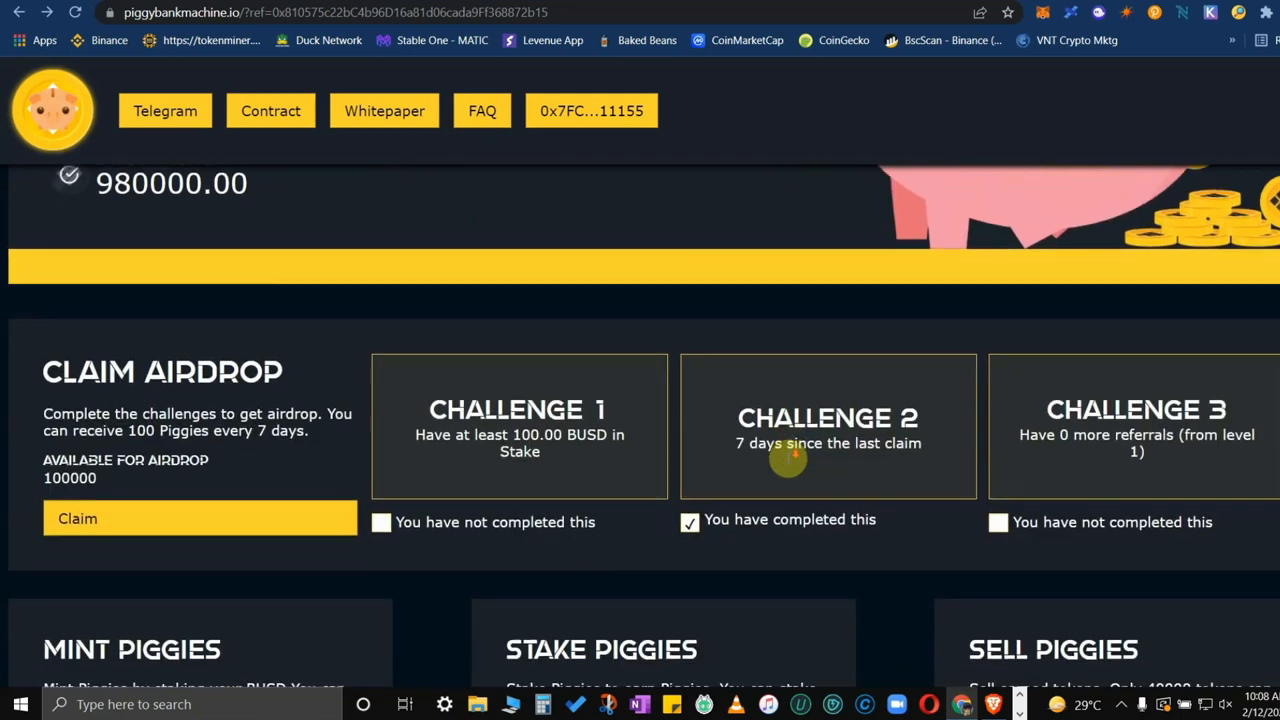
pyautogui.scroll(-3)
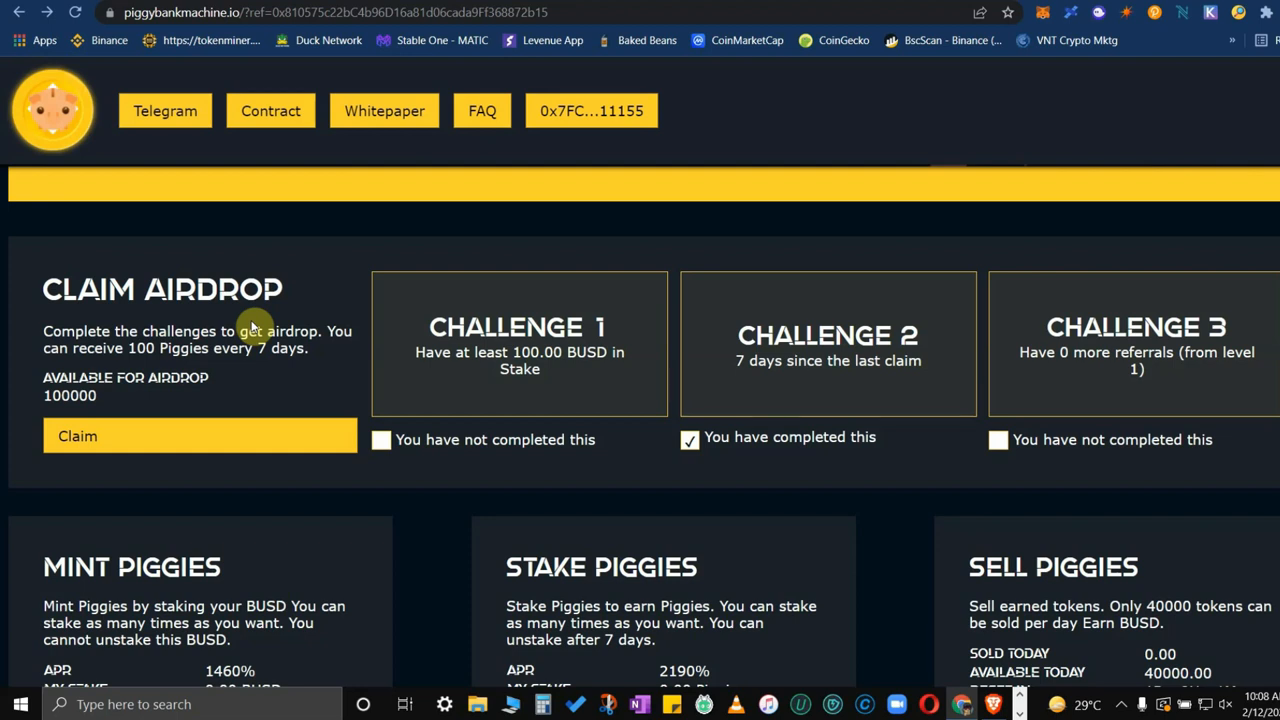
pyautogui.moveTo(570, 380)
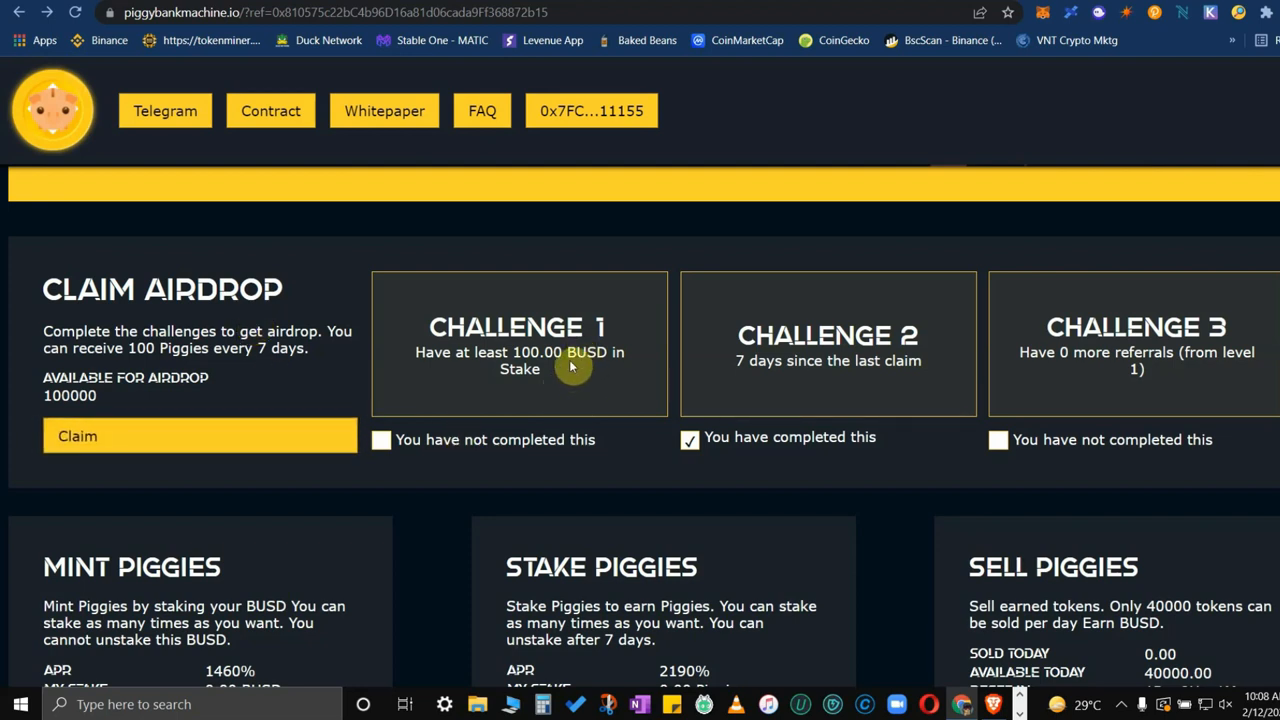
pyautogui.moveTo(663, 374)
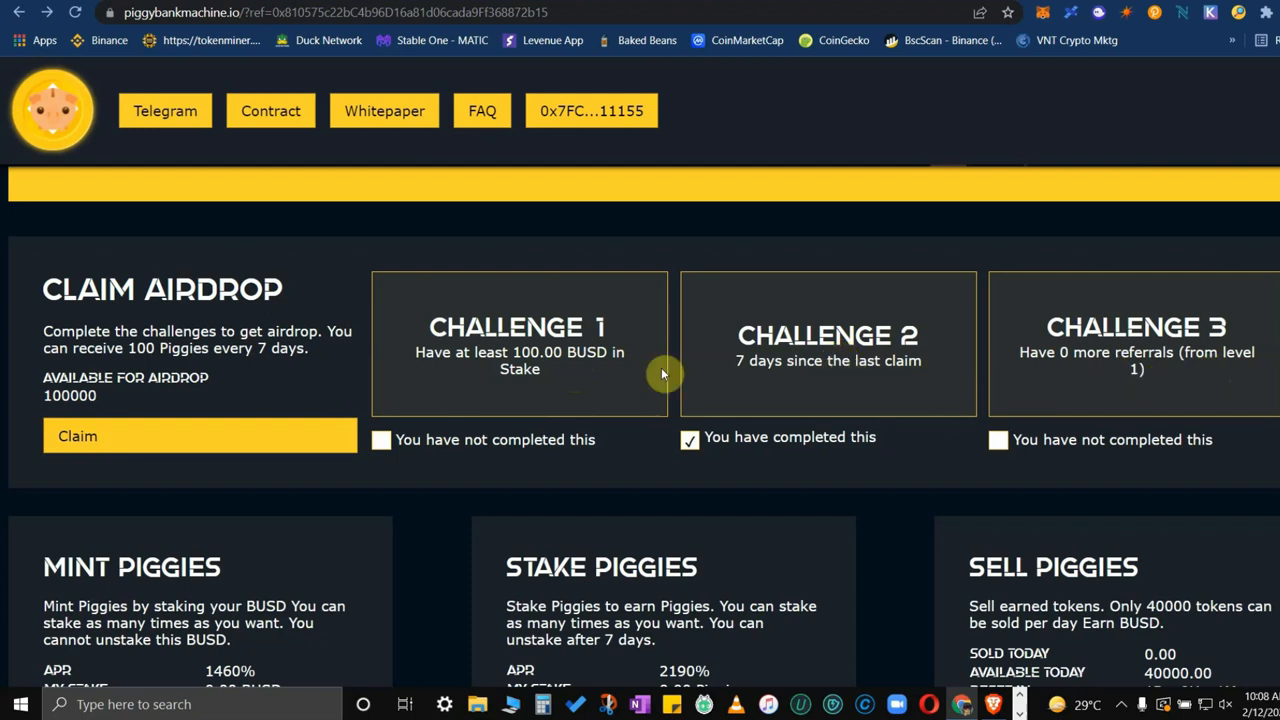
pyautogui.moveTo(95, 350)
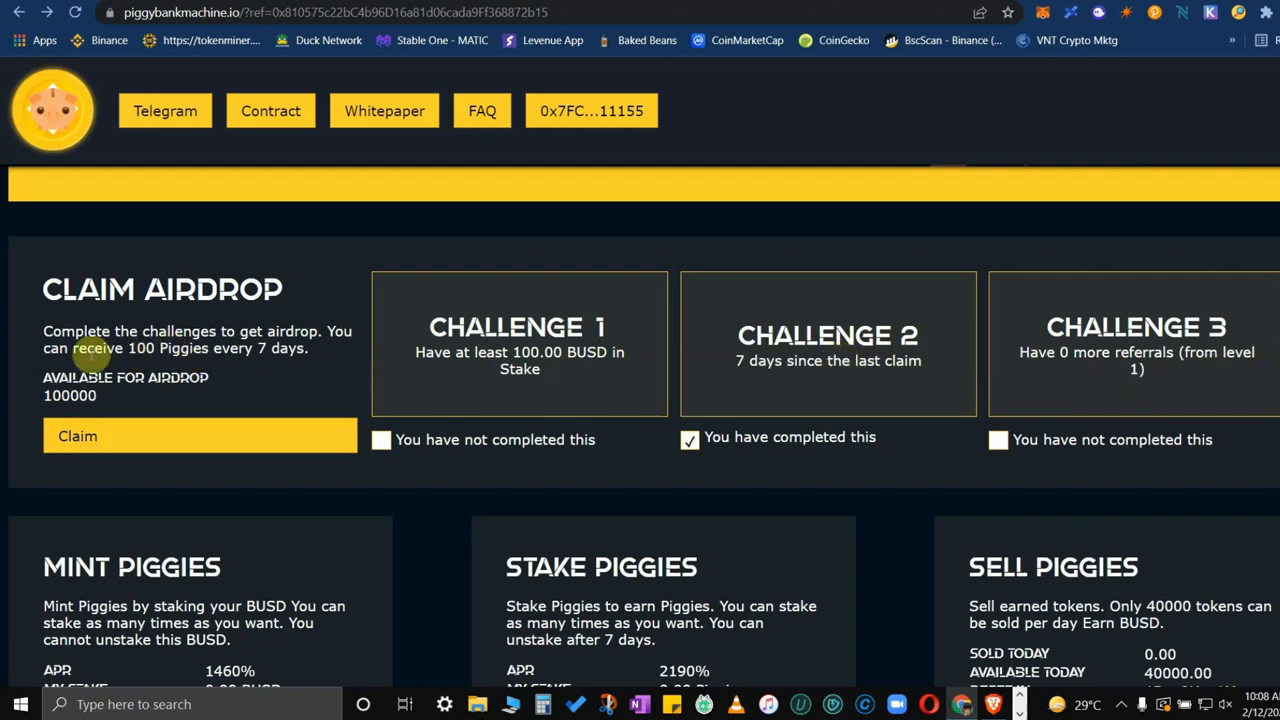
pyautogui.moveTo(583, 367)
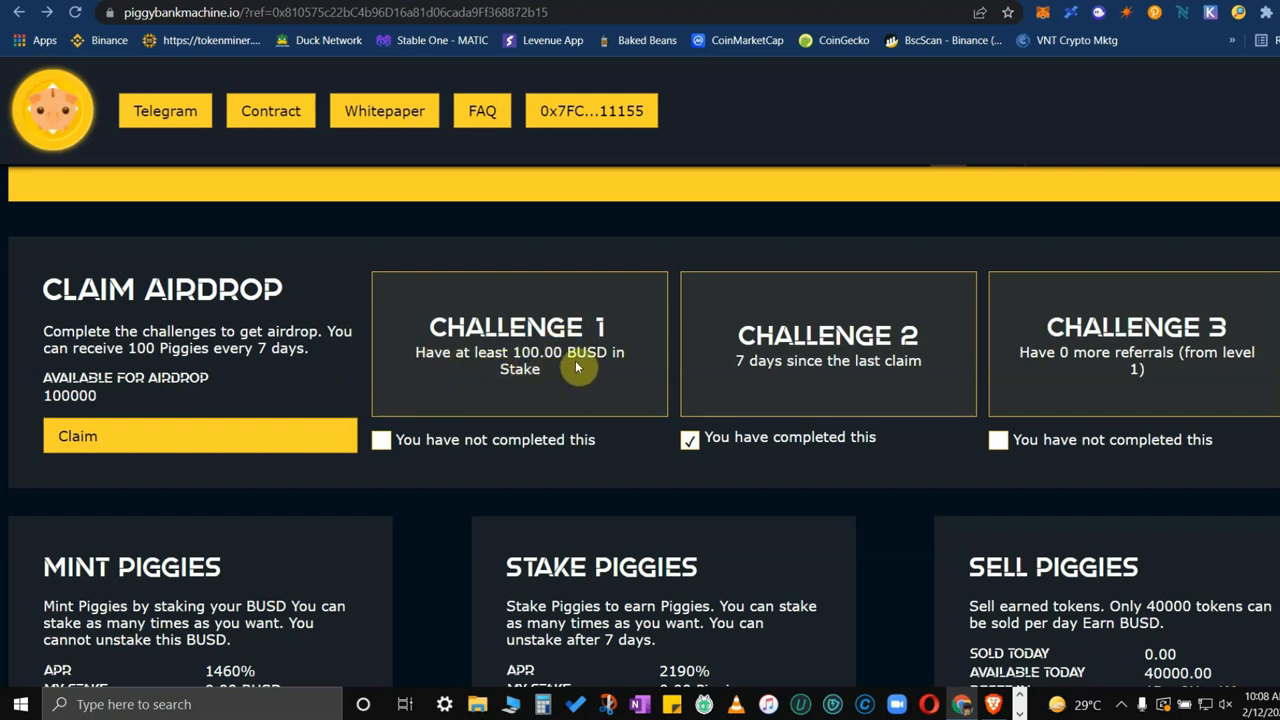
pyautogui.moveTo(485, 372)
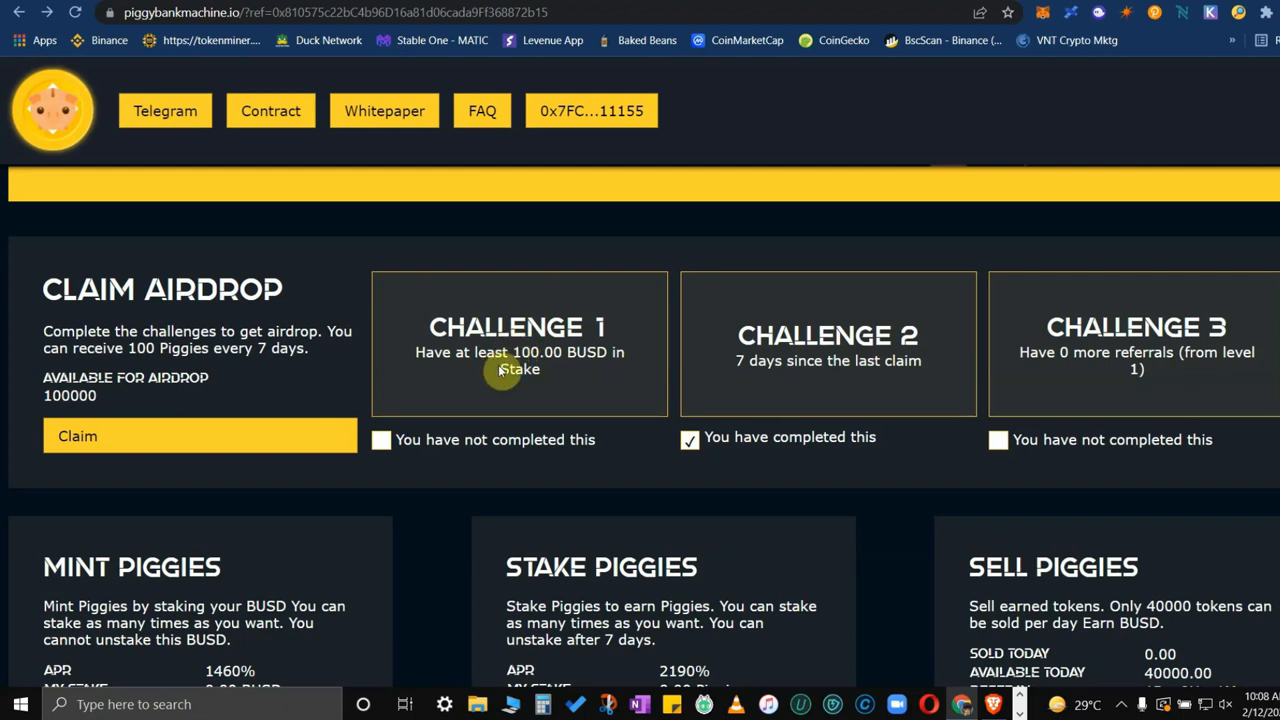
pyautogui.moveTo(547, 371)
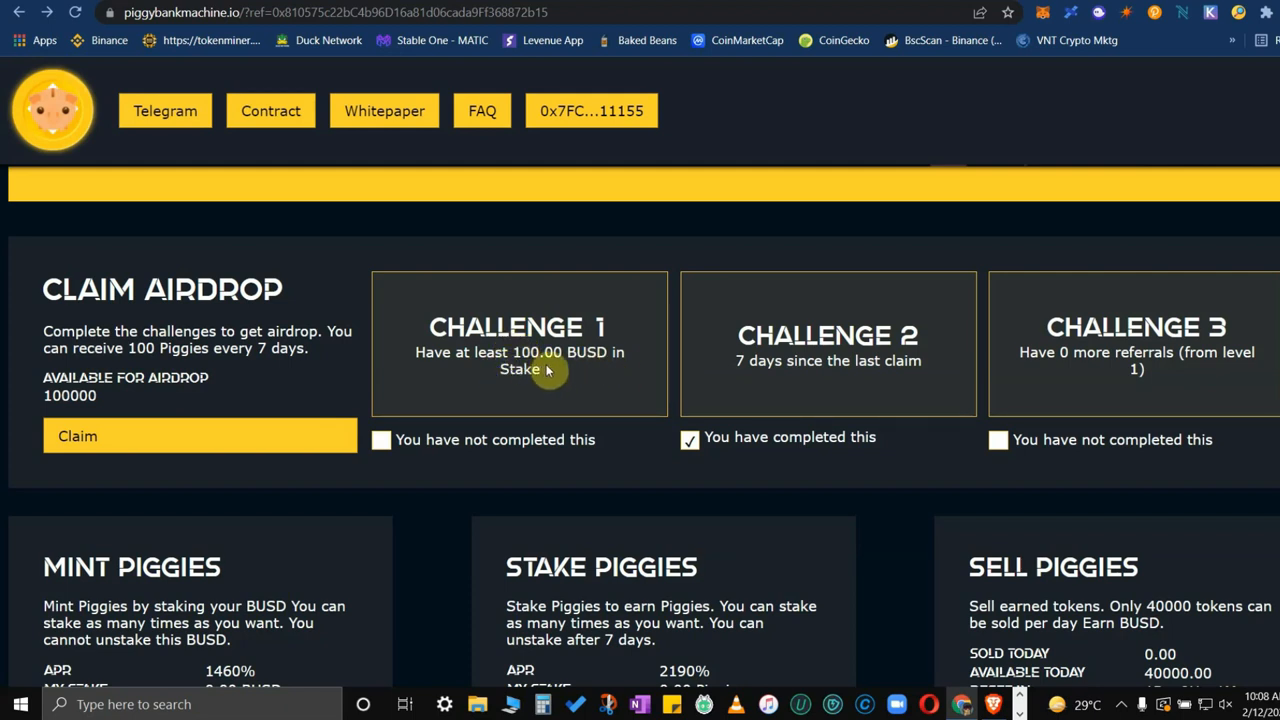
pyautogui.moveTo(925, 377)
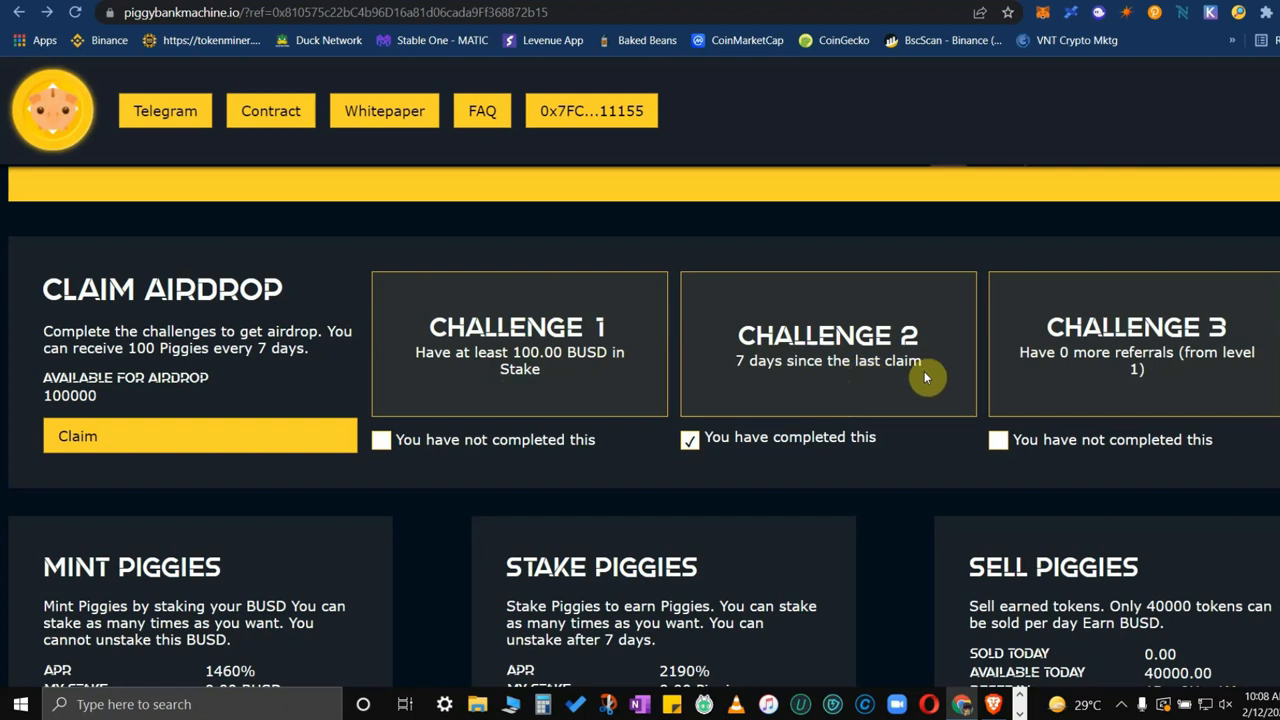
pyautogui.moveTo(230, 410)
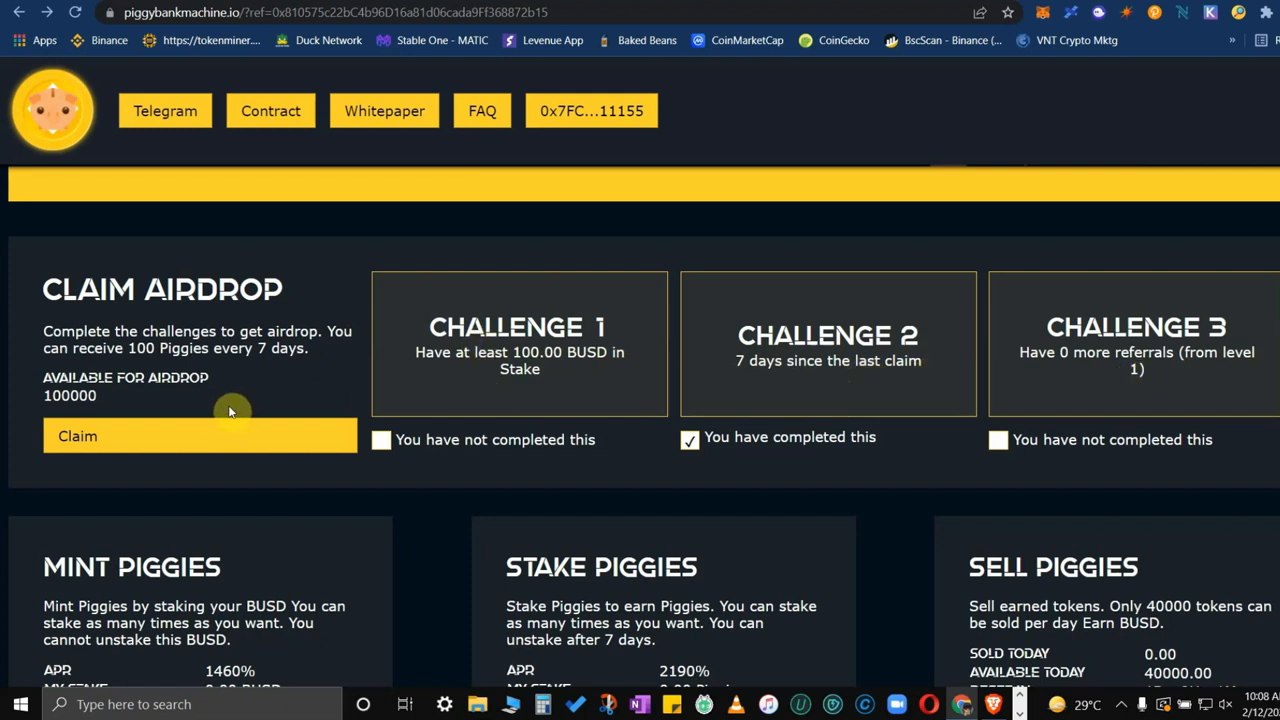
# Step: Scroll past the airdrops until the Mint, Stake and Sell Piggies cards show in full
pyautogui.scroll(-3)
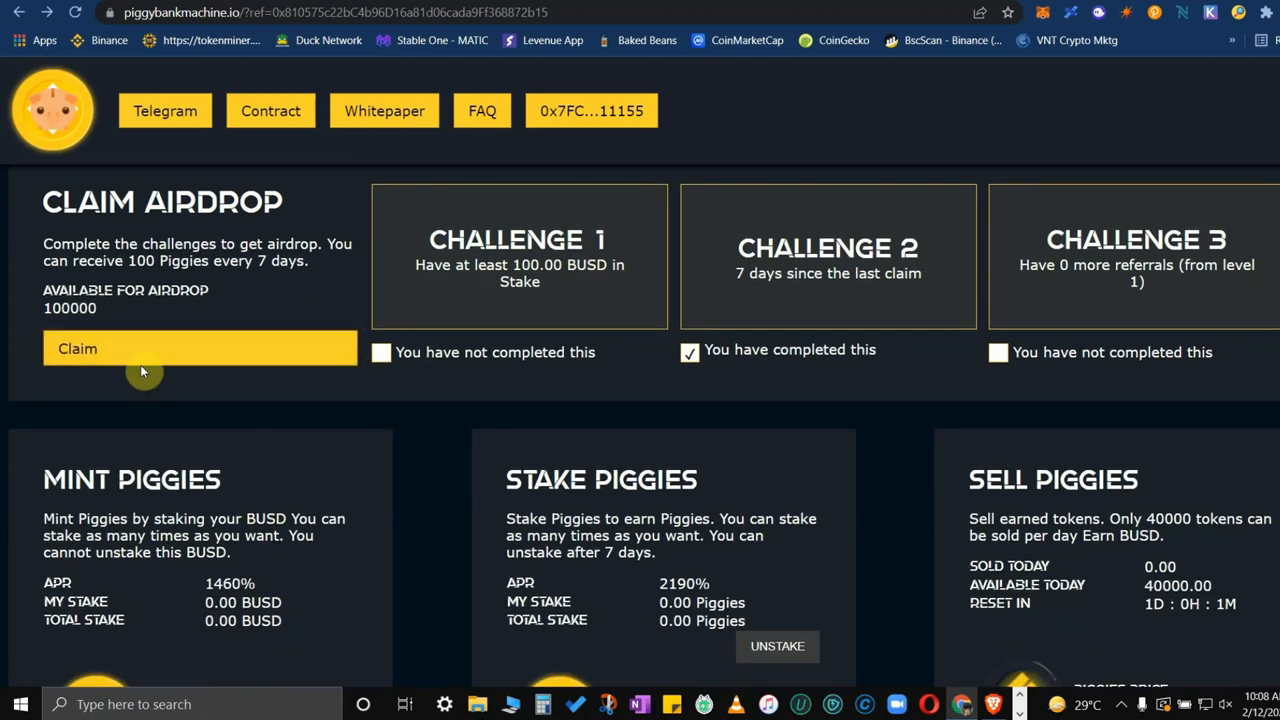
pyautogui.moveTo(318, 365)
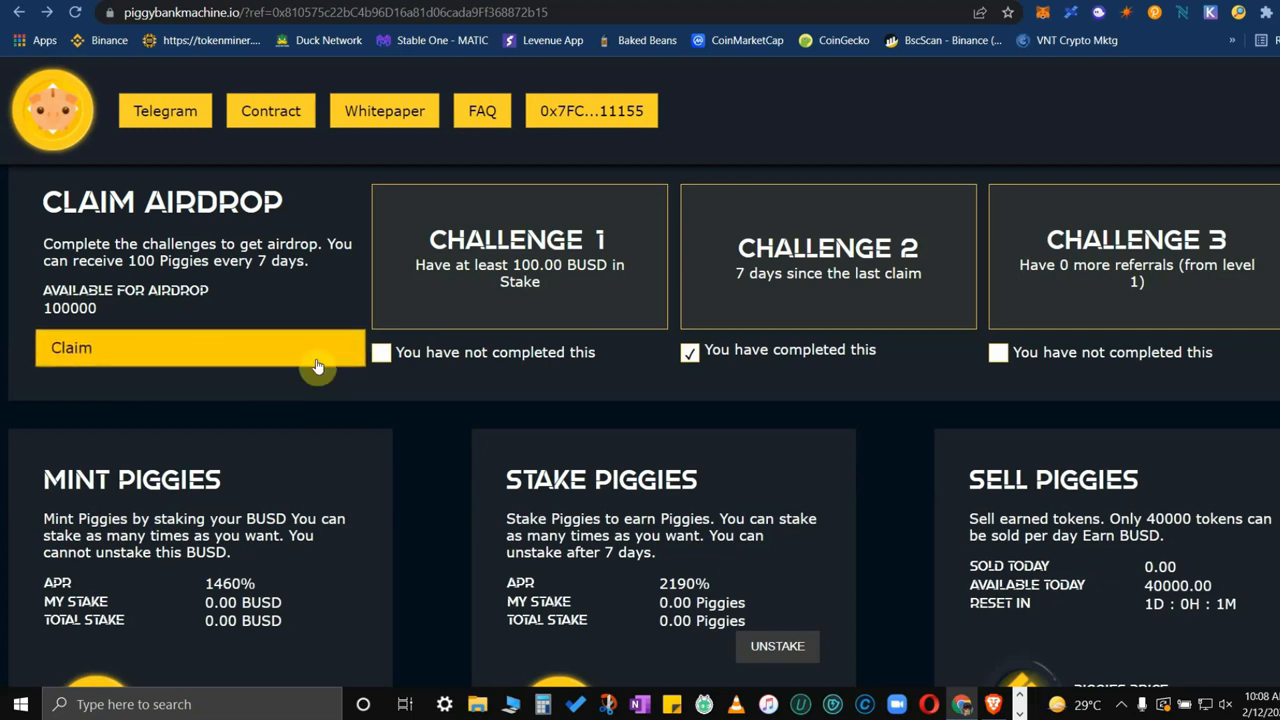
pyautogui.moveTo(224, 330)
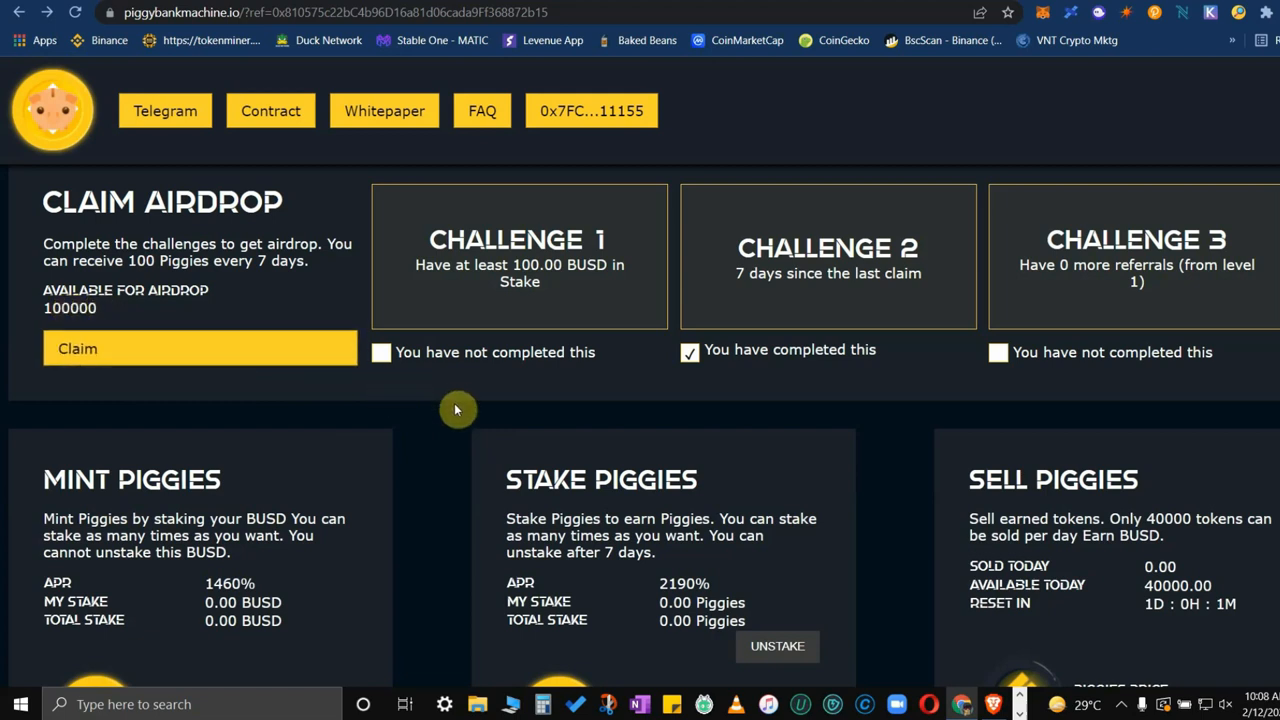
pyautogui.scroll(-3)
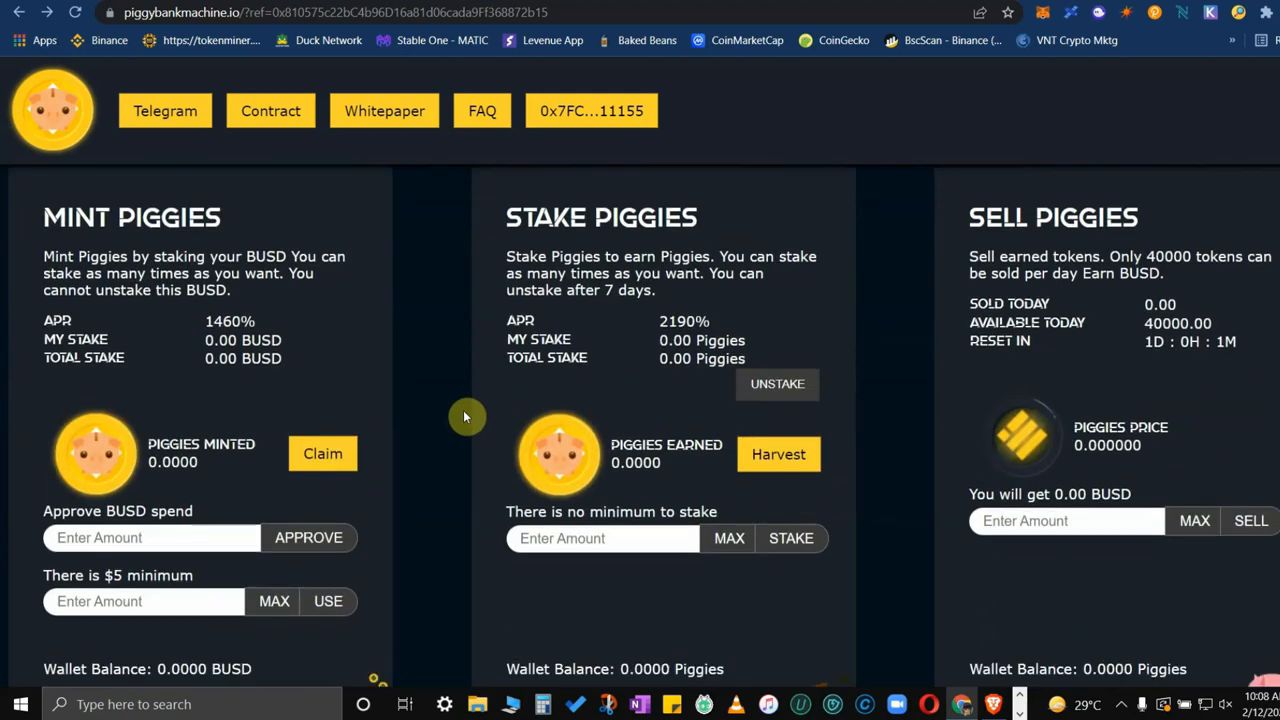
pyautogui.moveTo(437, 351)
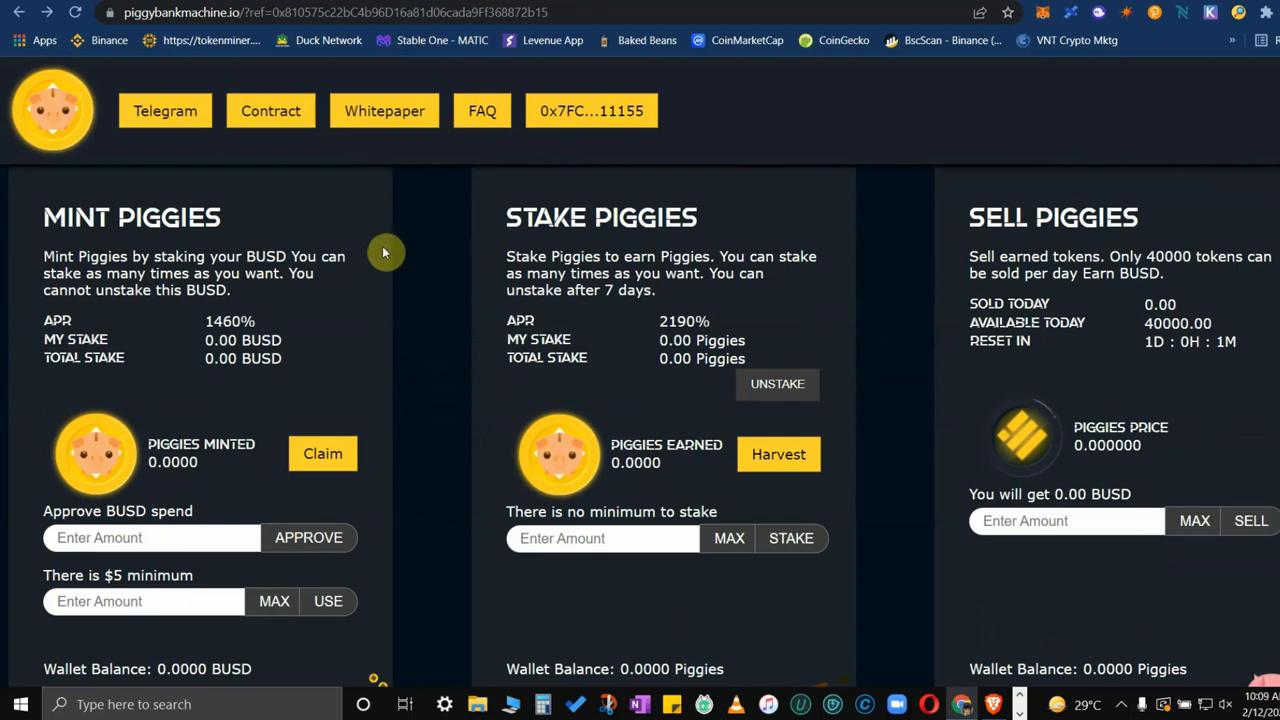
pyautogui.moveTo(378, 500)
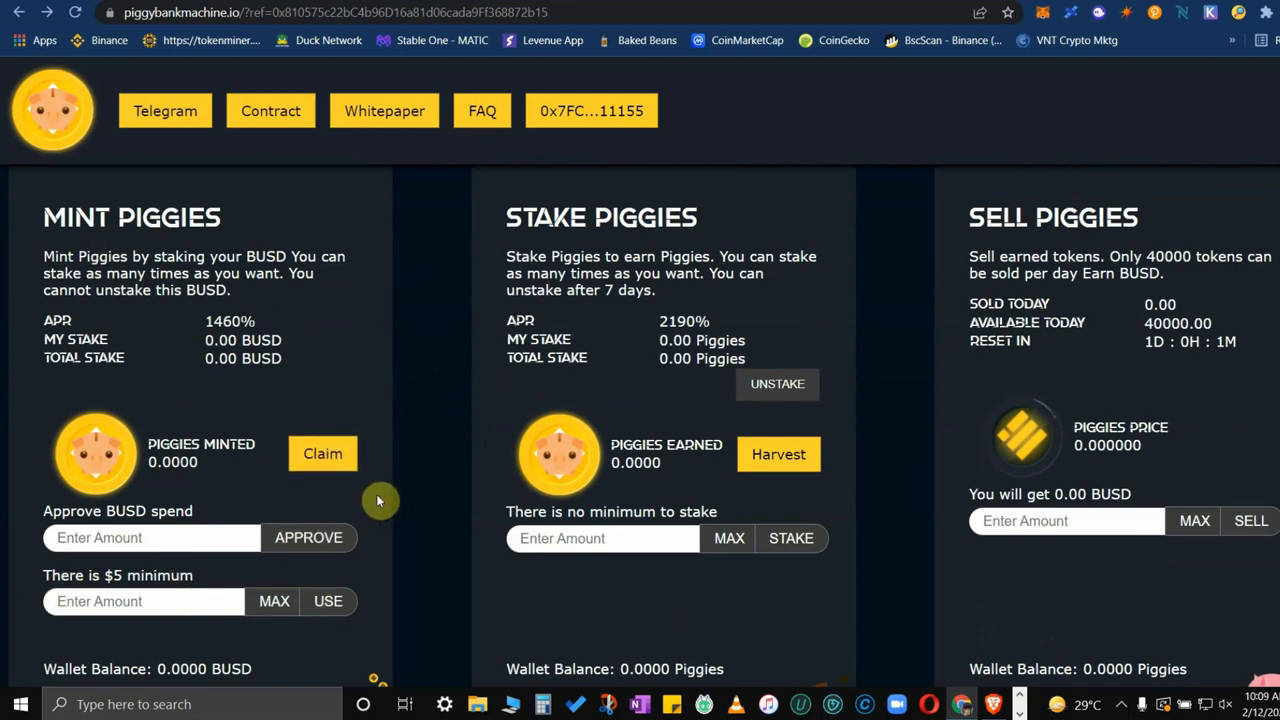
pyautogui.moveTo(413, 440)
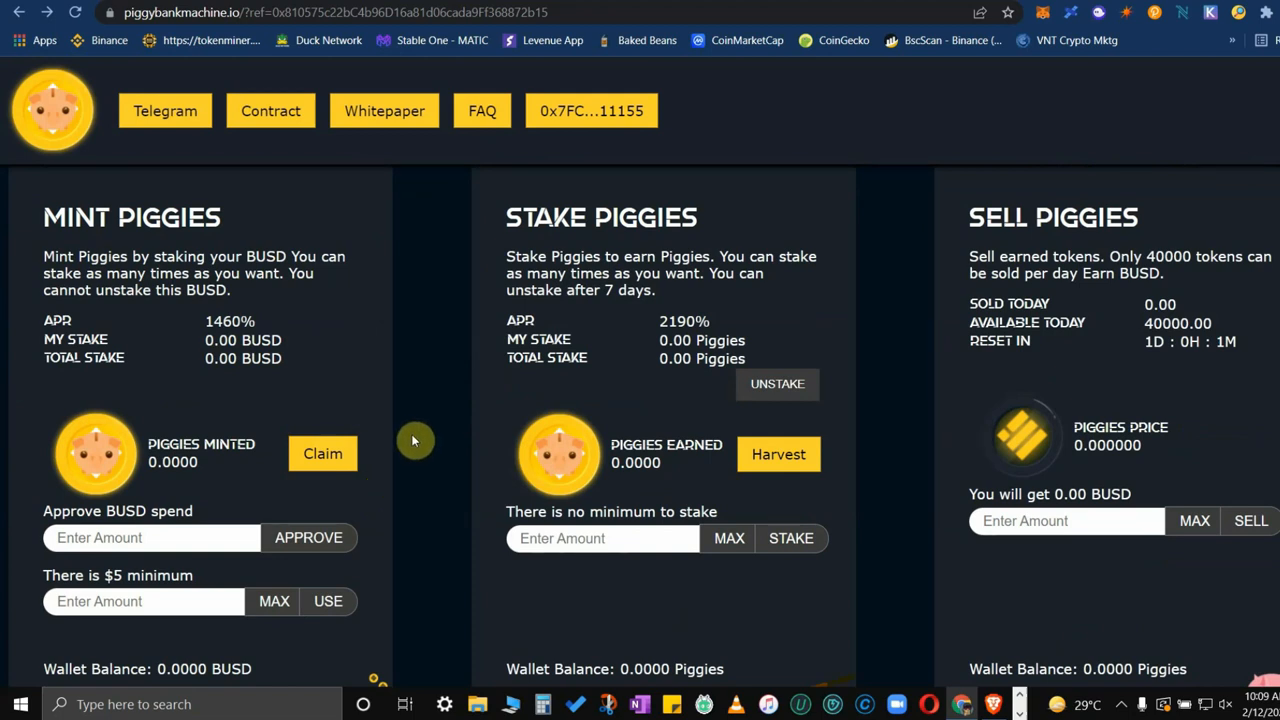
pyautogui.moveTo(420, 433)
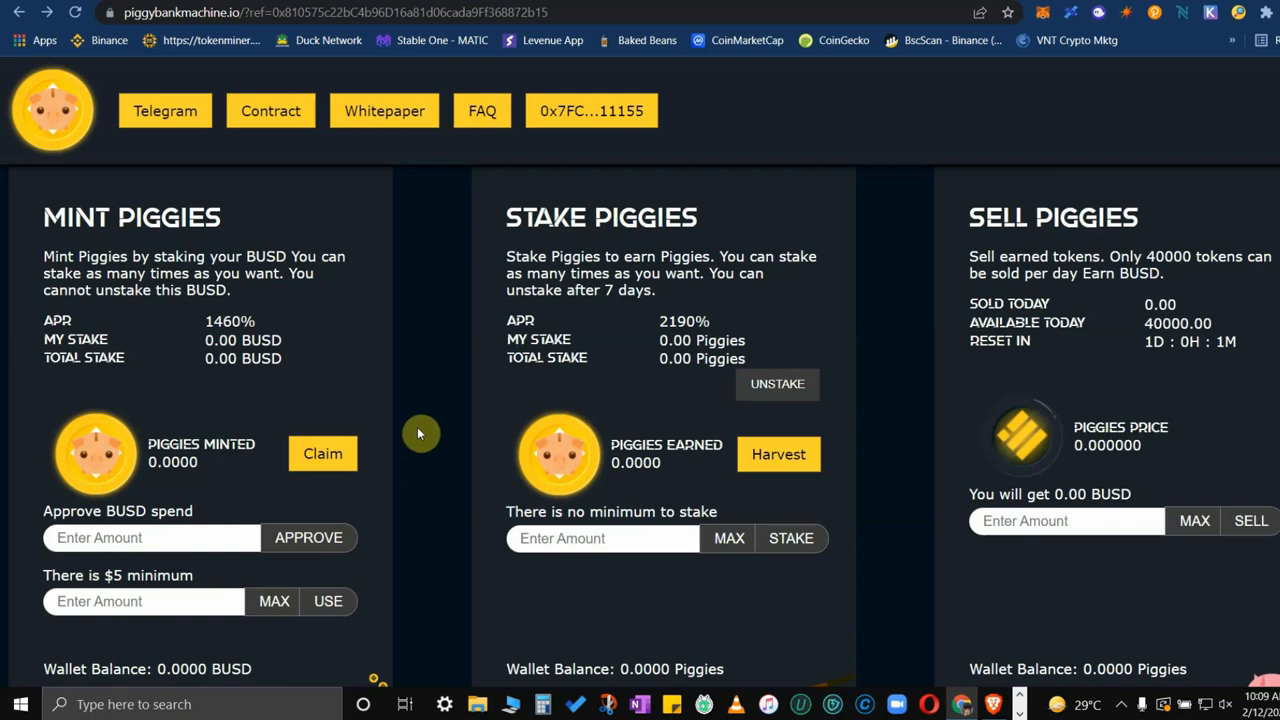
pyautogui.moveTo(200, 500)
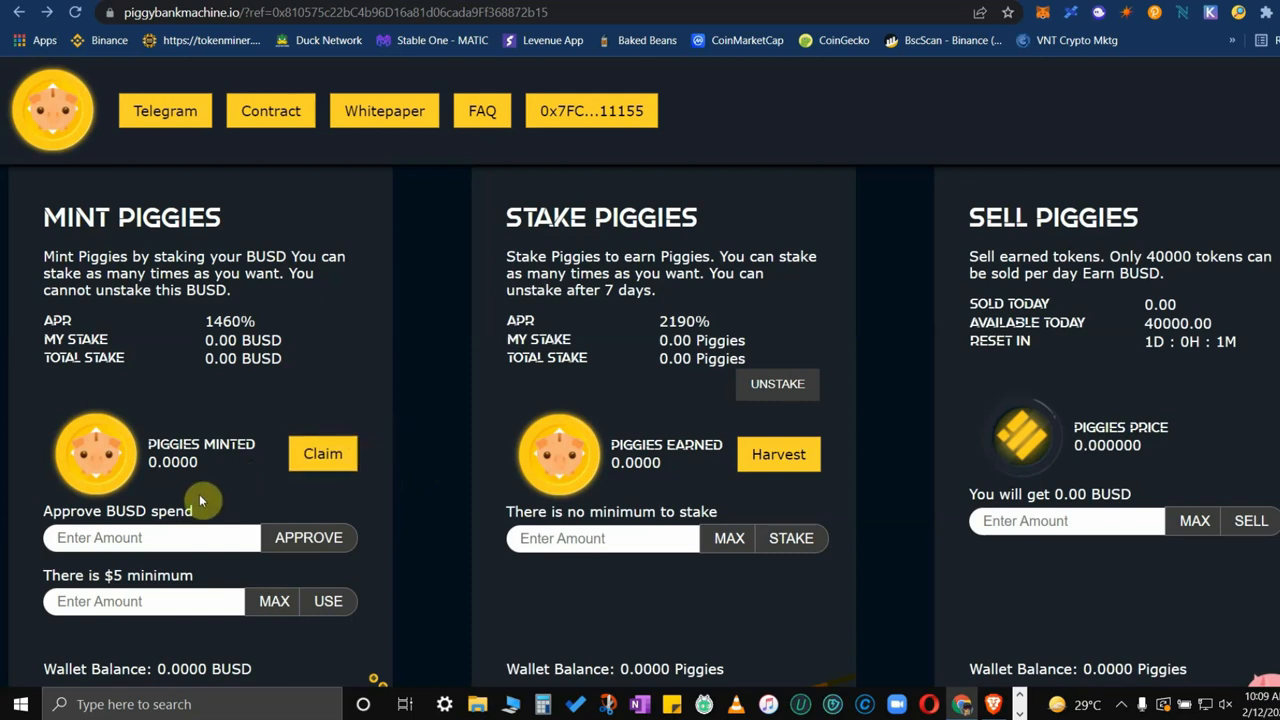
pyautogui.moveTo(438, 476)
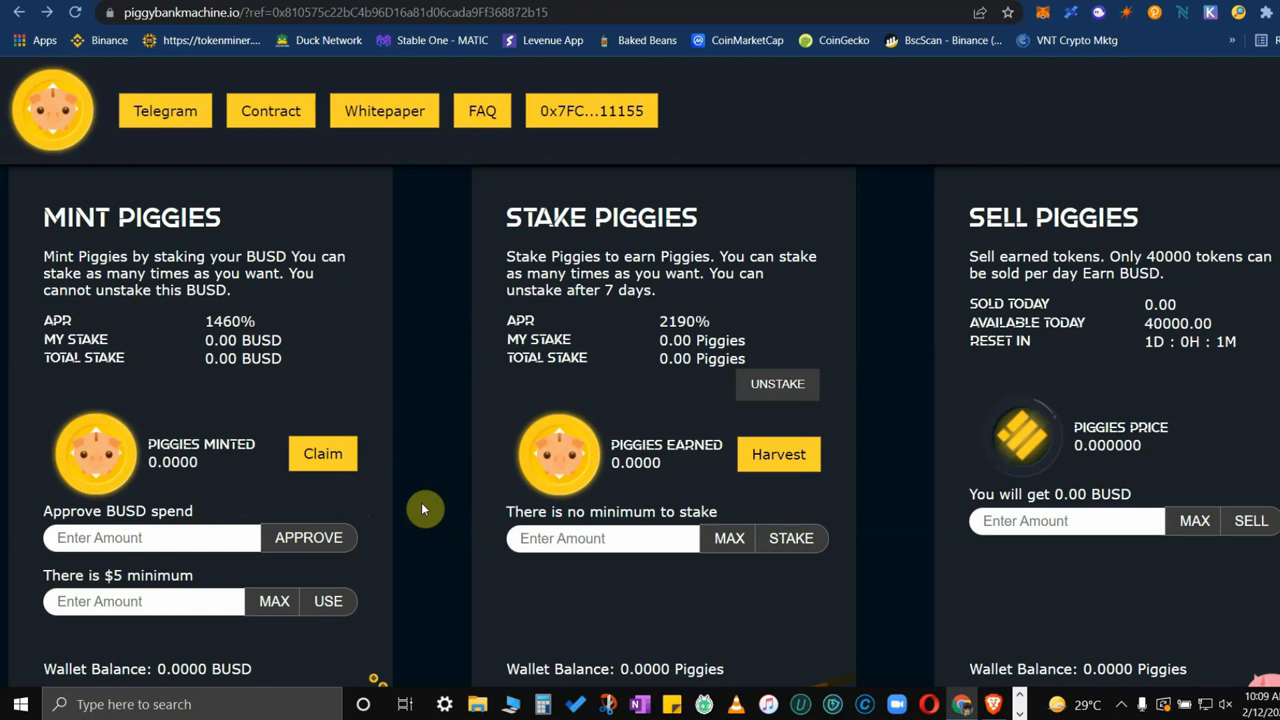
pyautogui.scroll(-3)
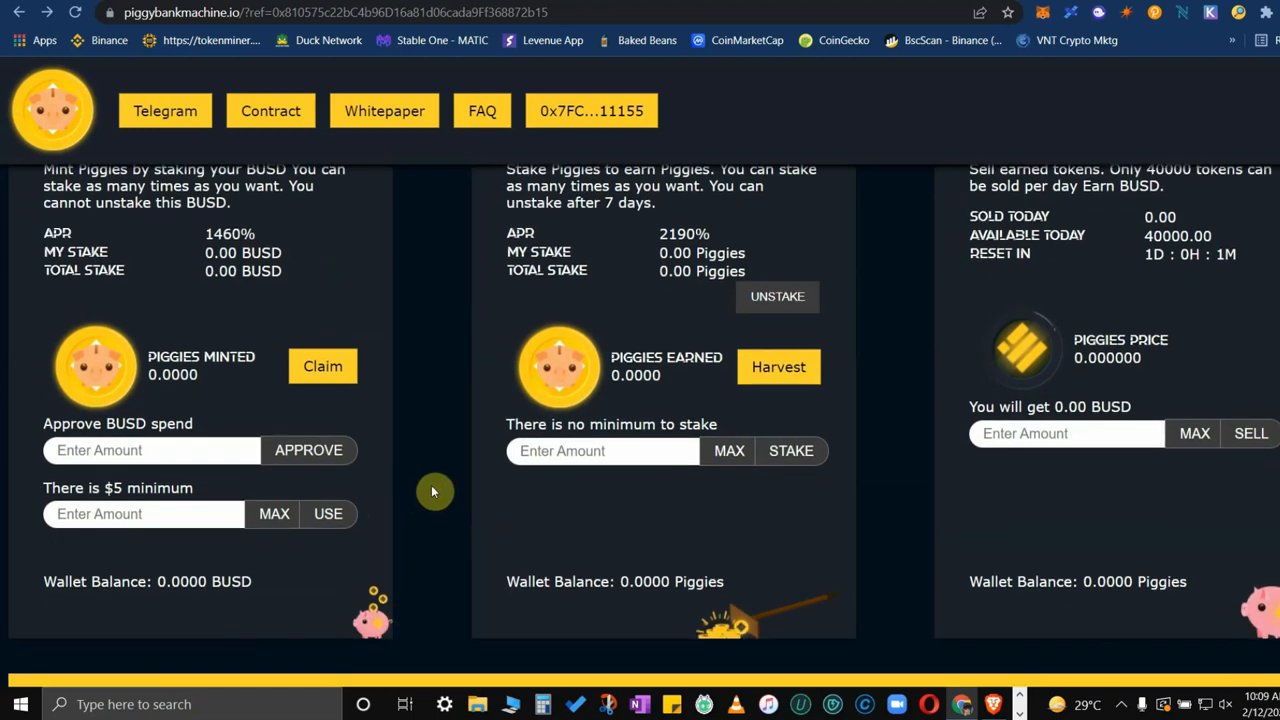
pyautogui.moveTo(408, 475)
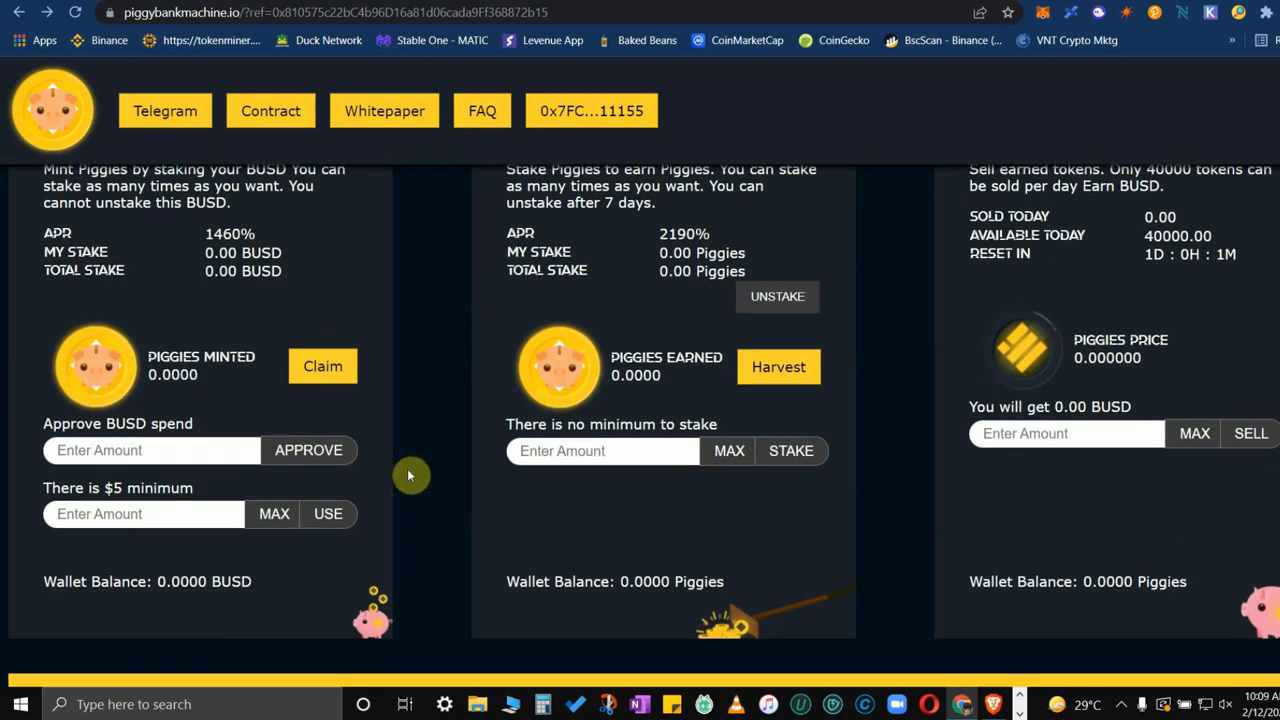
pyautogui.click(1043, 12)
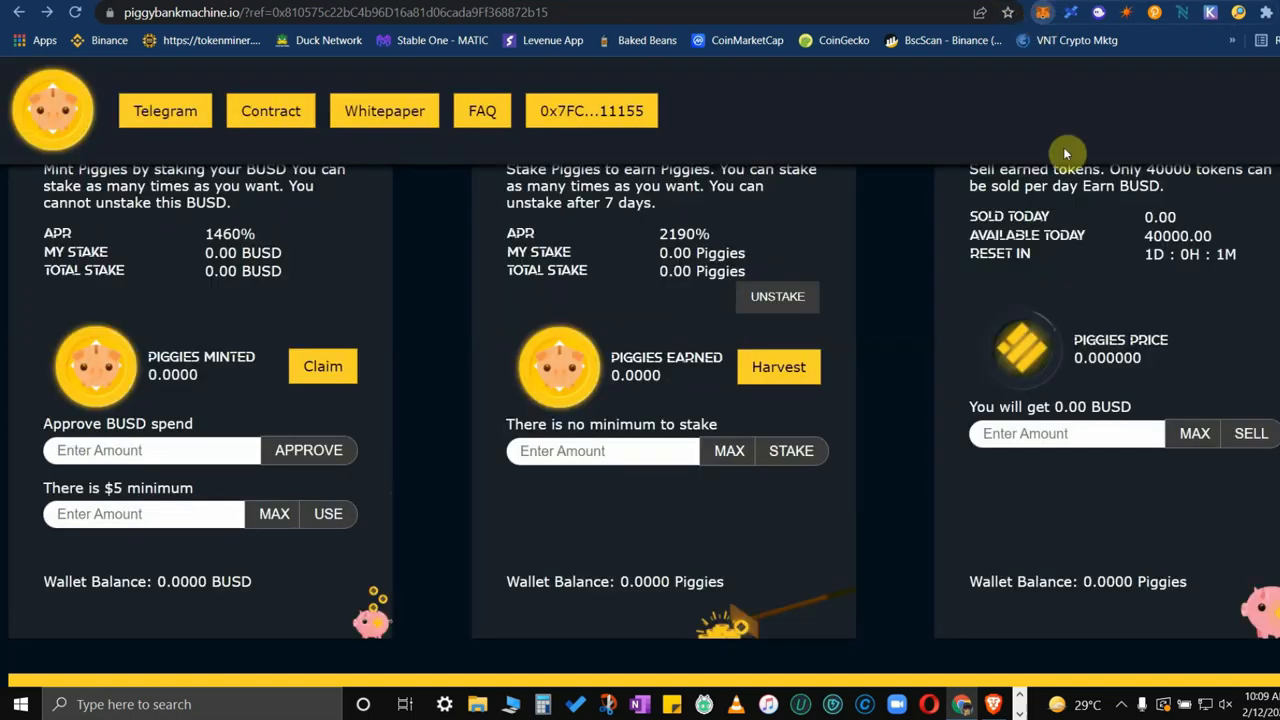
pyautogui.click(1043, 12)
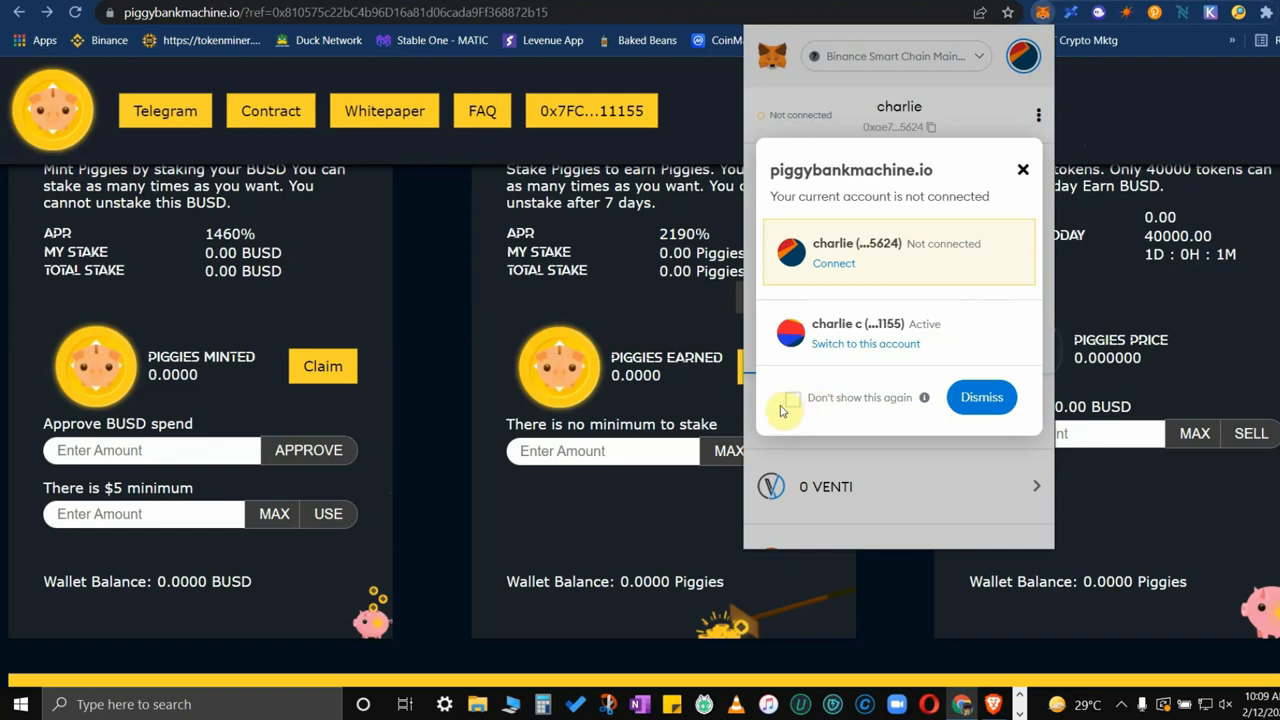
pyautogui.click(981, 397)
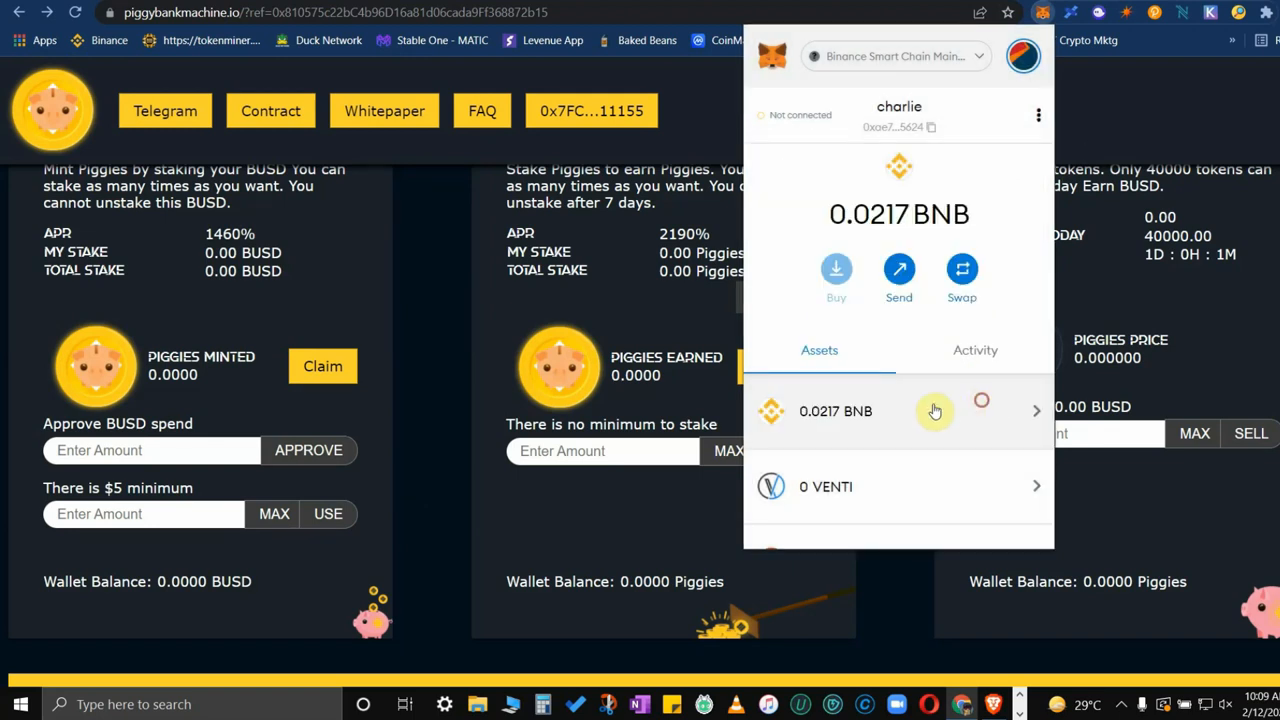
pyautogui.scroll(-3)
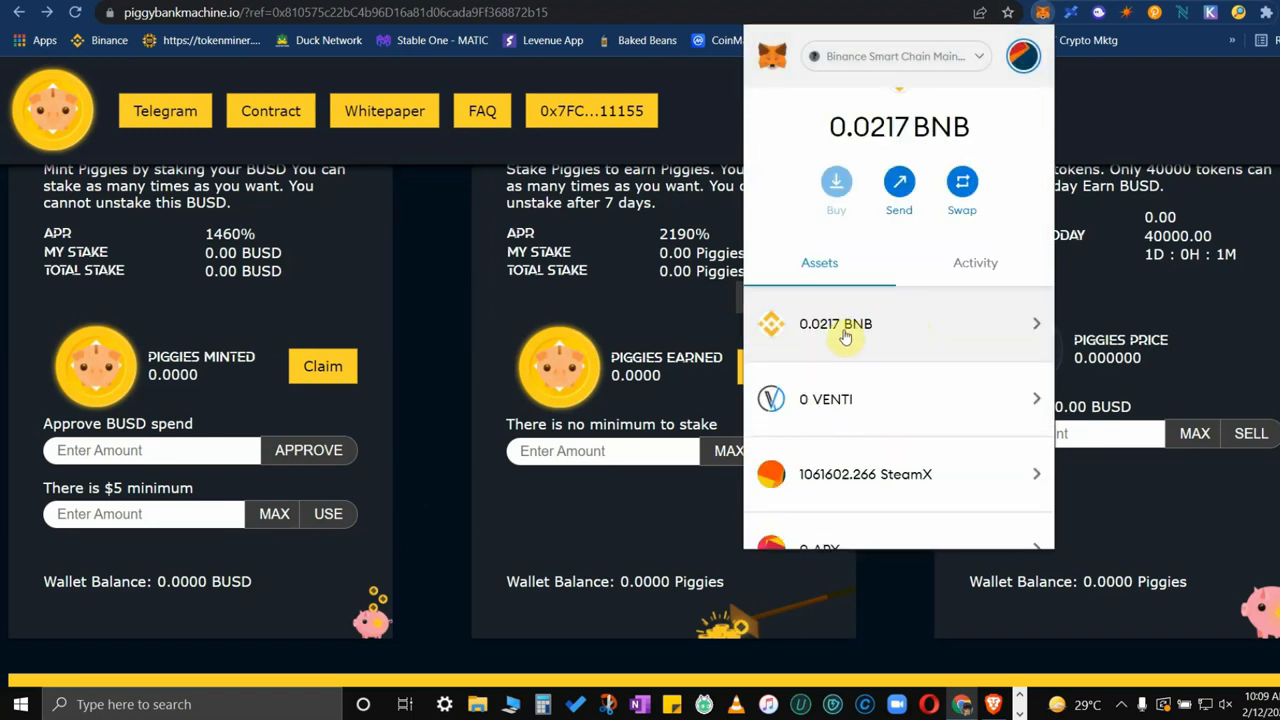
pyautogui.scroll(-3)
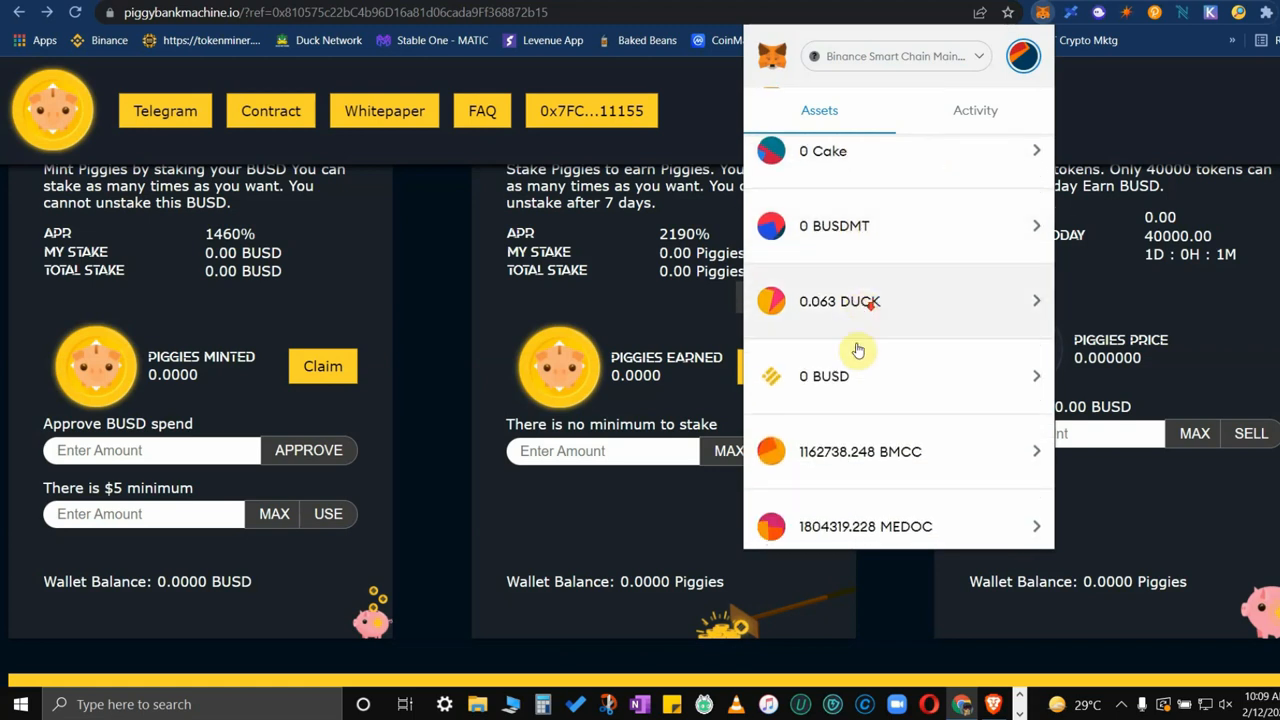
pyautogui.moveTo(1260, 290)
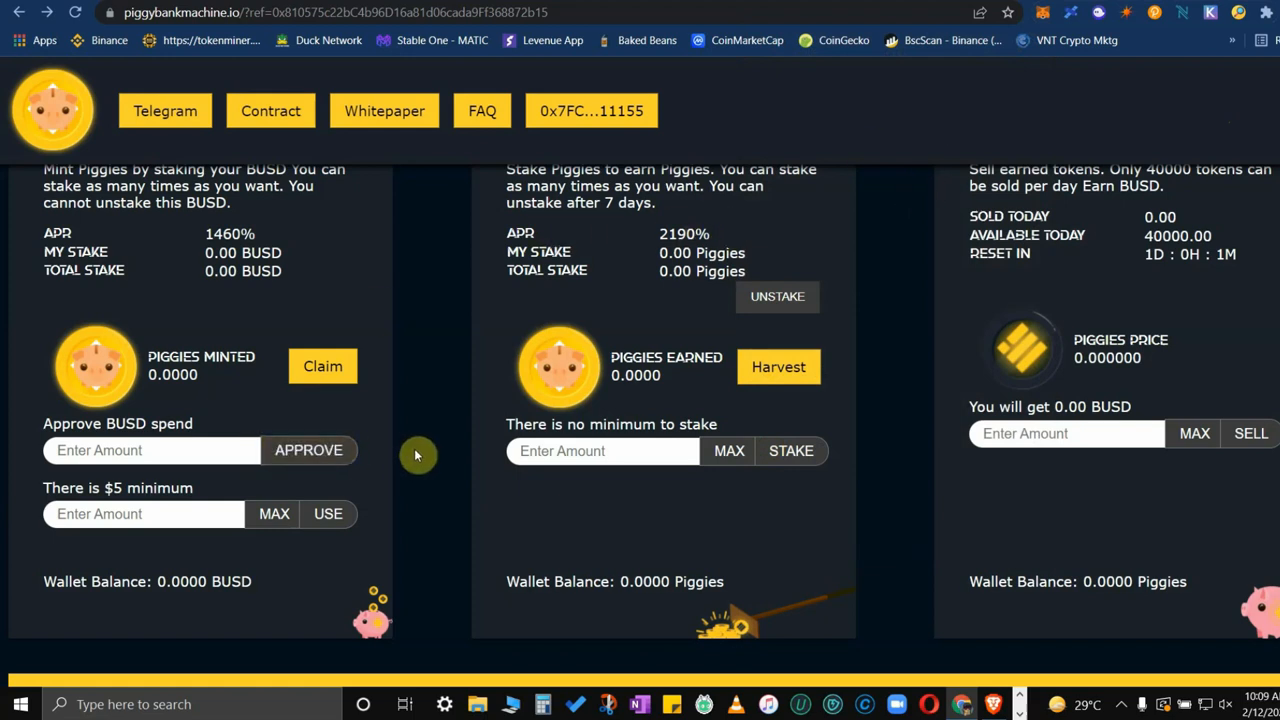
pyautogui.moveTo(376, 458)
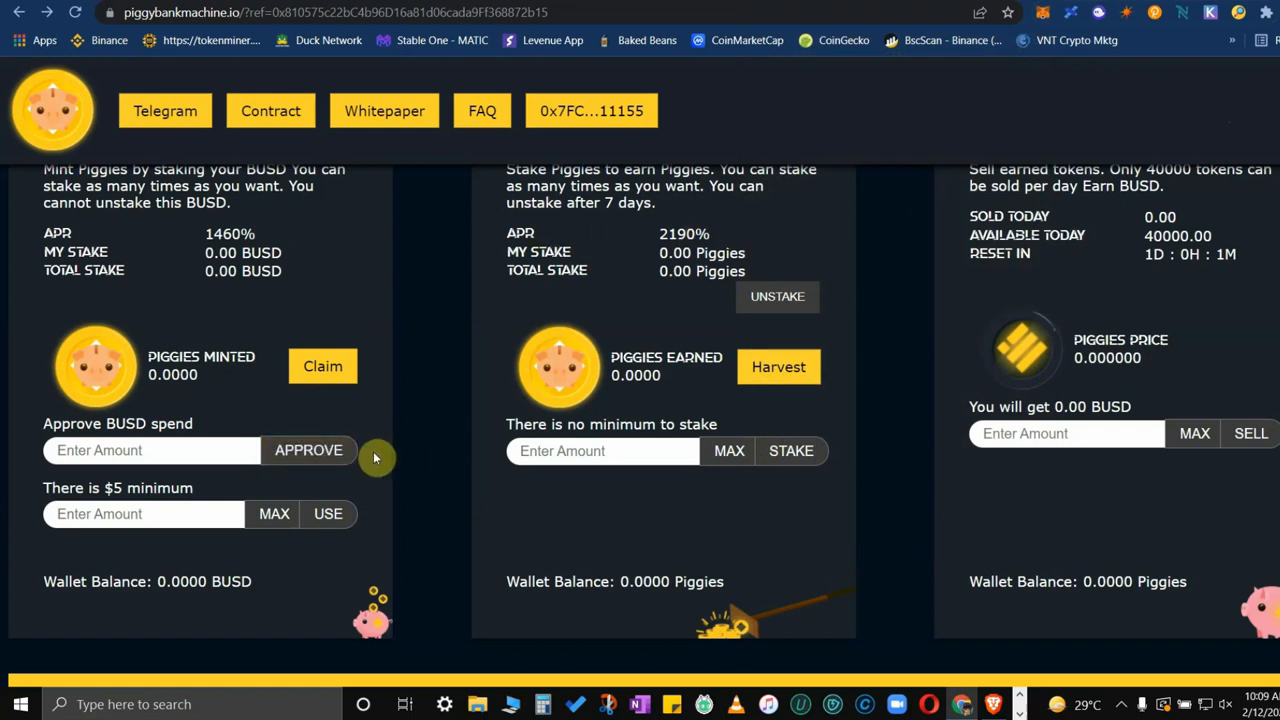
# Step: Enter 100 as the BUSD amount to approve and set the mint amount to maximum
pyautogui.click(150, 450)
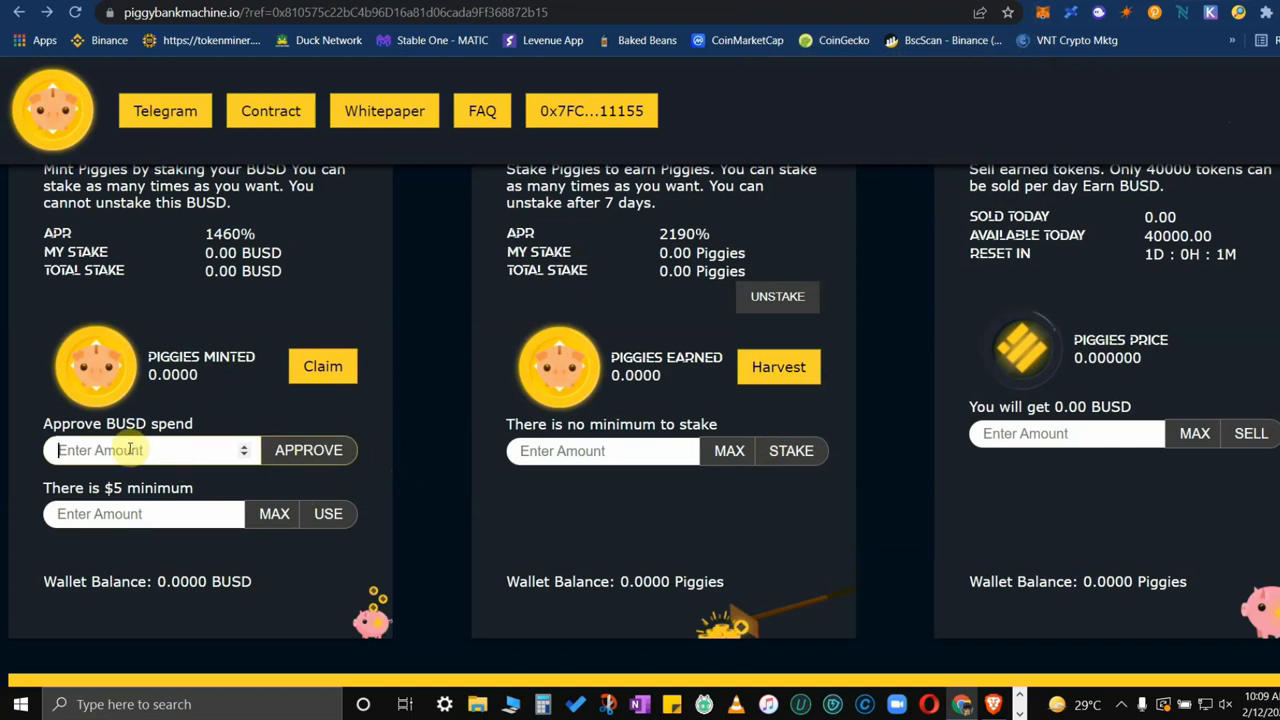
pyautogui.write('100')
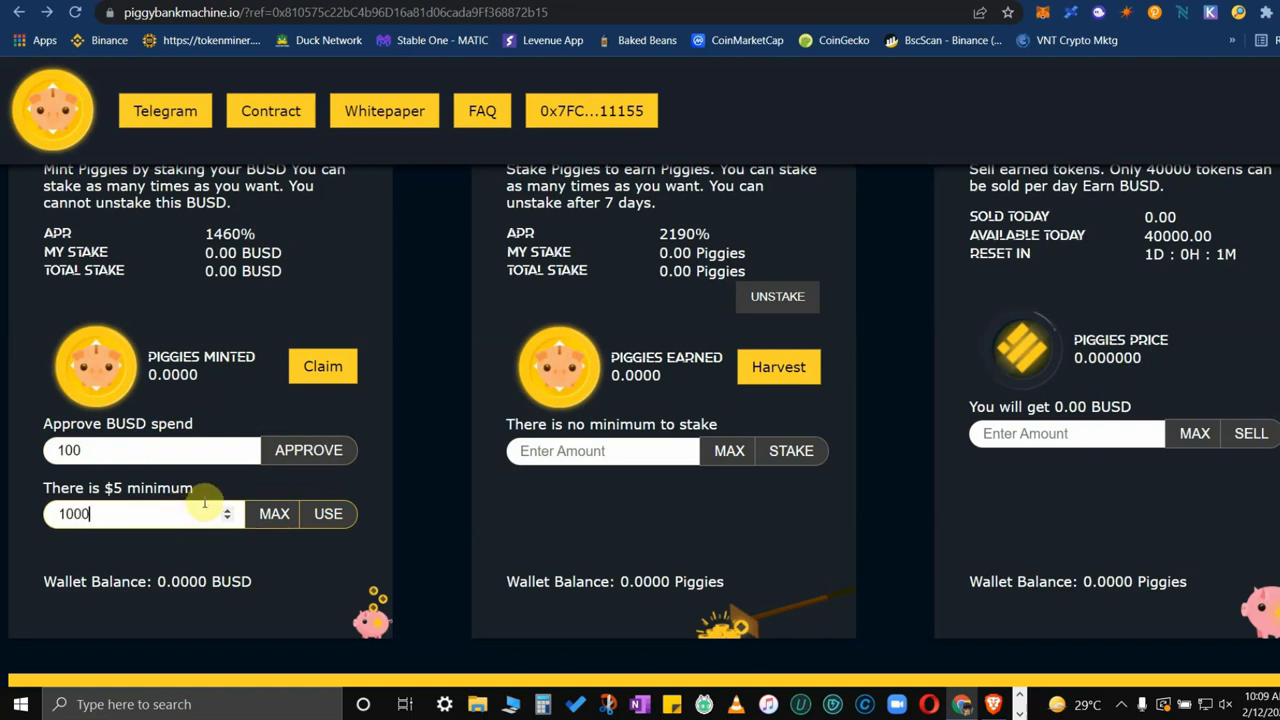
pyautogui.click(274, 513)
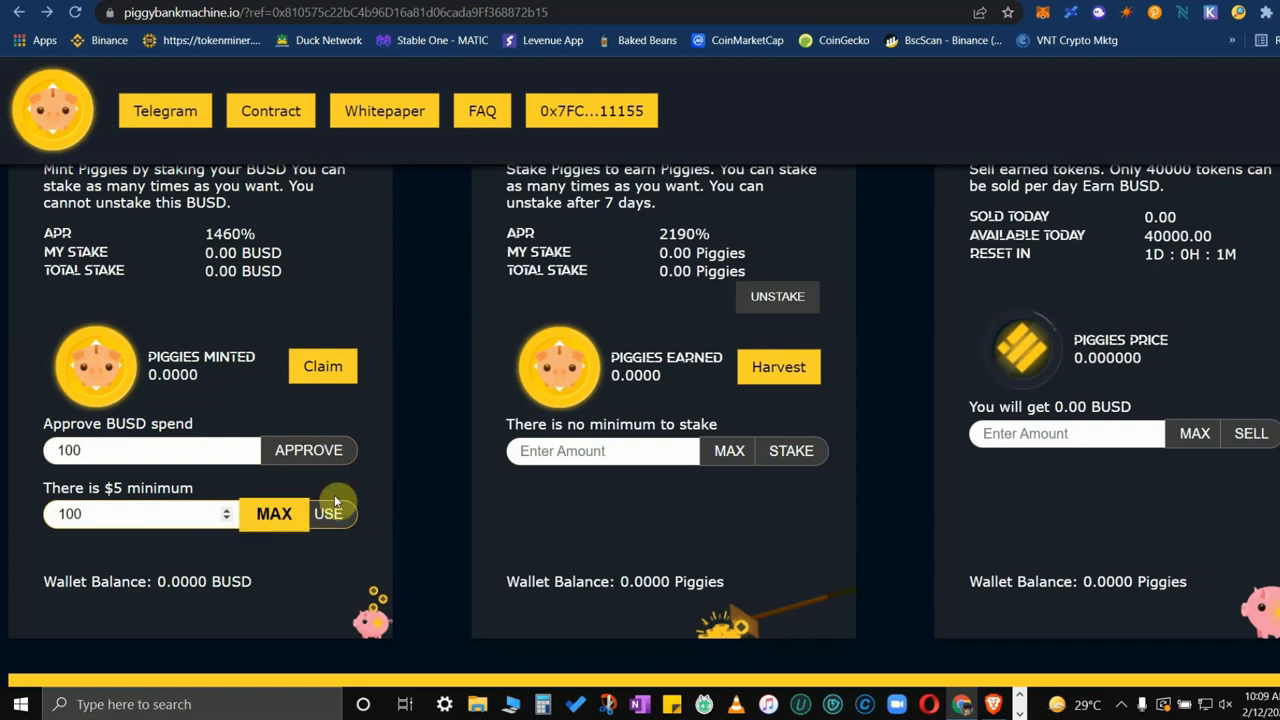
pyautogui.scroll(3)
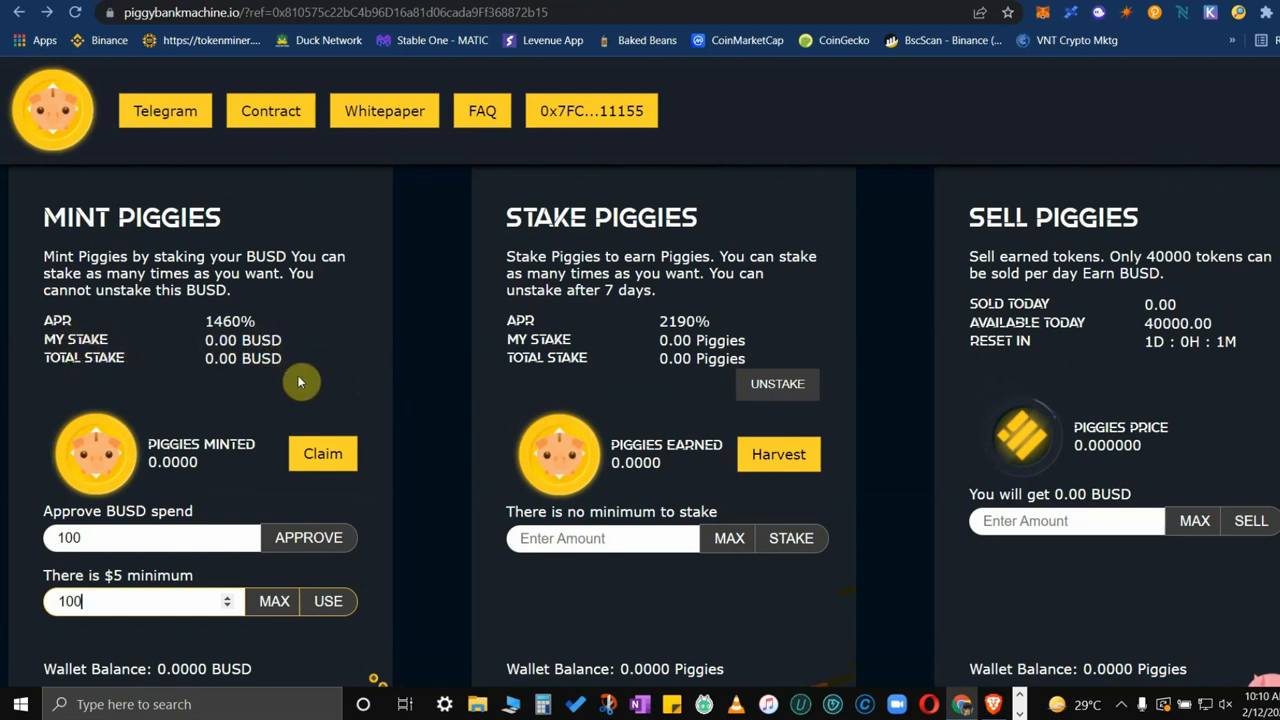
pyautogui.moveTo(205, 368)
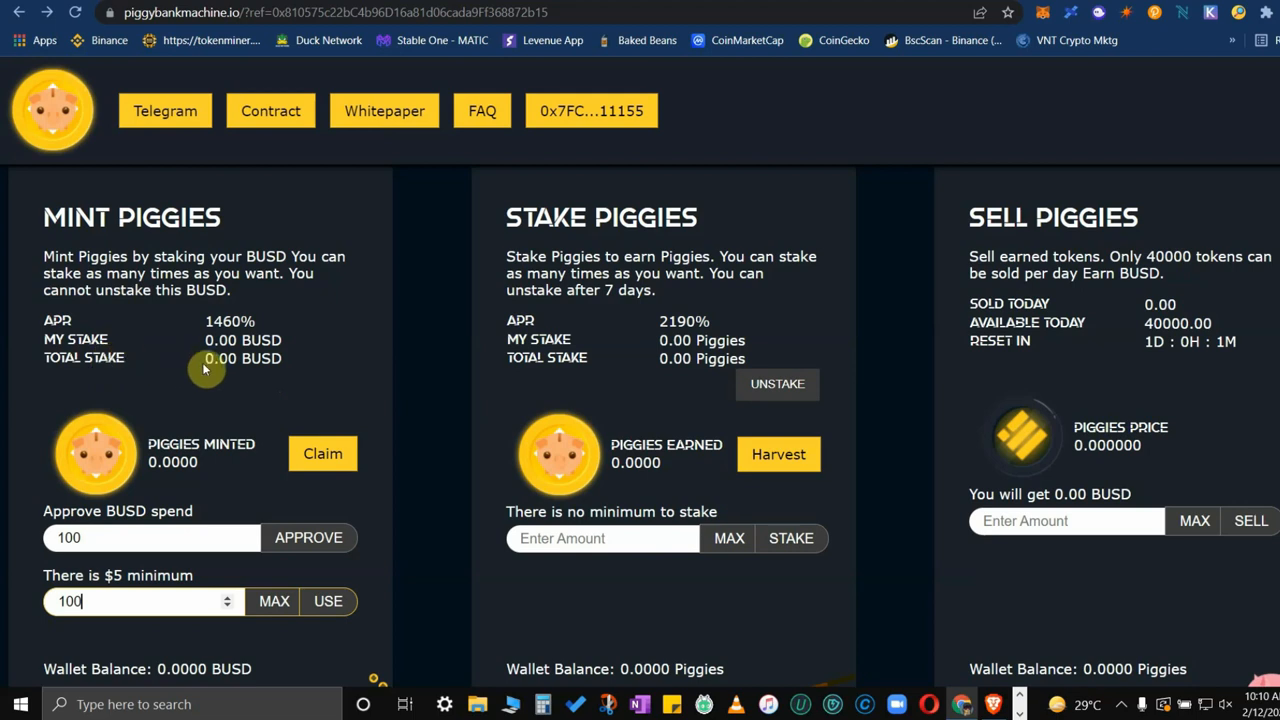
pyautogui.moveTo(228, 377)
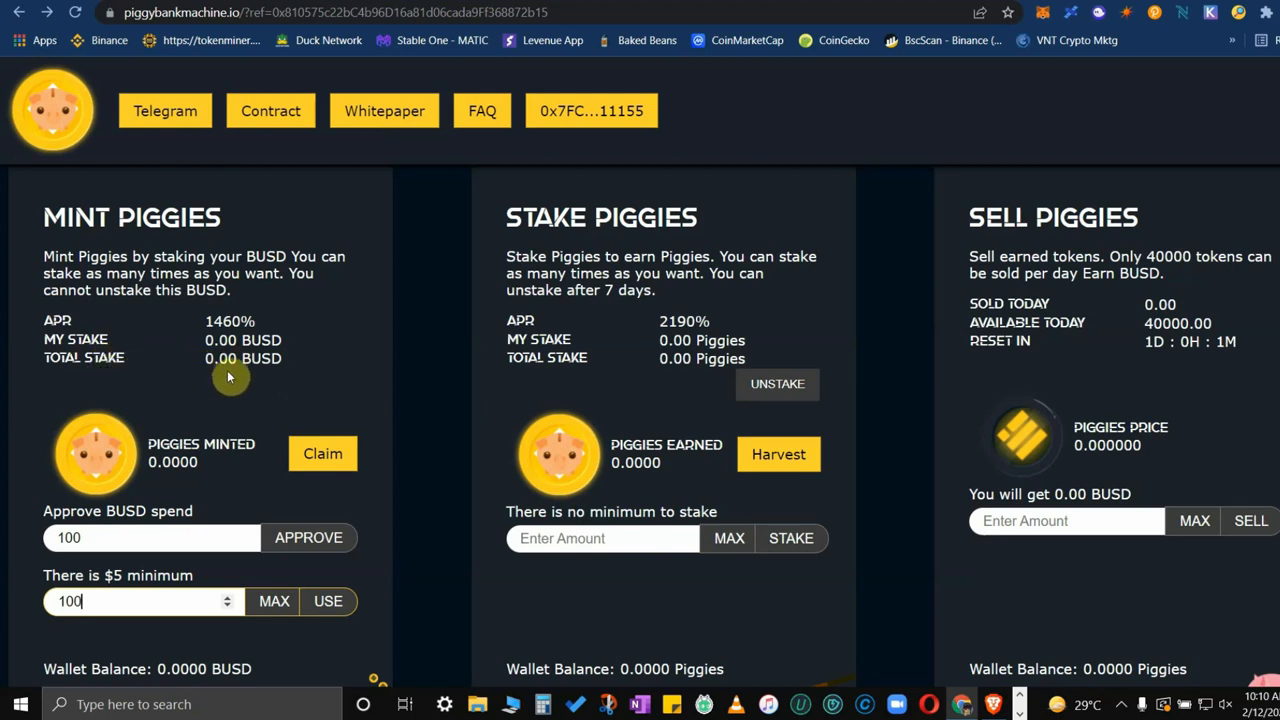
pyautogui.moveTo(257, 373)
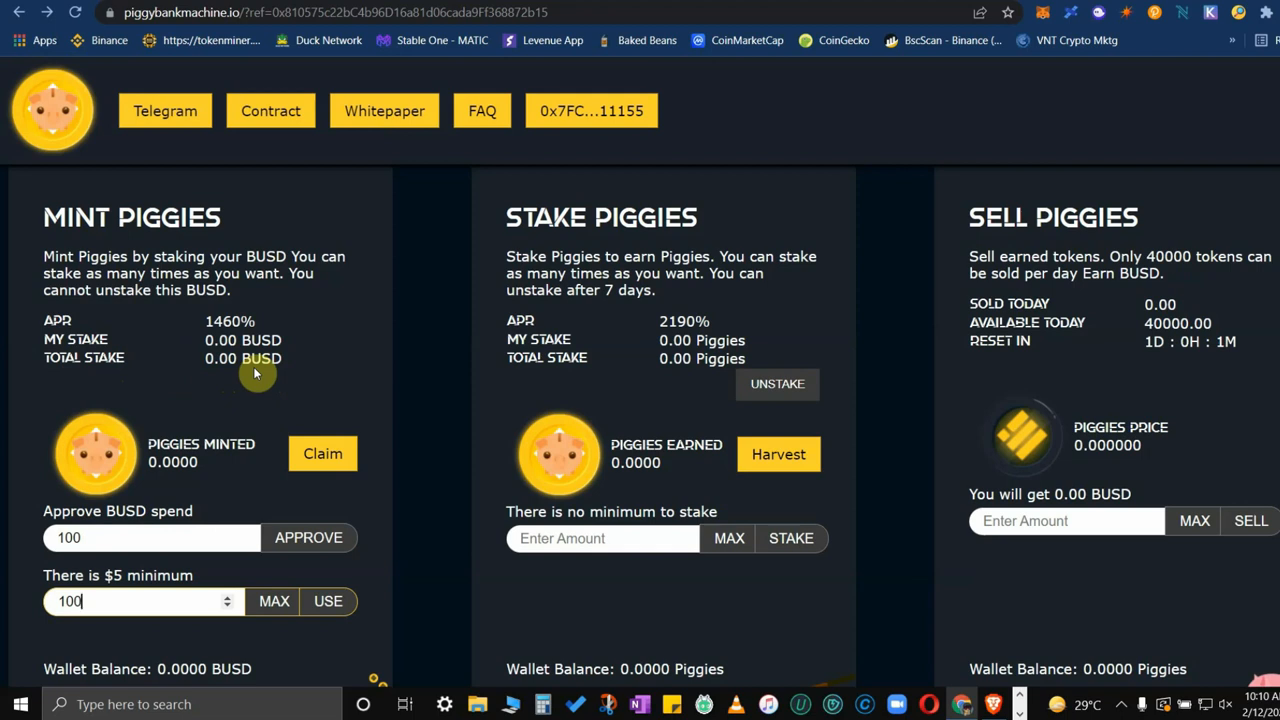
pyautogui.moveTo(193, 303)
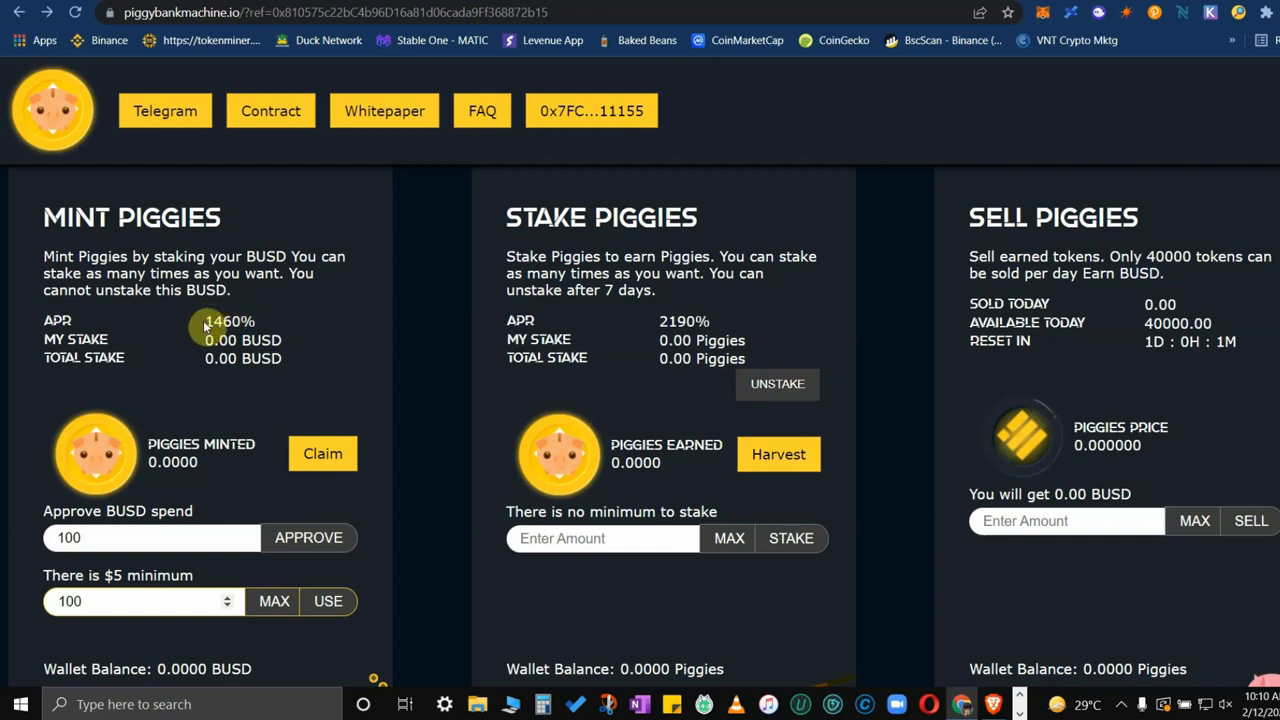
pyautogui.moveTo(370, 337)
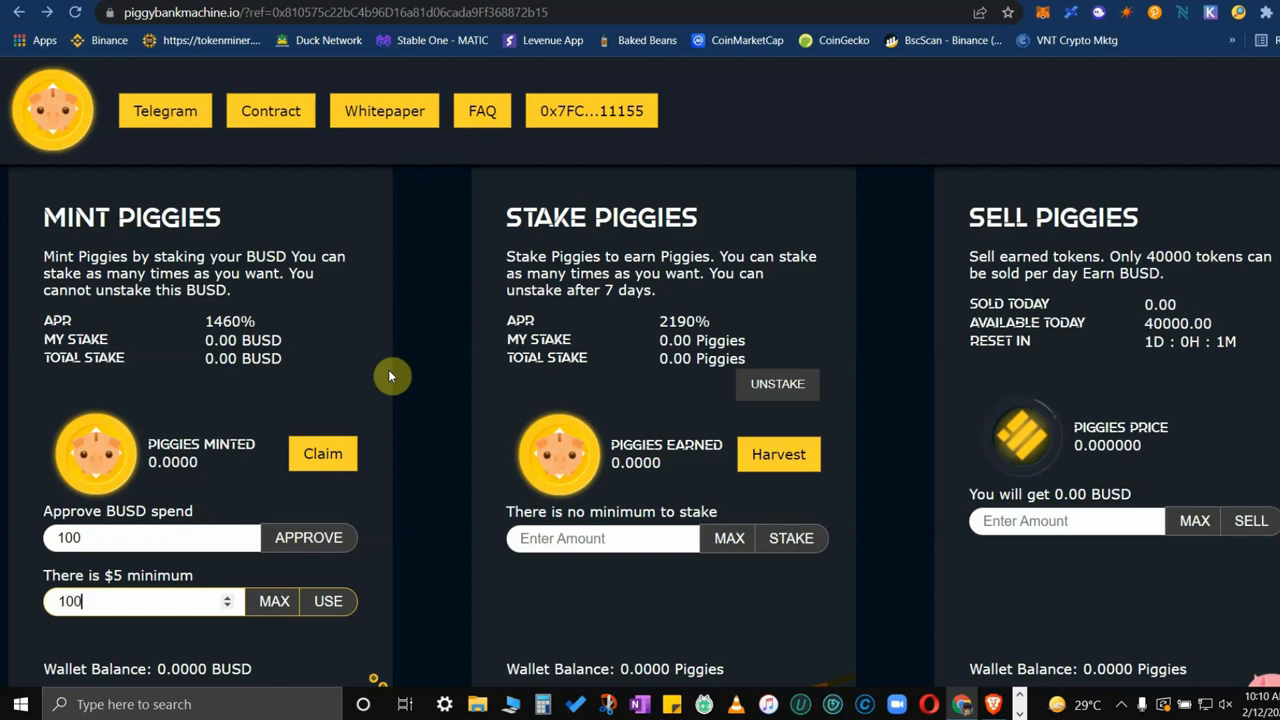
pyautogui.moveTo(408, 400)
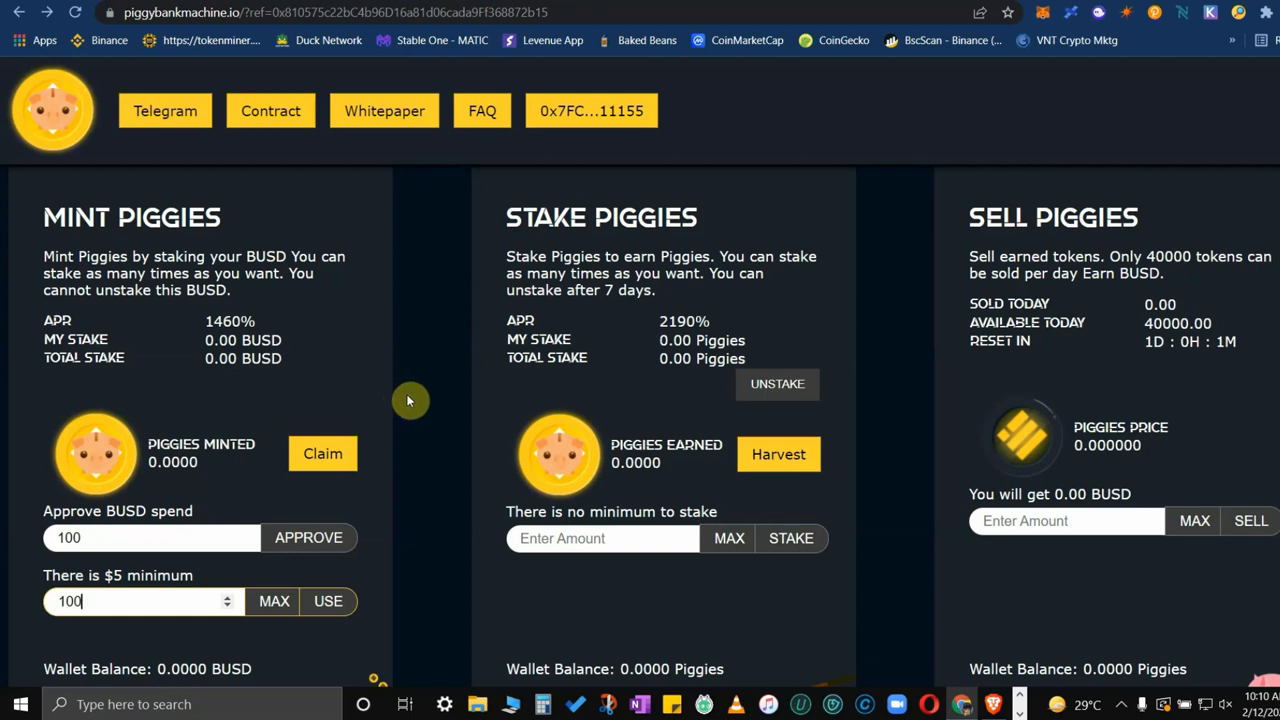
pyautogui.moveTo(512, 290)
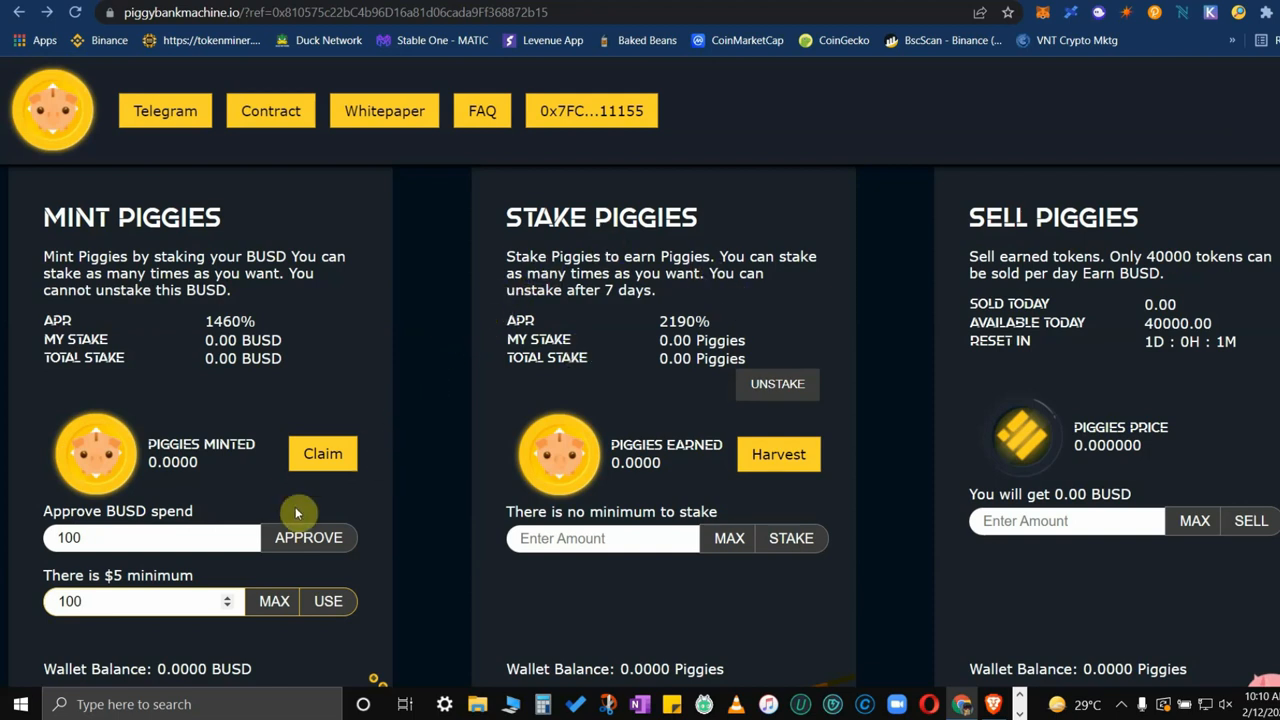
pyautogui.scroll(-3)
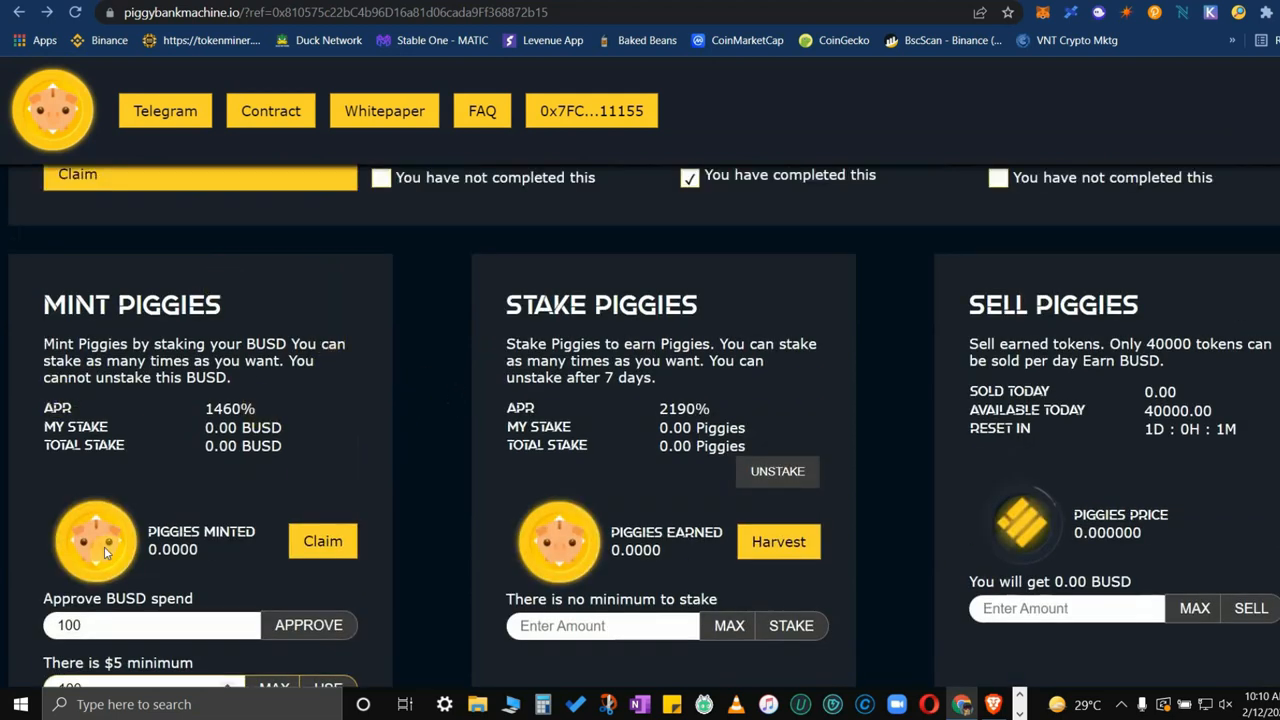
pyautogui.scroll(-3)
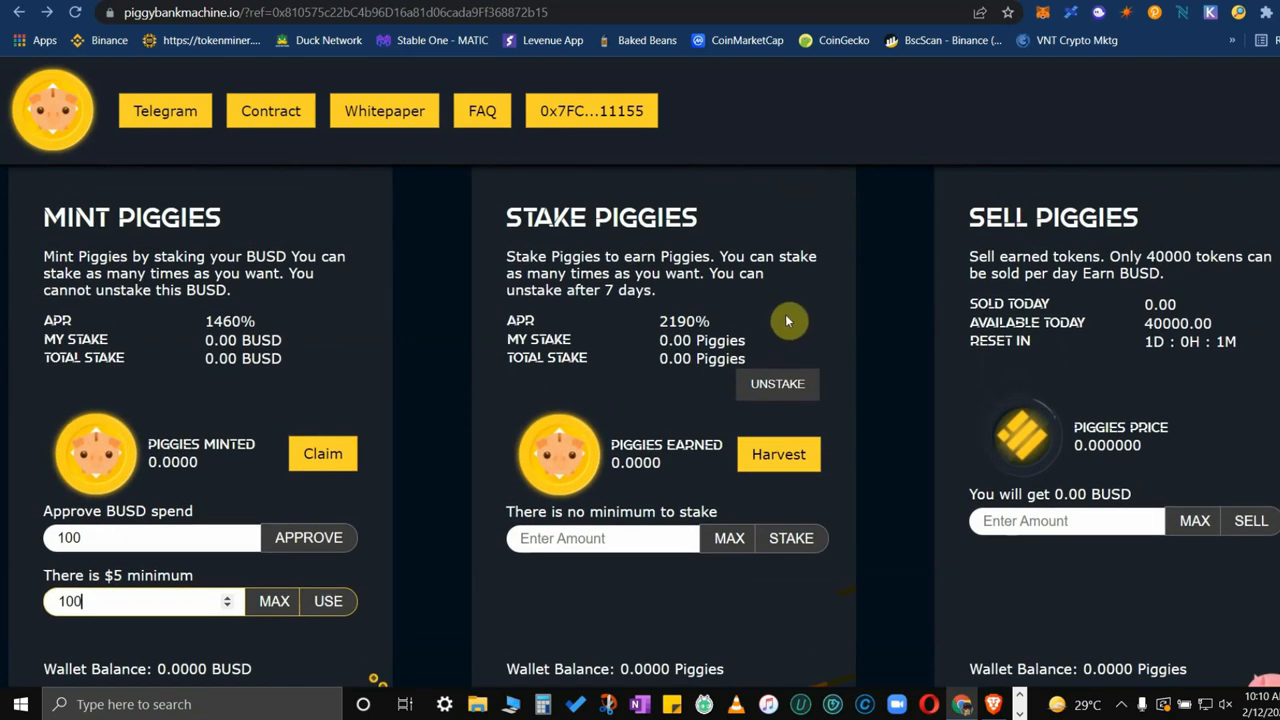
pyautogui.moveTo(725, 343)
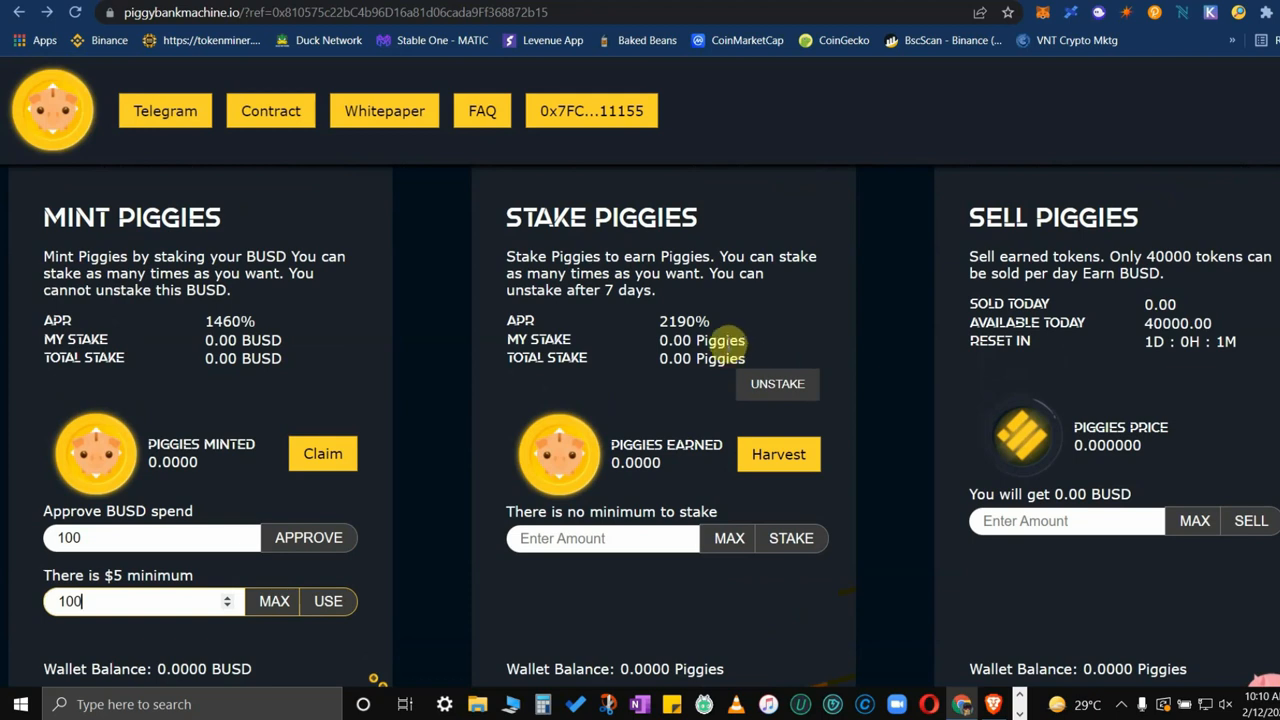
pyautogui.moveTo(620, 372)
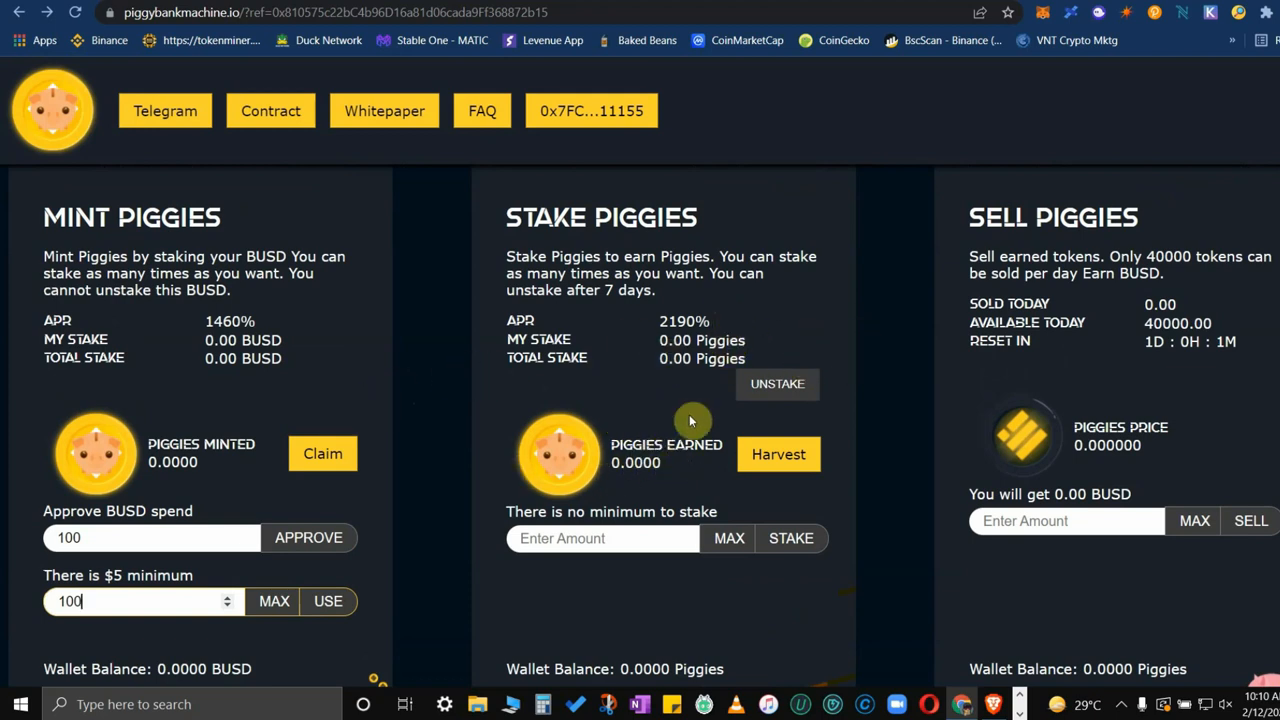
pyautogui.moveTo(595, 462)
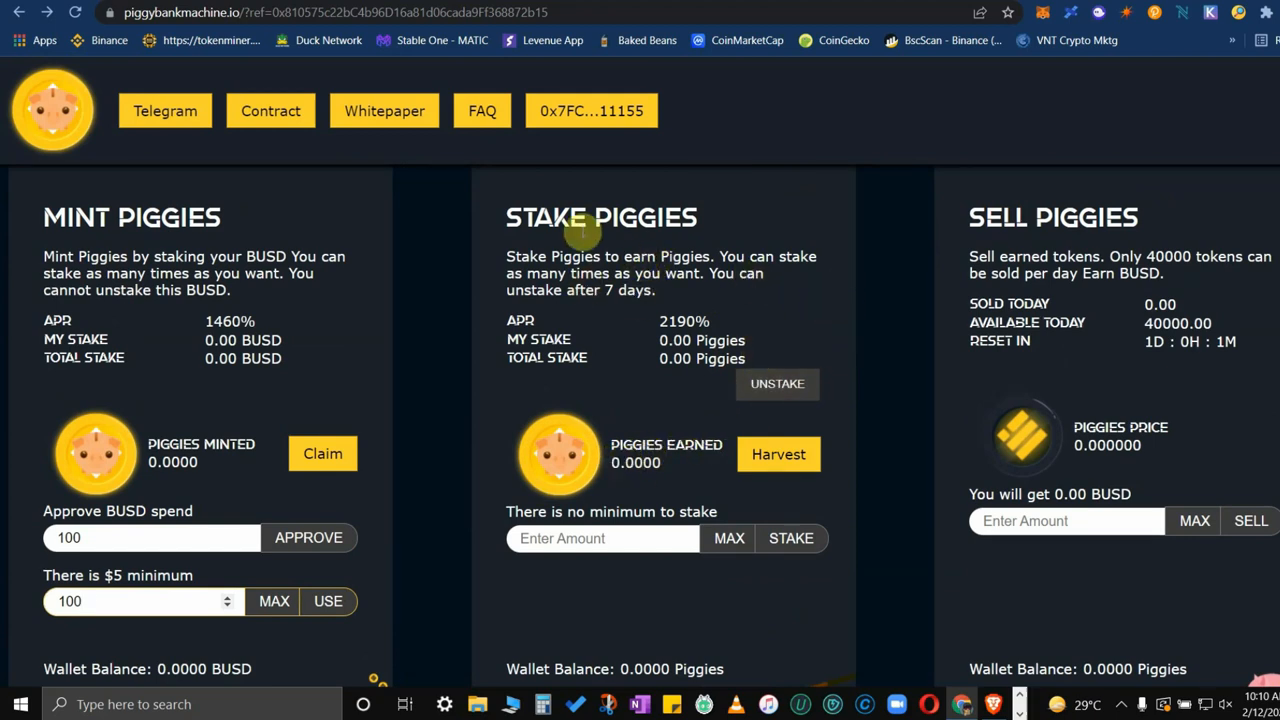
pyautogui.moveTo(598, 305)
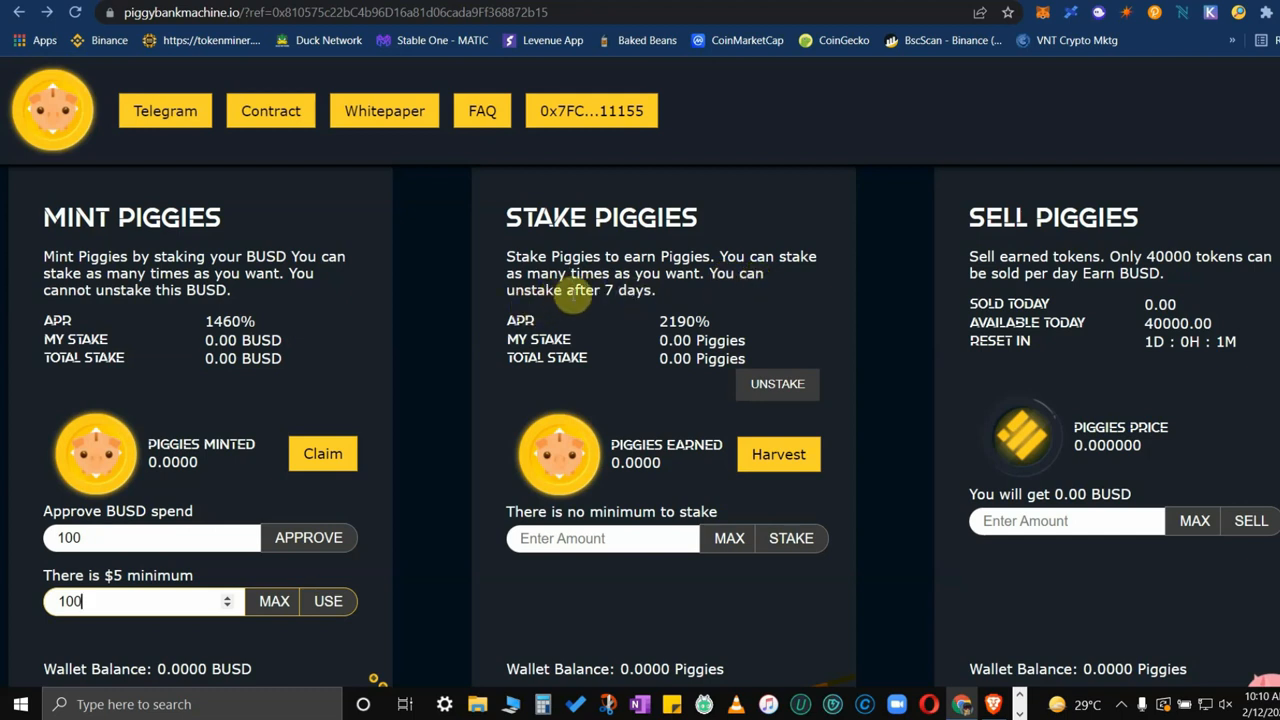
pyautogui.moveTo(884, 416)
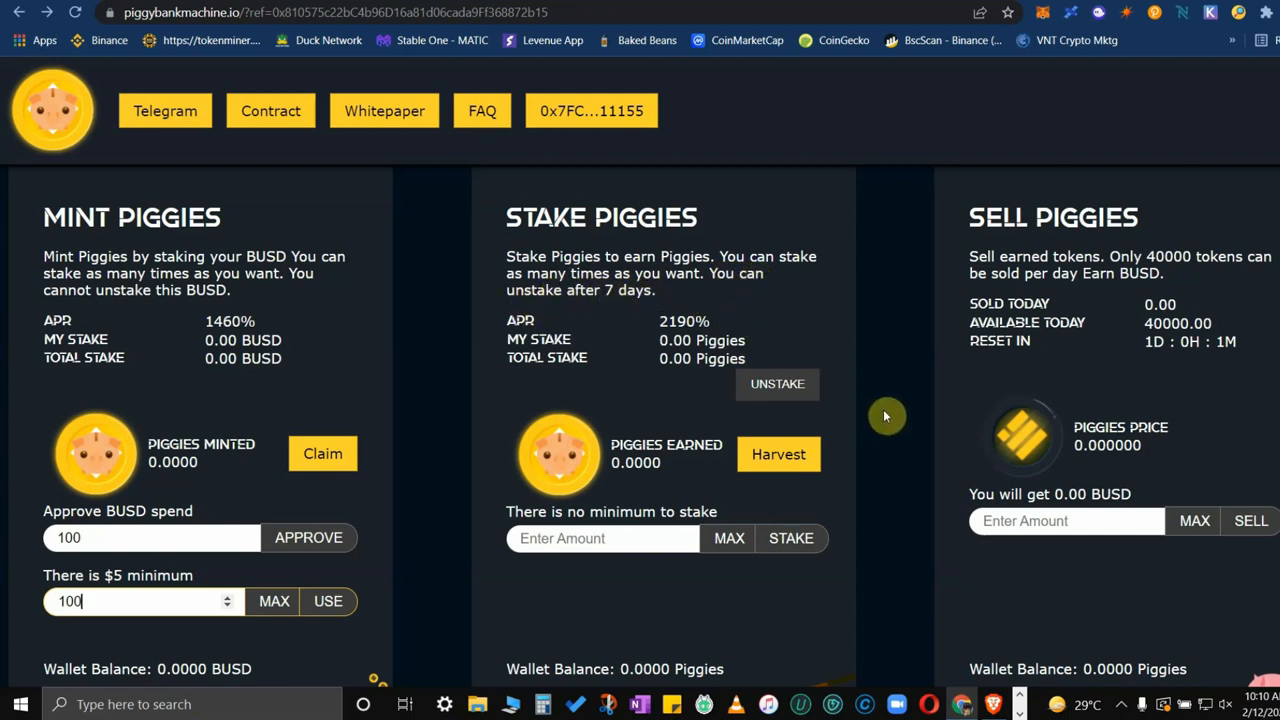
pyautogui.moveTo(215, 445)
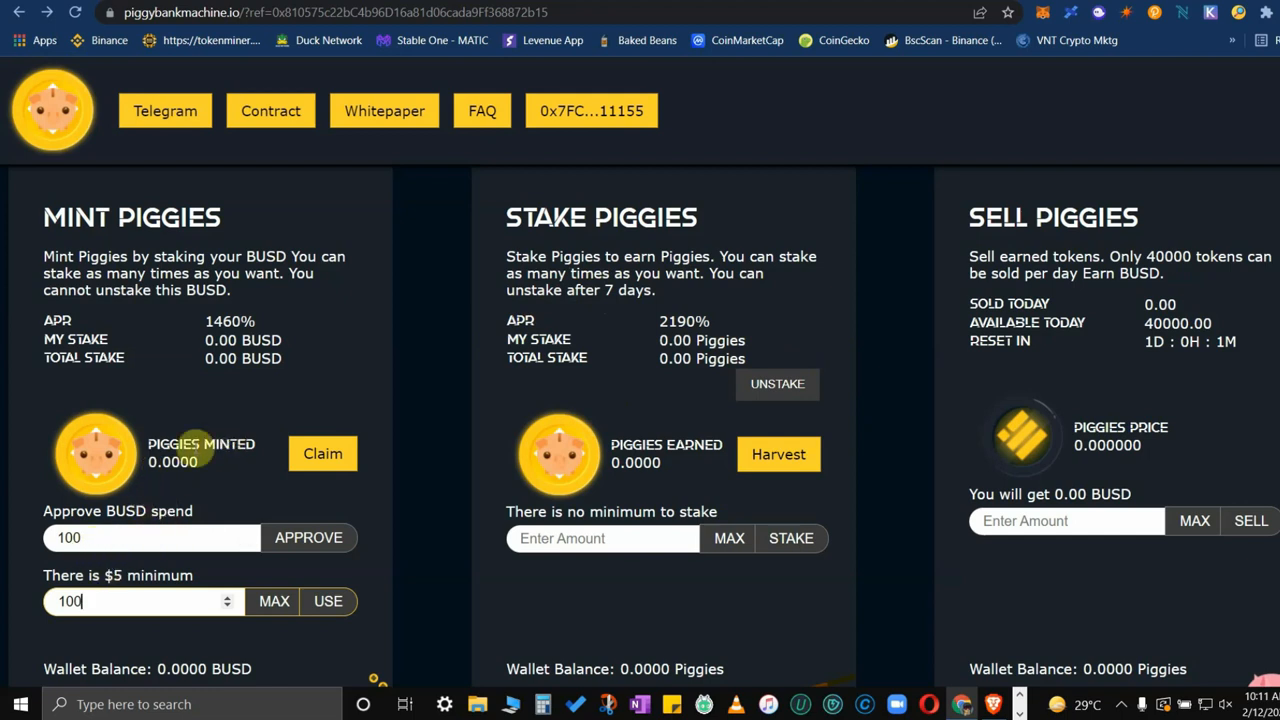
pyautogui.moveTo(805, 434)
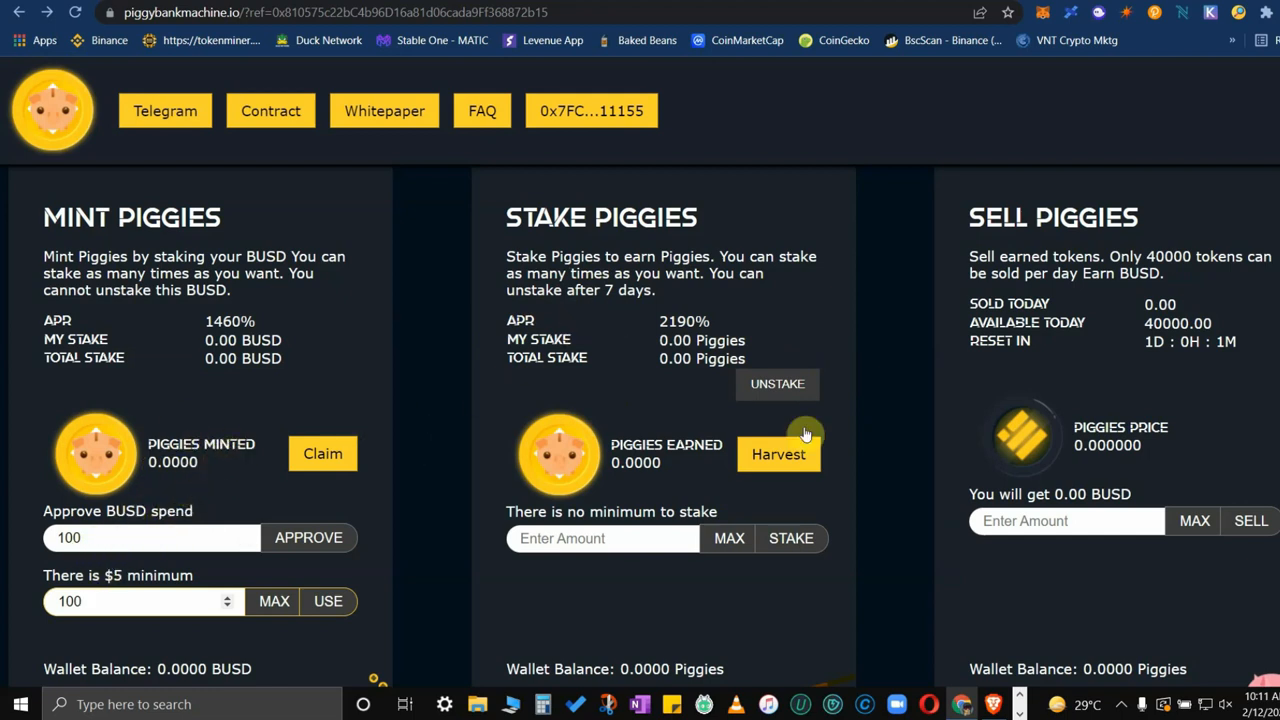
pyautogui.moveTo(815, 433)
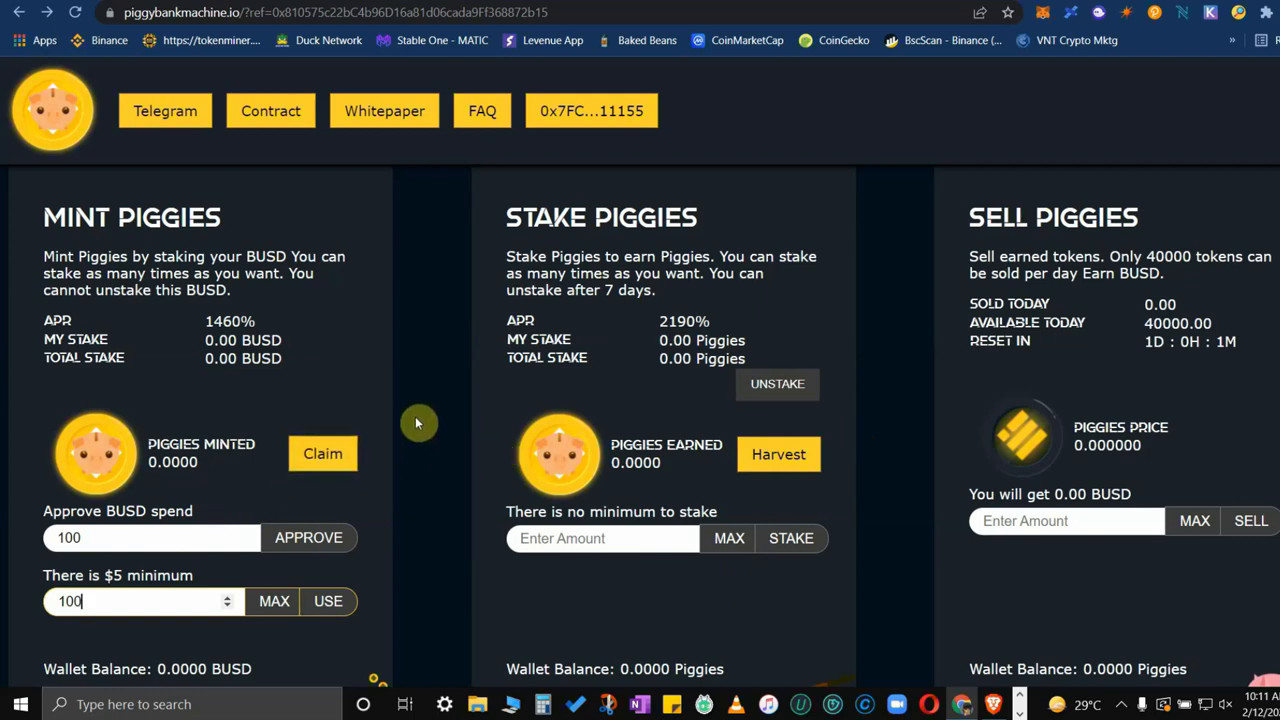
pyautogui.moveTo(1088, 156)
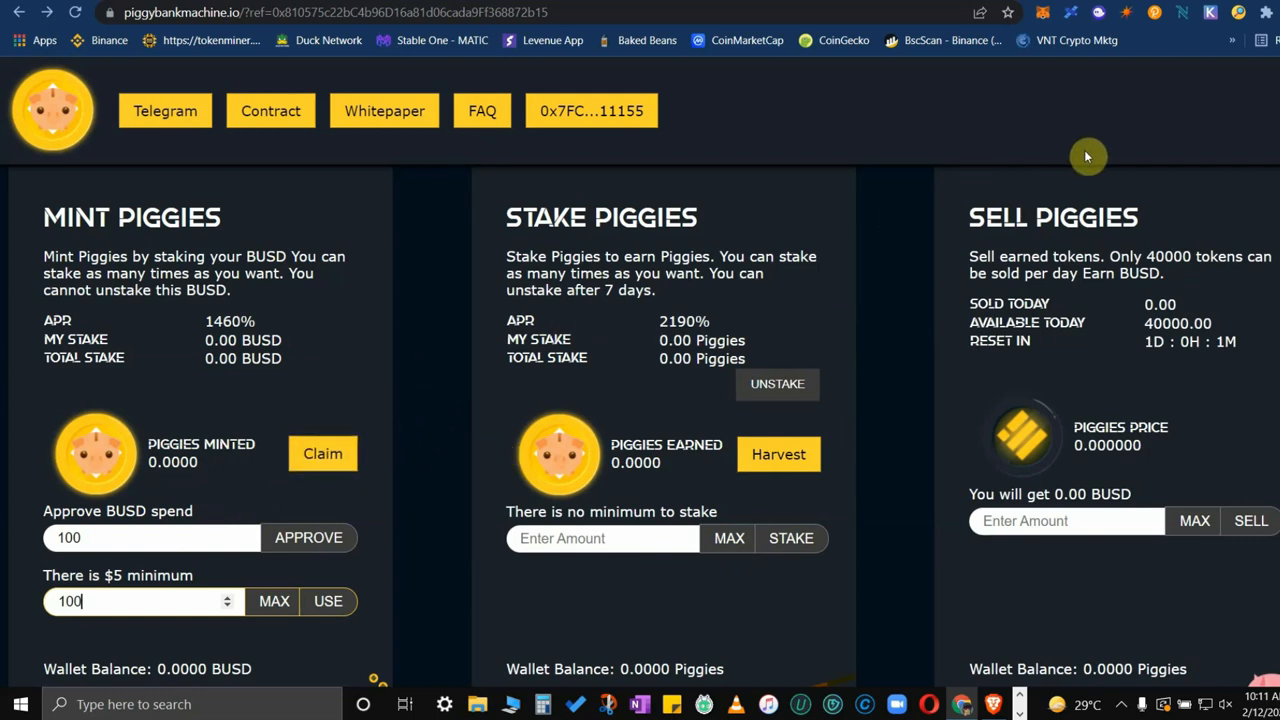
pyautogui.scroll(3)
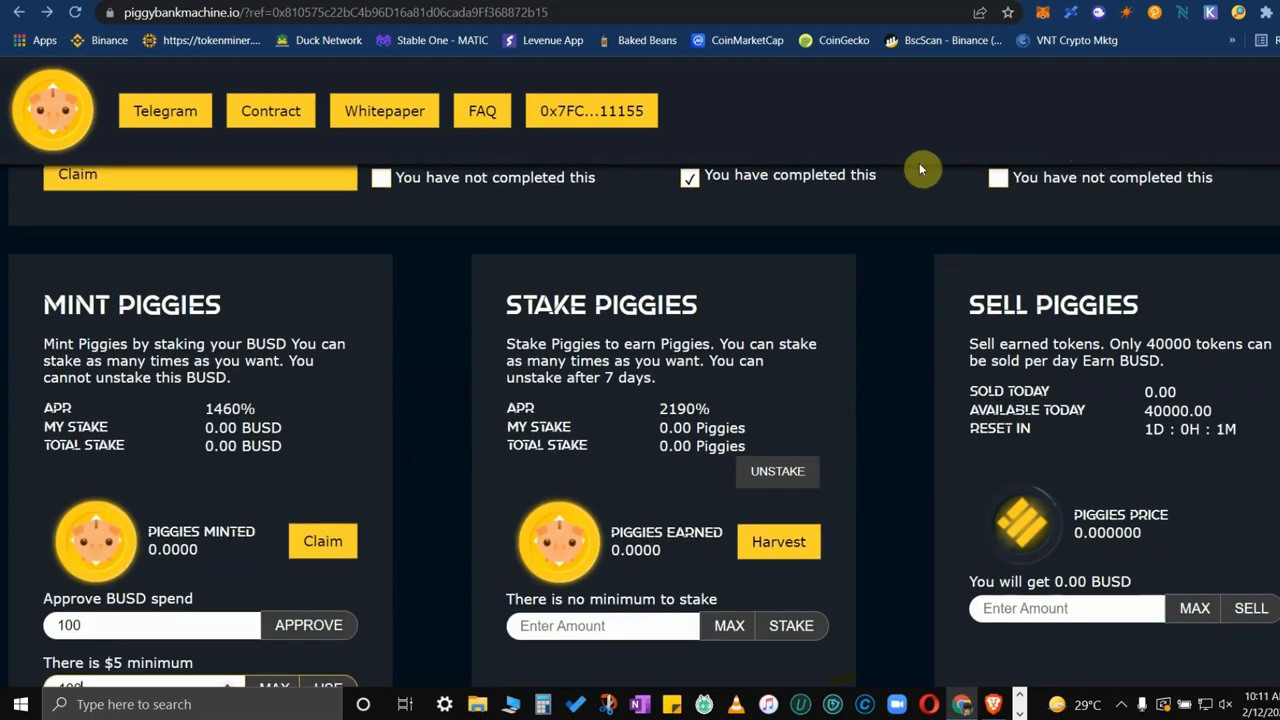
pyautogui.moveTo(725, 140)
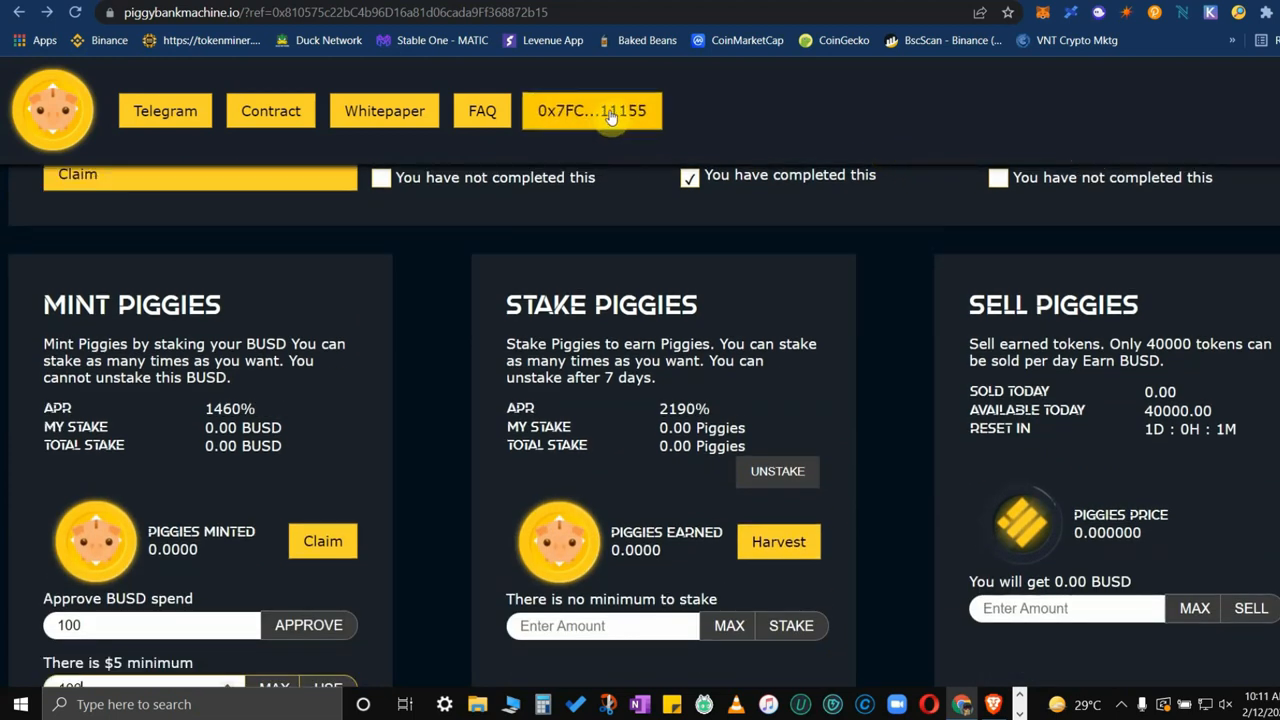
pyautogui.moveTo(1055, 25)
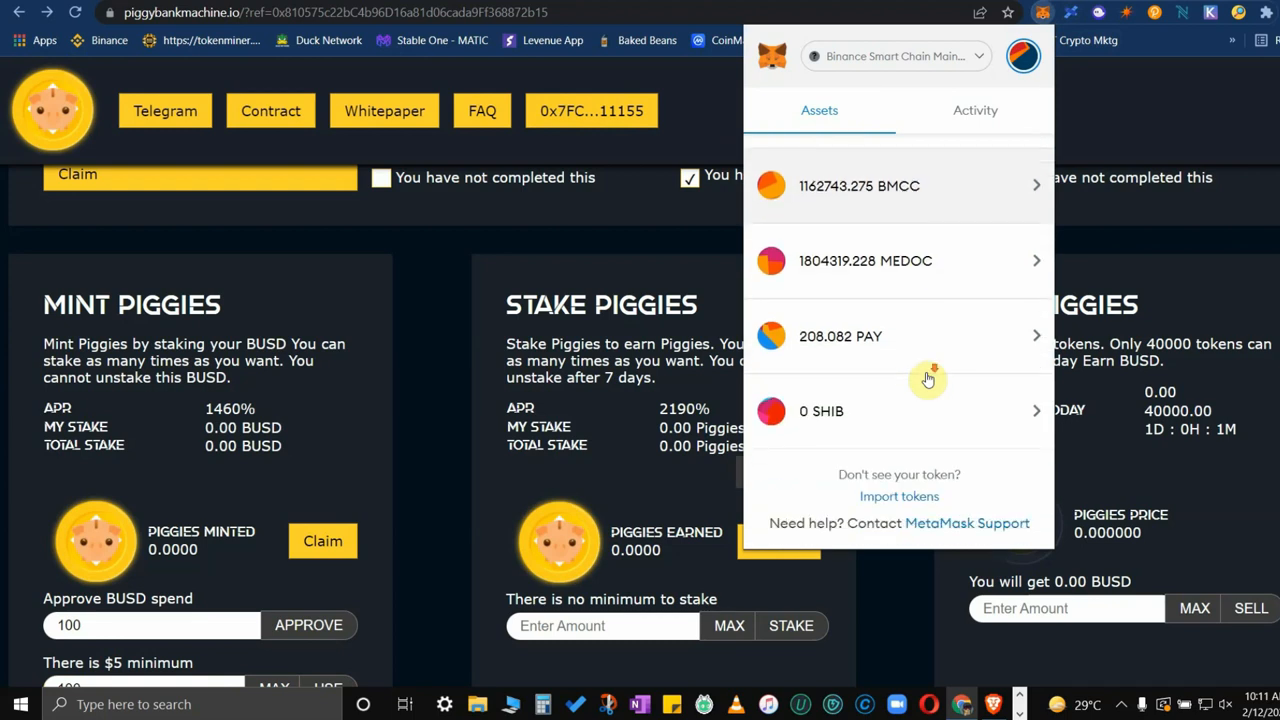
pyautogui.click(898, 496)
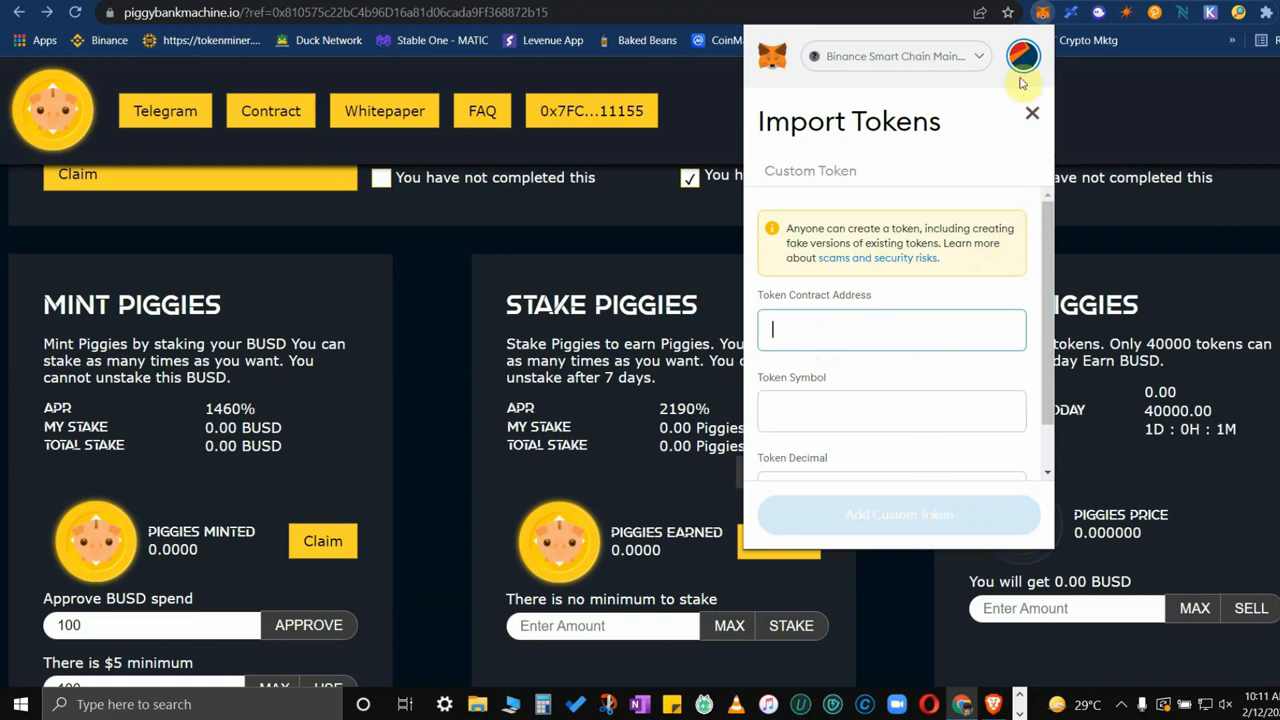
pyautogui.click(1032, 112)
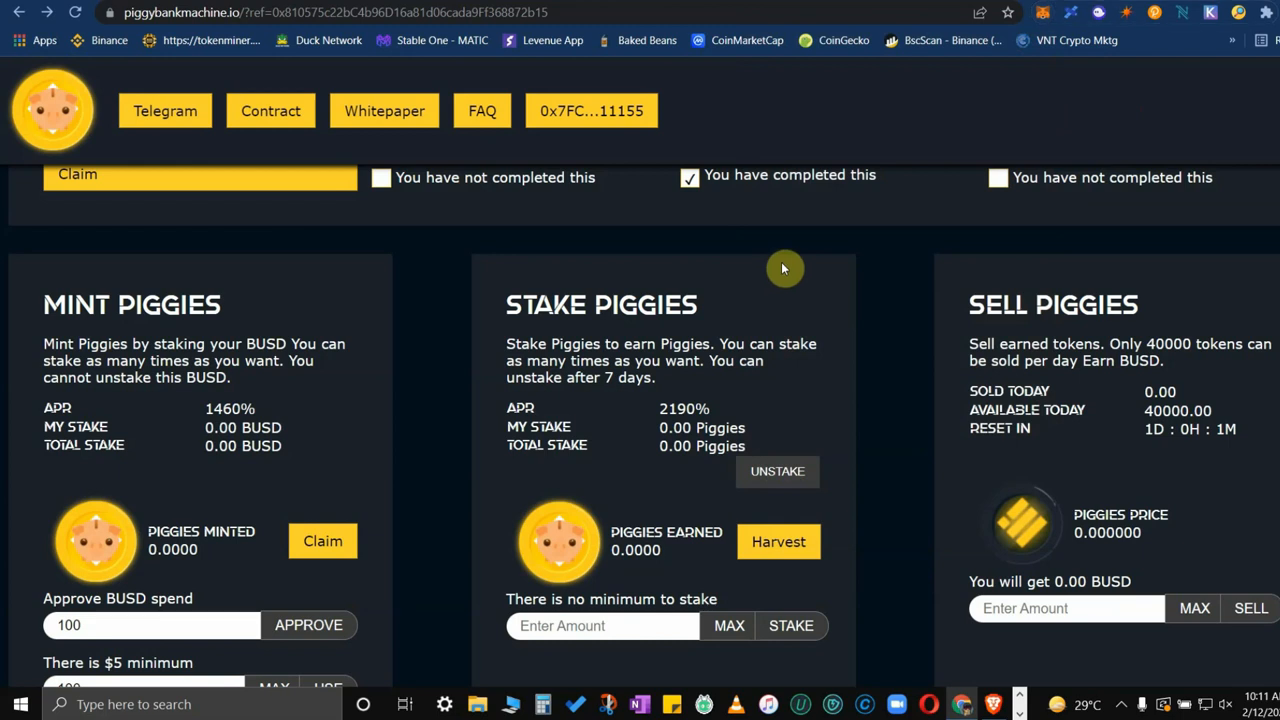
pyautogui.scroll(-3)
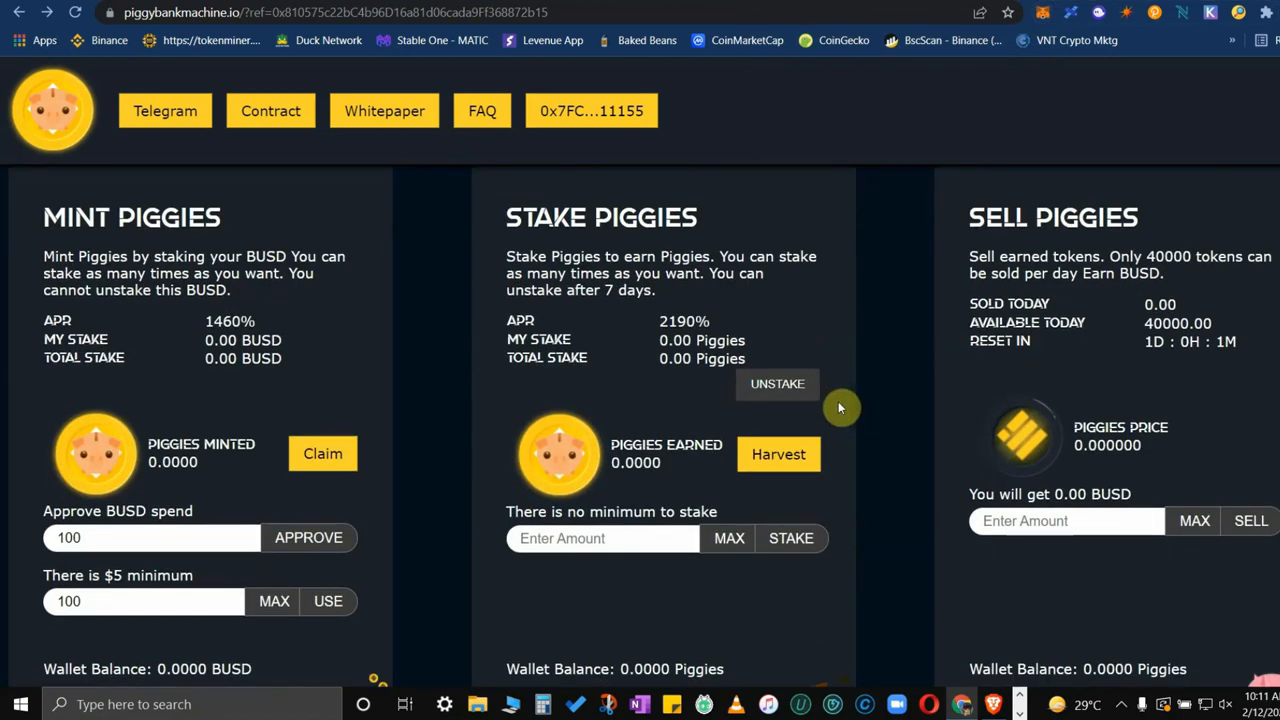
pyautogui.moveTo(670, 308)
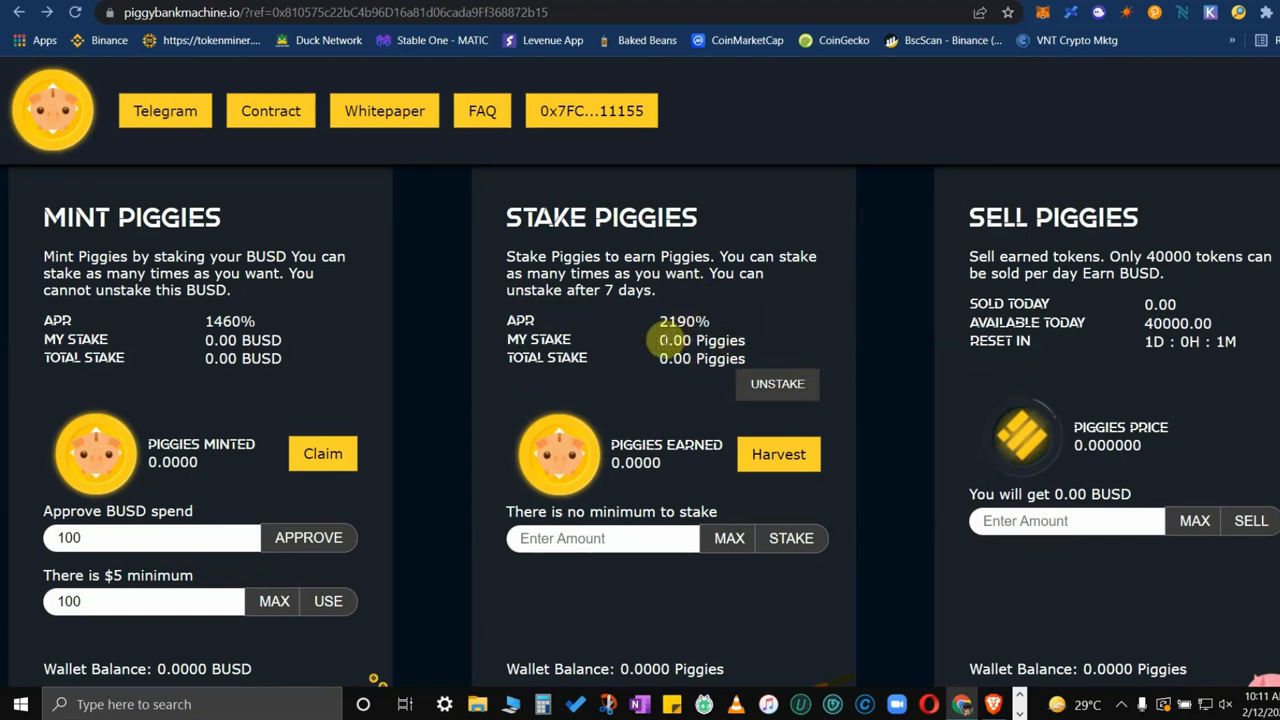
pyautogui.moveTo(552, 560)
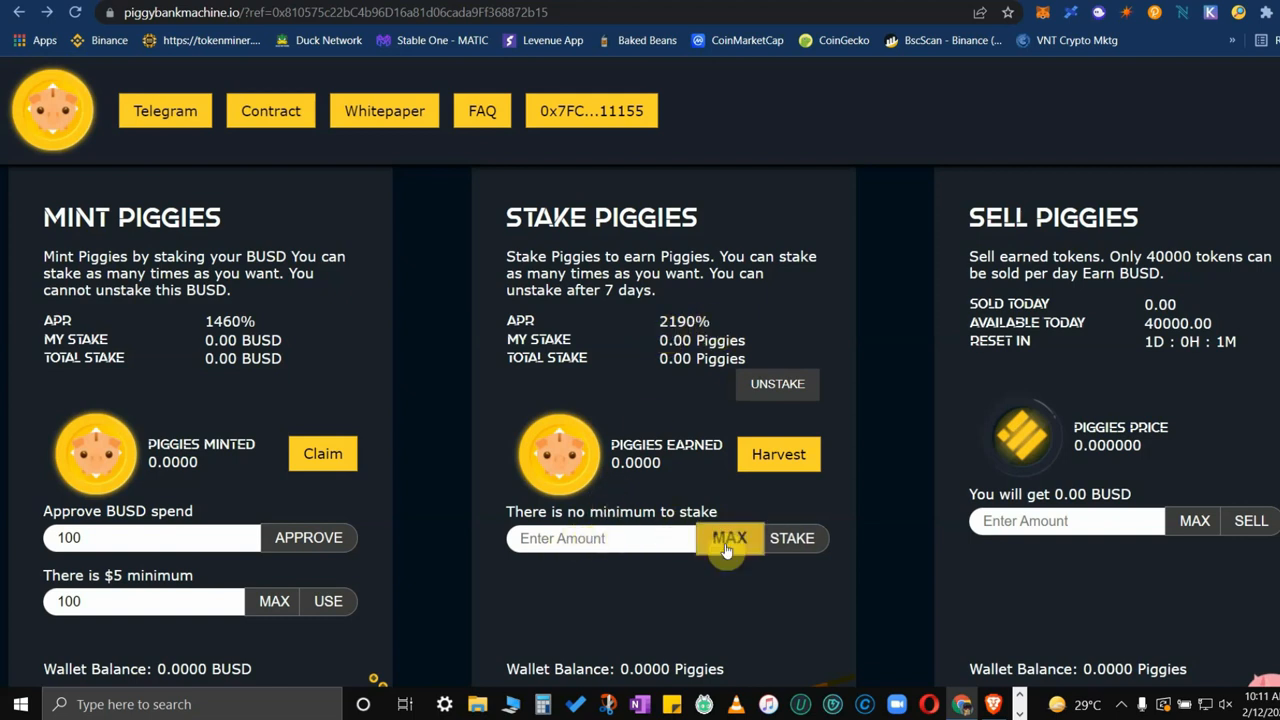
pyautogui.moveTo(853, 403)
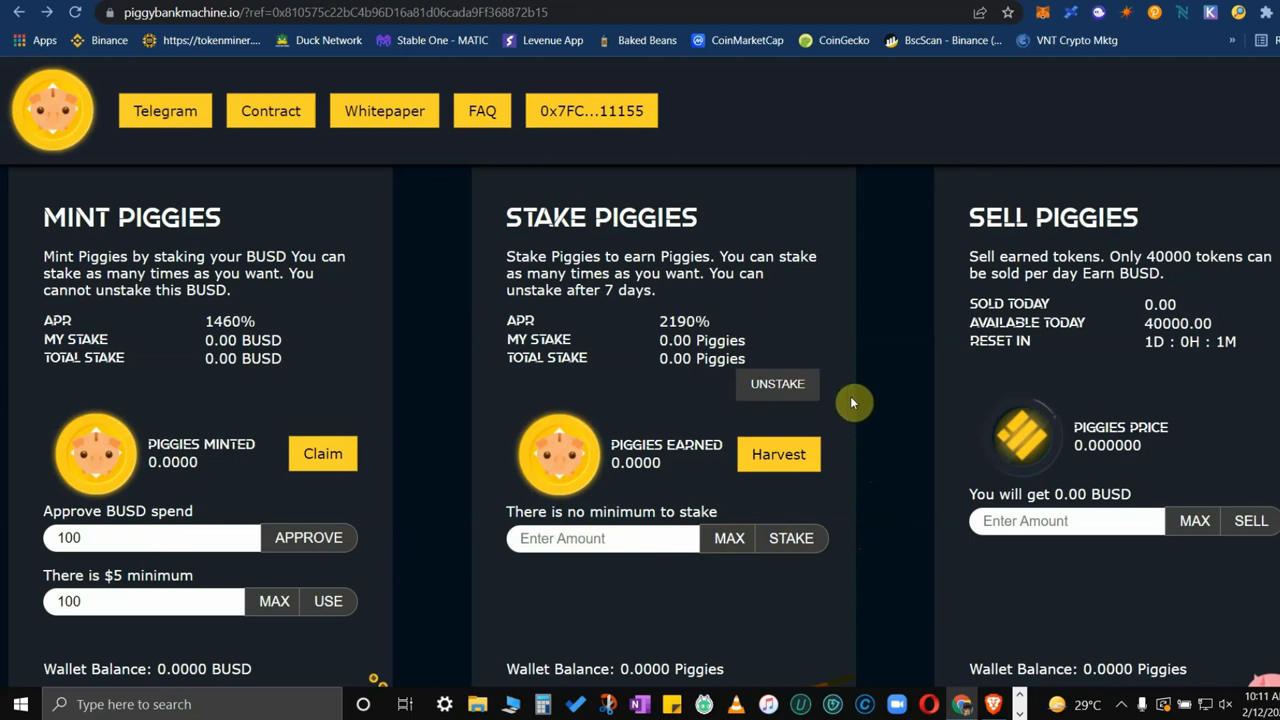
pyautogui.moveTo(835, 517)
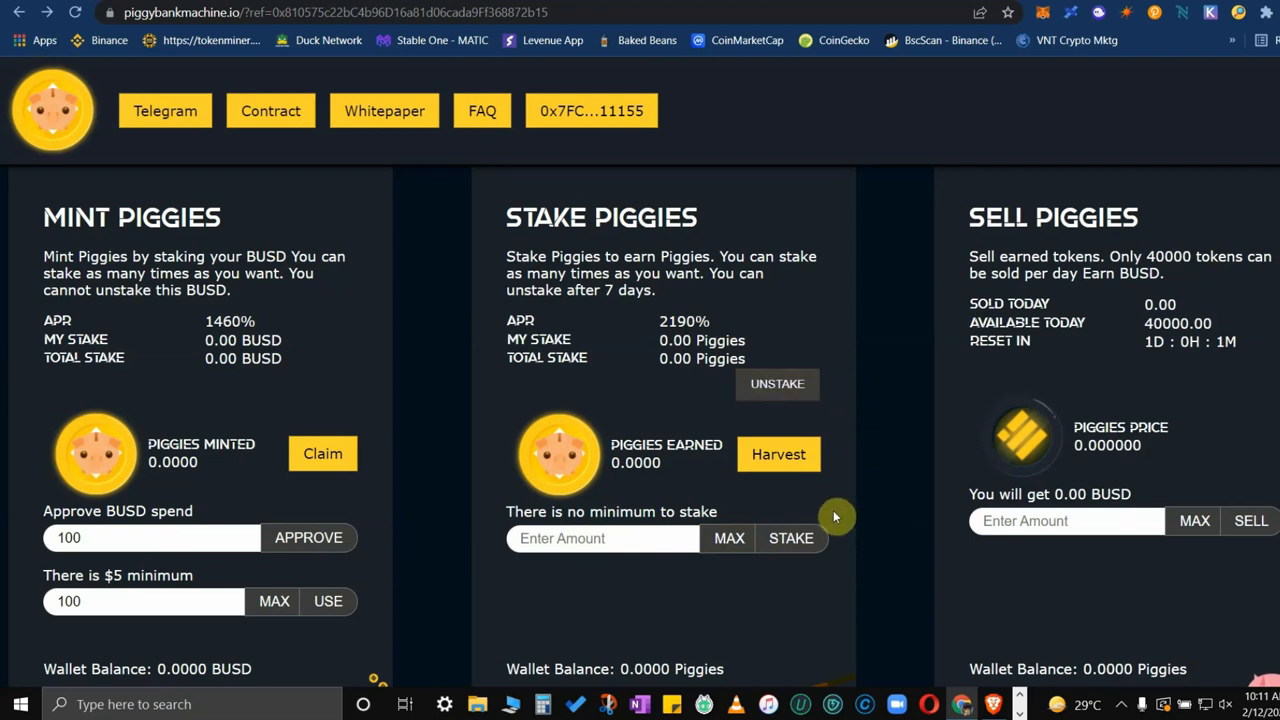
pyautogui.moveTo(645, 347)
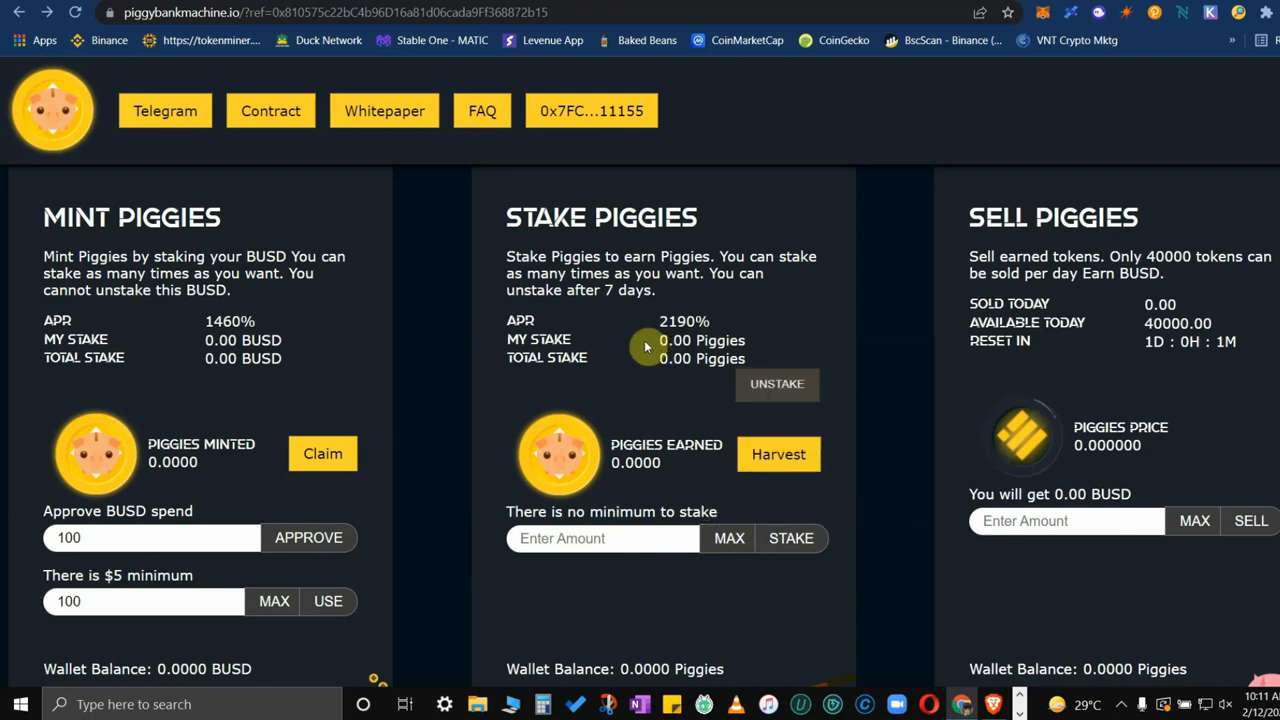
pyautogui.moveTo(778, 390)
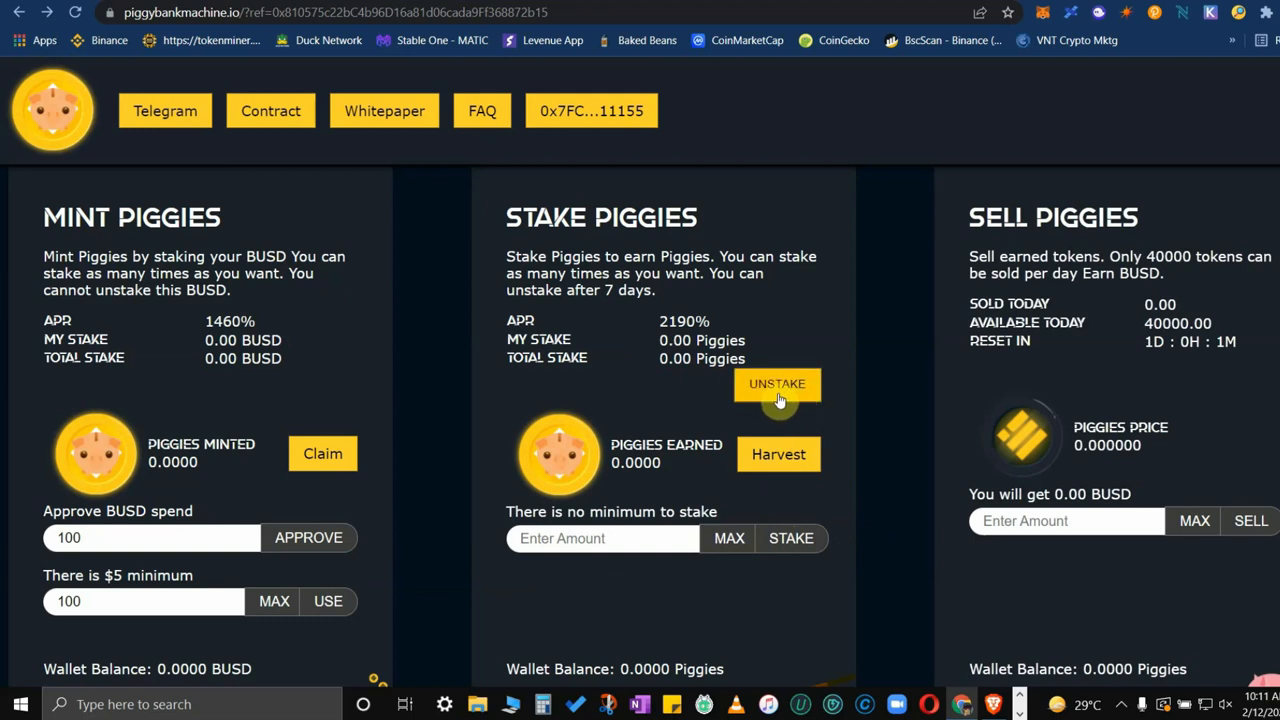
pyautogui.moveTo(862, 462)
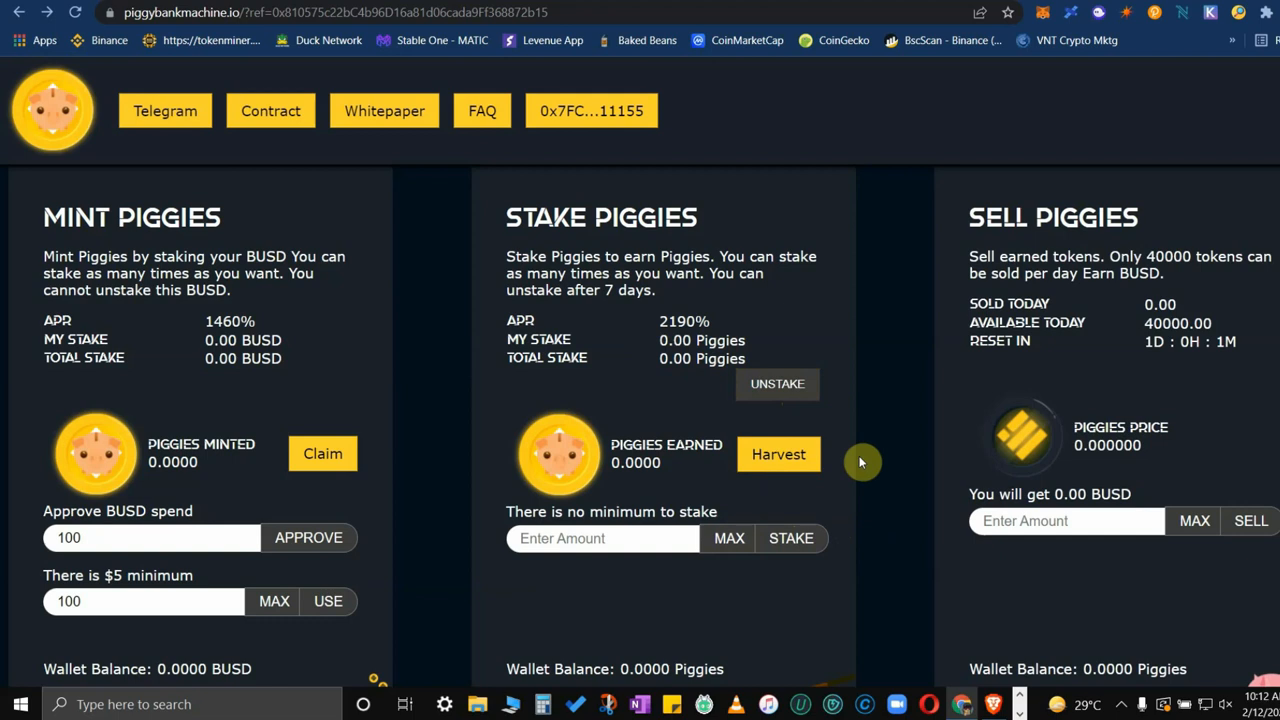
pyautogui.moveTo(894, 265)
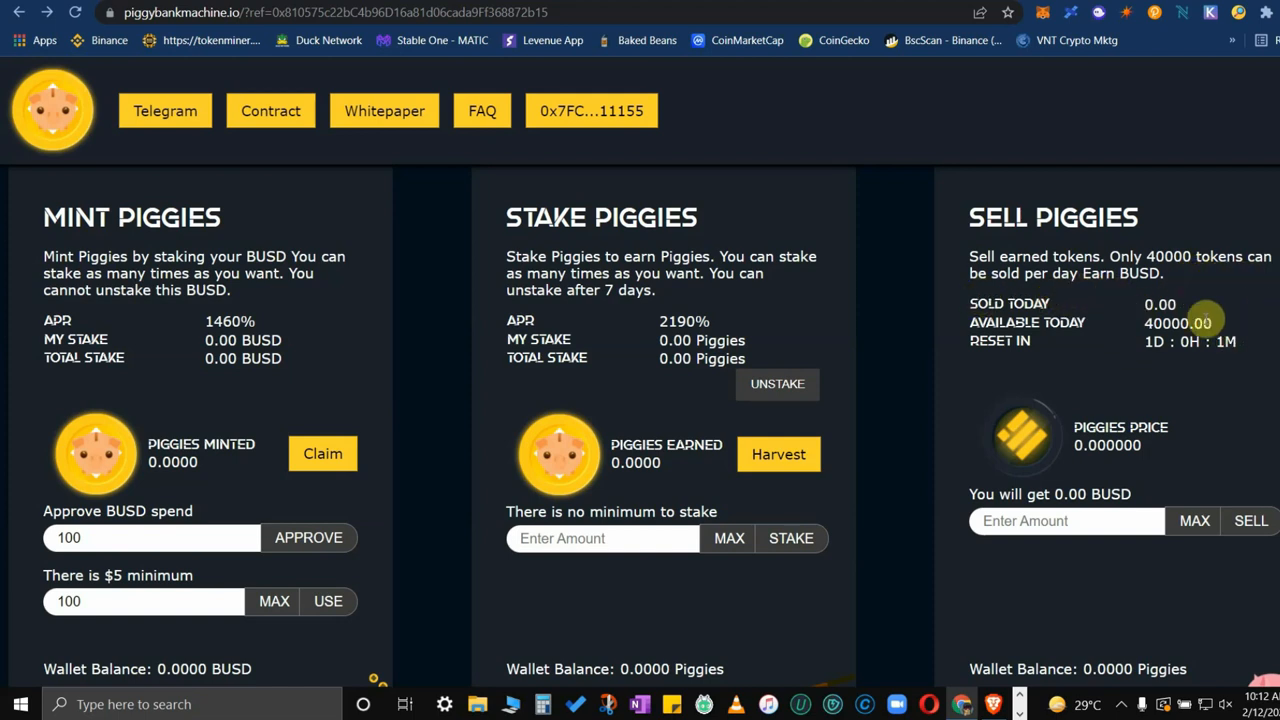
pyautogui.moveTo(432, 452)
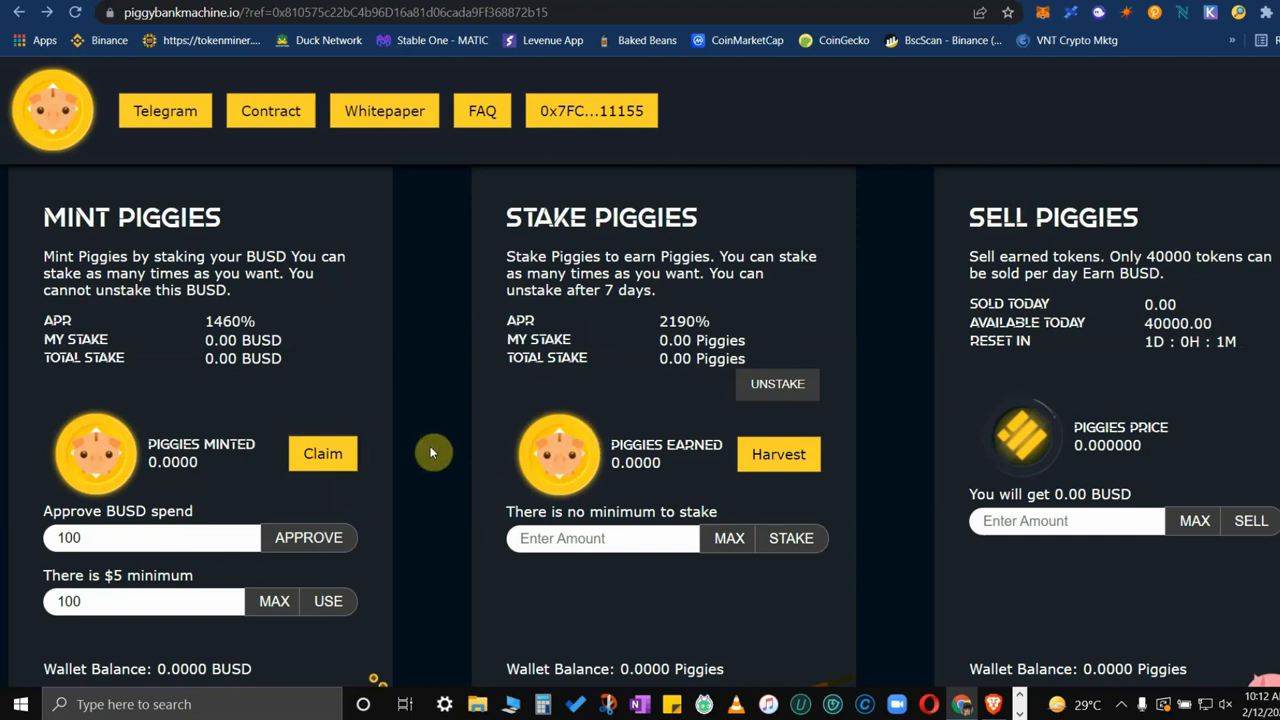
pyautogui.moveTo(897, 470)
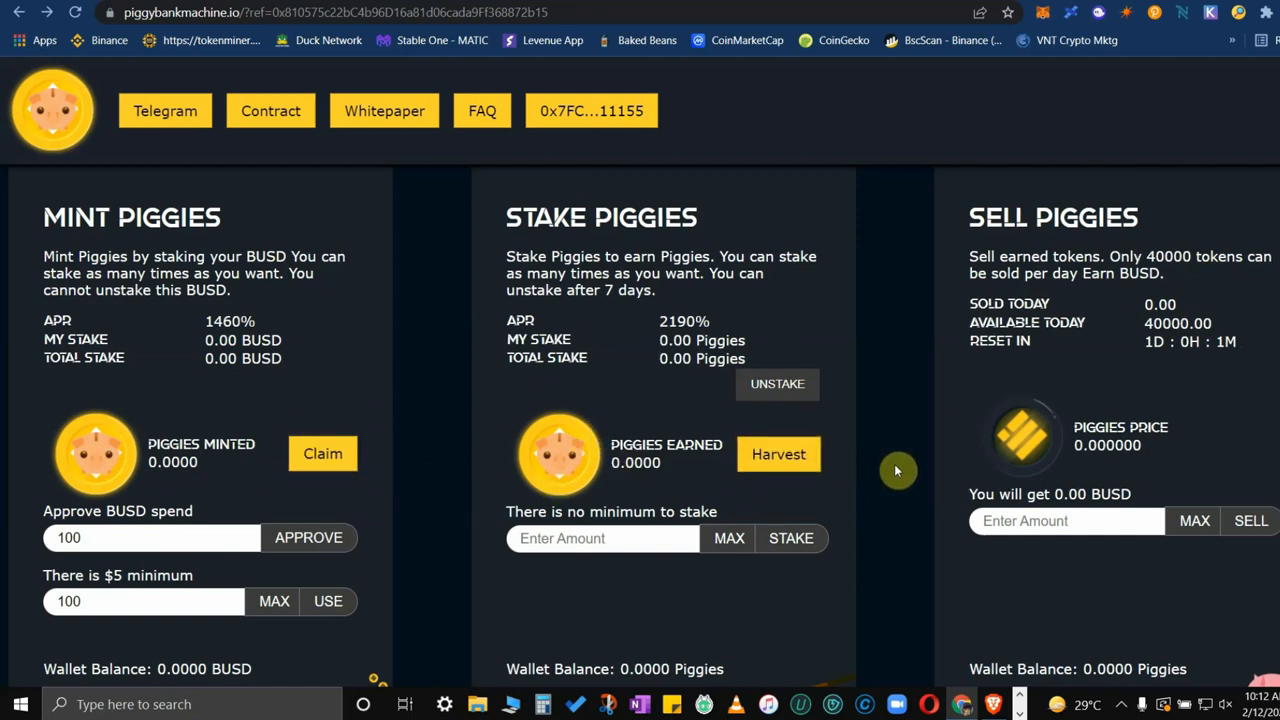
pyautogui.moveTo(900, 490)
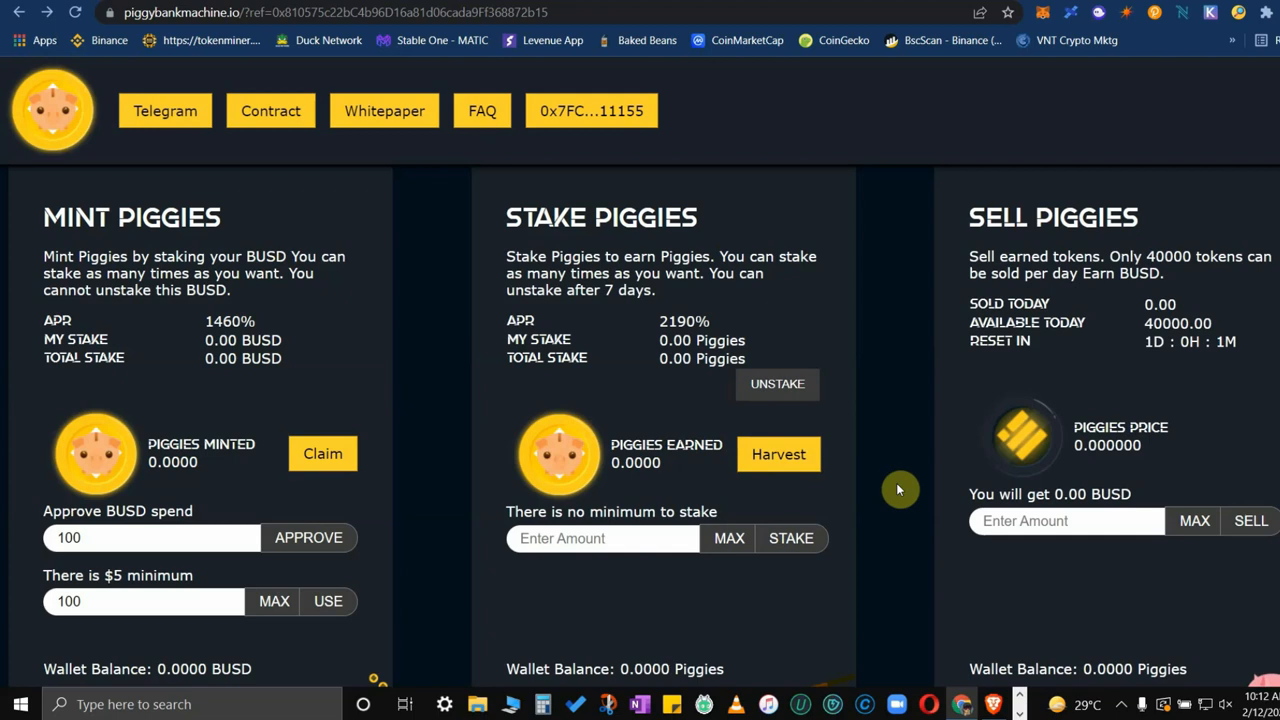
pyautogui.moveTo(908, 483)
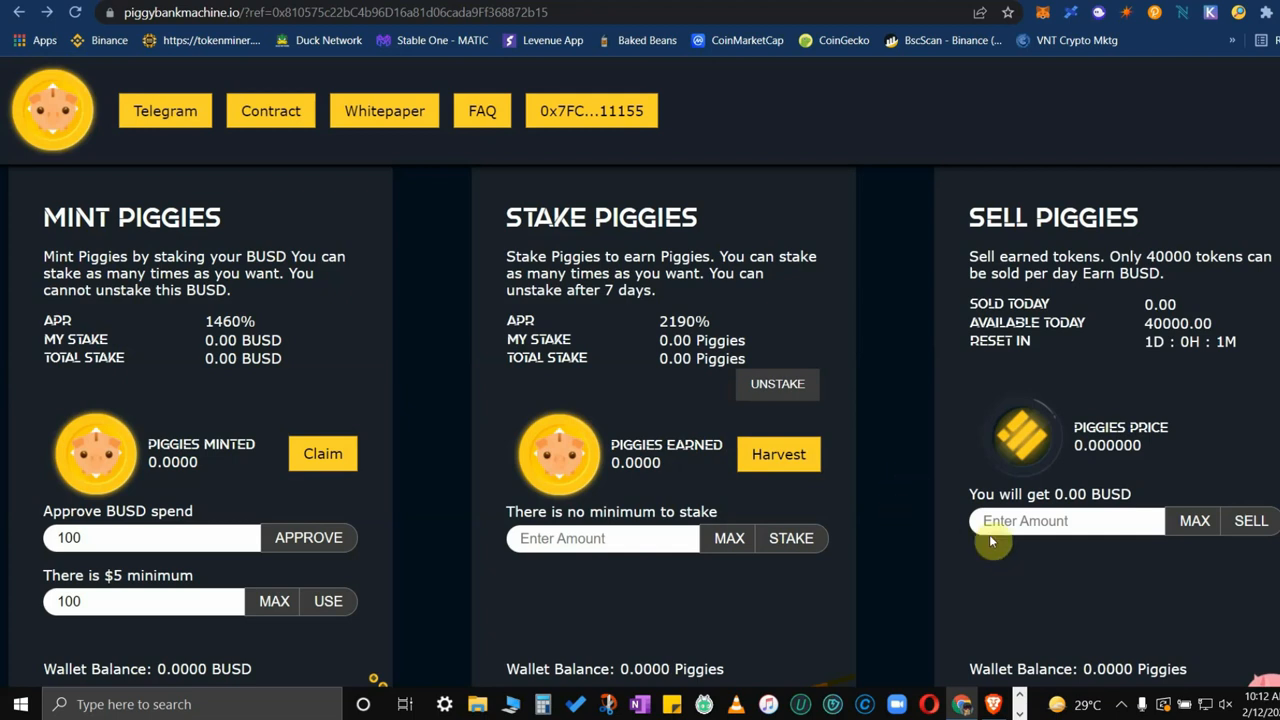
pyautogui.scroll(-3)
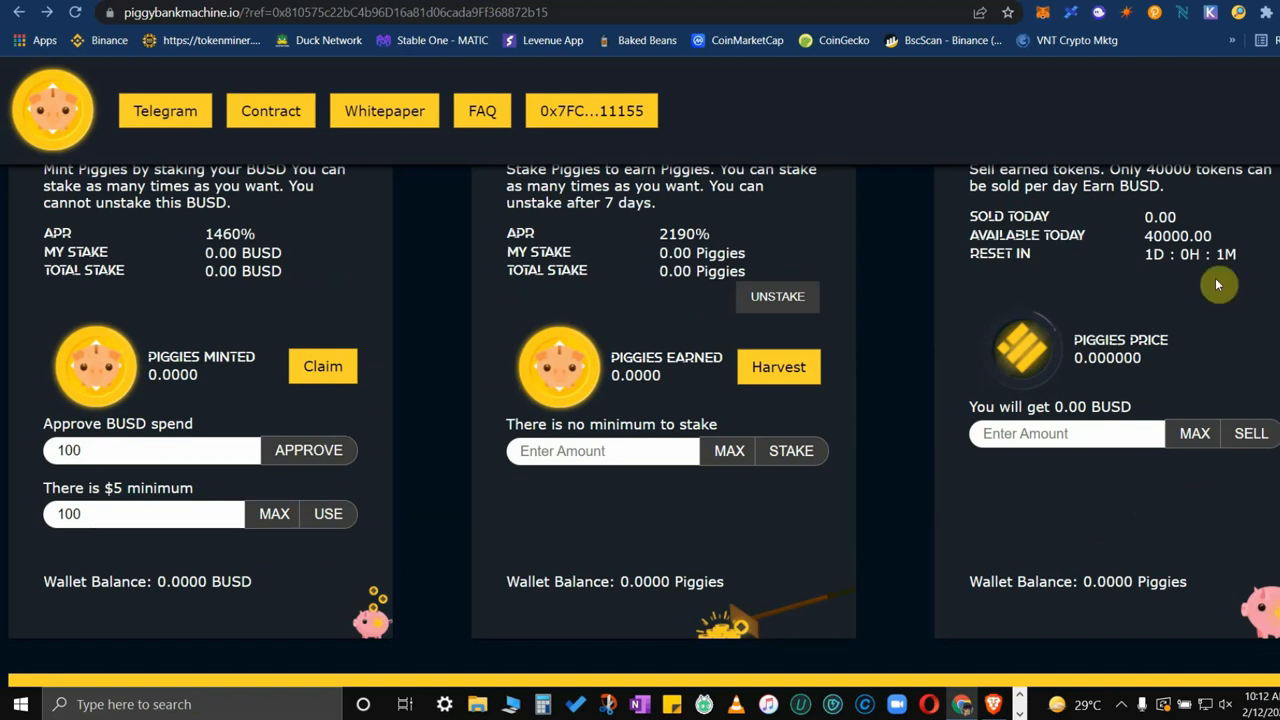
pyautogui.moveTo(1188, 305)
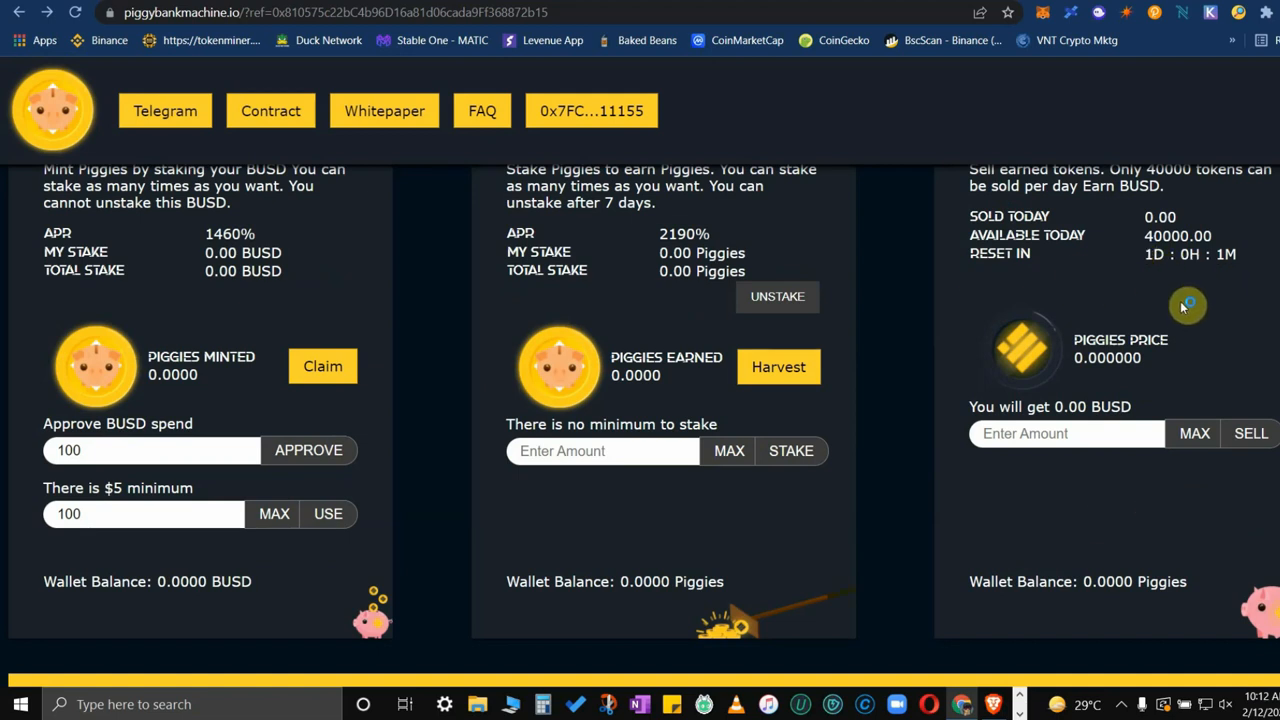
pyautogui.moveTo(1182, 306)
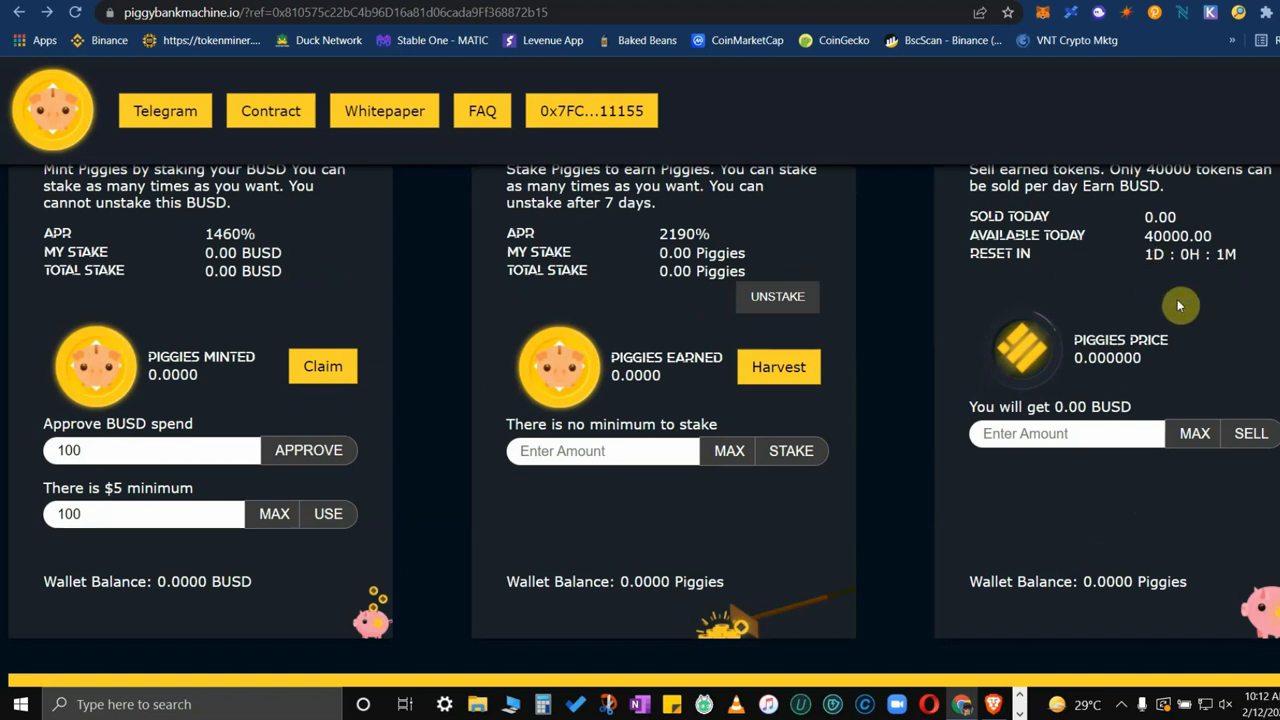
pyautogui.moveTo(1205, 328)
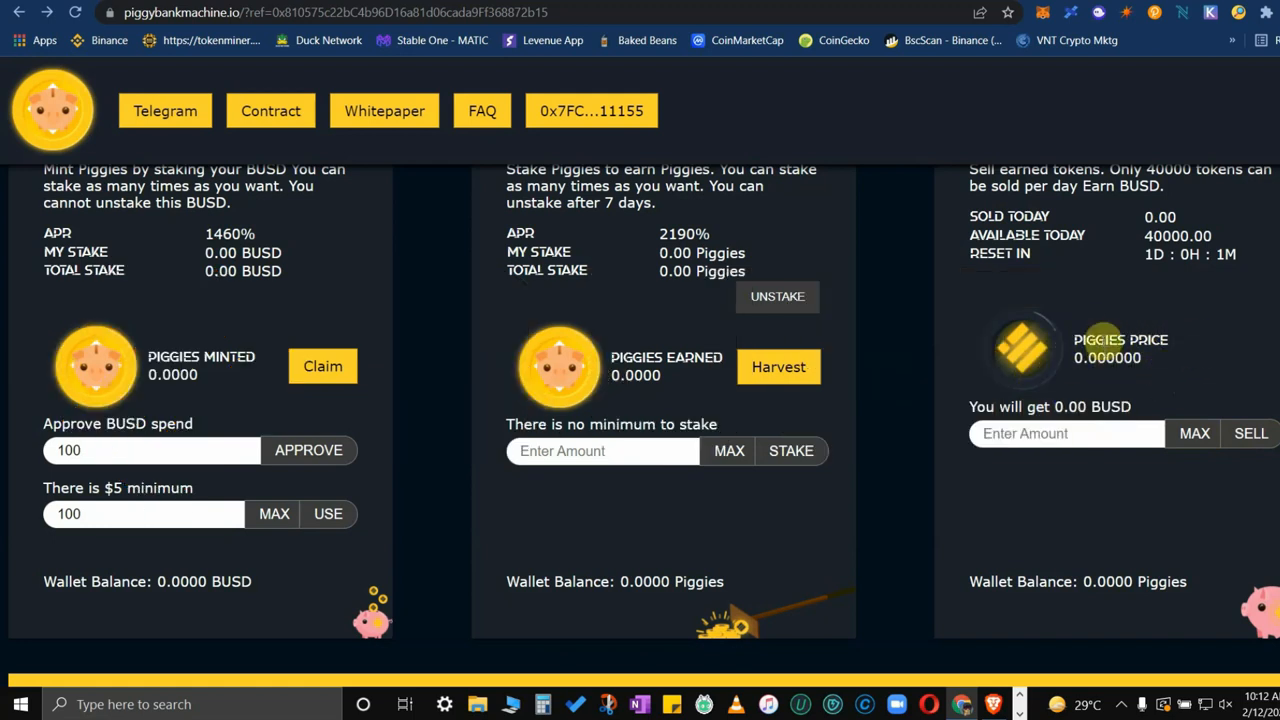
pyautogui.moveTo(1200, 375)
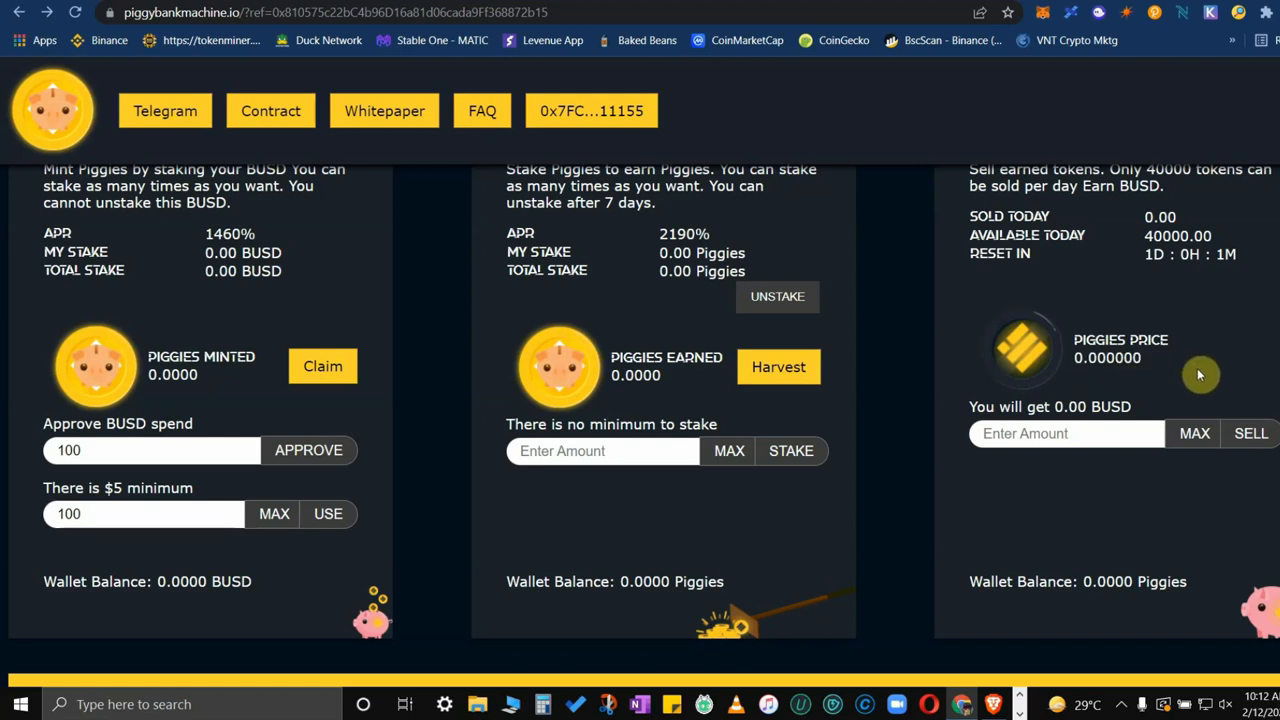
pyautogui.moveTo(1130, 374)
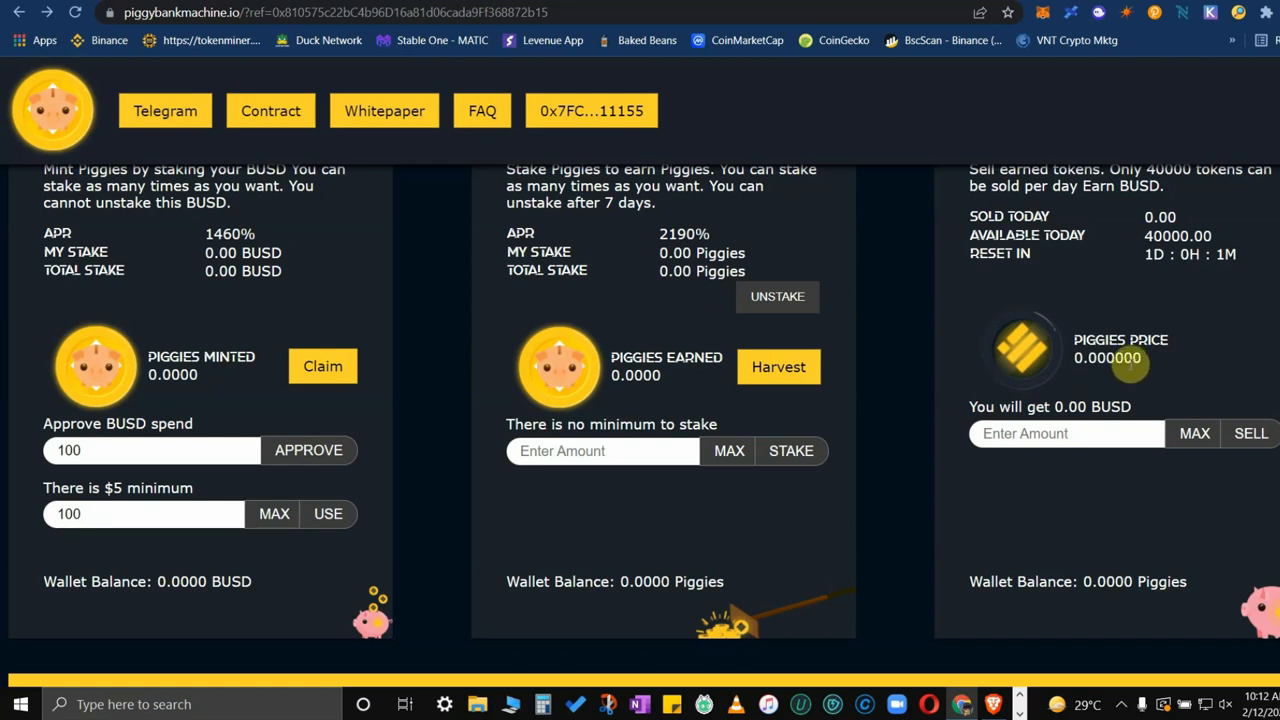
pyautogui.moveTo(1180, 362)
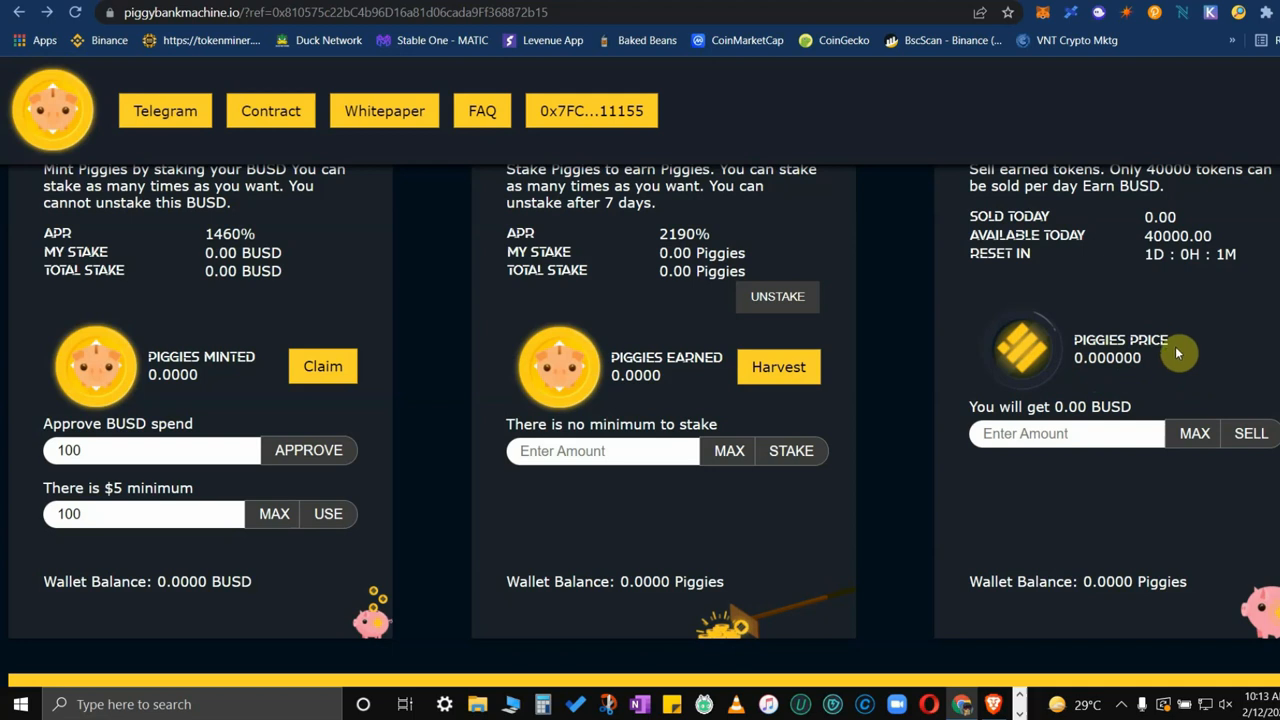
pyautogui.moveTo(1183, 345)
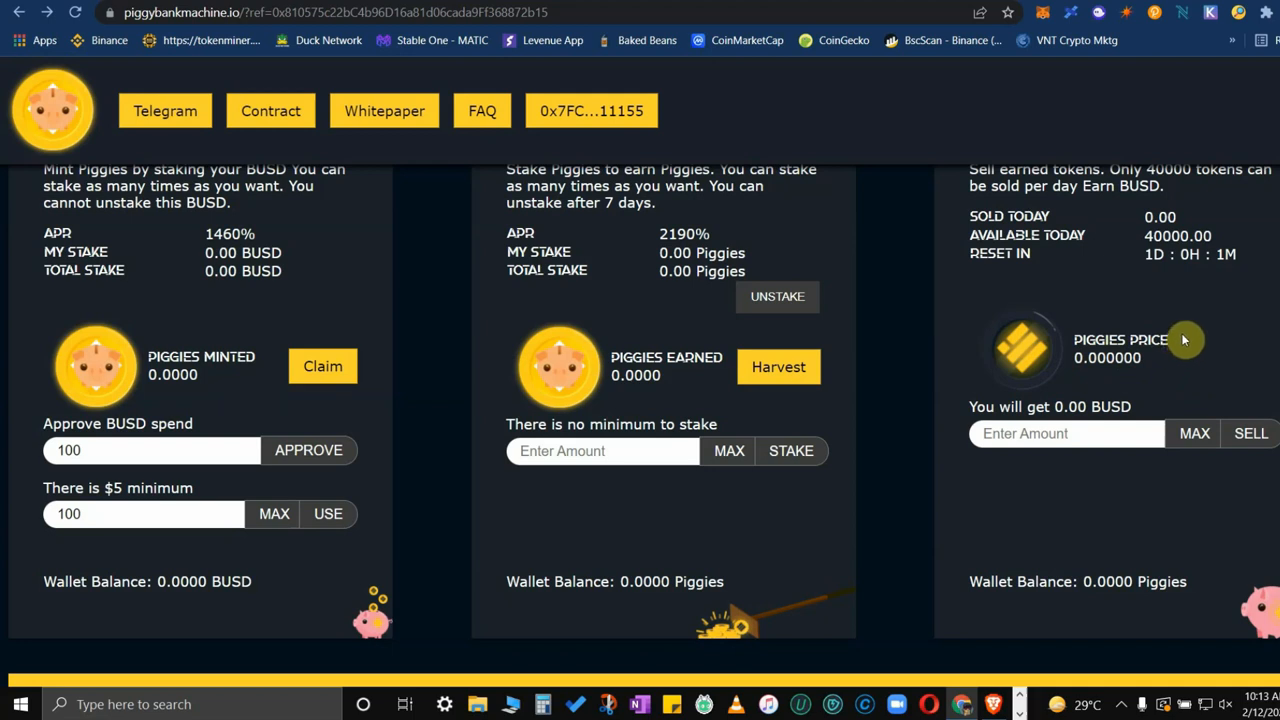
pyautogui.moveTo(1242, 371)
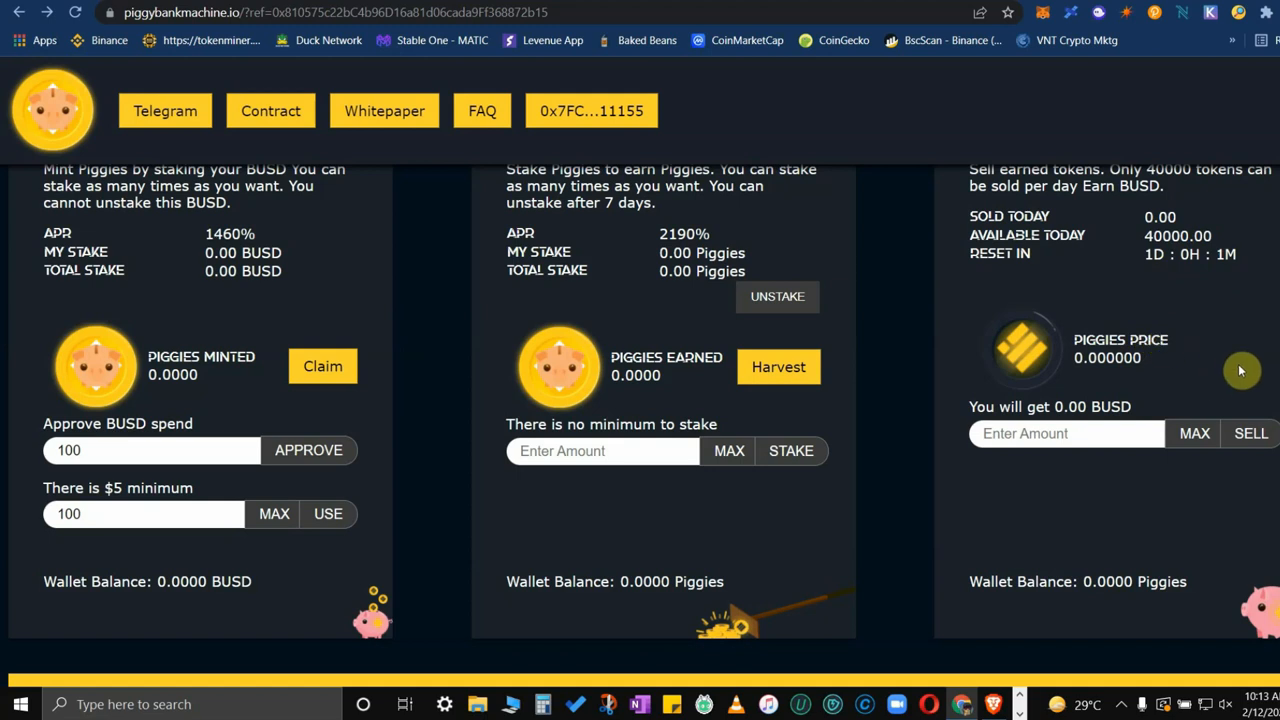
pyautogui.moveTo(1205, 531)
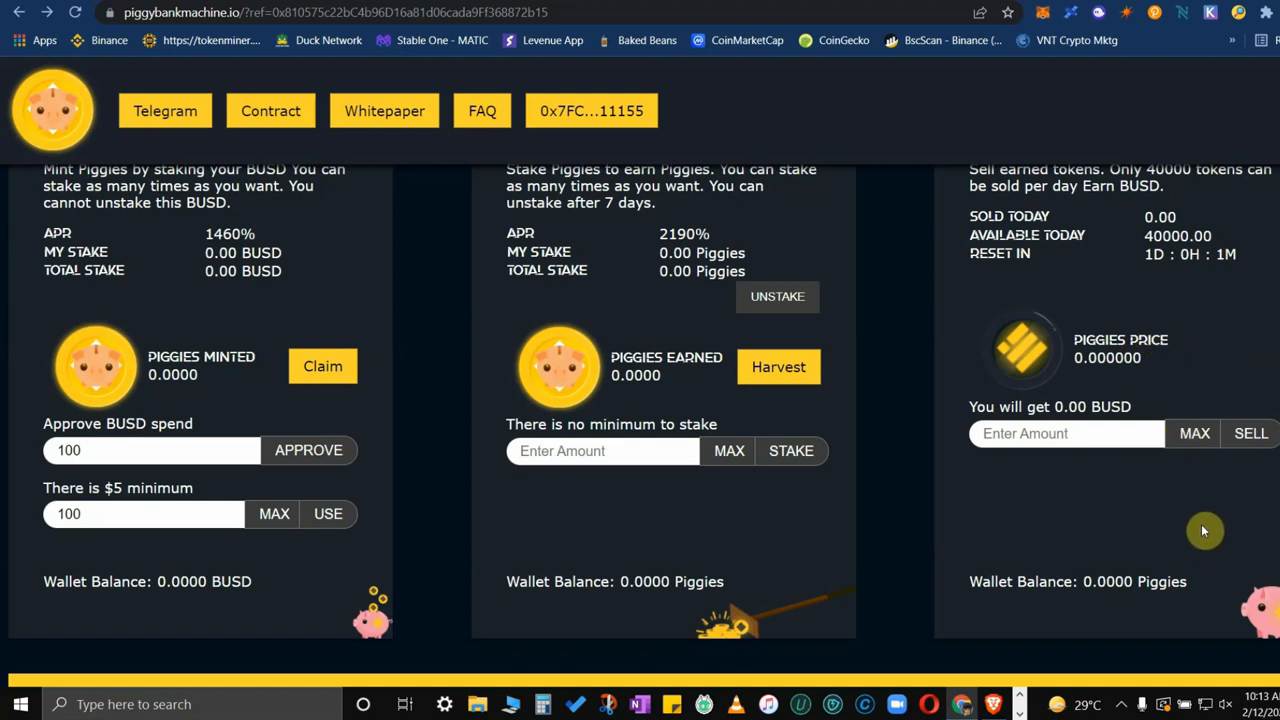
pyautogui.click(1065, 433)
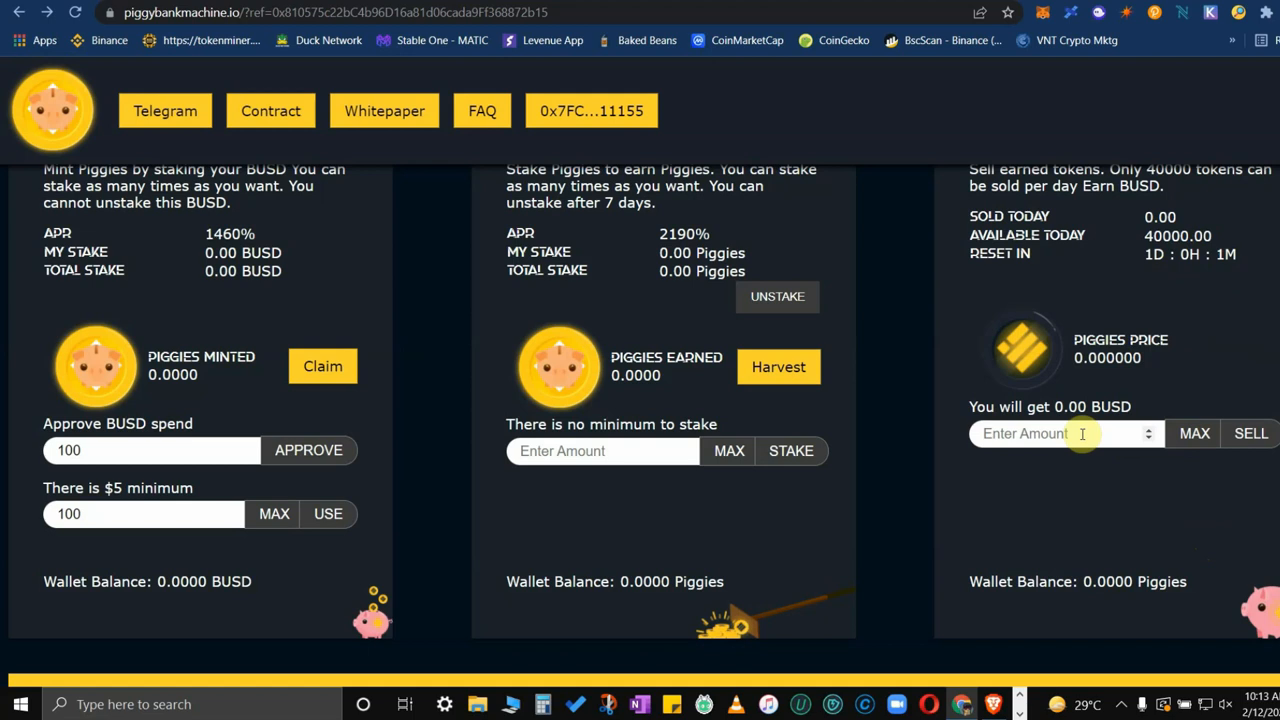
pyautogui.moveTo(1068, 496)
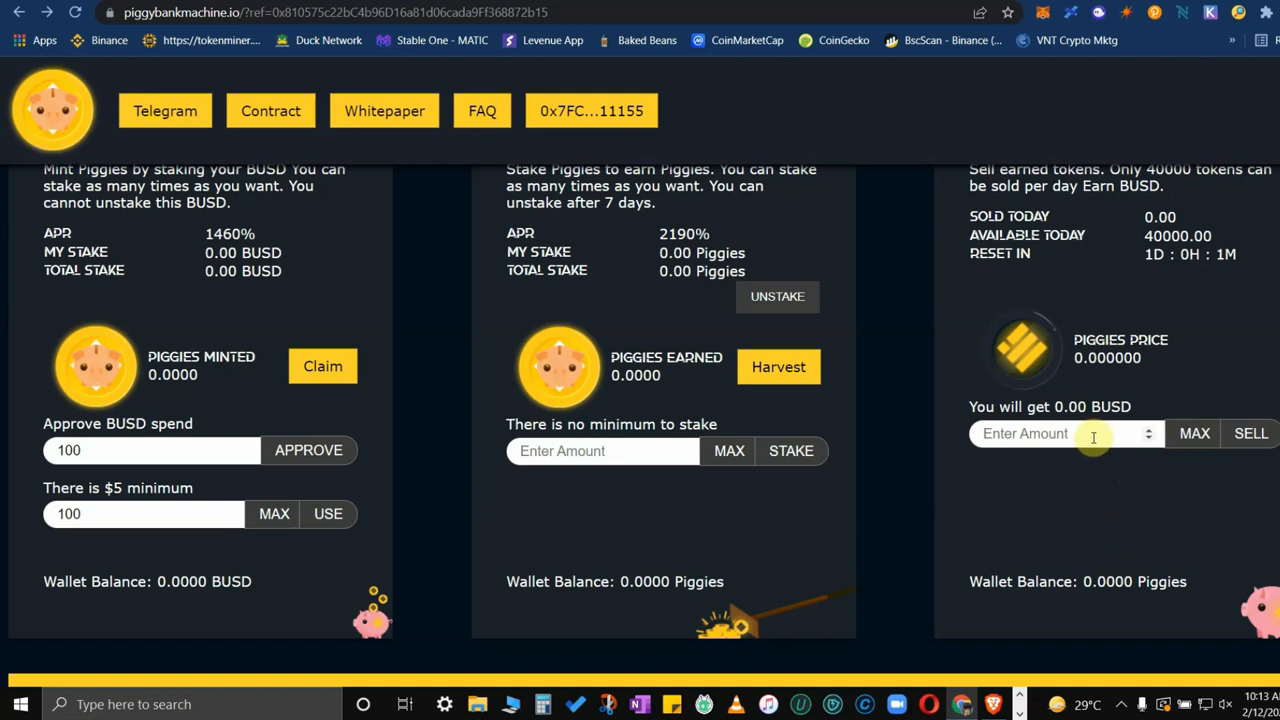
pyautogui.moveTo(1069, 496)
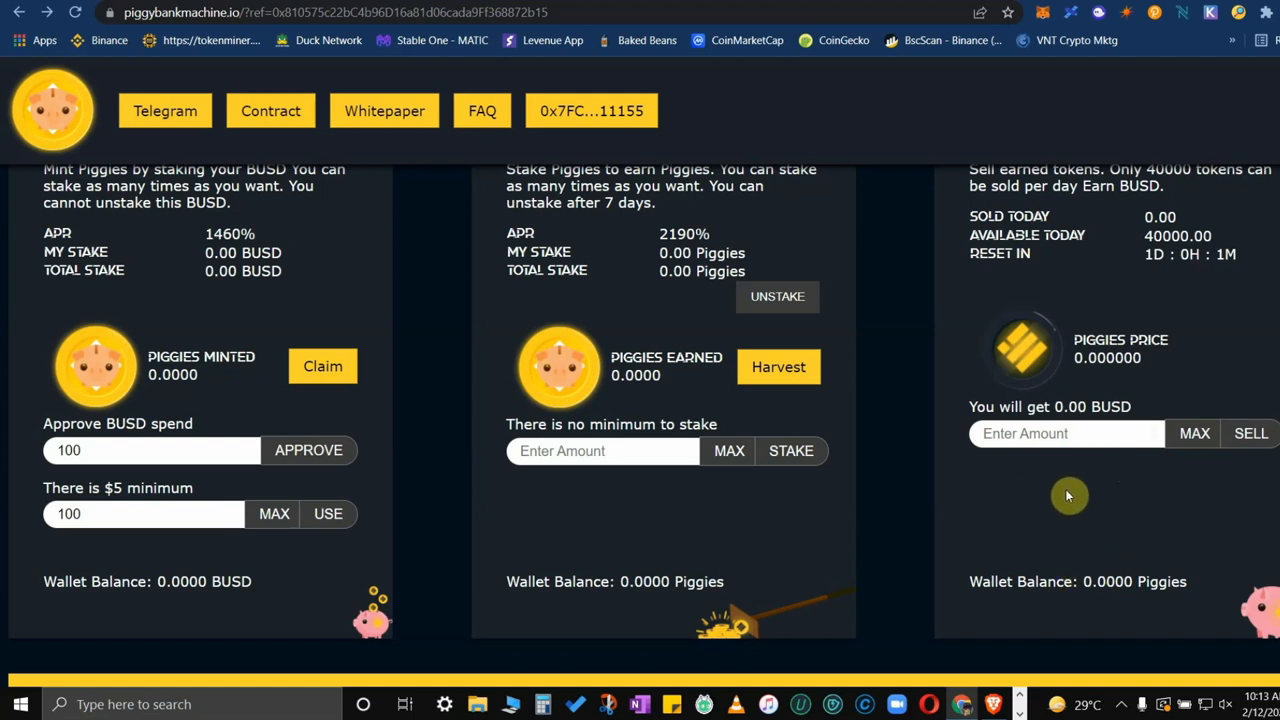
pyautogui.moveTo(1088, 491)
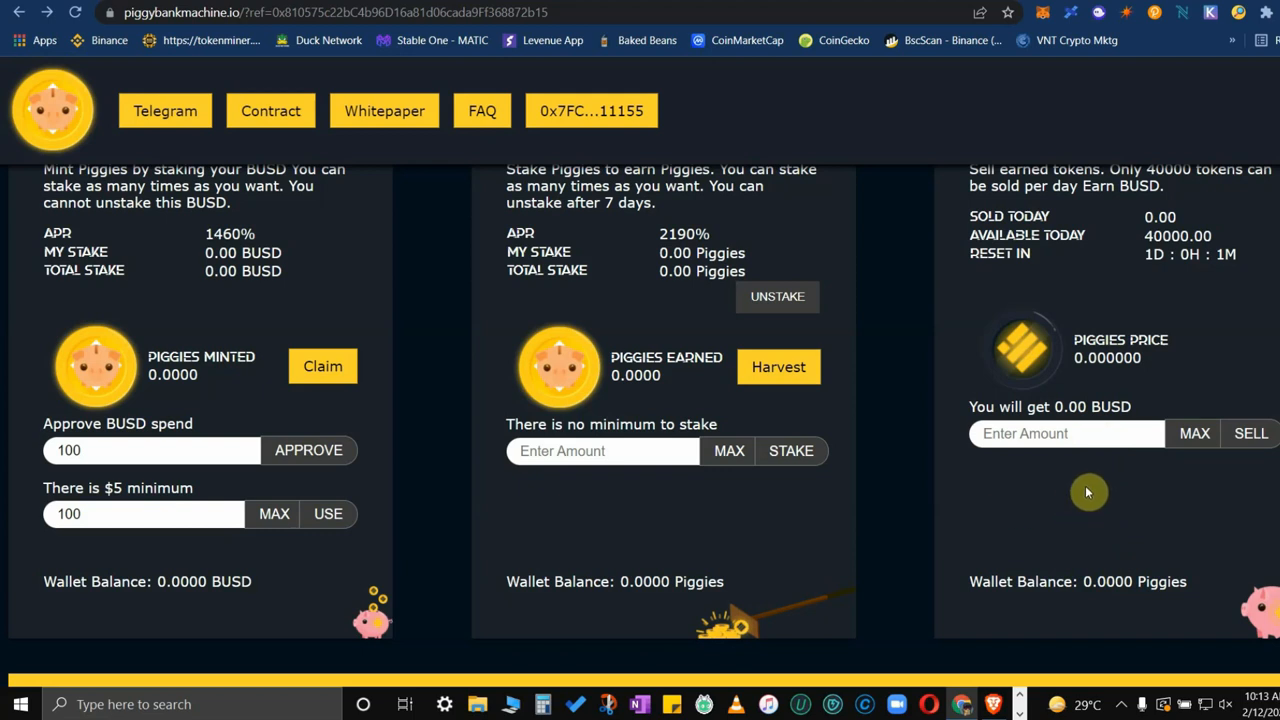
pyautogui.moveTo(1064, 505)
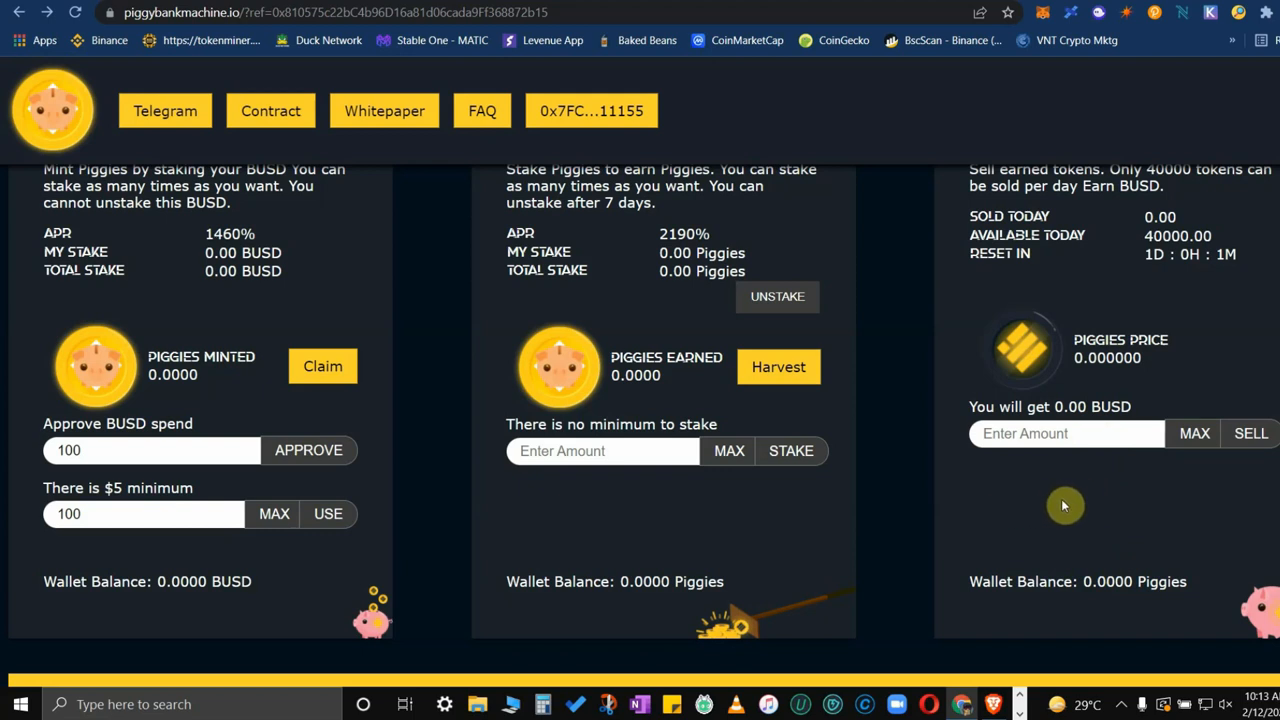
pyautogui.moveTo(1066, 517)
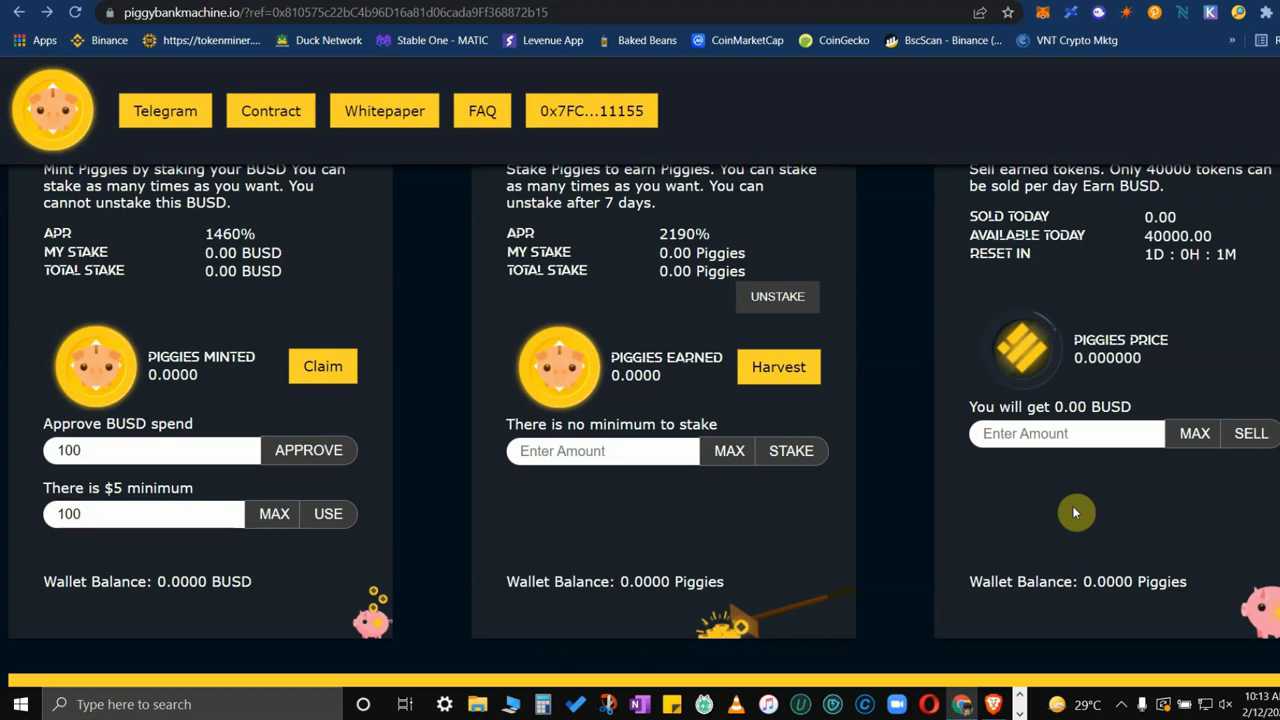
pyautogui.moveTo(1099, 503)
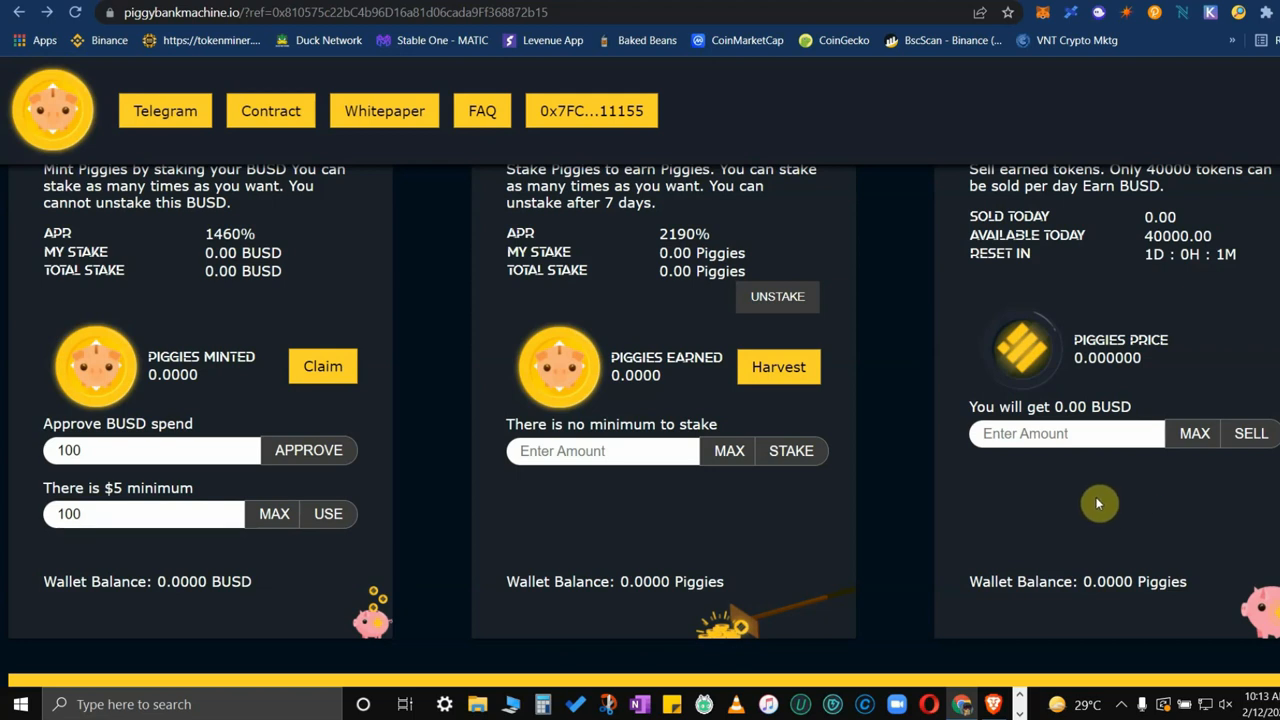
pyautogui.moveTo(1082, 500)
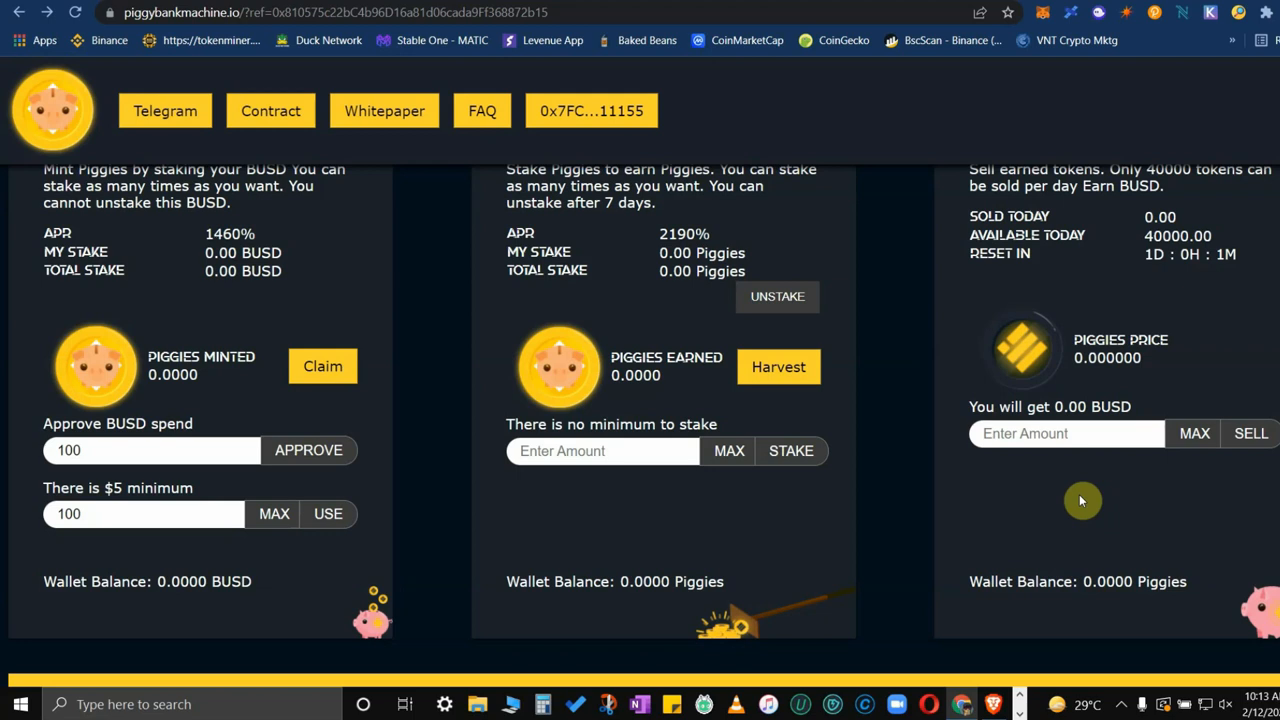
pyautogui.moveTo(1091, 520)
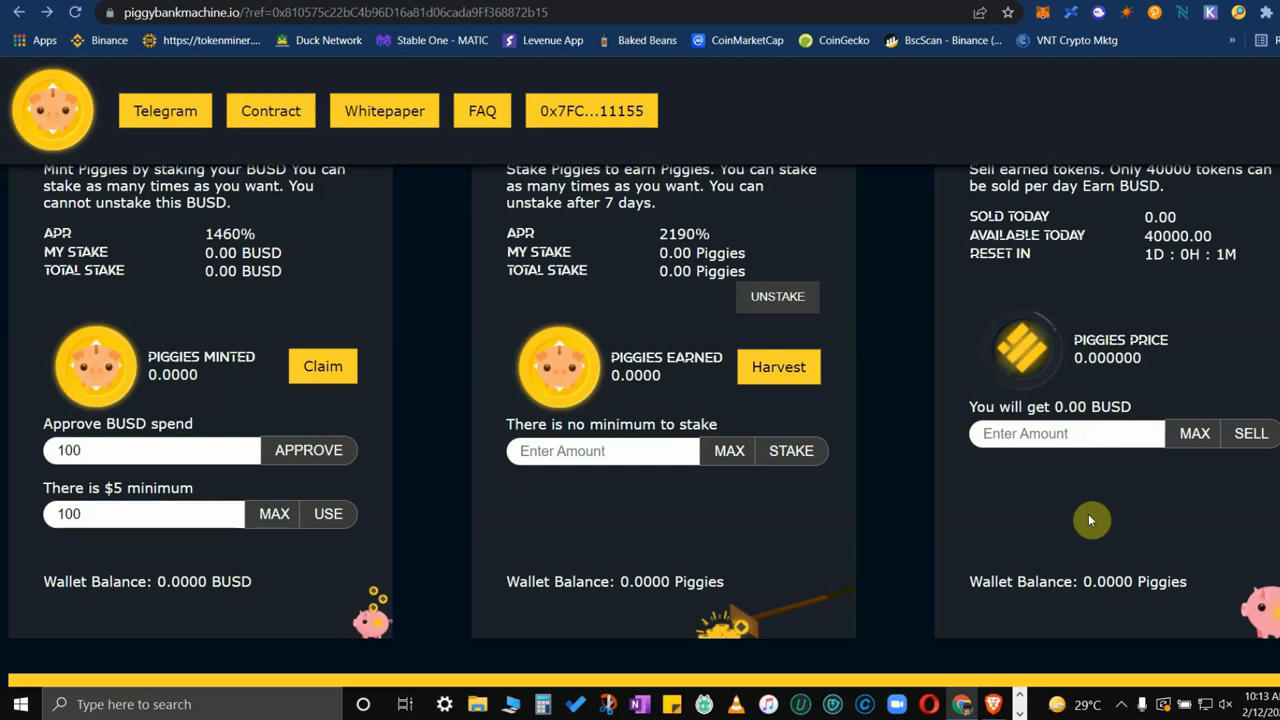
# Step: Scroll to the Information section and copy the Piggy Bank Machine token address
pyautogui.scroll(3)
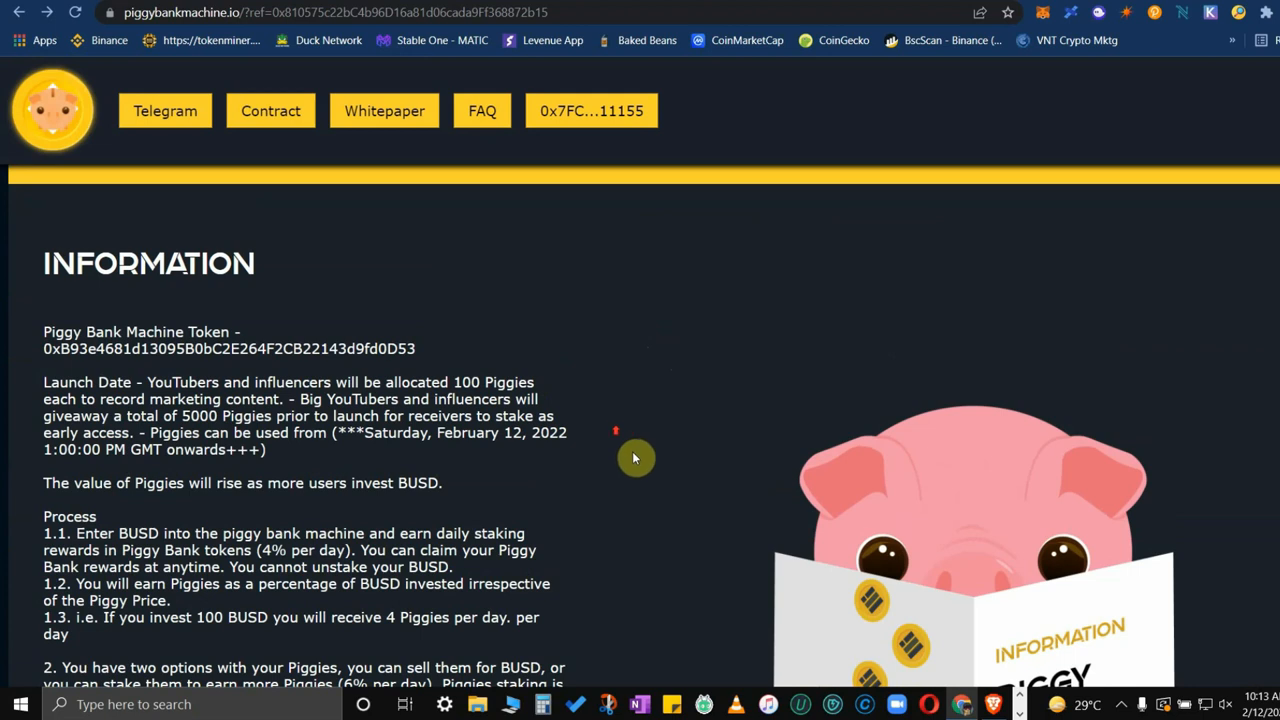
pyautogui.scroll(3)
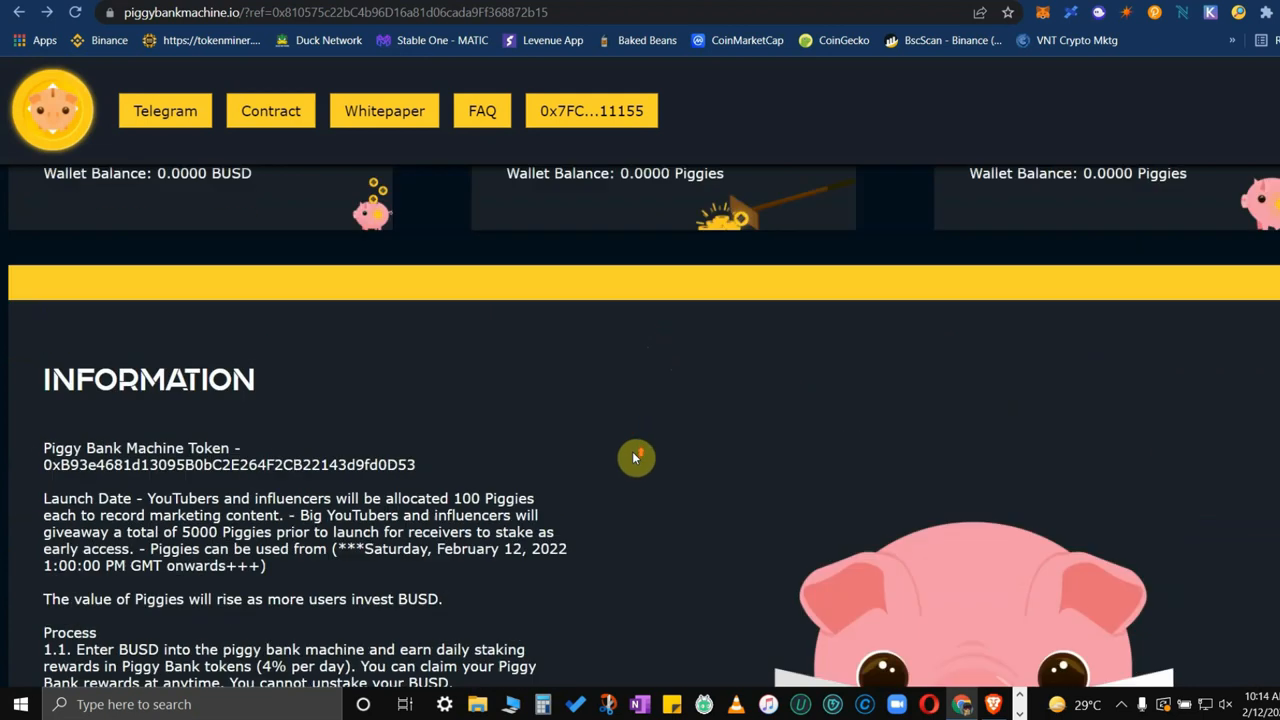
pyautogui.scroll(3)
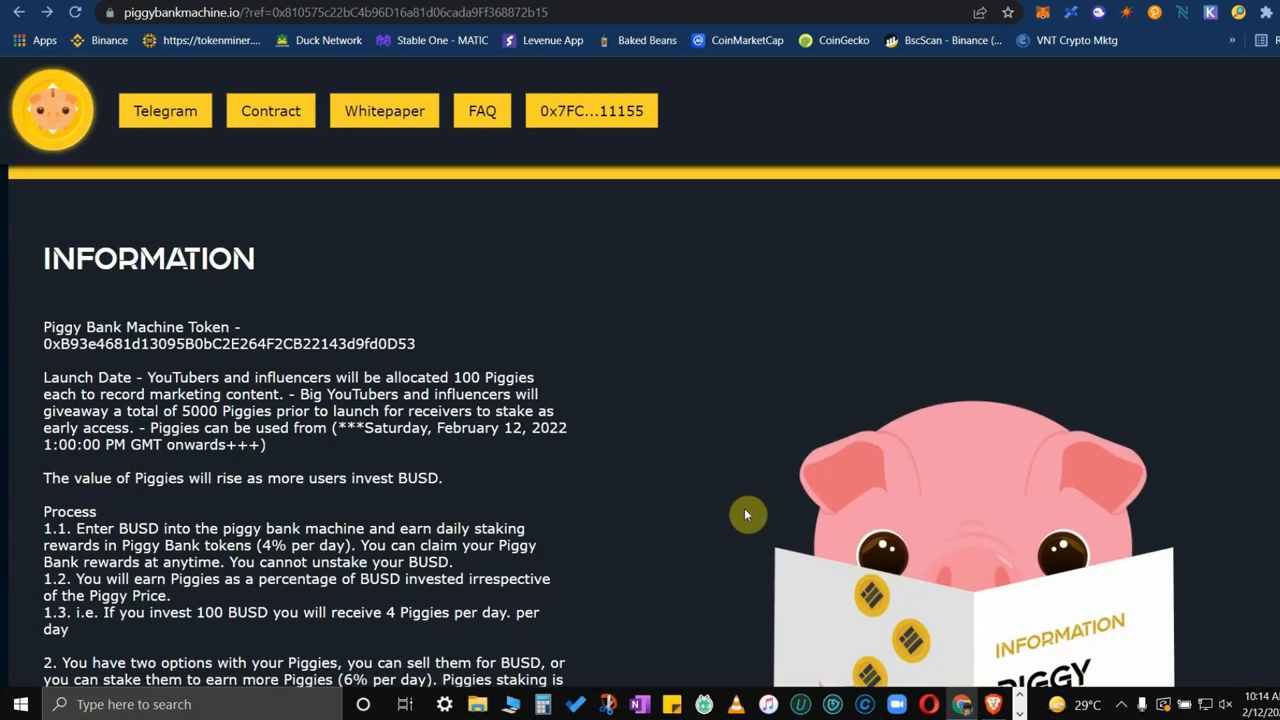
pyautogui.scroll(-3)
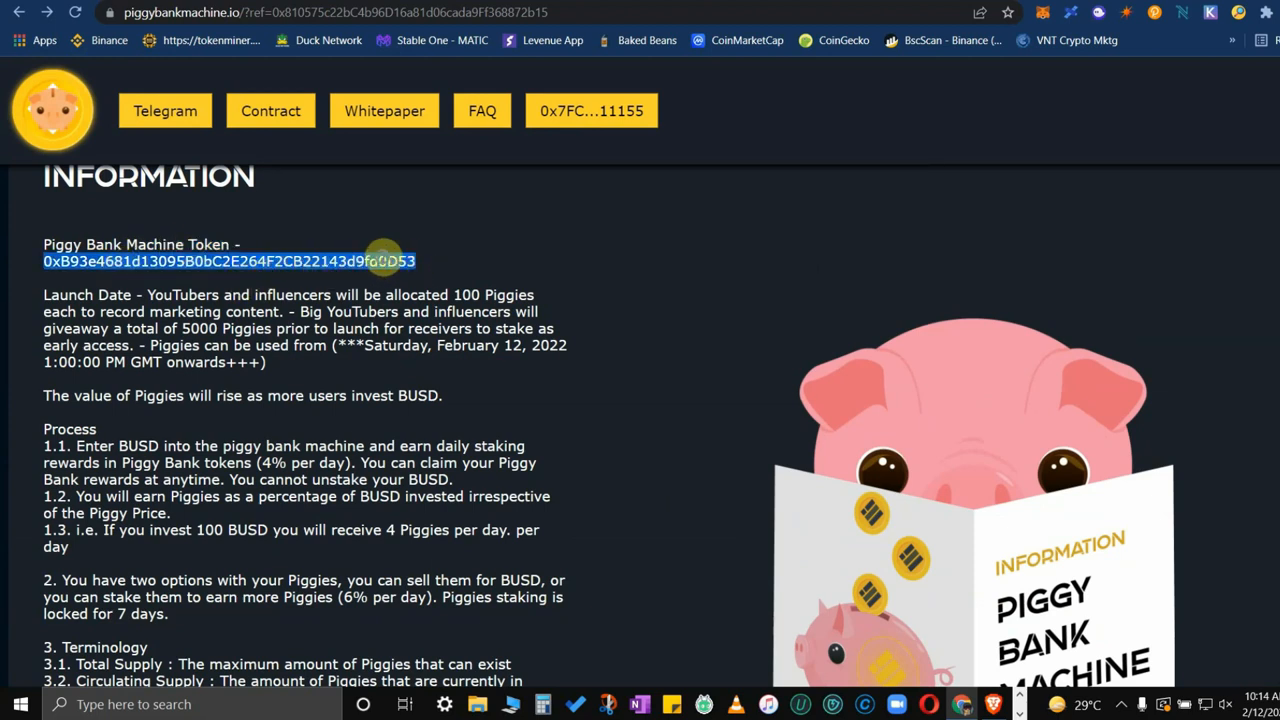
pyautogui.rightClick(385, 261)
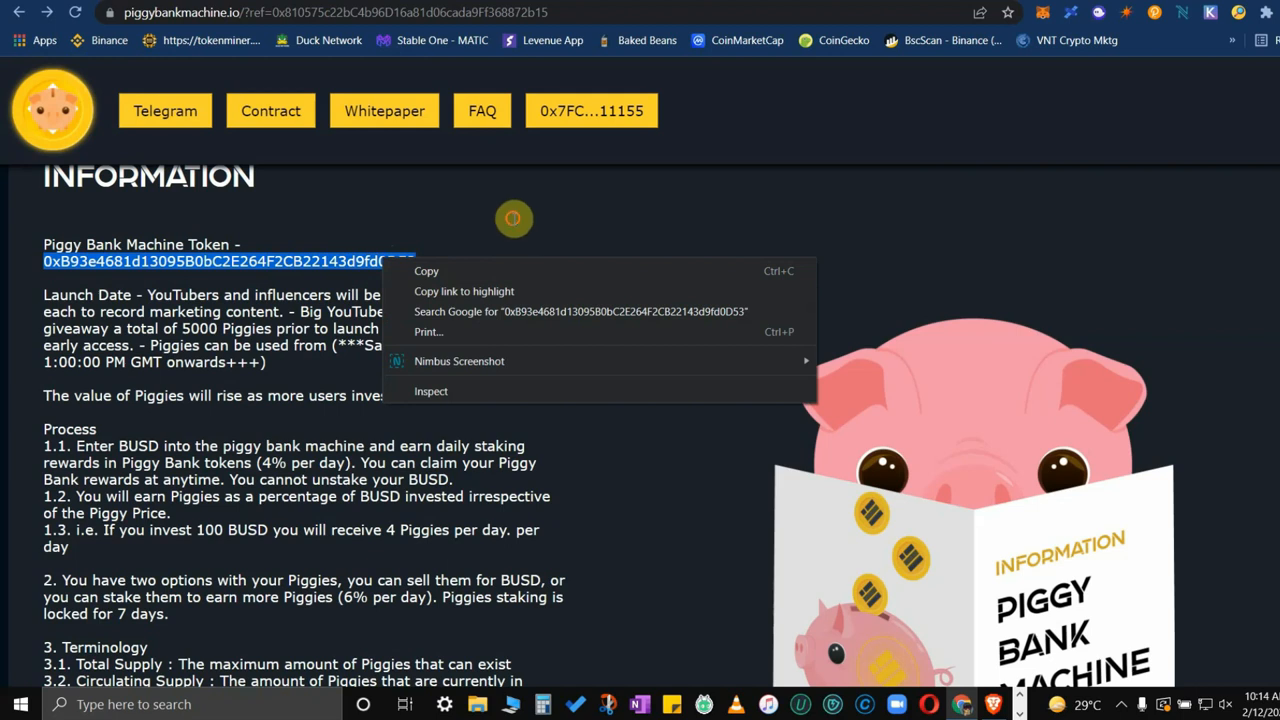
pyautogui.click(490, 363)
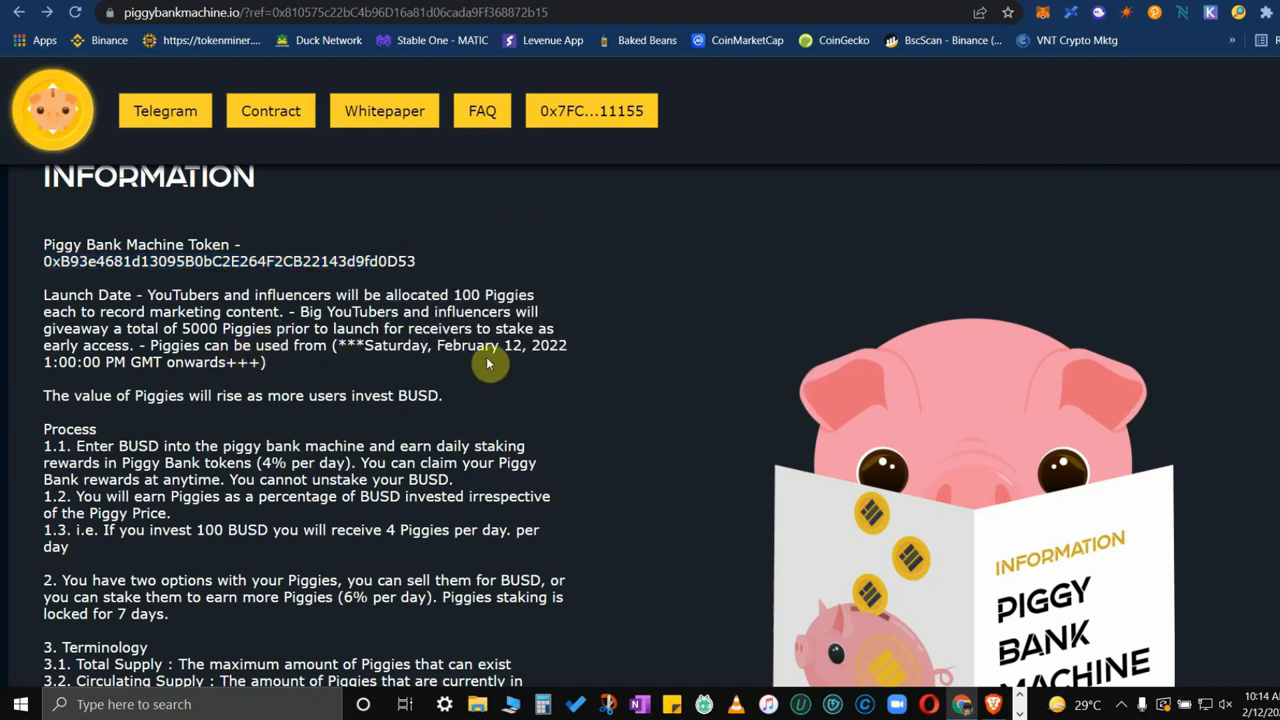
pyautogui.moveTo(530, 388)
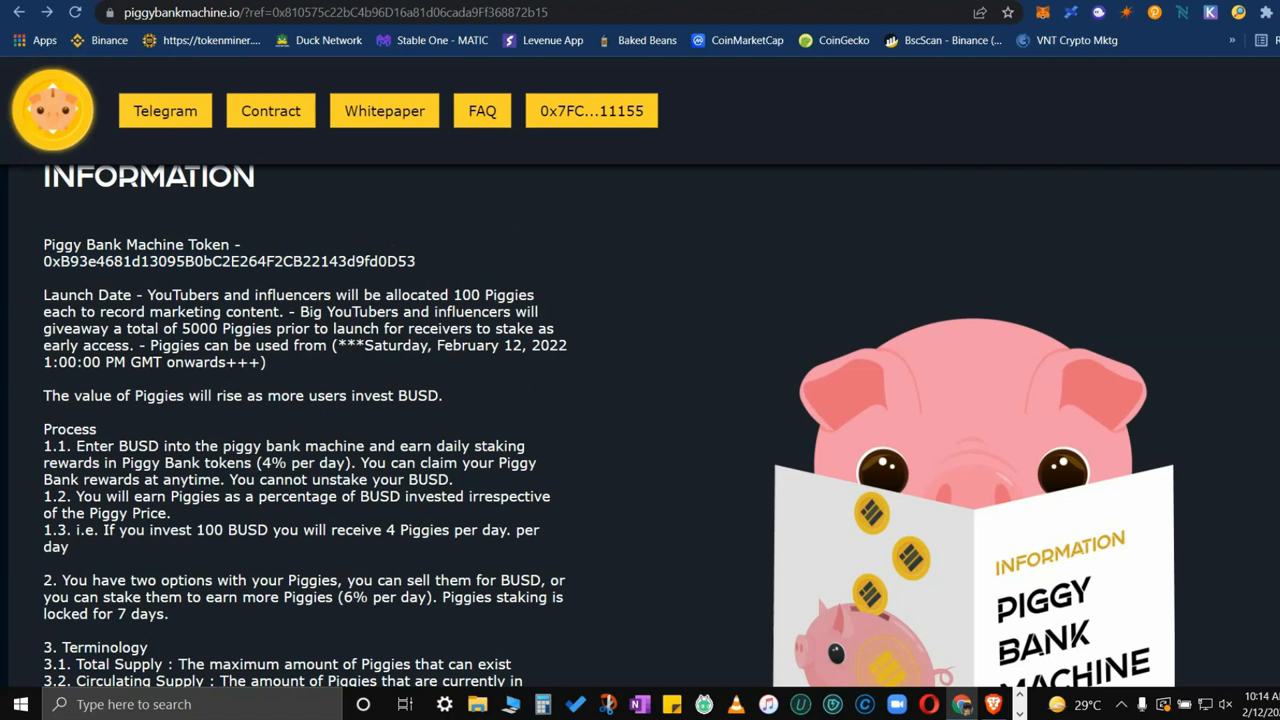
pyautogui.moveTo(840, 301)
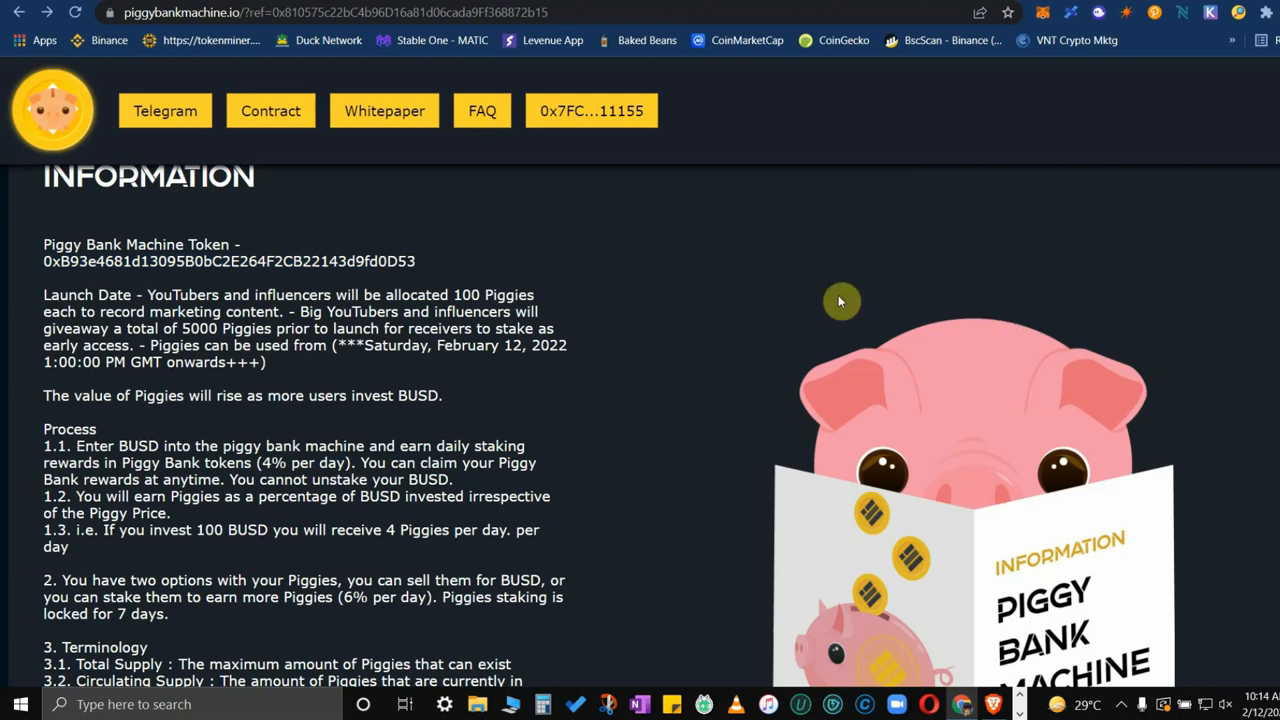
pyautogui.moveTo(558, 363)
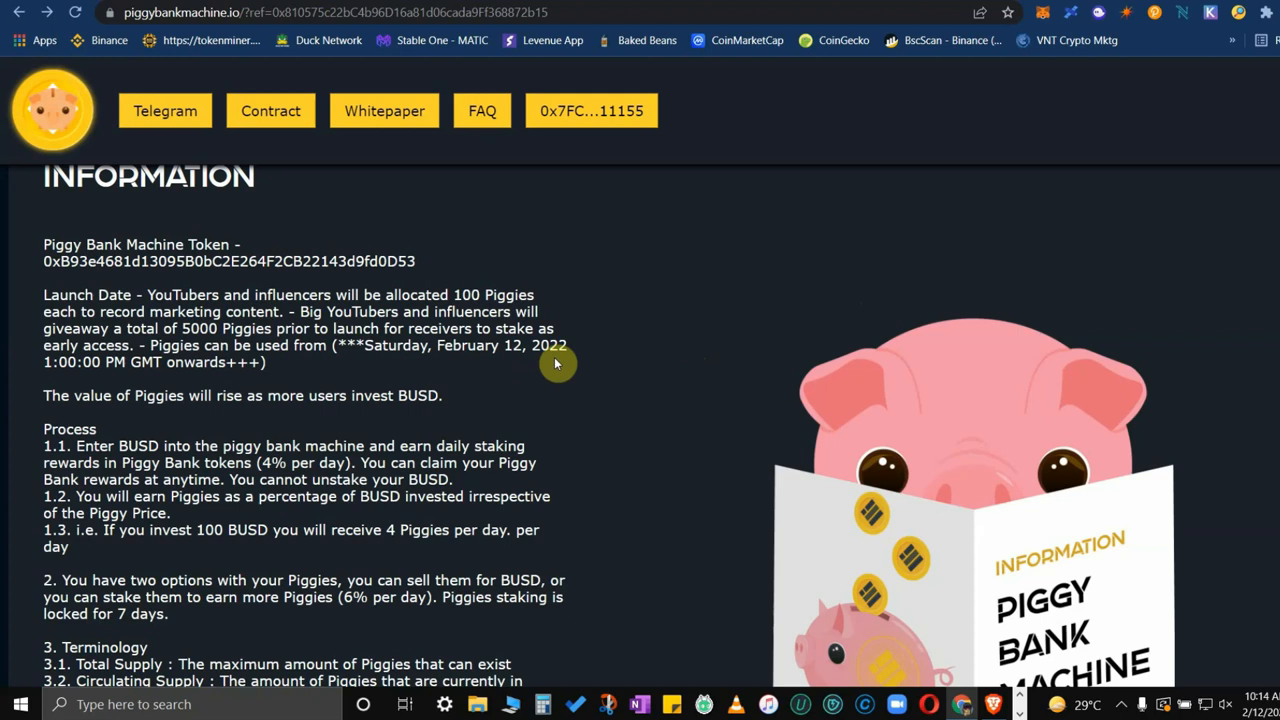
pyautogui.moveTo(585, 412)
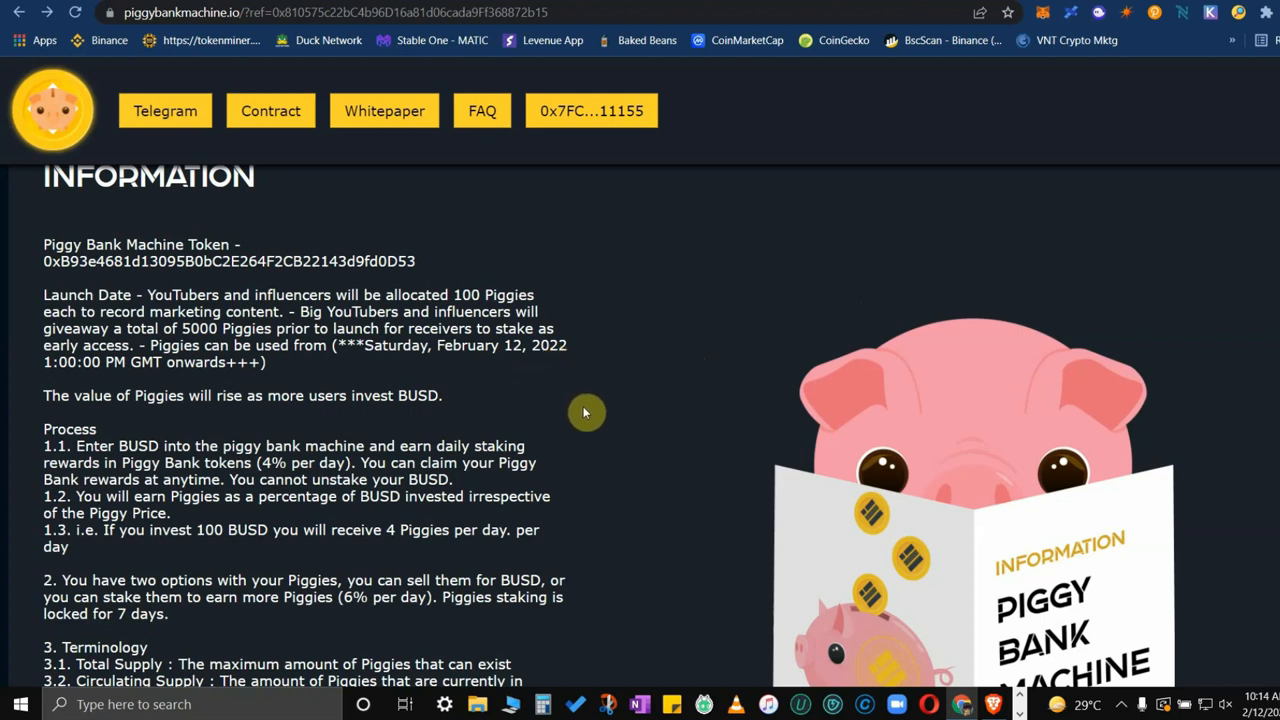
pyautogui.moveTo(563, 408)
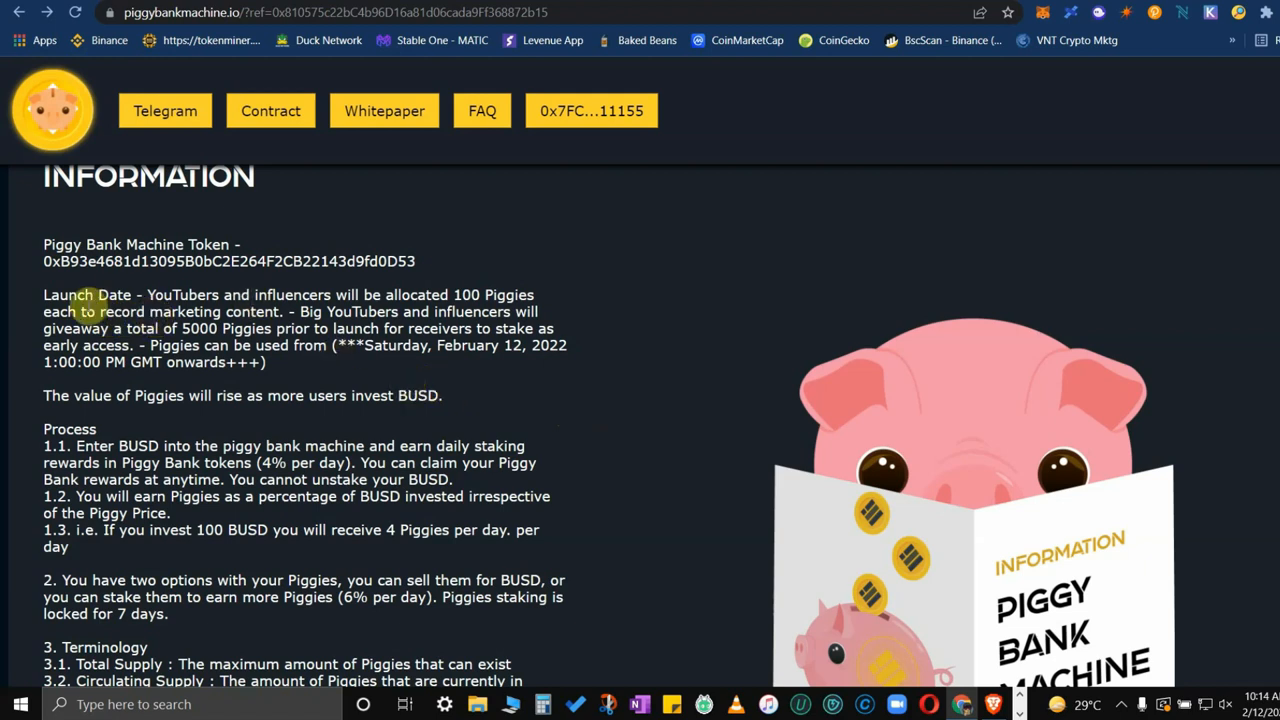
pyautogui.moveTo(545, 323)
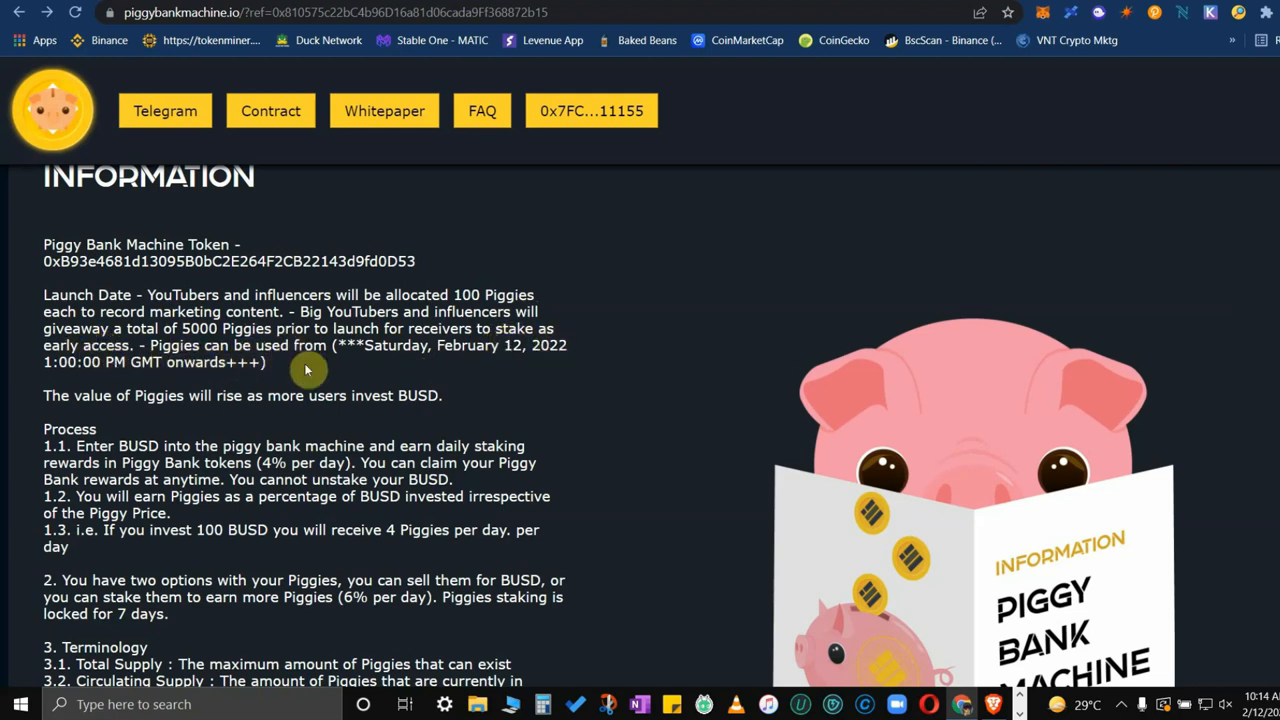
pyautogui.moveTo(425, 364)
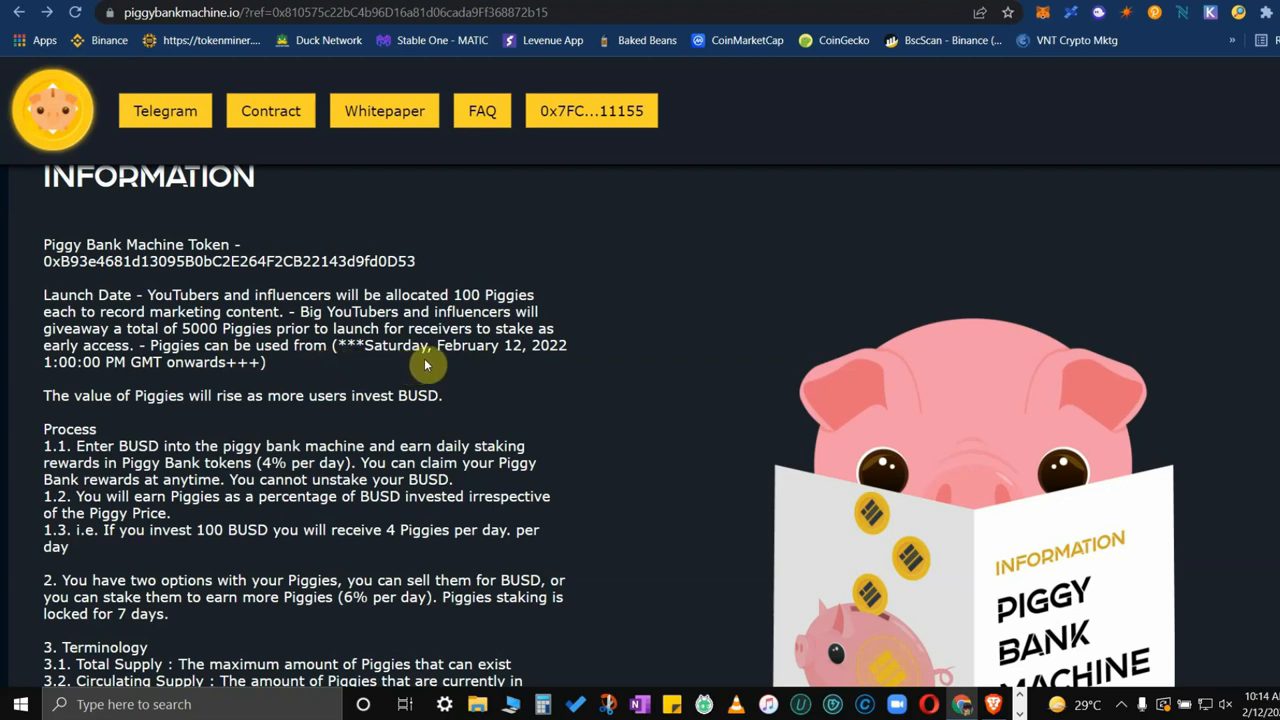
pyautogui.moveTo(563, 371)
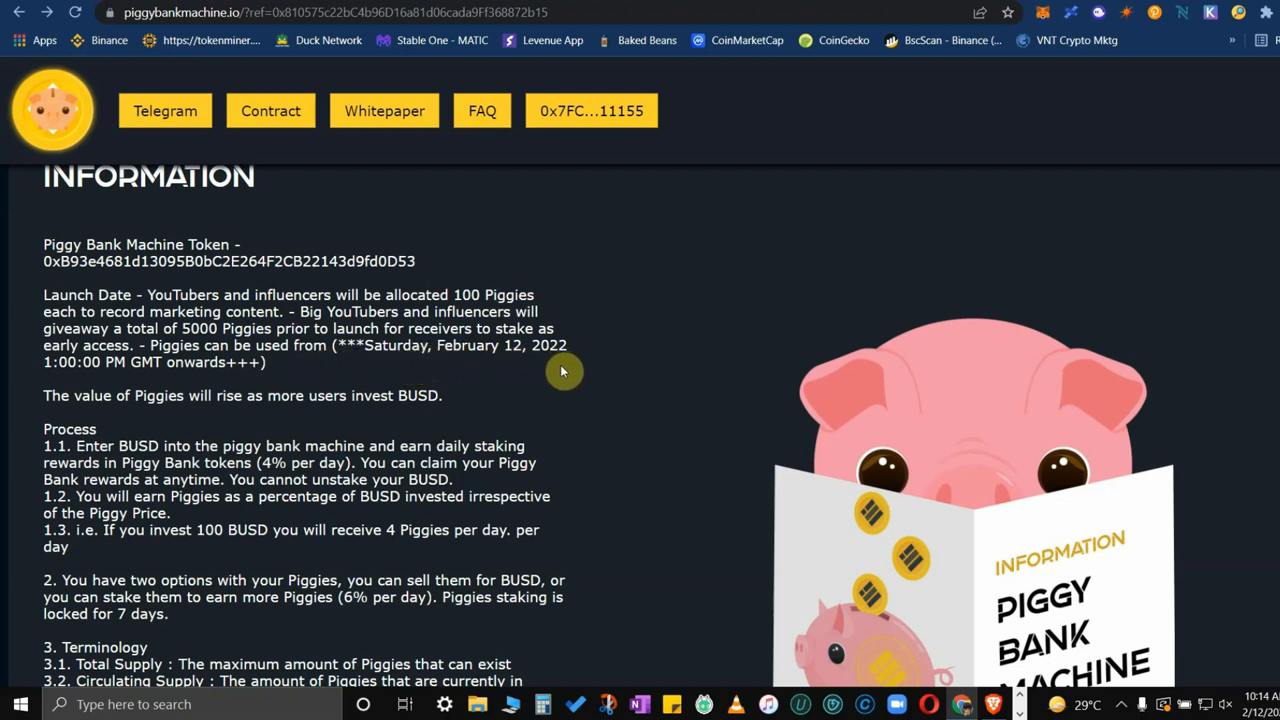
pyautogui.moveTo(220, 368)
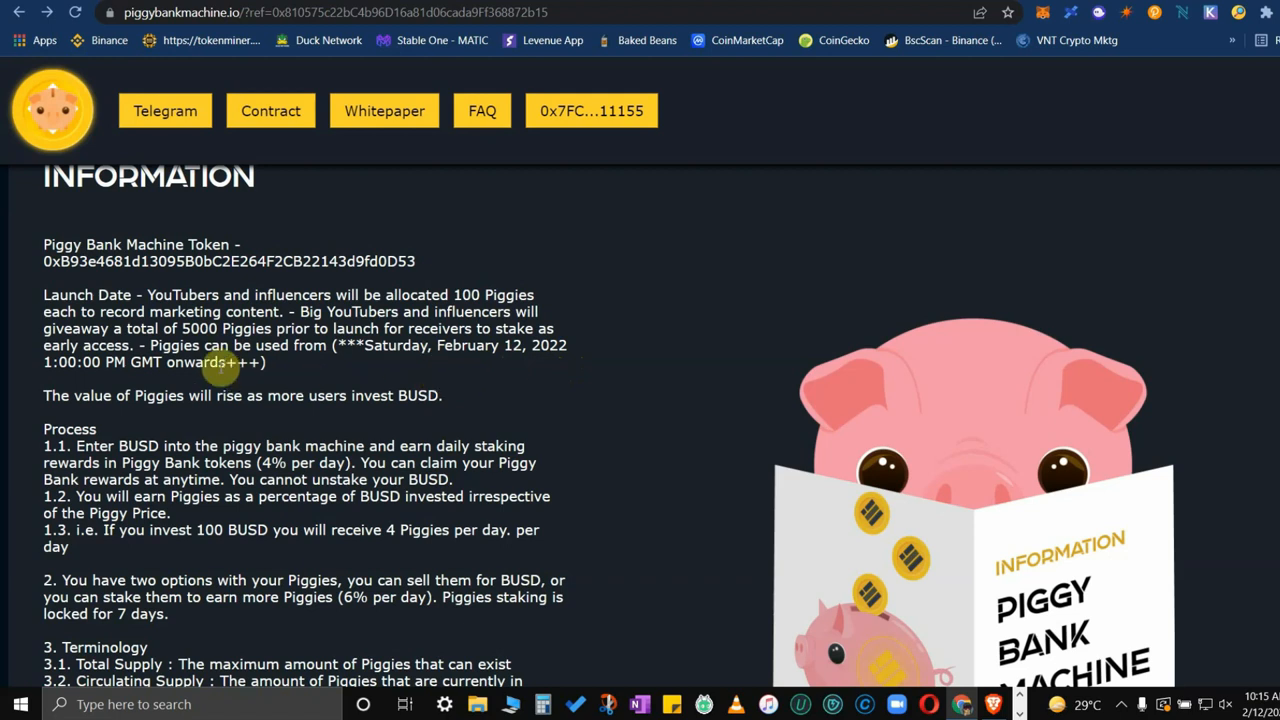
# Step: Scroll past the launch date paragraph to the Process and Terminology paragraphs
pyautogui.scroll(-3)
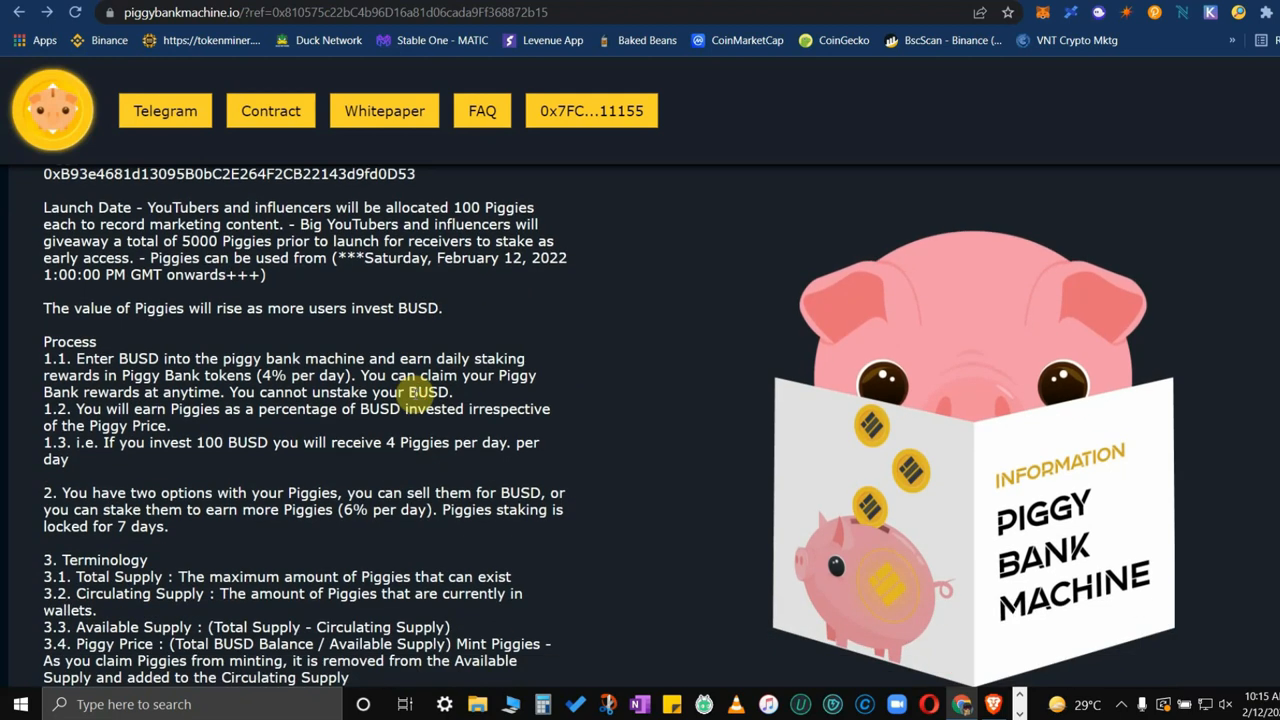
pyautogui.moveTo(295, 352)
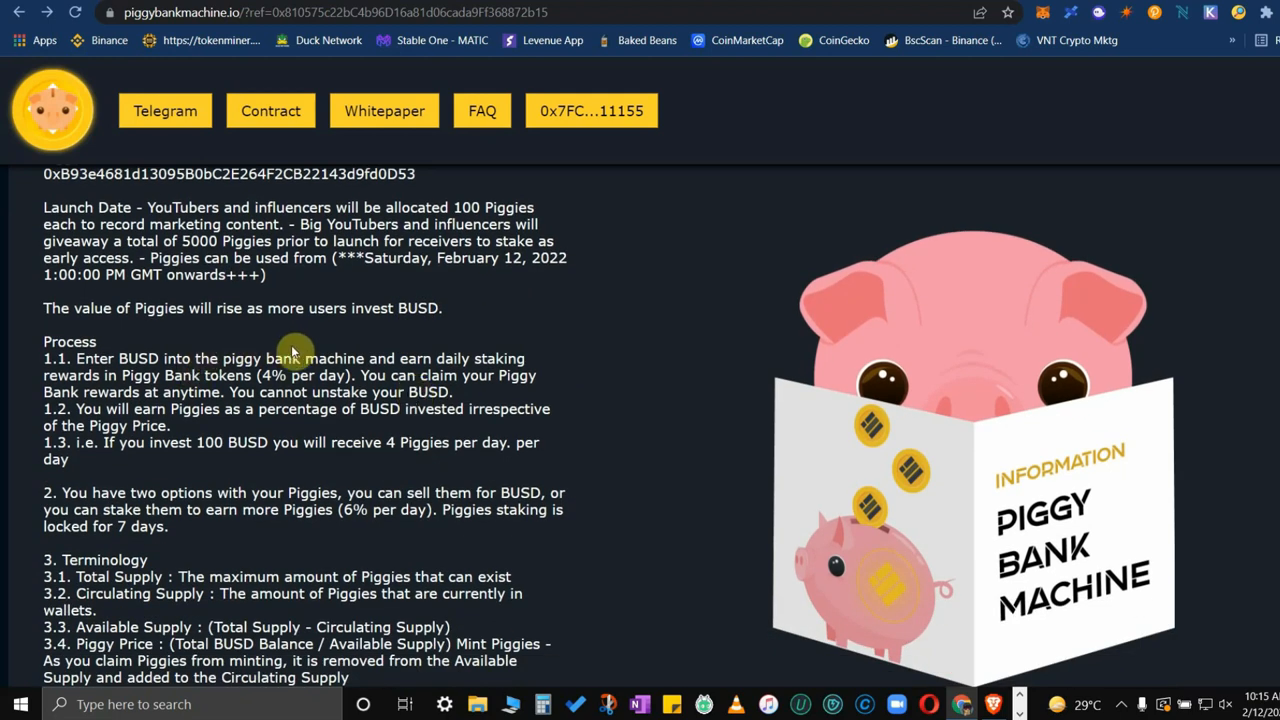
pyautogui.moveTo(452, 344)
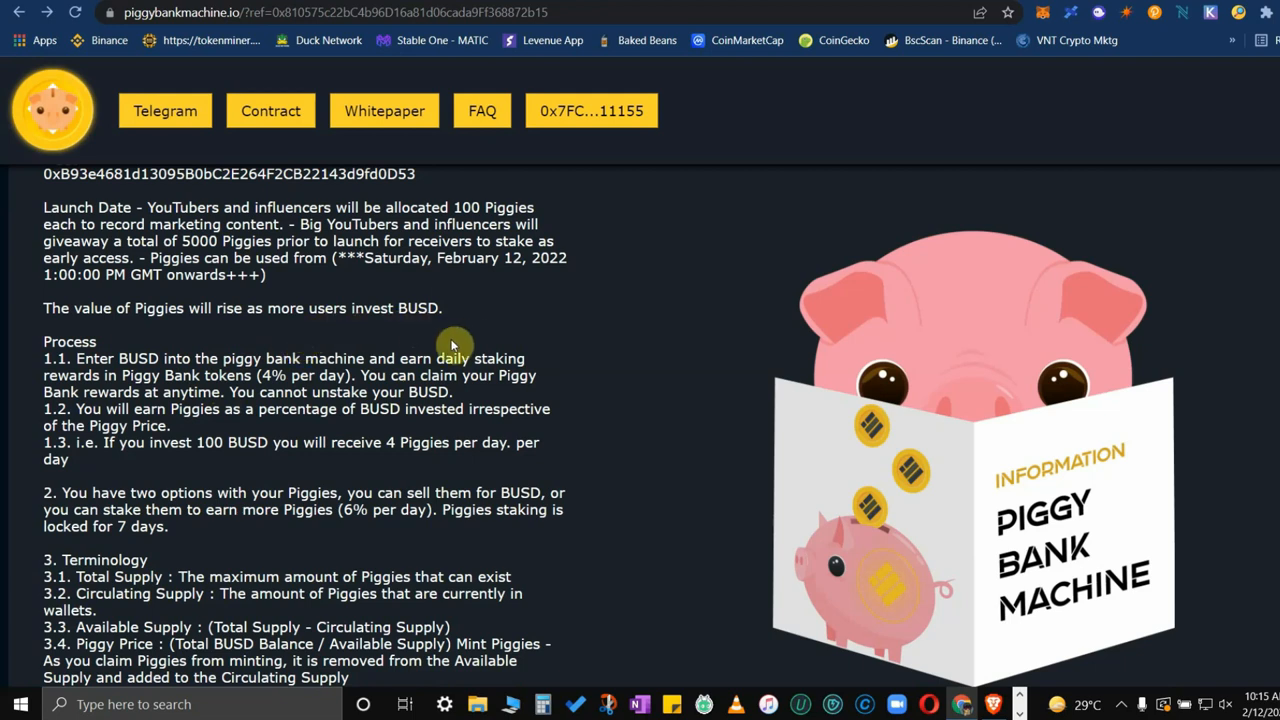
pyautogui.scroll(-3)
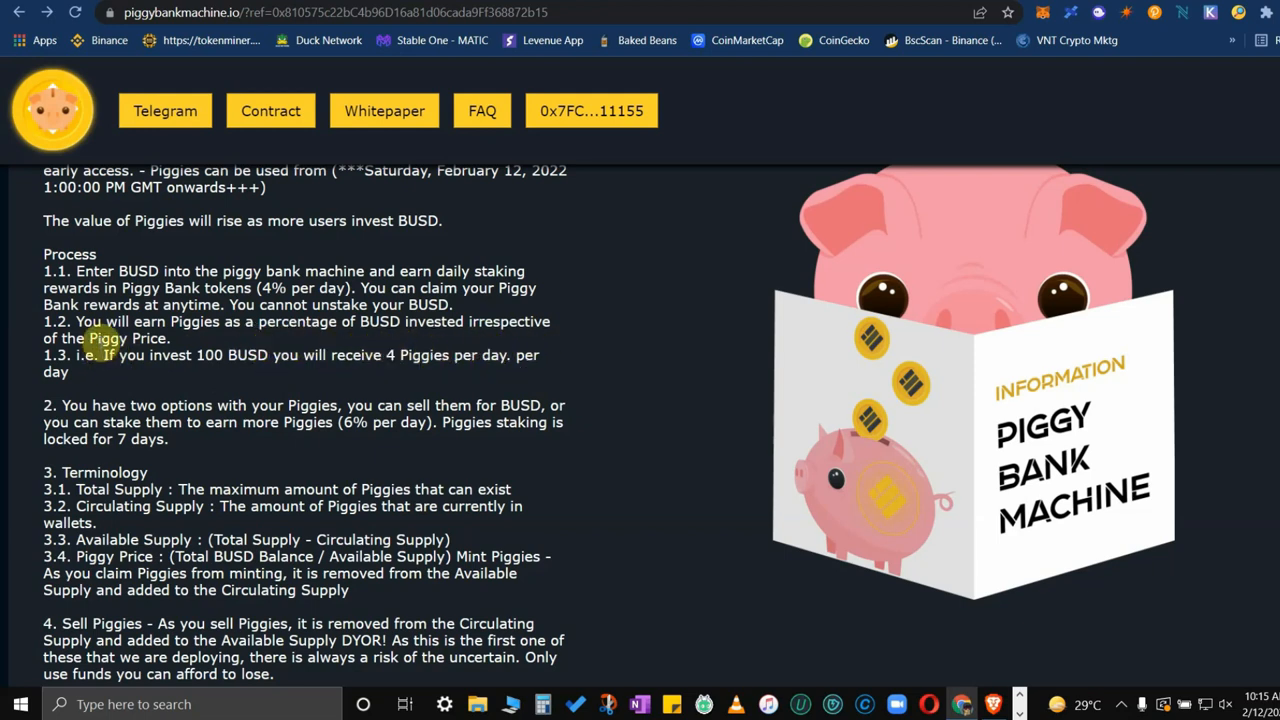
pyautogui.moveTo(173, 385)
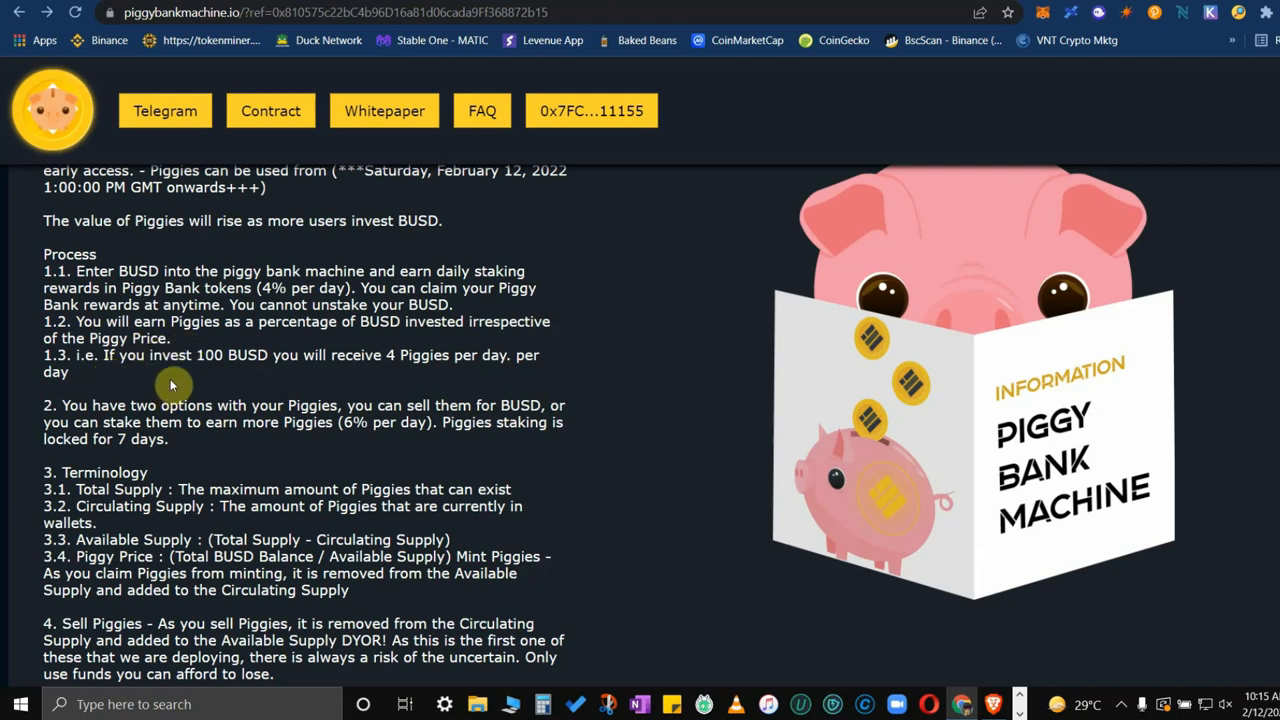
pyautogui.moveTo(463, 376)
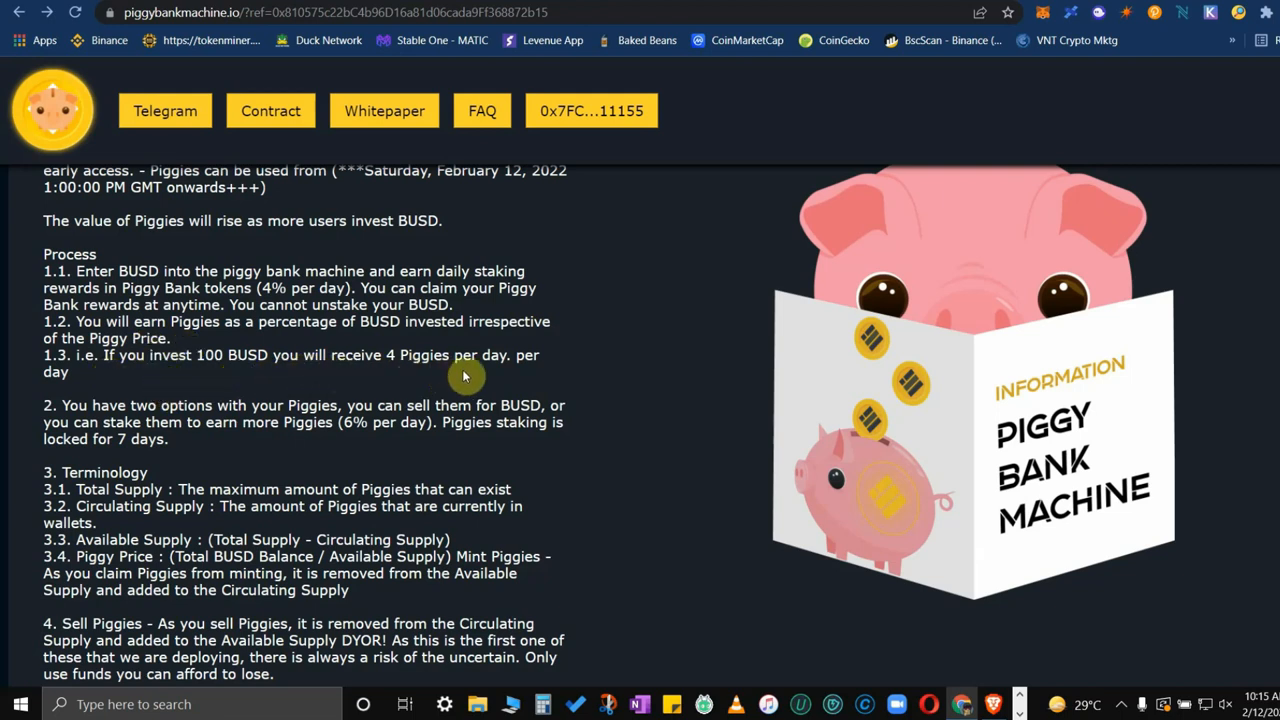
pyautogui.scroll(-3)
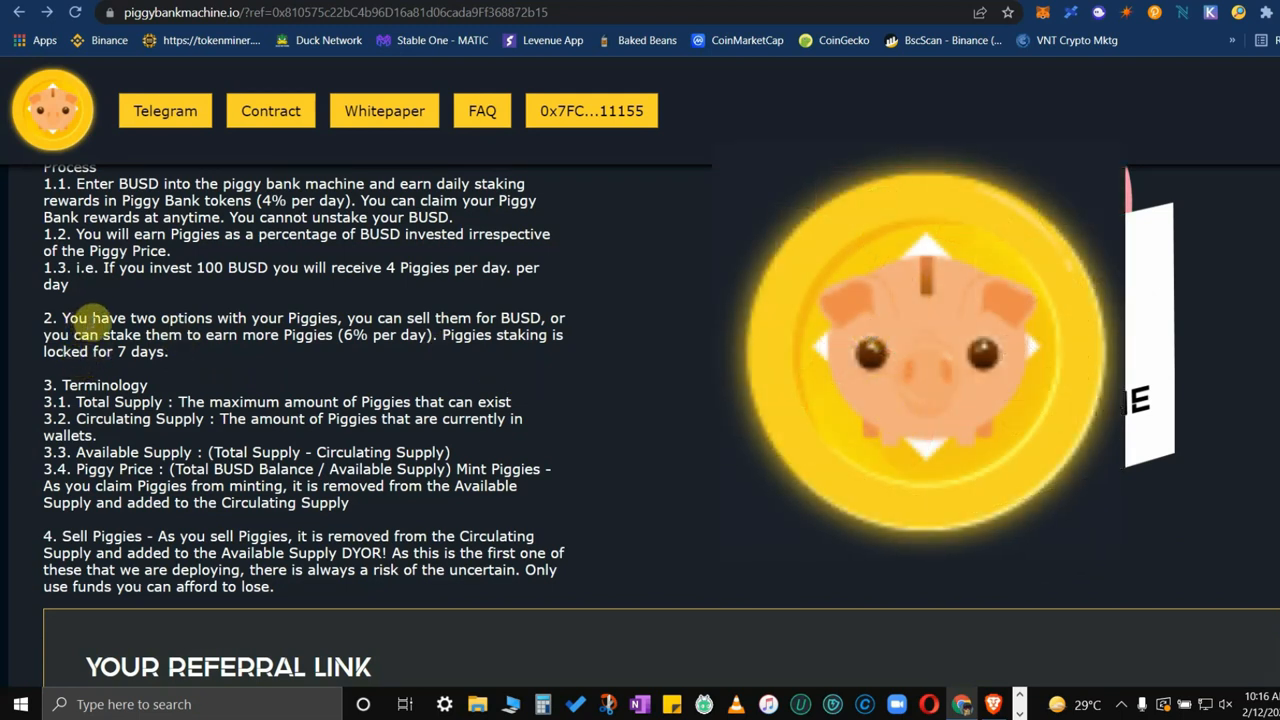
pyautogui.moveTo(412, 335)
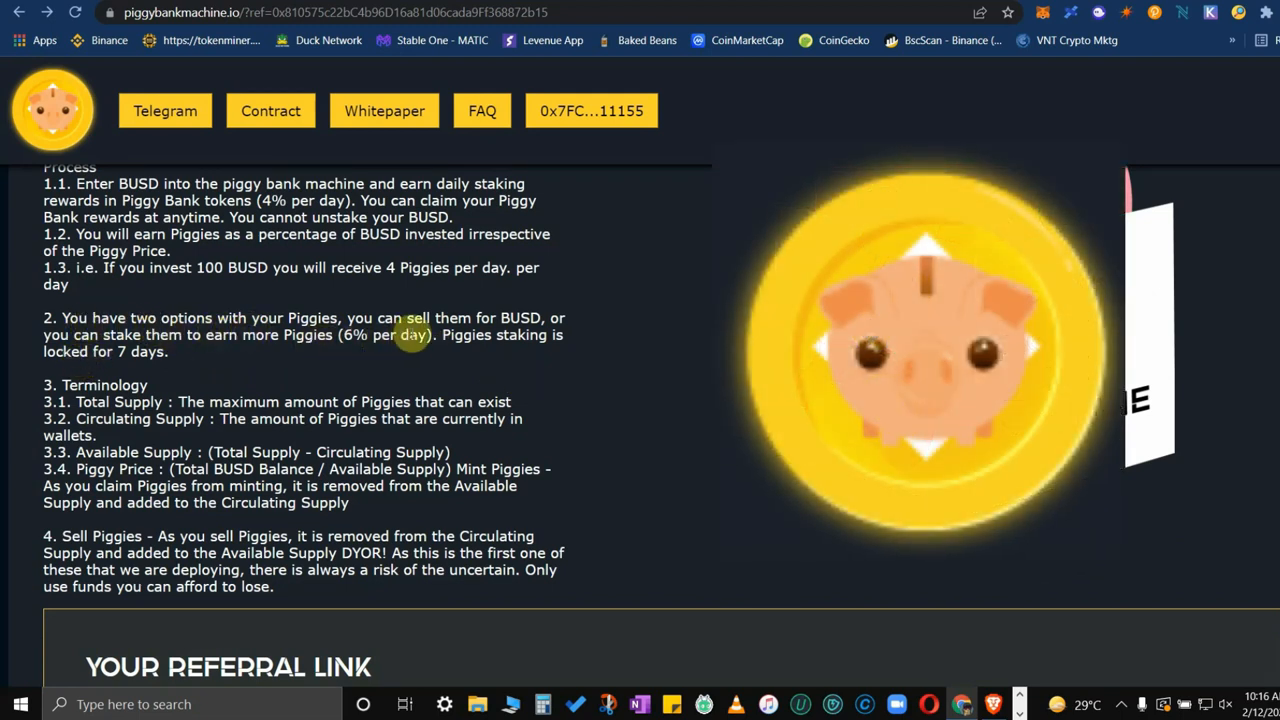
pyautogui.moveTo(157, 368)
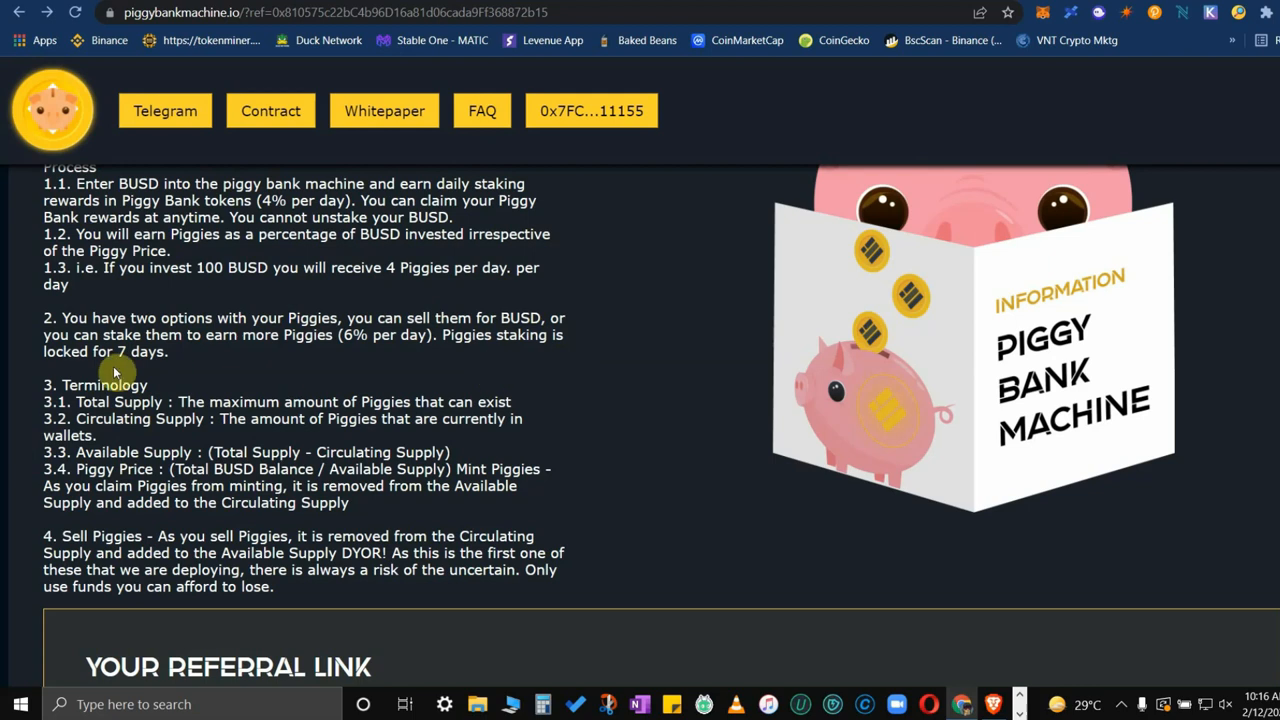
# Step: Scroll to the Sell Piggies paragraph and the top of the YOUR REFERRAL LINK panel
pyautogui.scroll(-3)
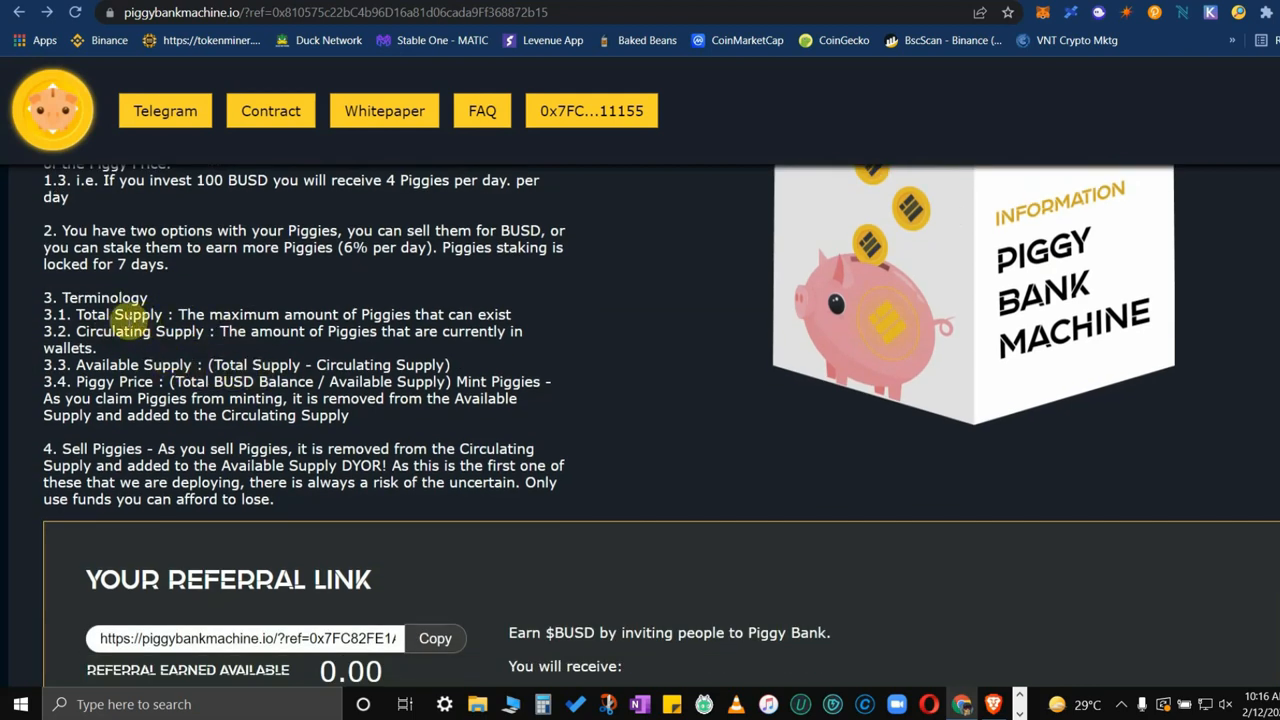
pyautogui.moveTo(538, 345)
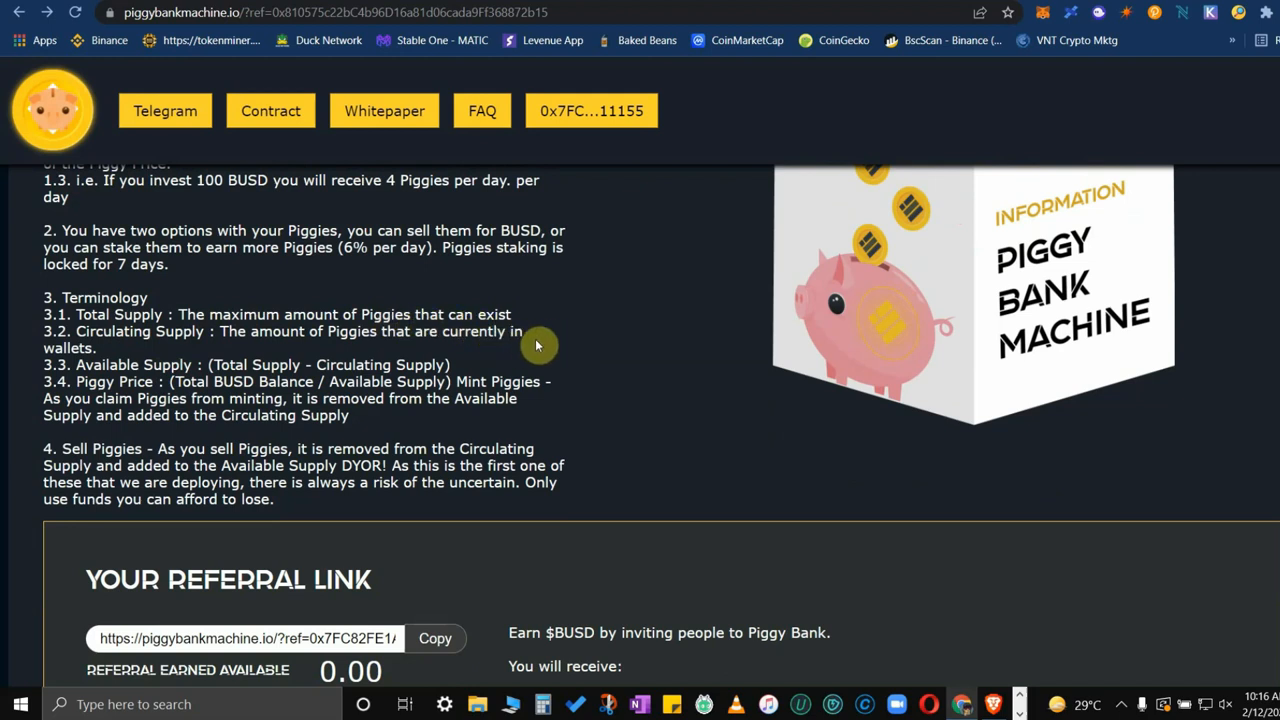
pyautogui.moveTo(280, 360)
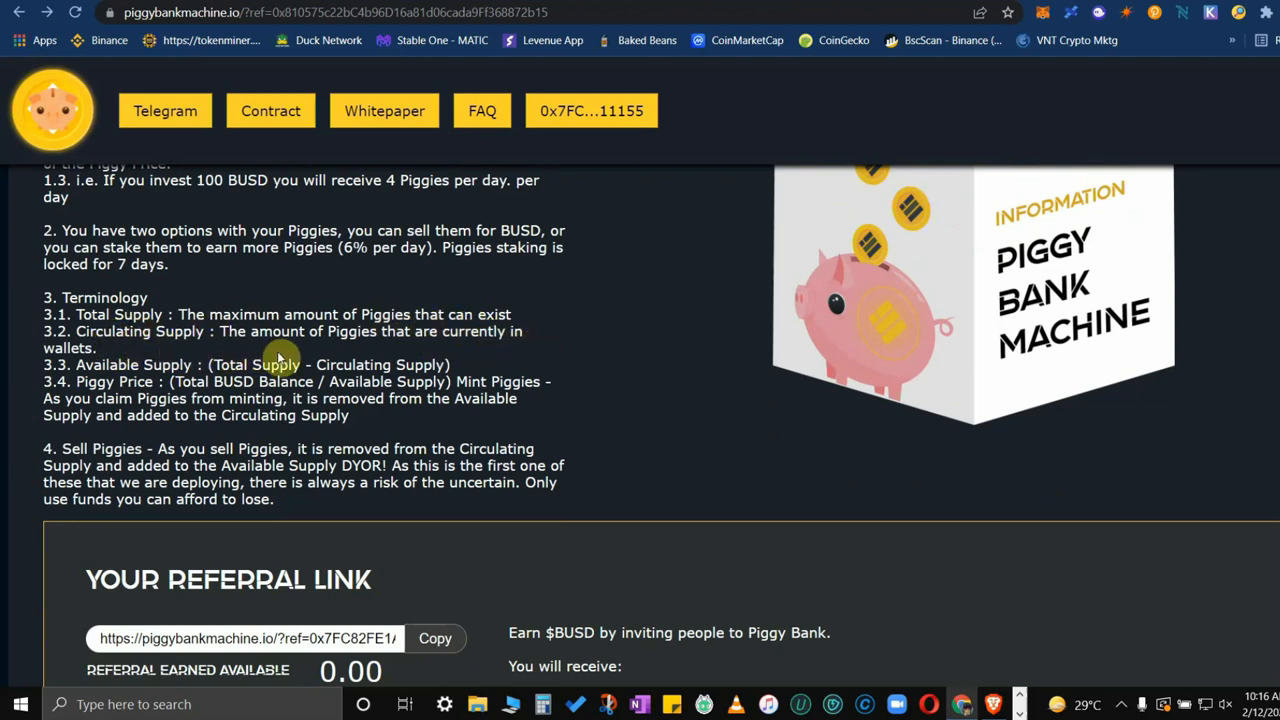
pyautogui.moveTo(520, 361)
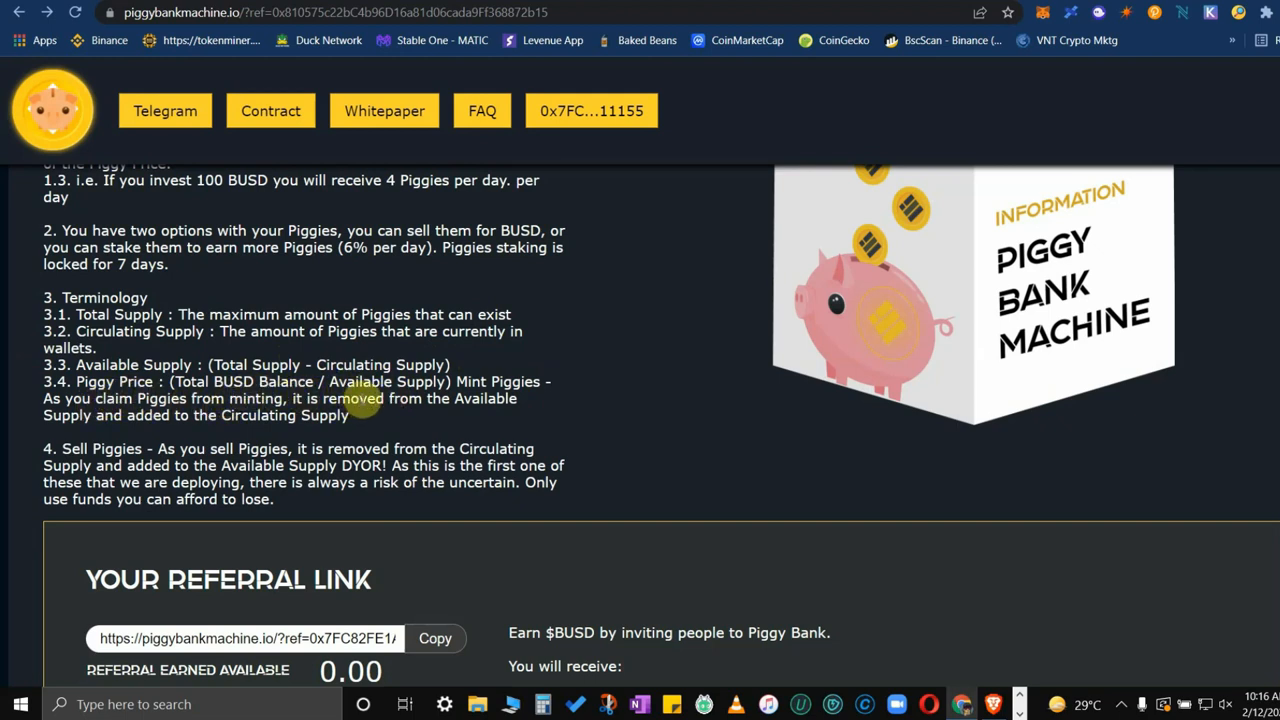
pyautogui.moveTo(590, 408)
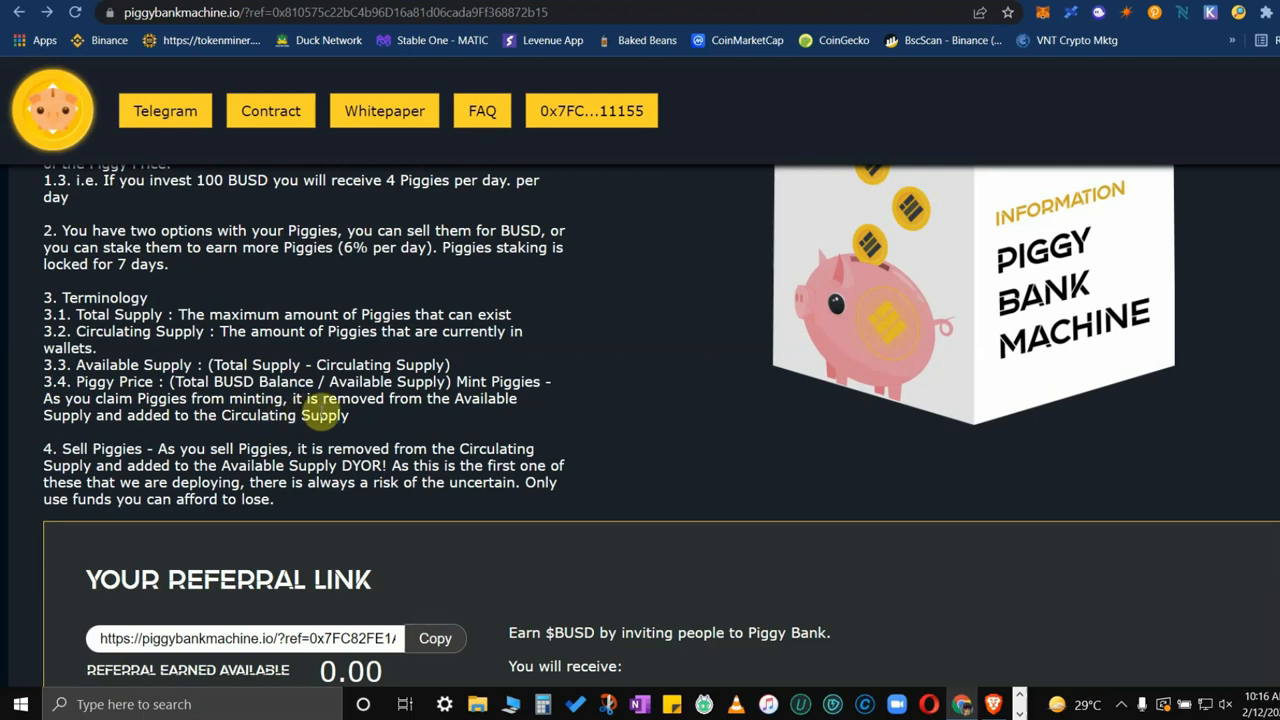
pyautogui.scroll(-3)
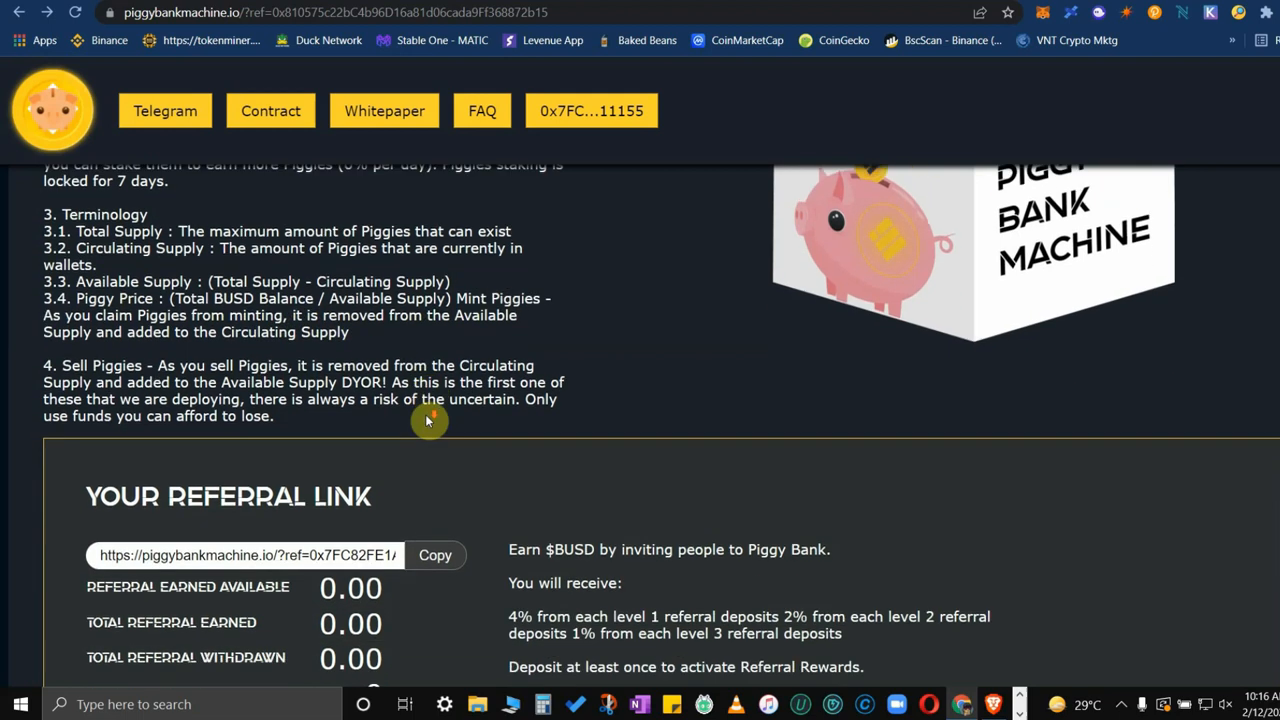
pyautogui.scroll(-3)
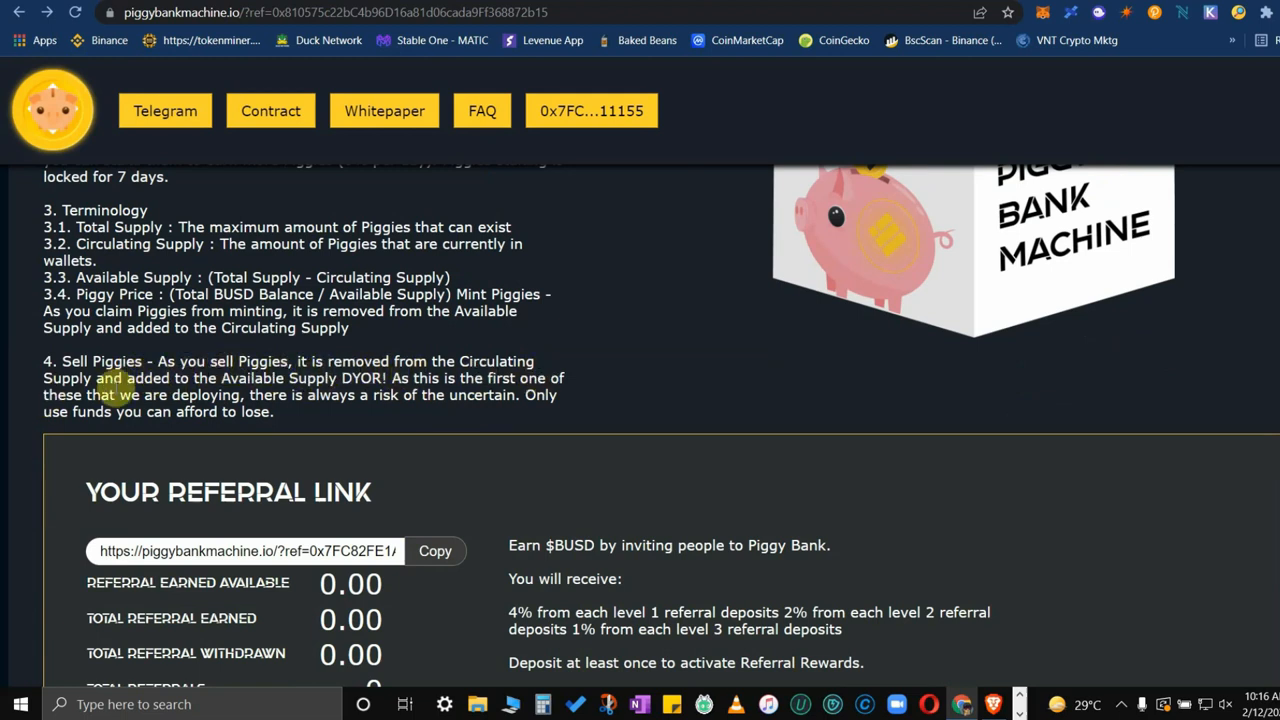
pyautogui.moveTo(402, 394)
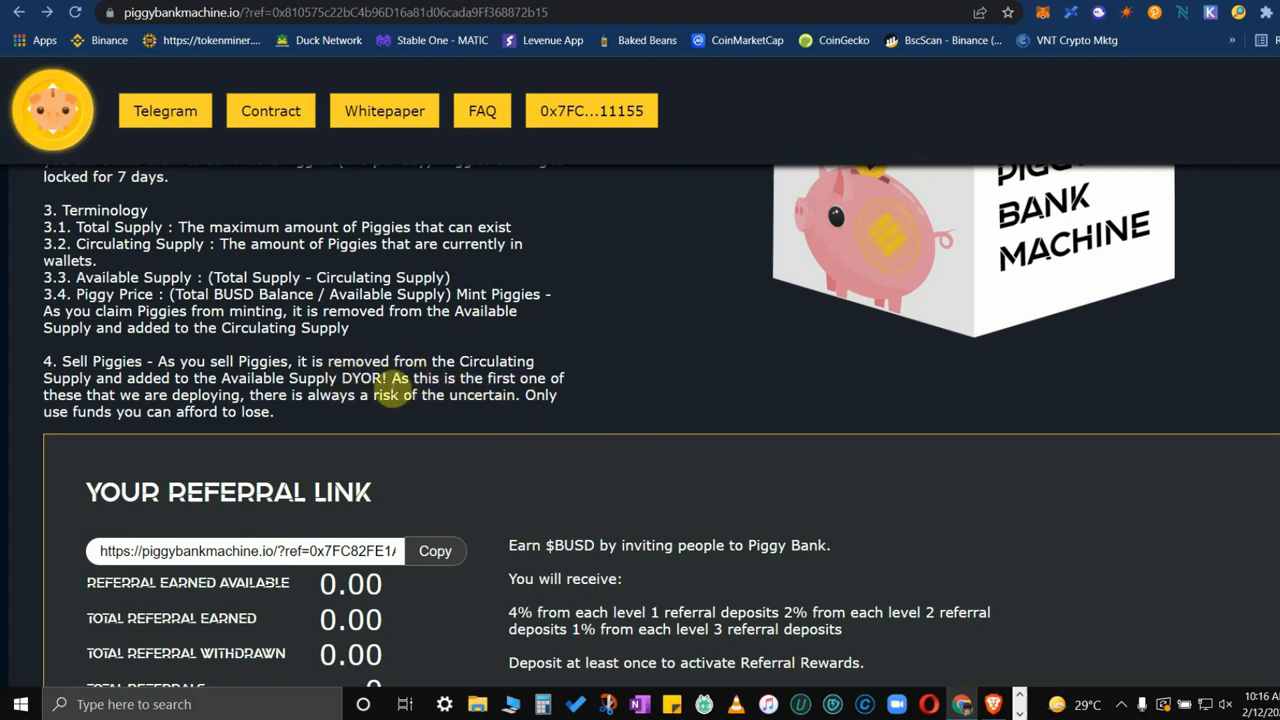
pyautogui.moveTo(90, 410)
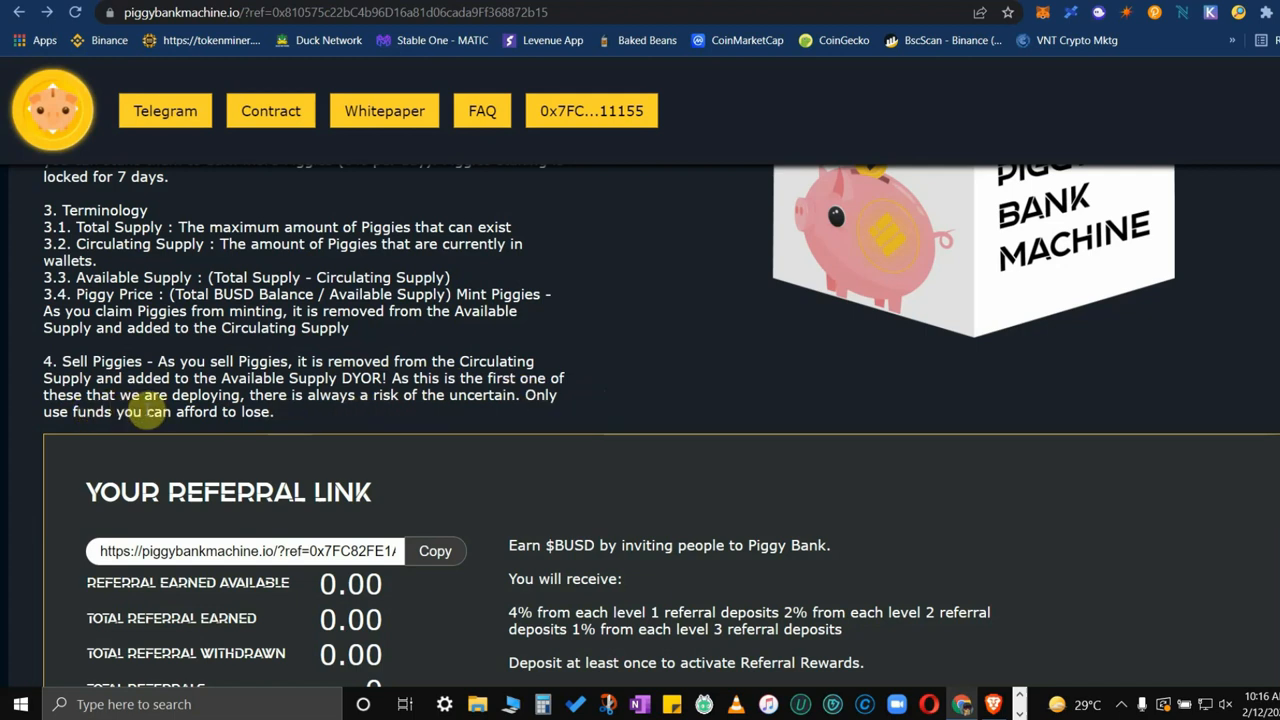
pyautogui.moveTo(398, 416)
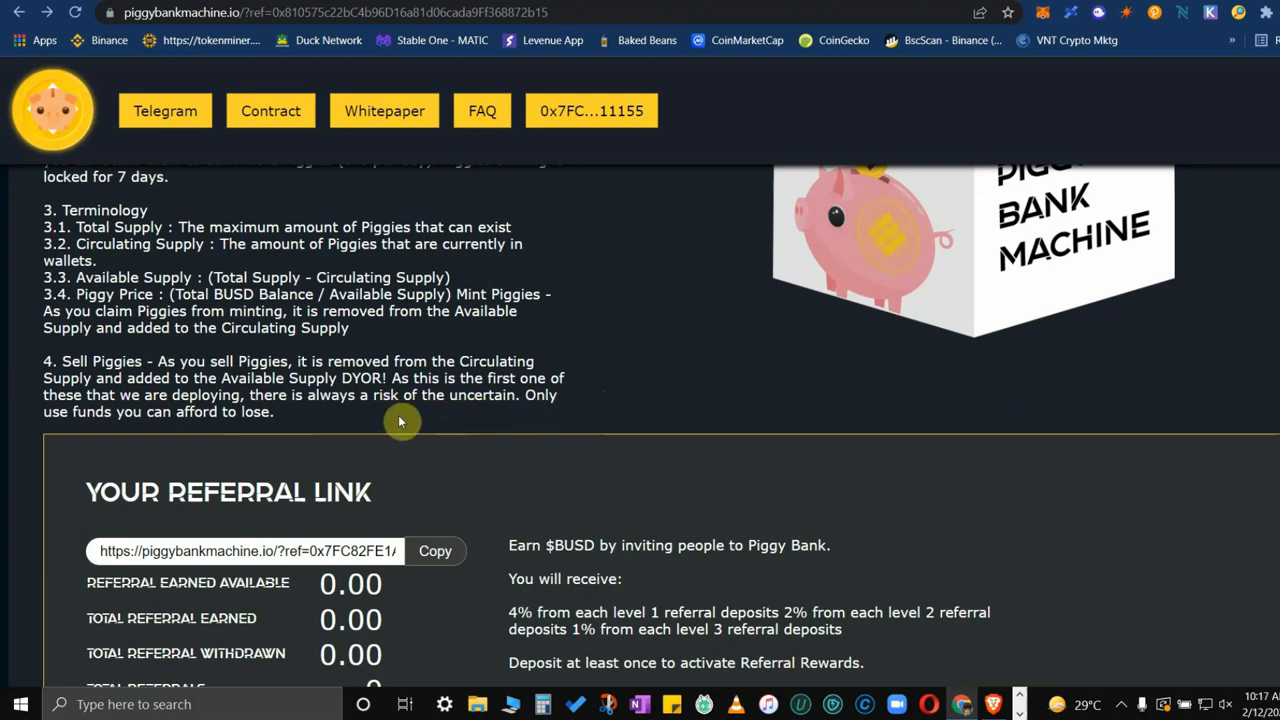
pyautogui.moveTo(74, 432)
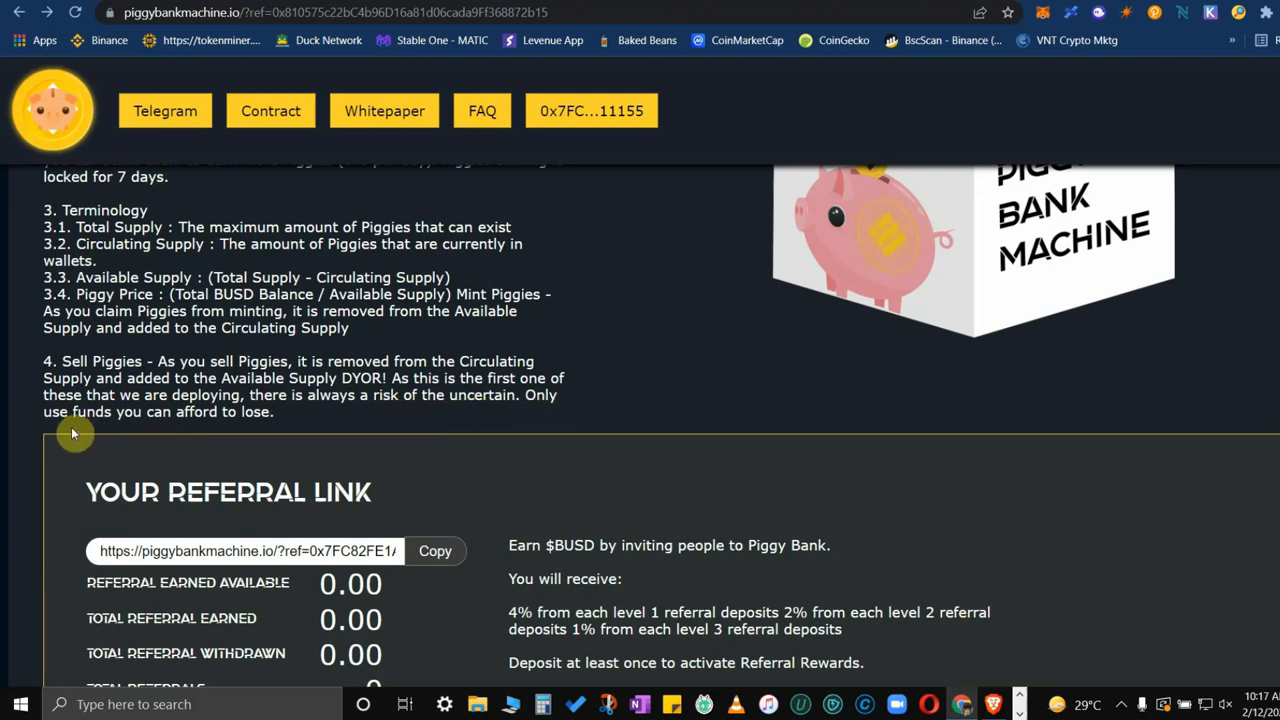
pyautogui.moveTo(238, 413)
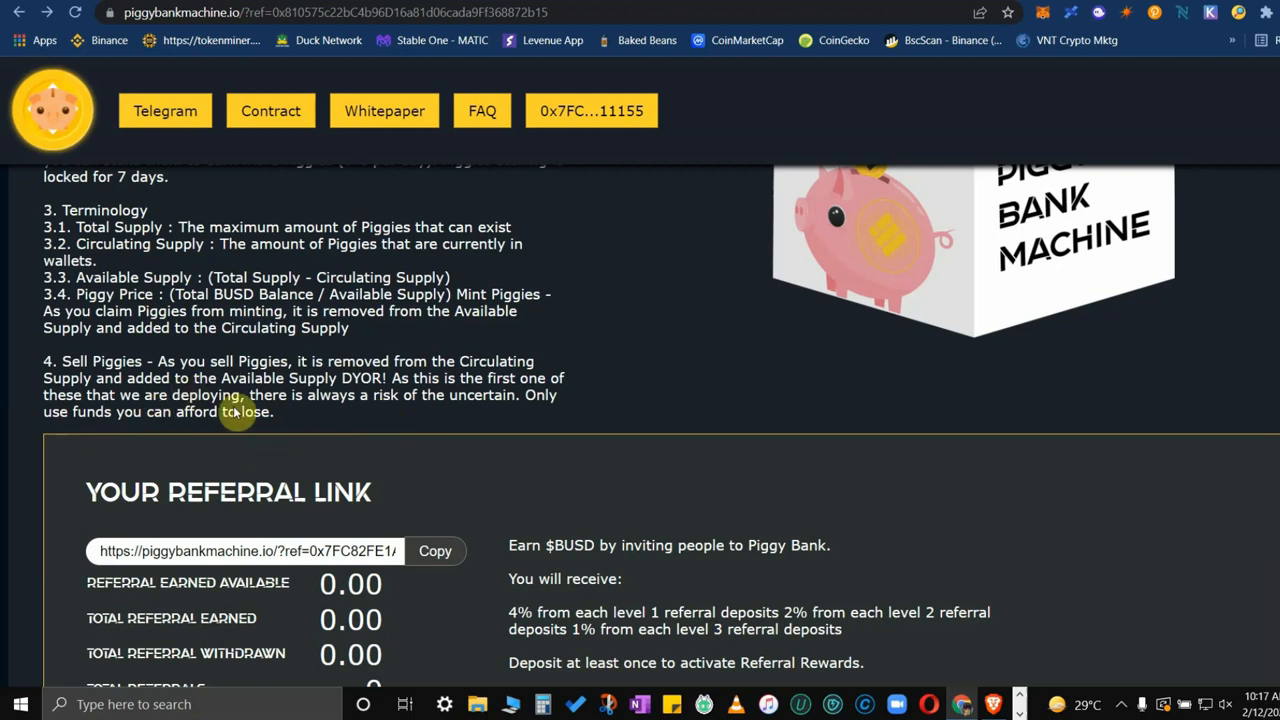
pyautogui.moveTo(656, 384)
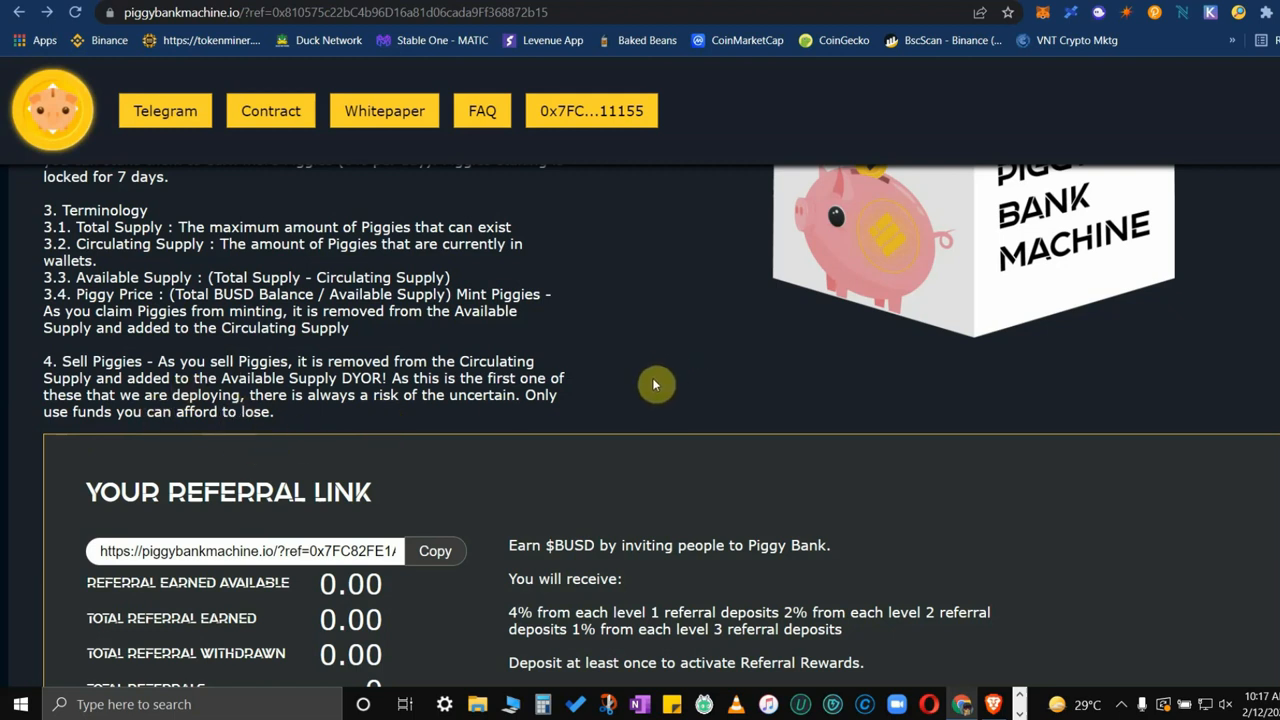
pyautogui.moveTo(362, 426)
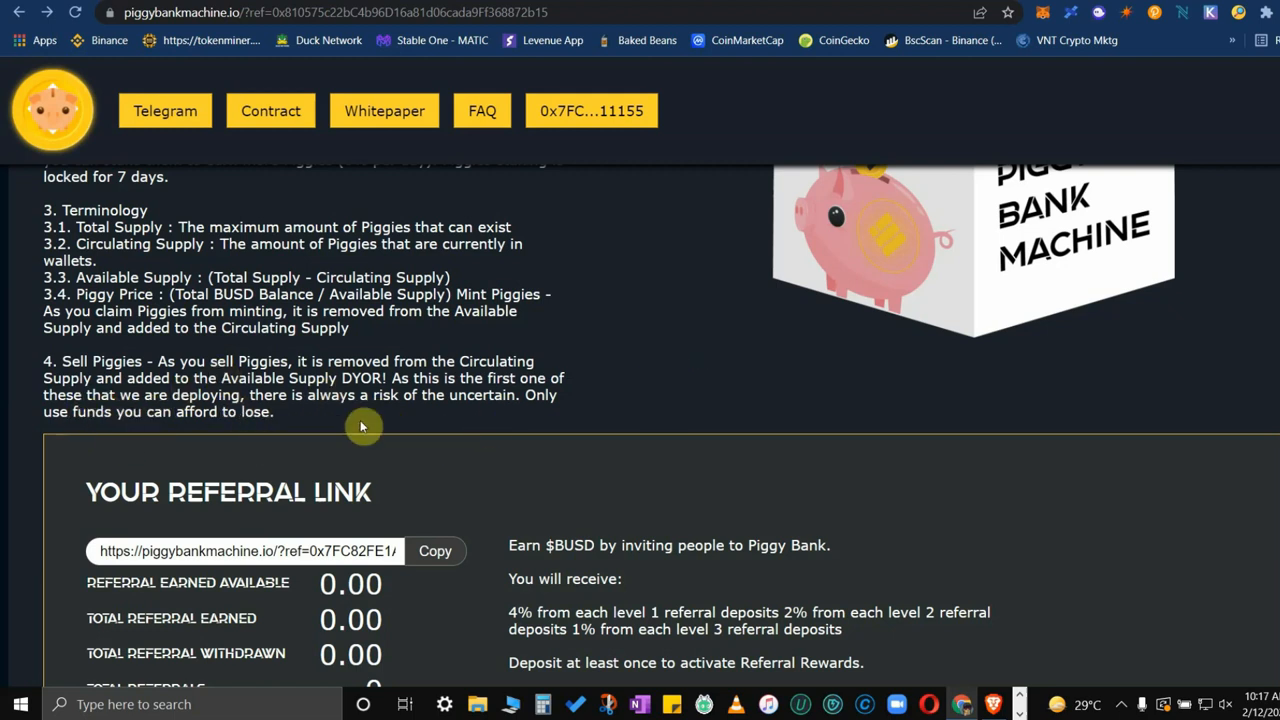
pyautogui.moveTo(252, 433)
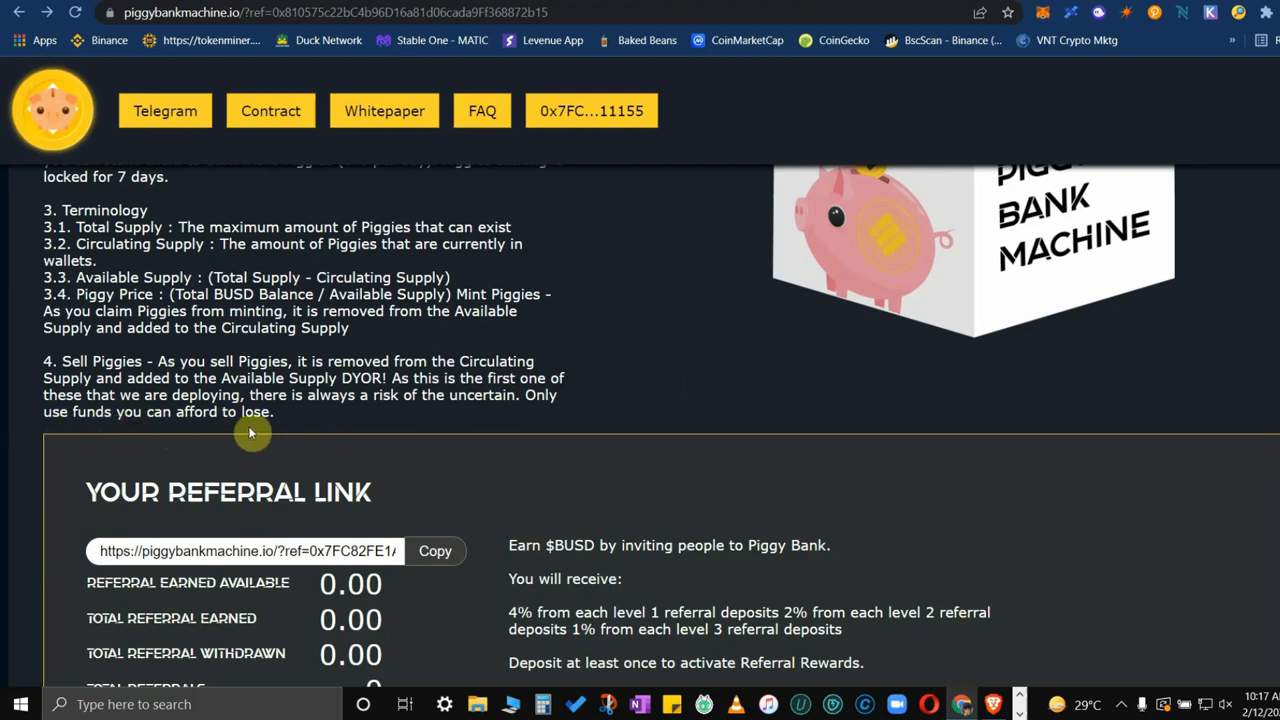
# Step: Scroll past the referral link stats and 4%/2%/1% reward tiers toward the Price Chart
pyautogui.scroll(-3)
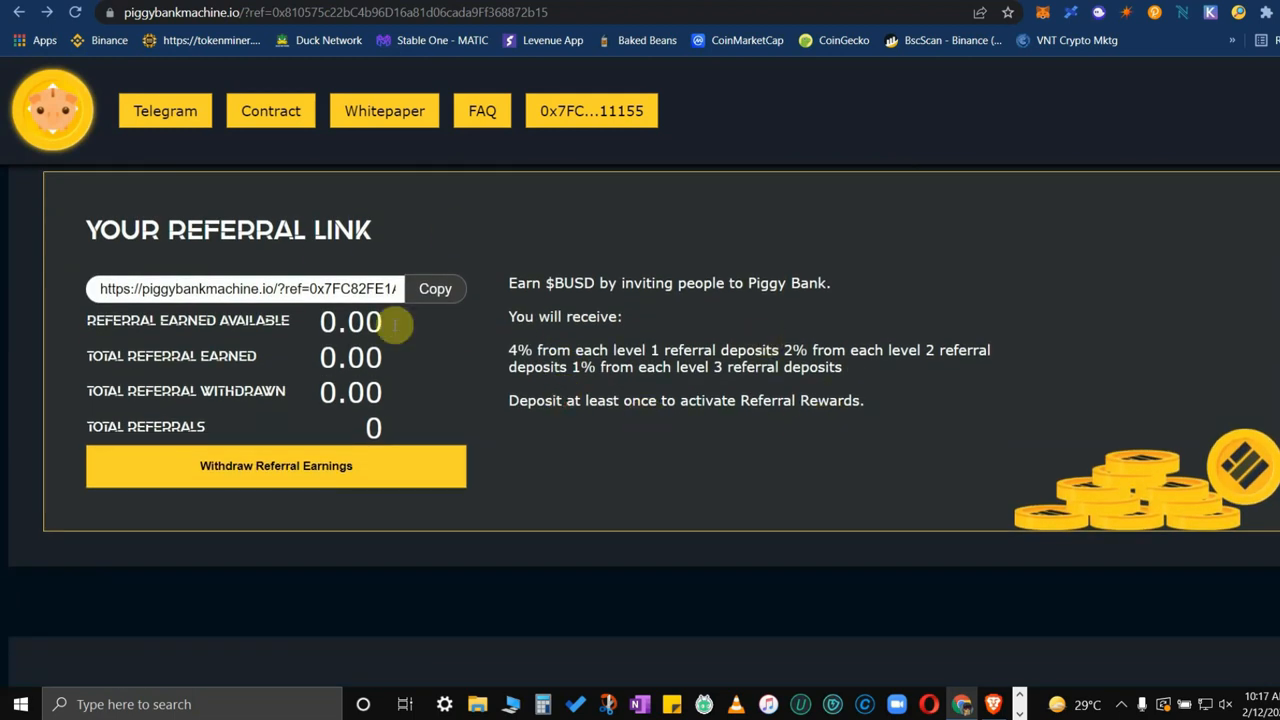
pyautogui.moveTo(685, 337)
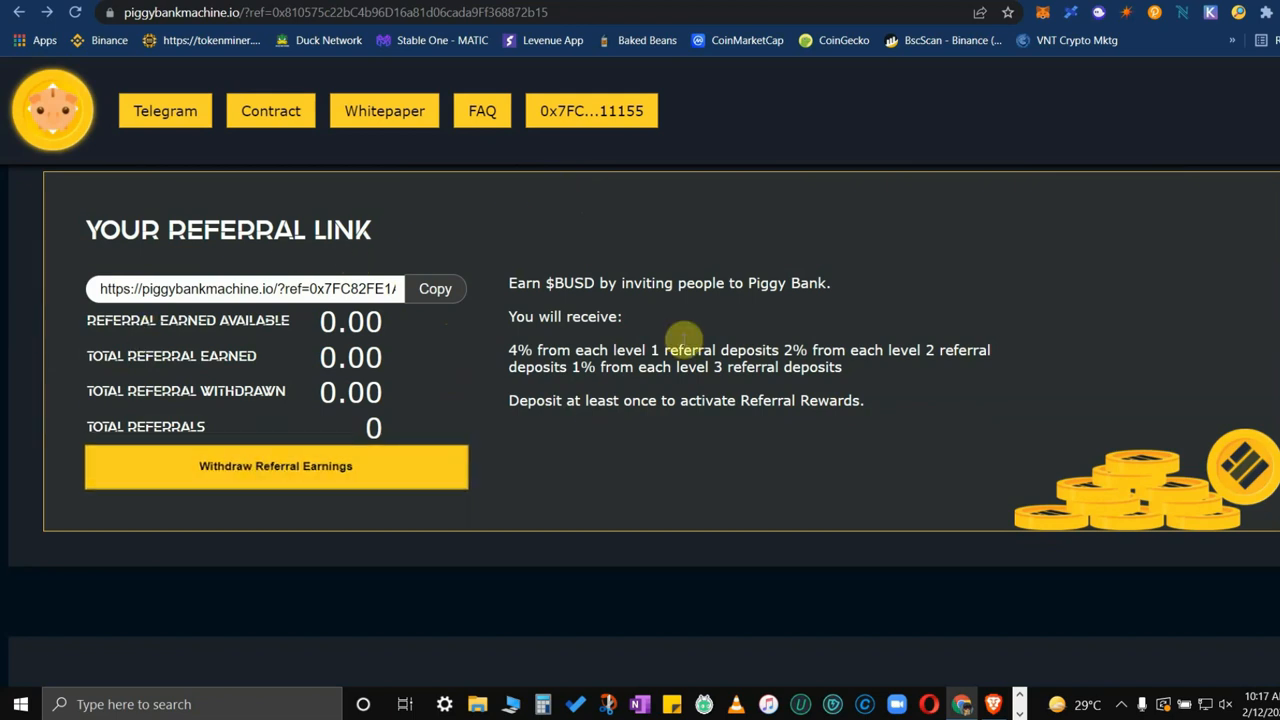
pyautogui.moveTo(136, 460)
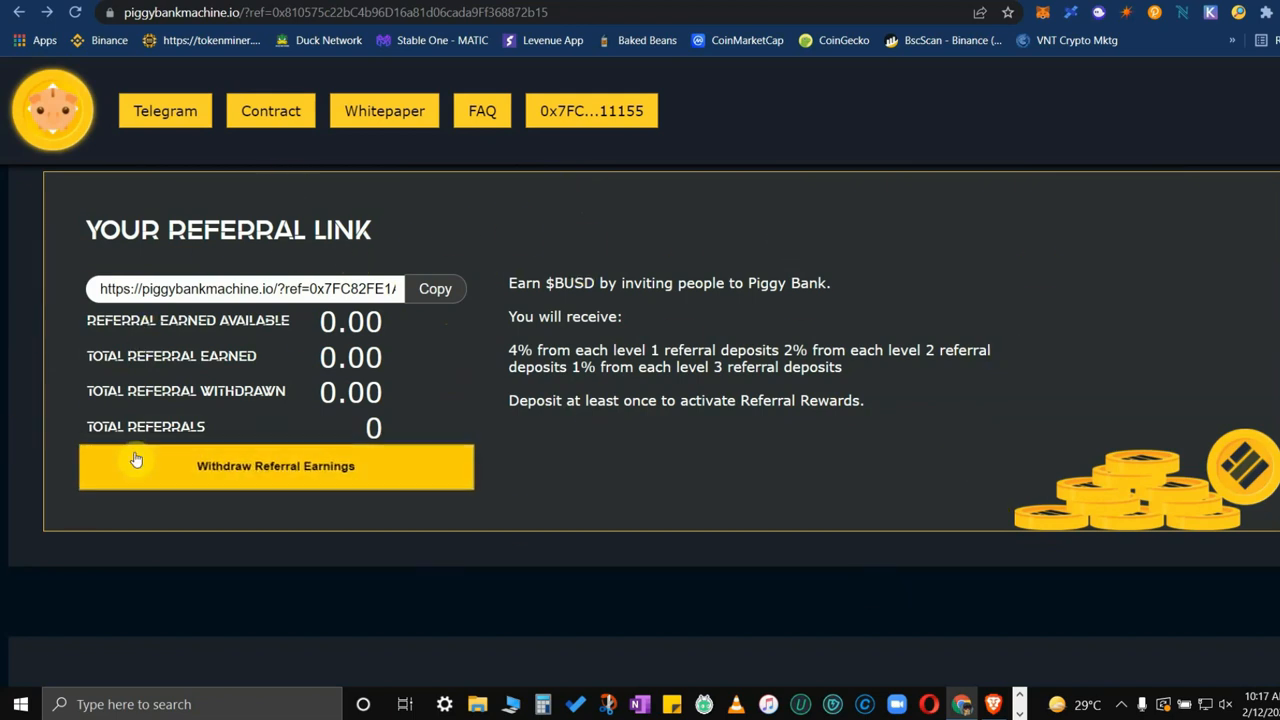
pyautogui.moveTo(567, 300)
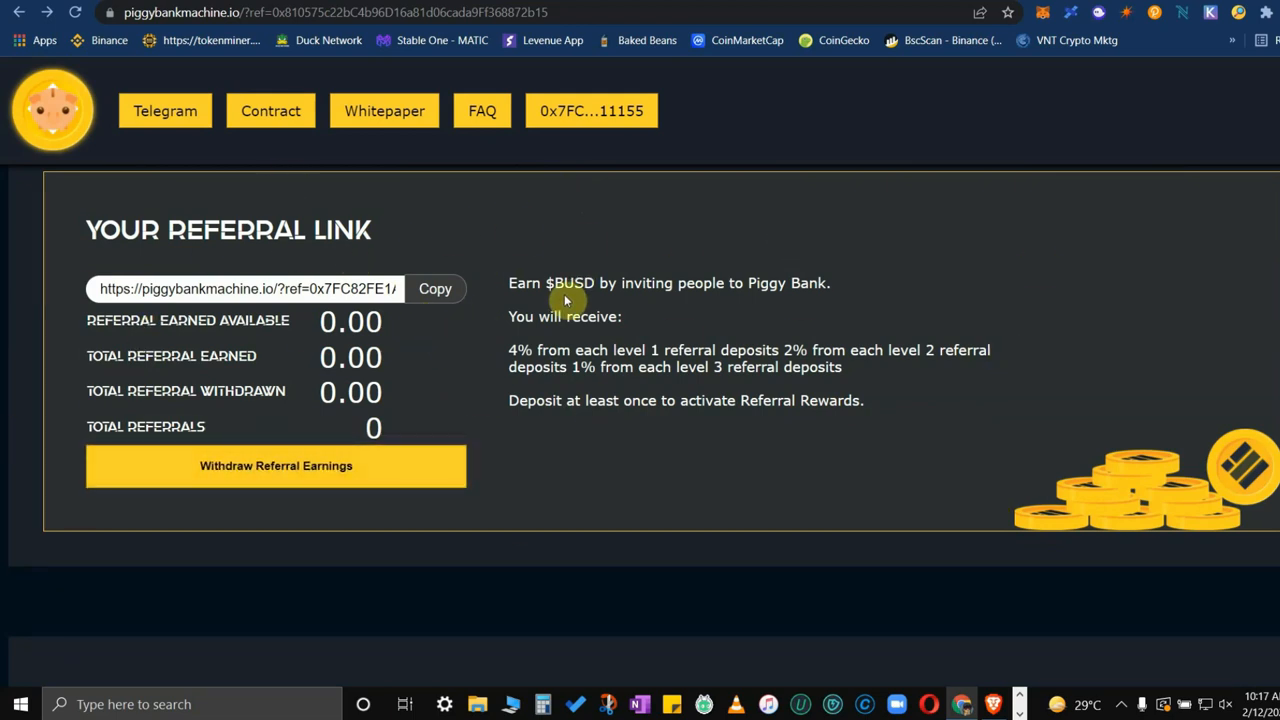
pyautogui.moveTo(710, 300)
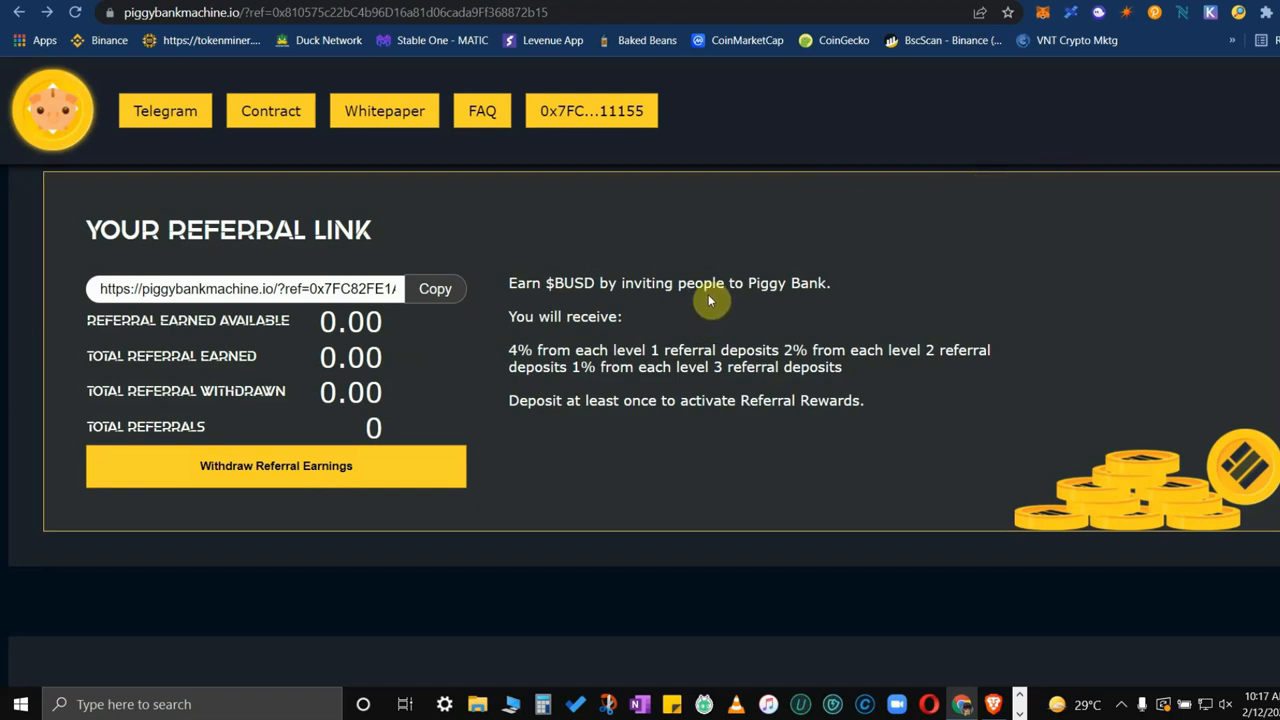
pyautogui.moveTo(871, 241)
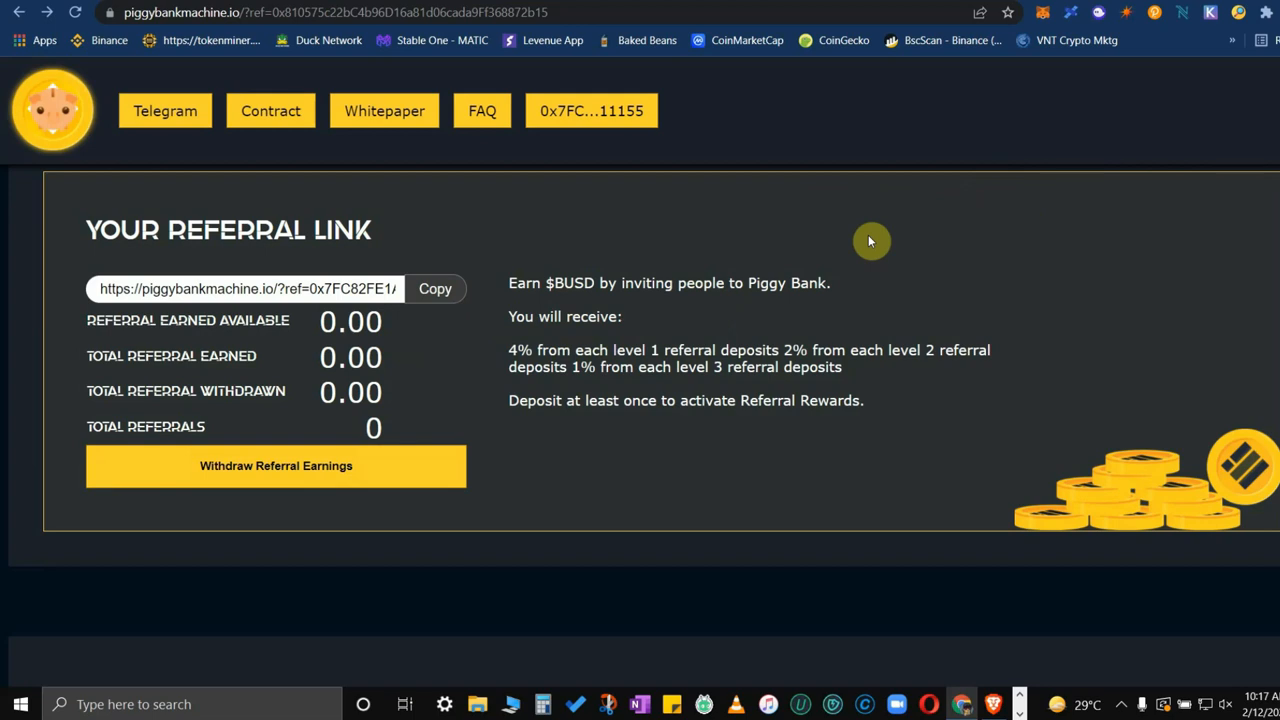
pyautogui.moveTo(978, 233)
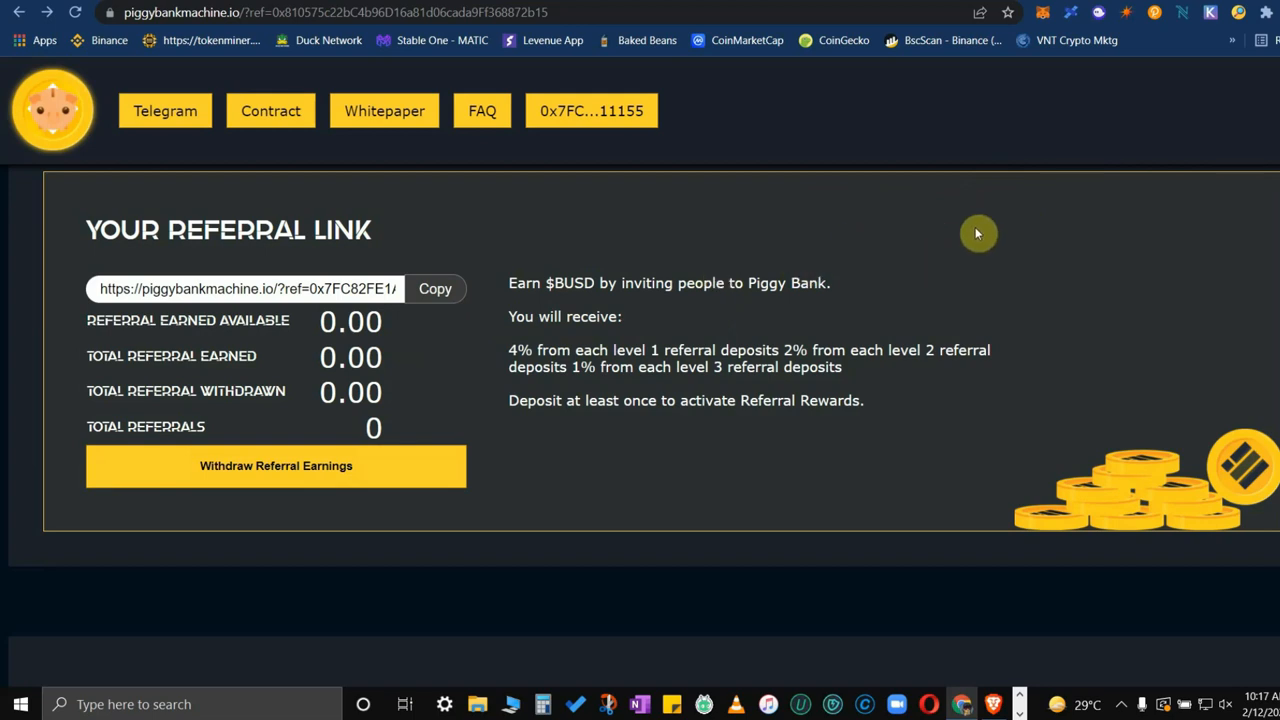
pyautogui.moveTo(960, 236)
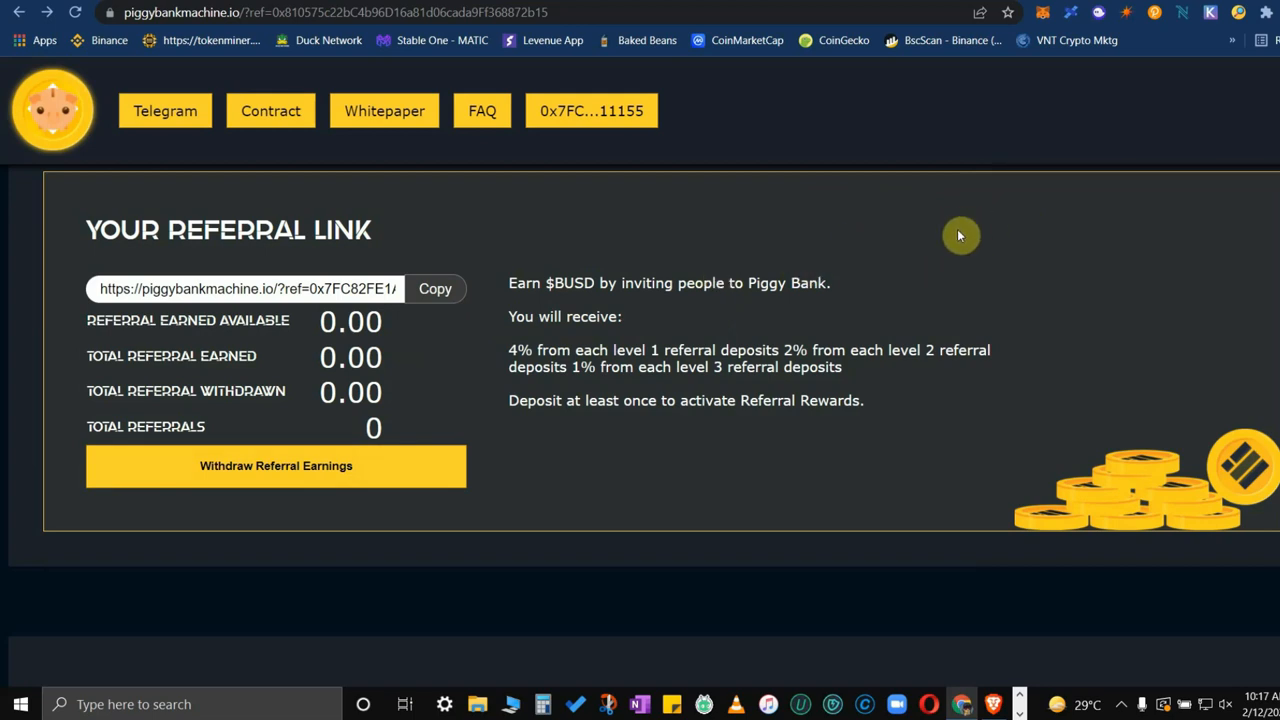
pyautogui.moveTo(570, 316)
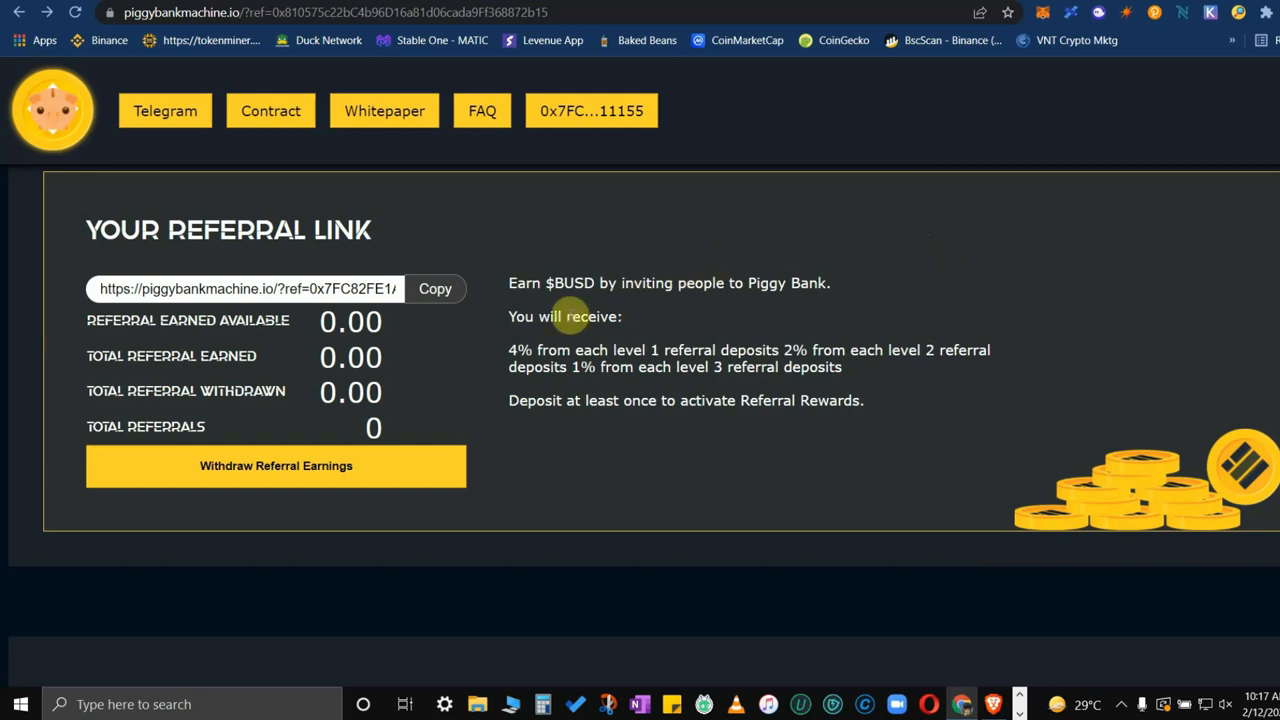
pyautogui.moveTo(510, 310)
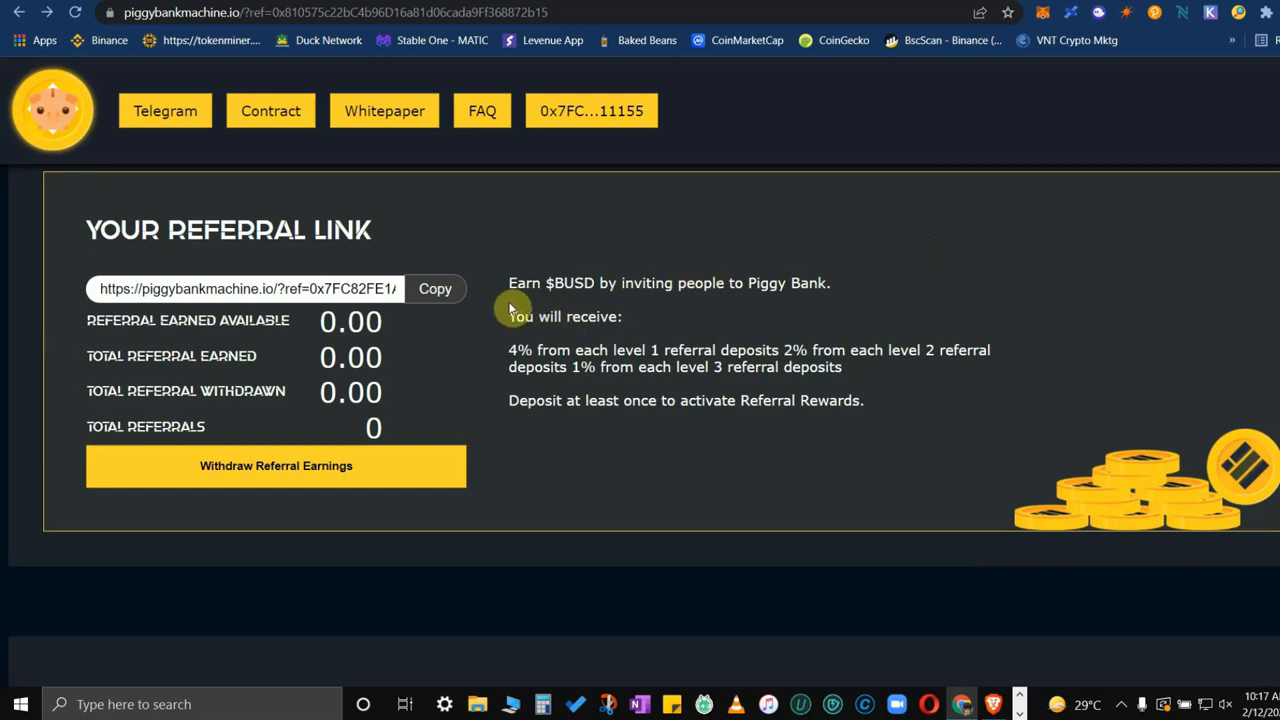
pyautogui.moveTo(643, 345)
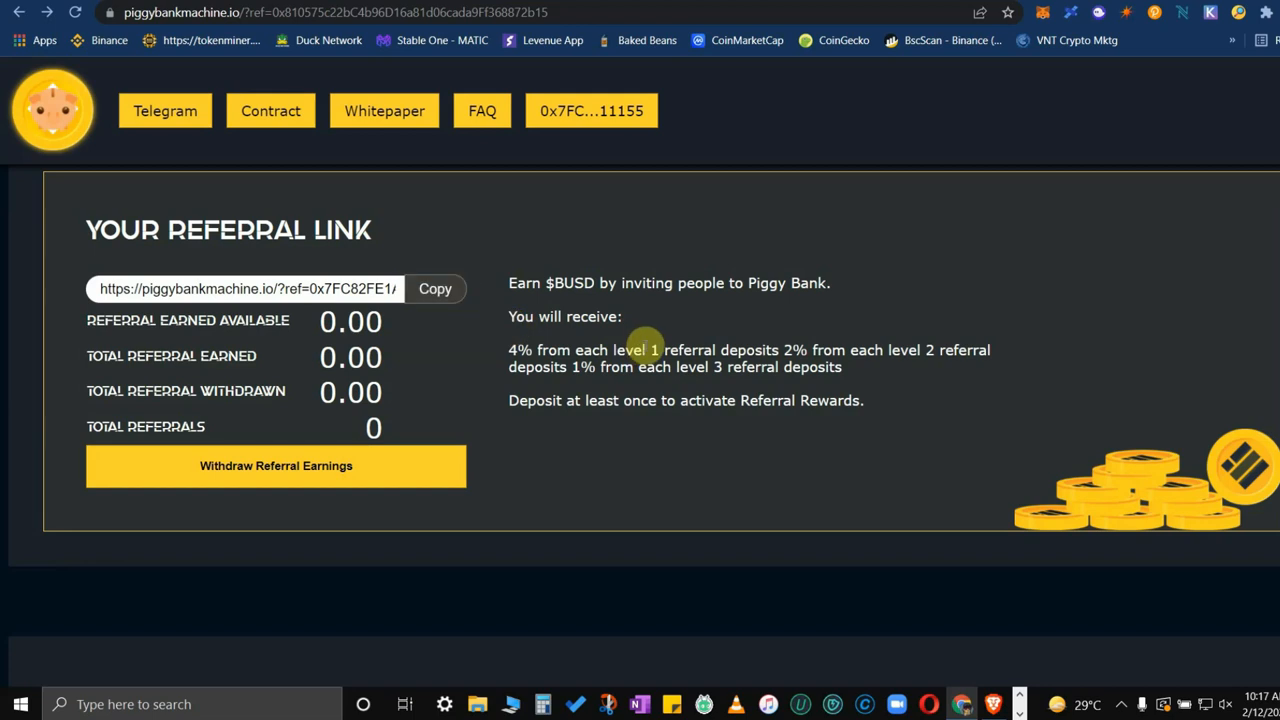
pyautogui.moveTo(810, 270)
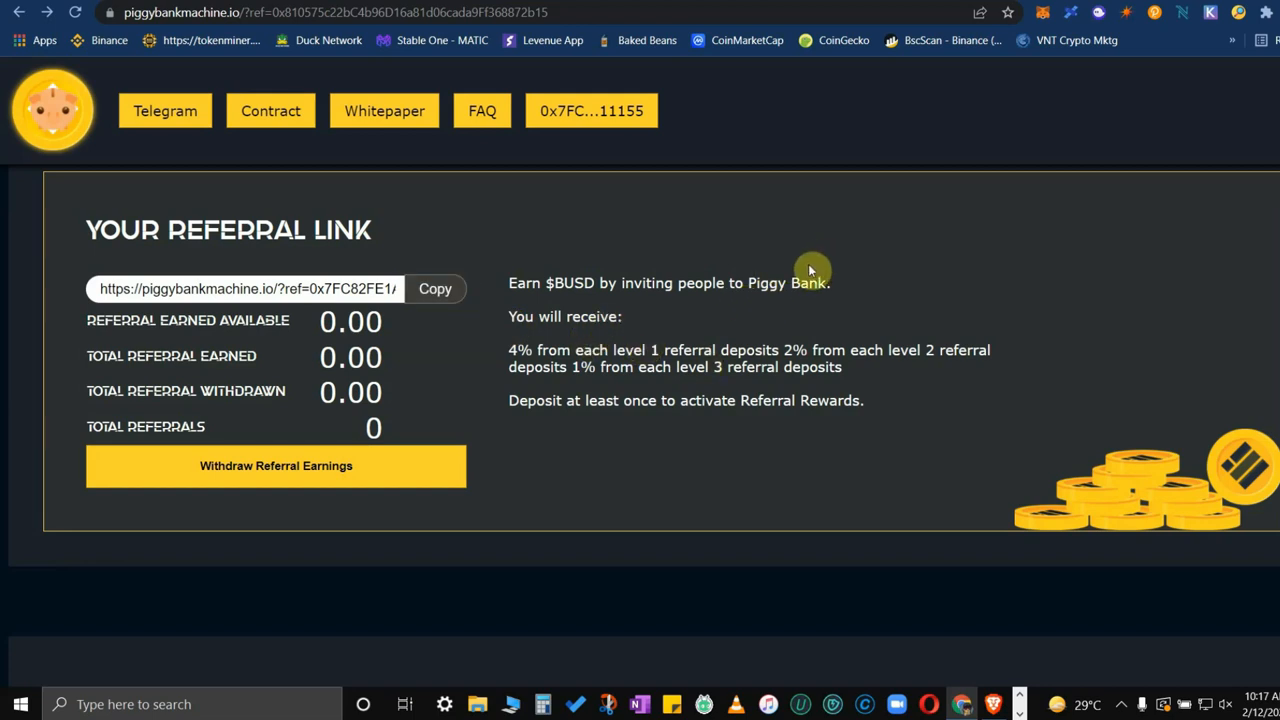
pyautogui.moveTo(790, 312)
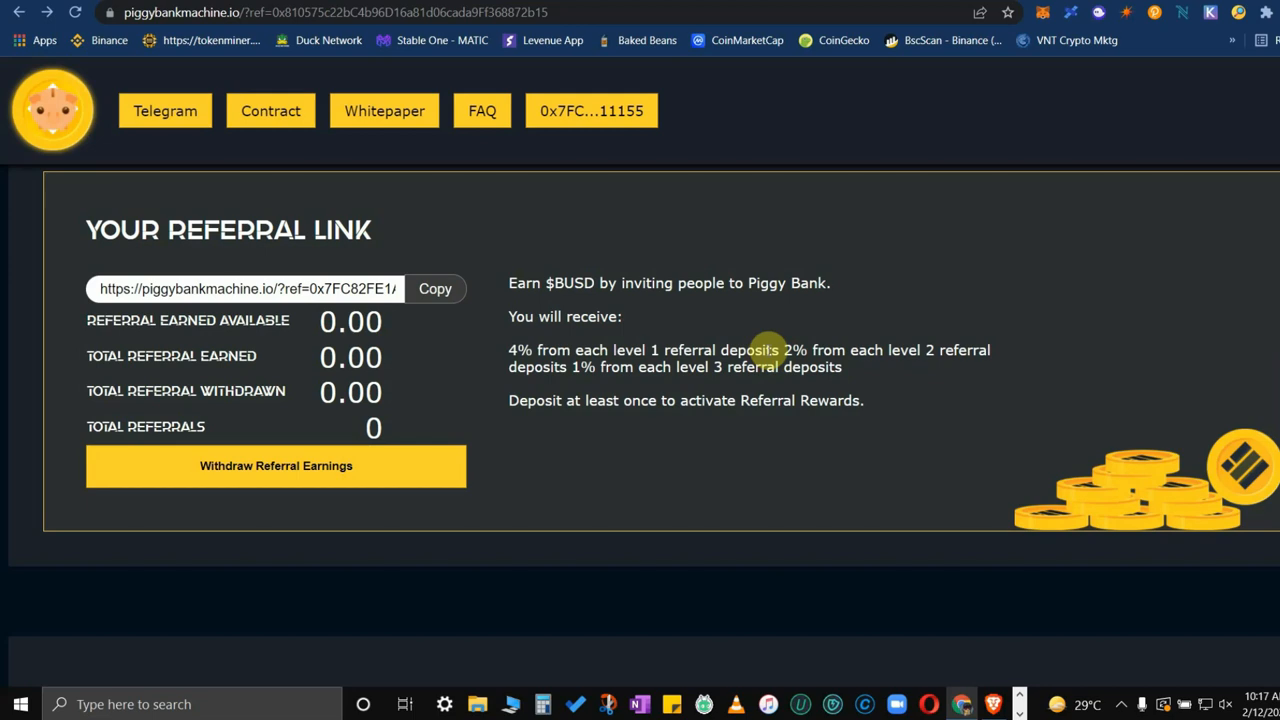
pyautogui.moveTo(697, 401)
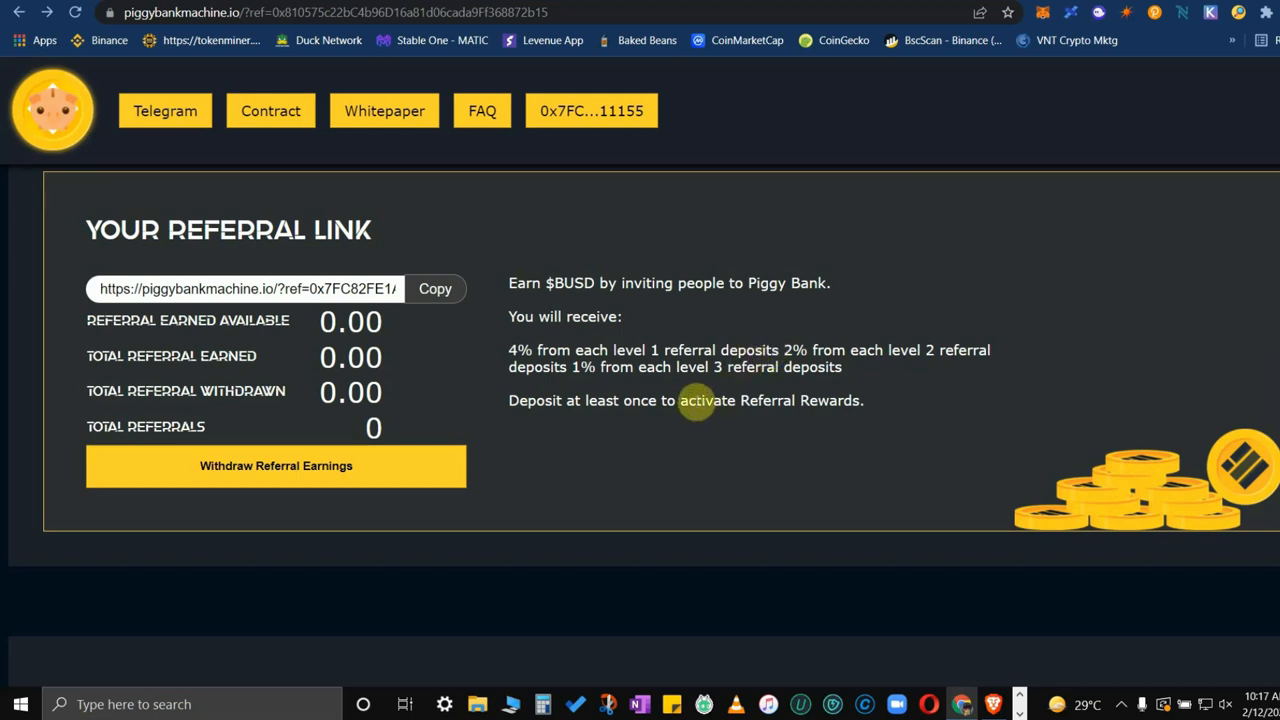
pyautogui.moveTo(742, 400)
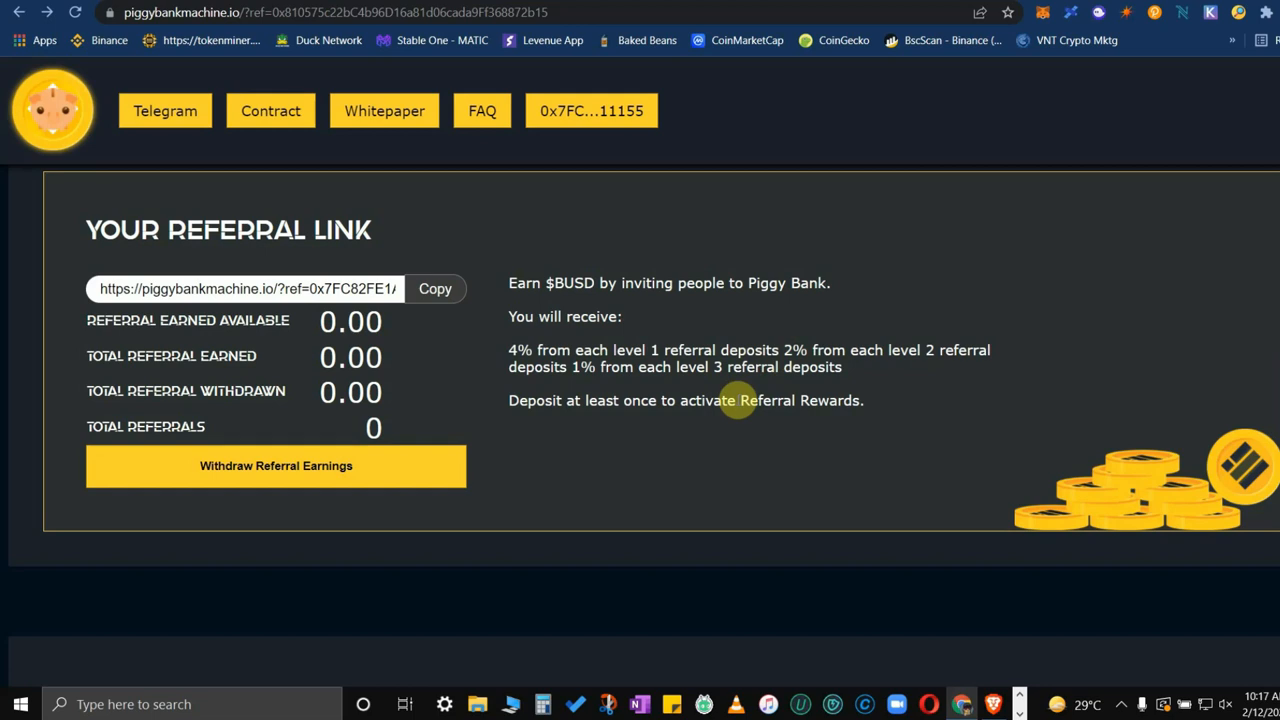
pyautogui.moveTo(630, 310)
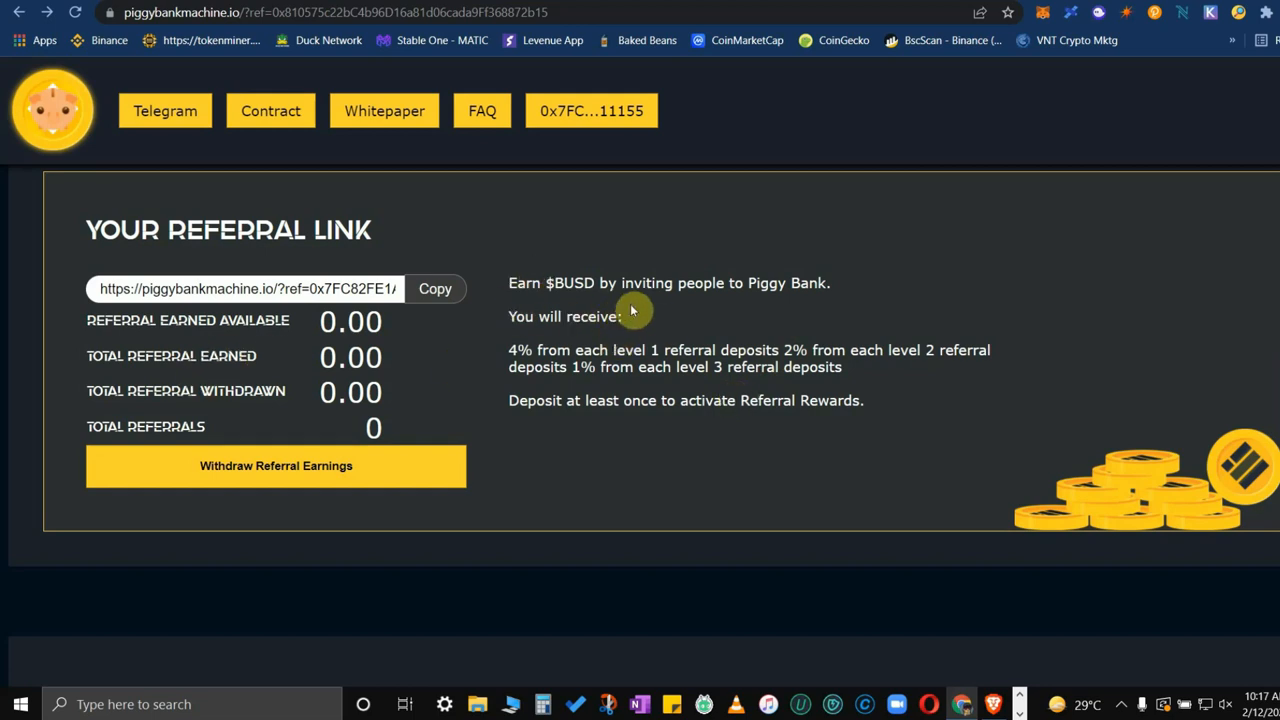
pyautogui.moveTo(610, 315)
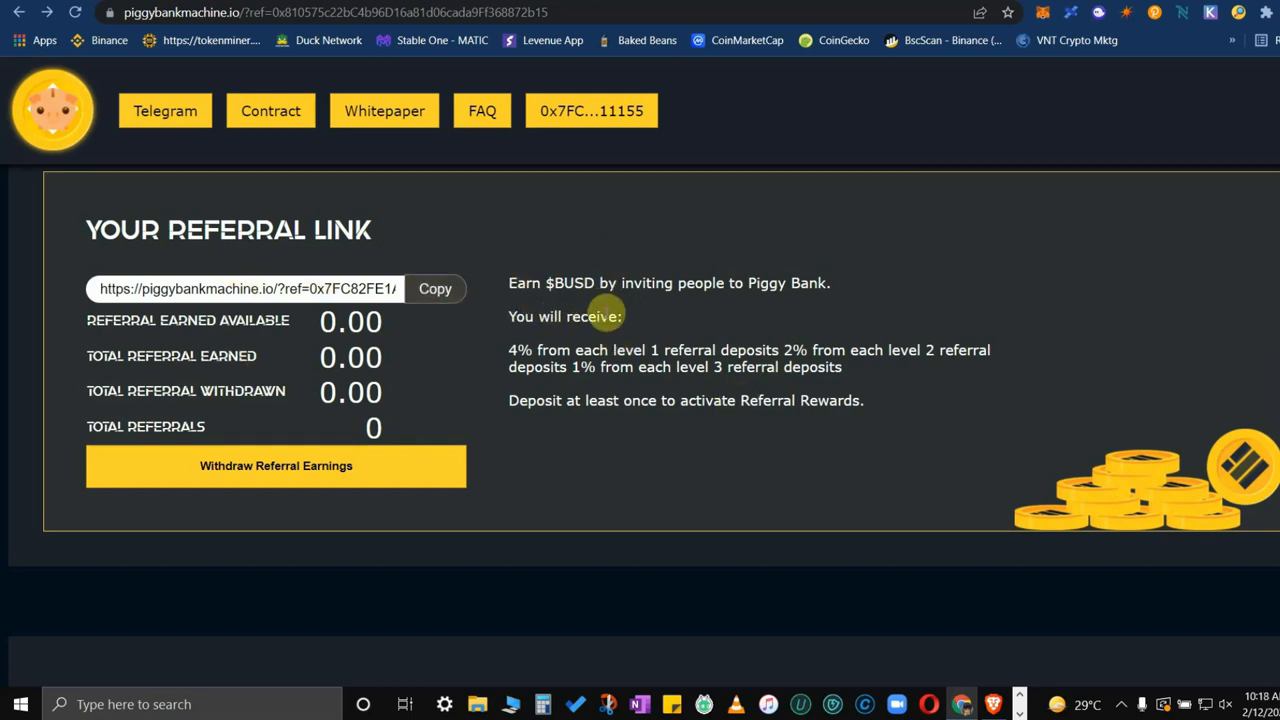
pyautogui.moveTo(588, 300)
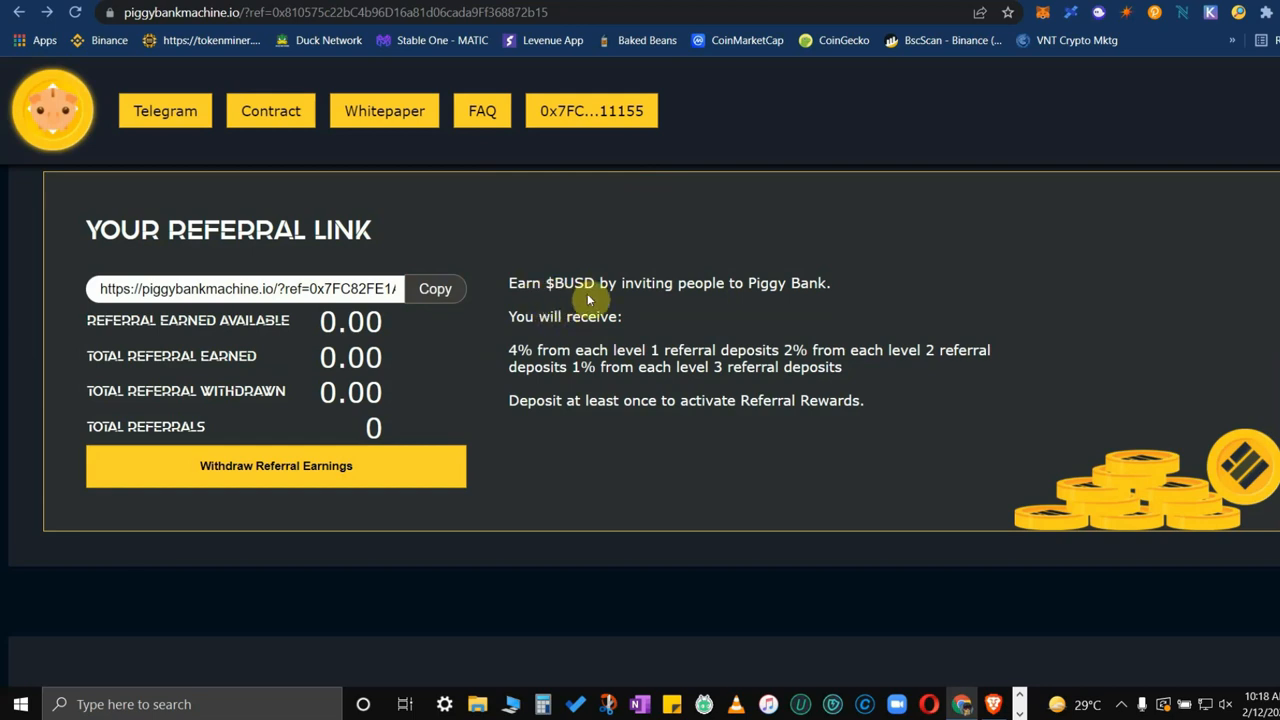
pyautogui.moveTo(723, 300)
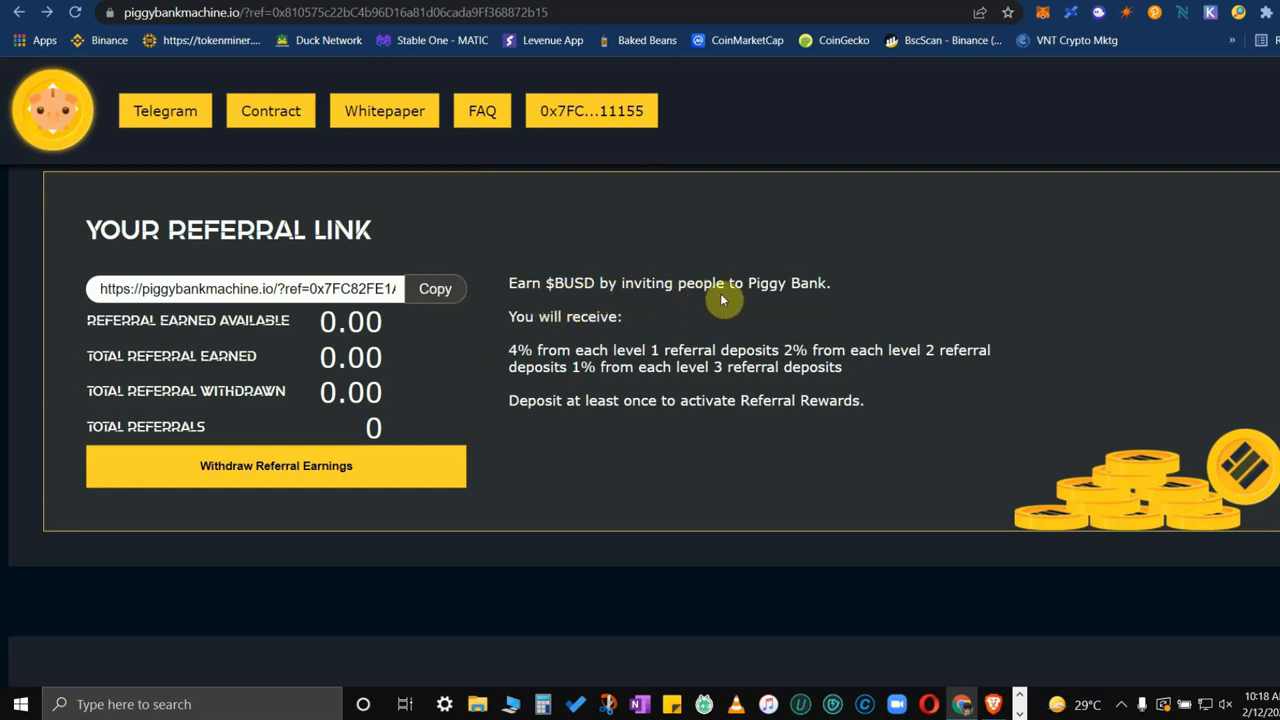
pyautogui.moveTo(648, 320)
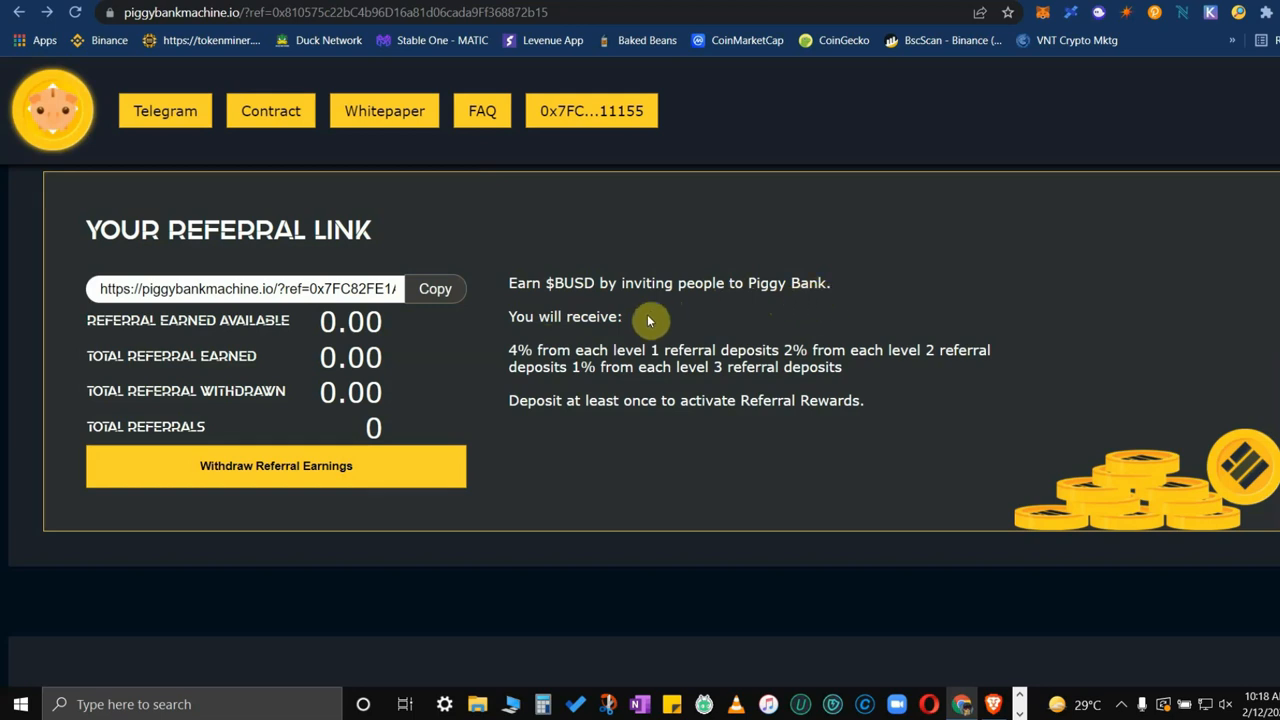
pyautogui.moveTo(620, 296)
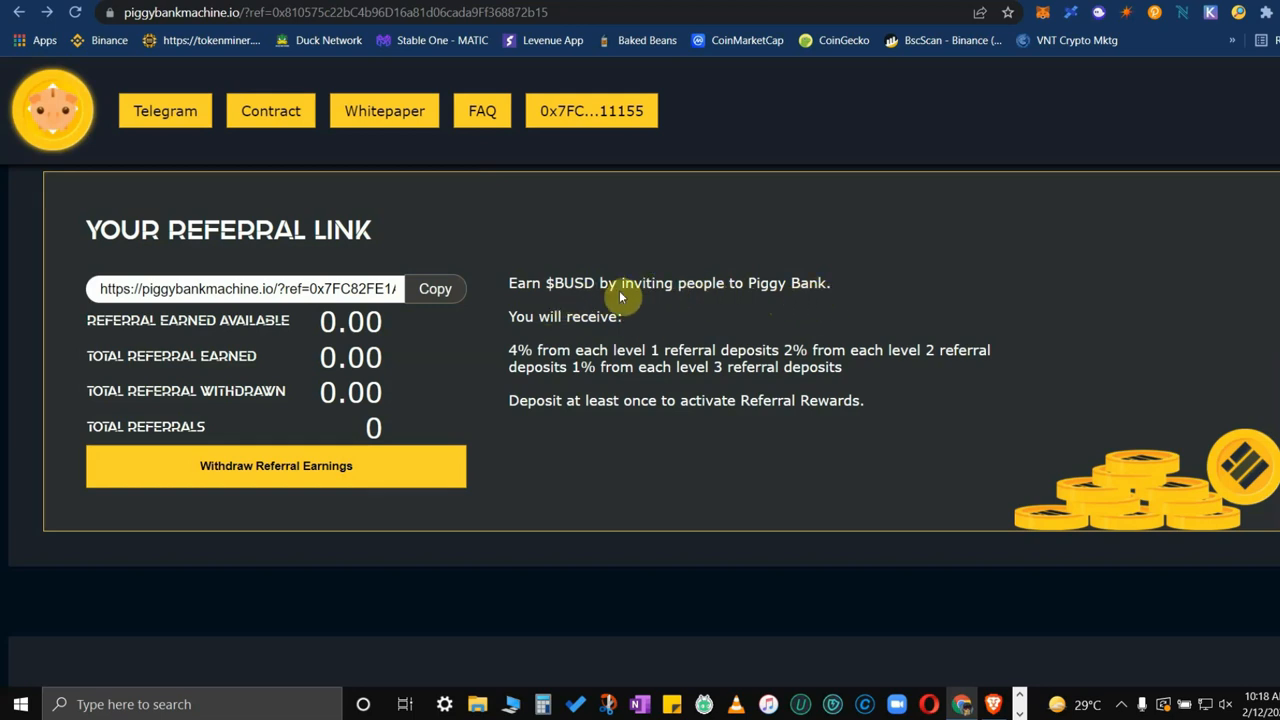
pyautogui.moveTo(578, 350)
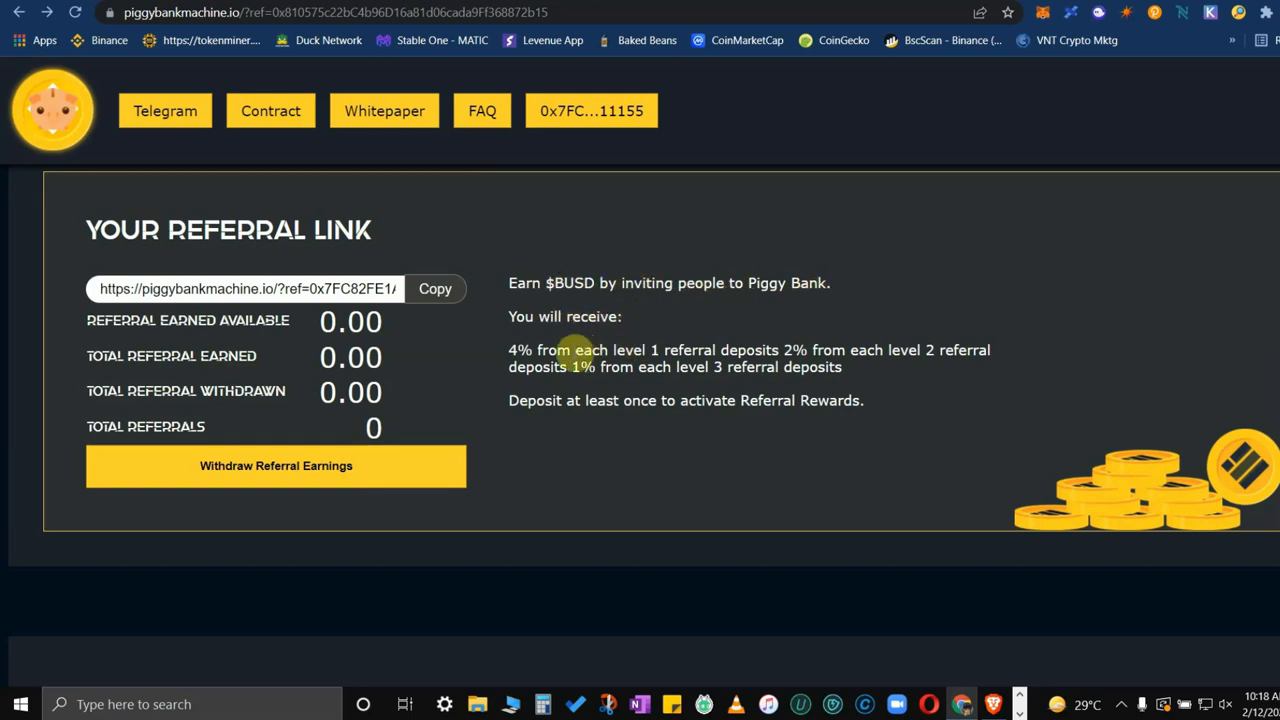
pyautogui.moveTo(450, 348)
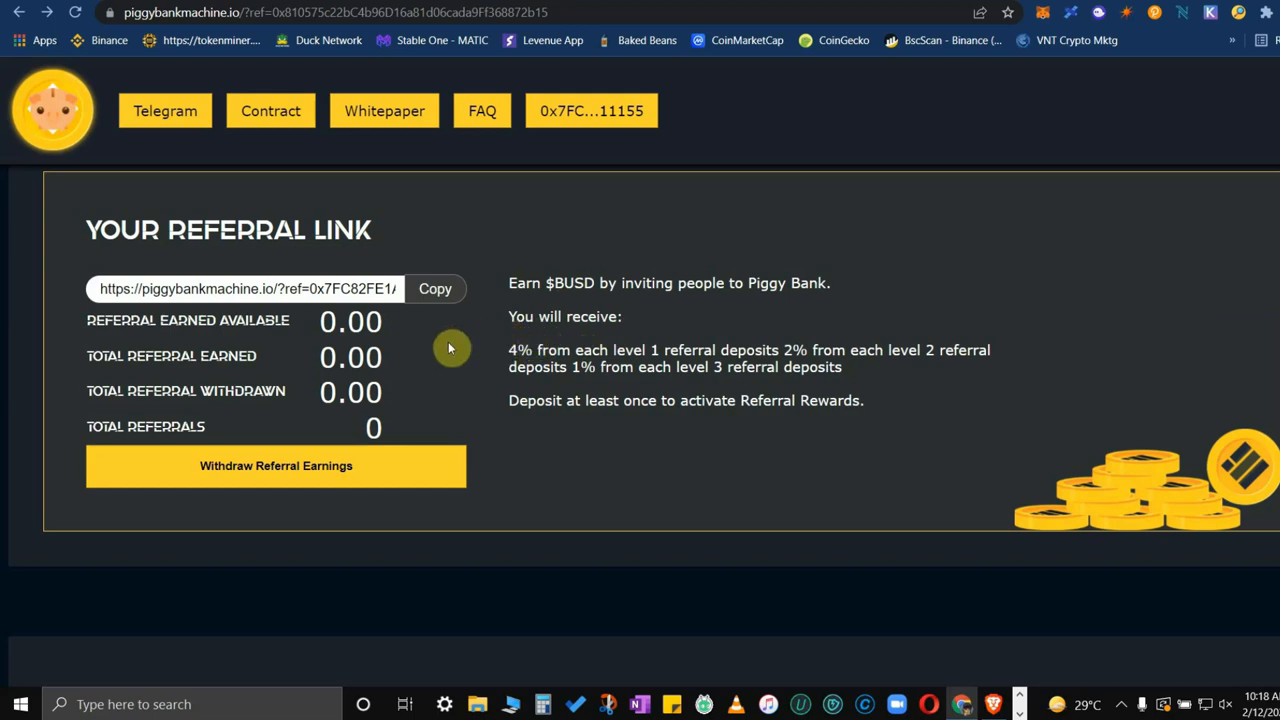
pyautogui.moveTo(505, 365)
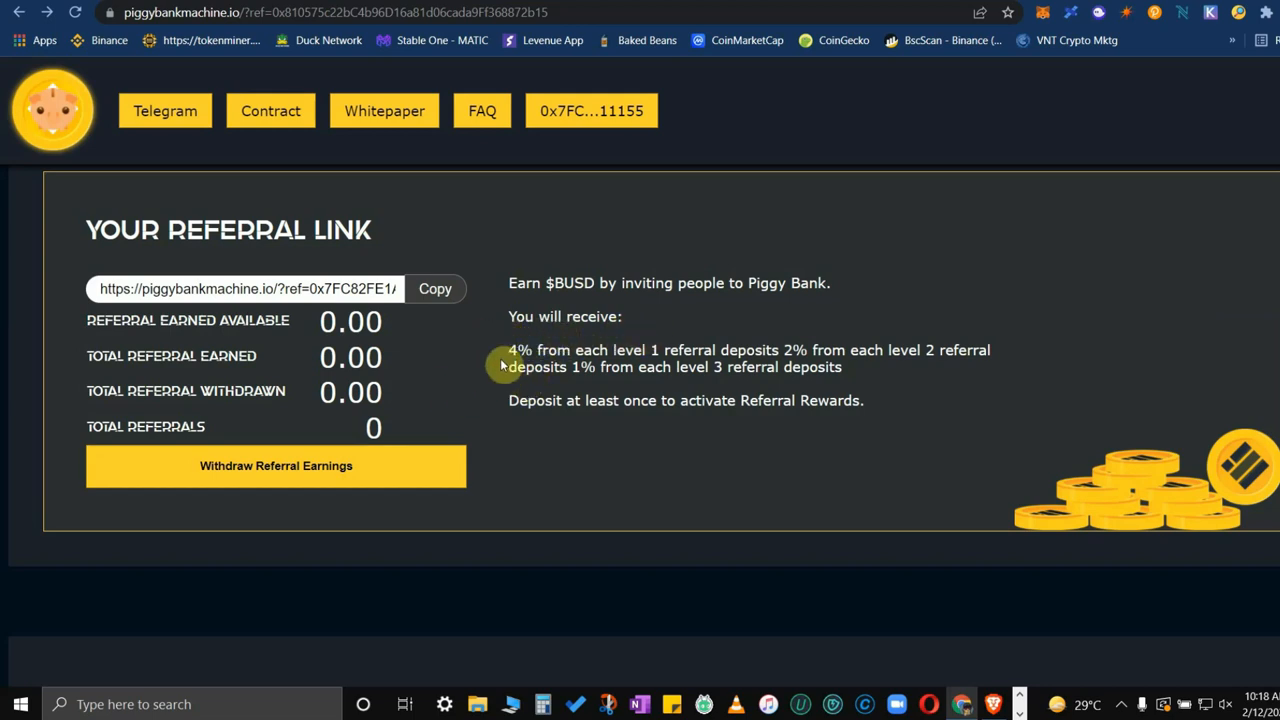
pyautogui.moveTo(495, 377)
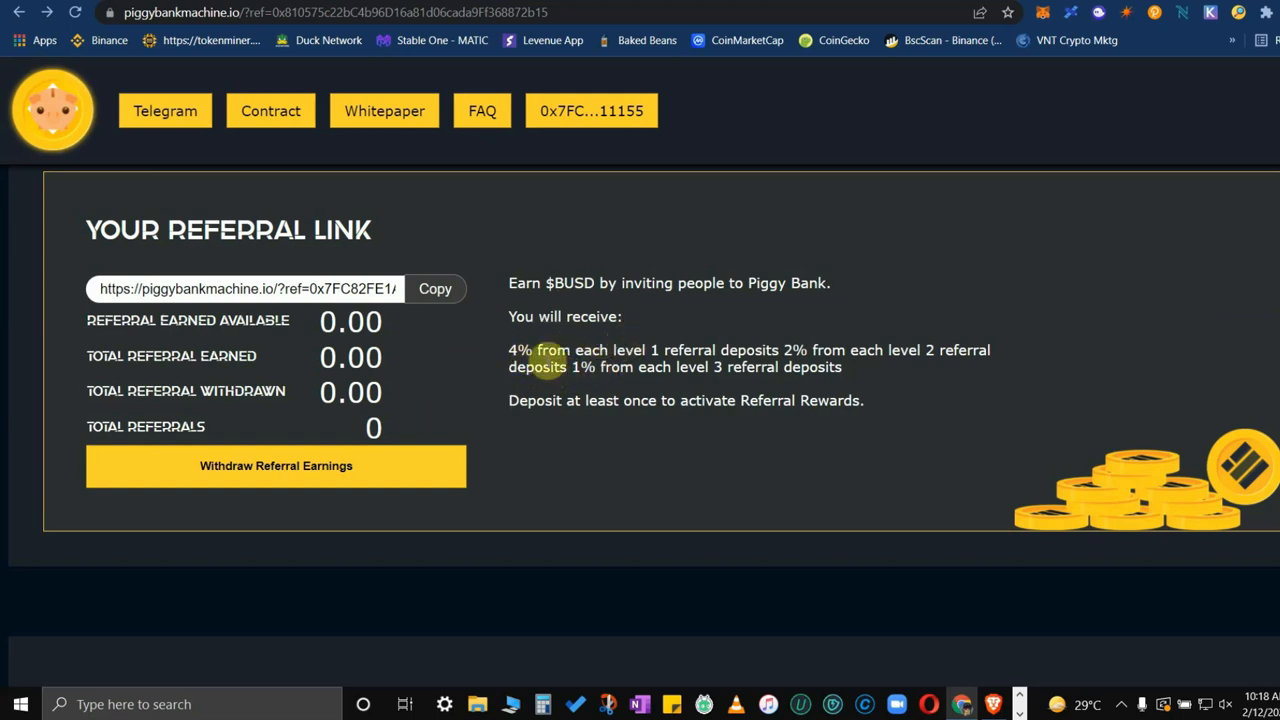
pyautogui.moveTo(745, 355)
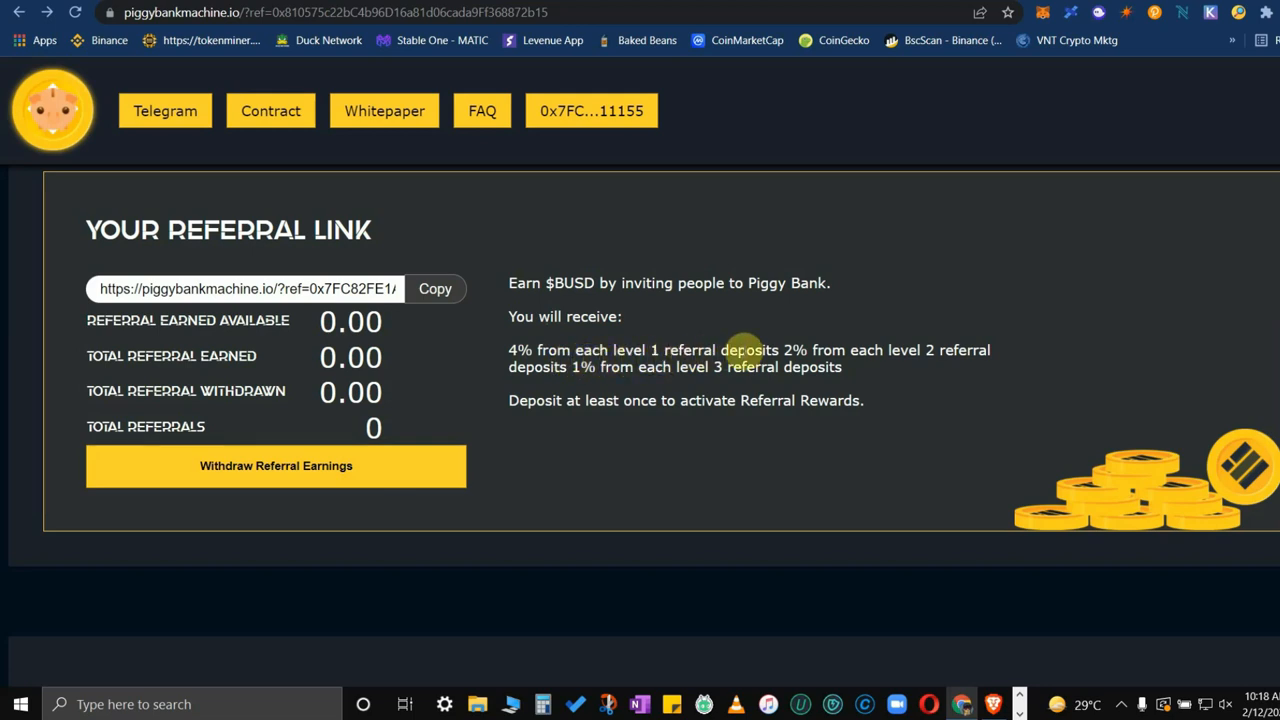
pyautogui.moveTo(868, 358)
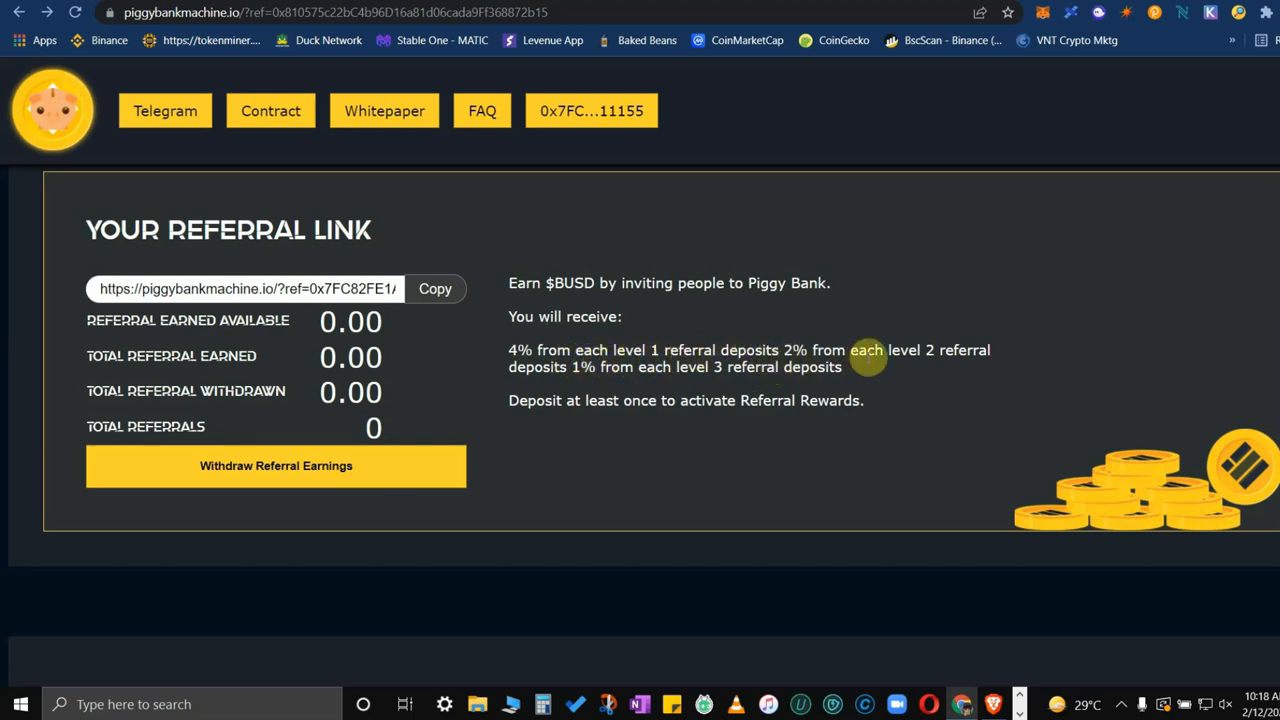
pyautogui.moveTo(585, 367)
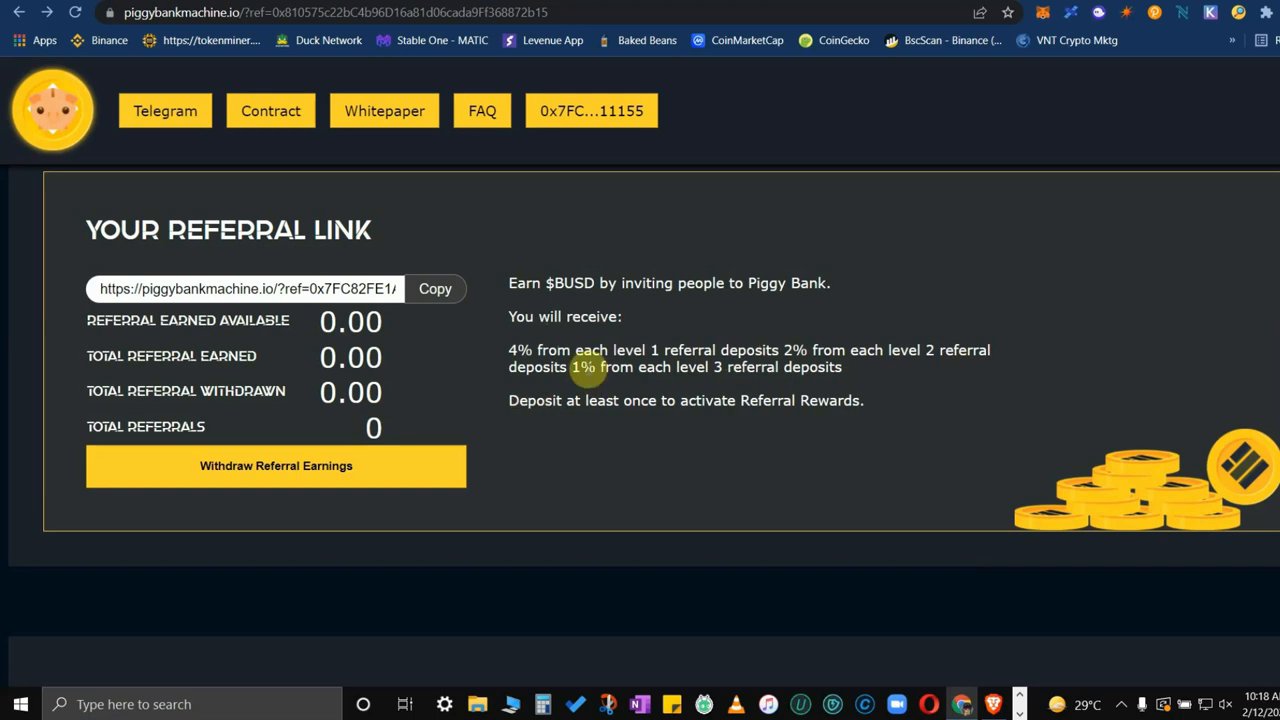
pyautogui.moveTo(812, 400)
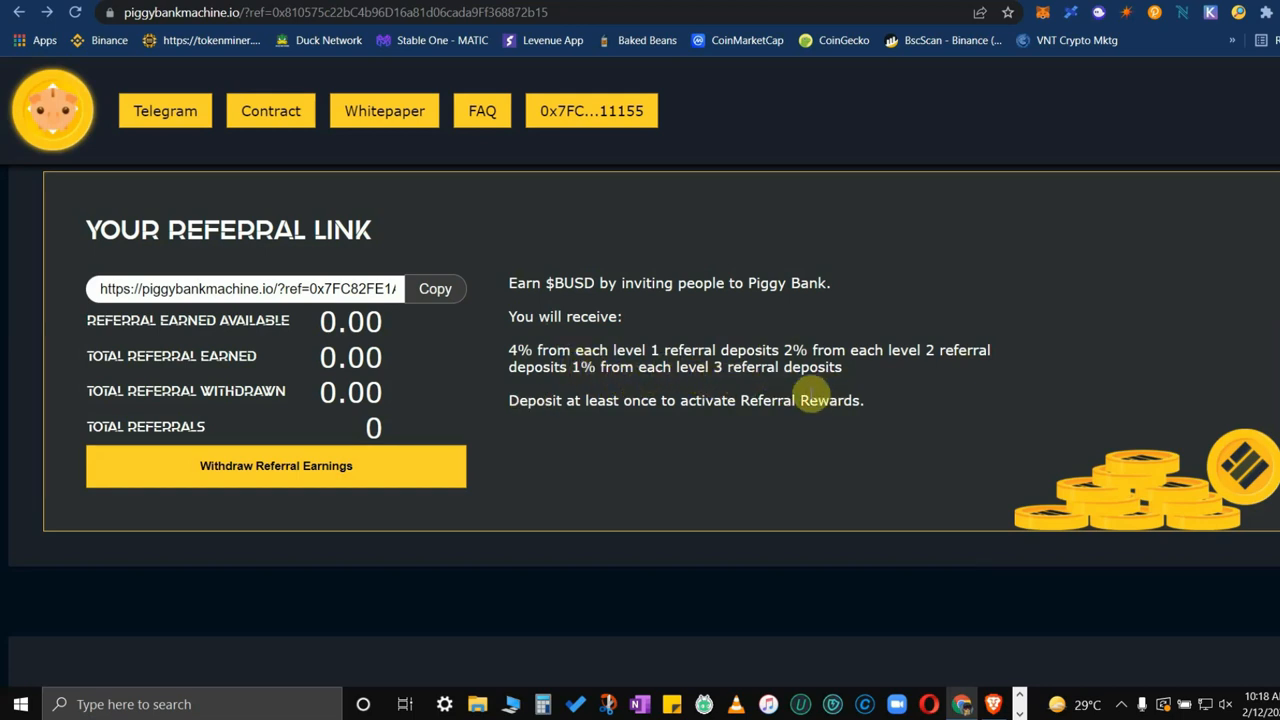
pyautogui.moveTo(652, 422)
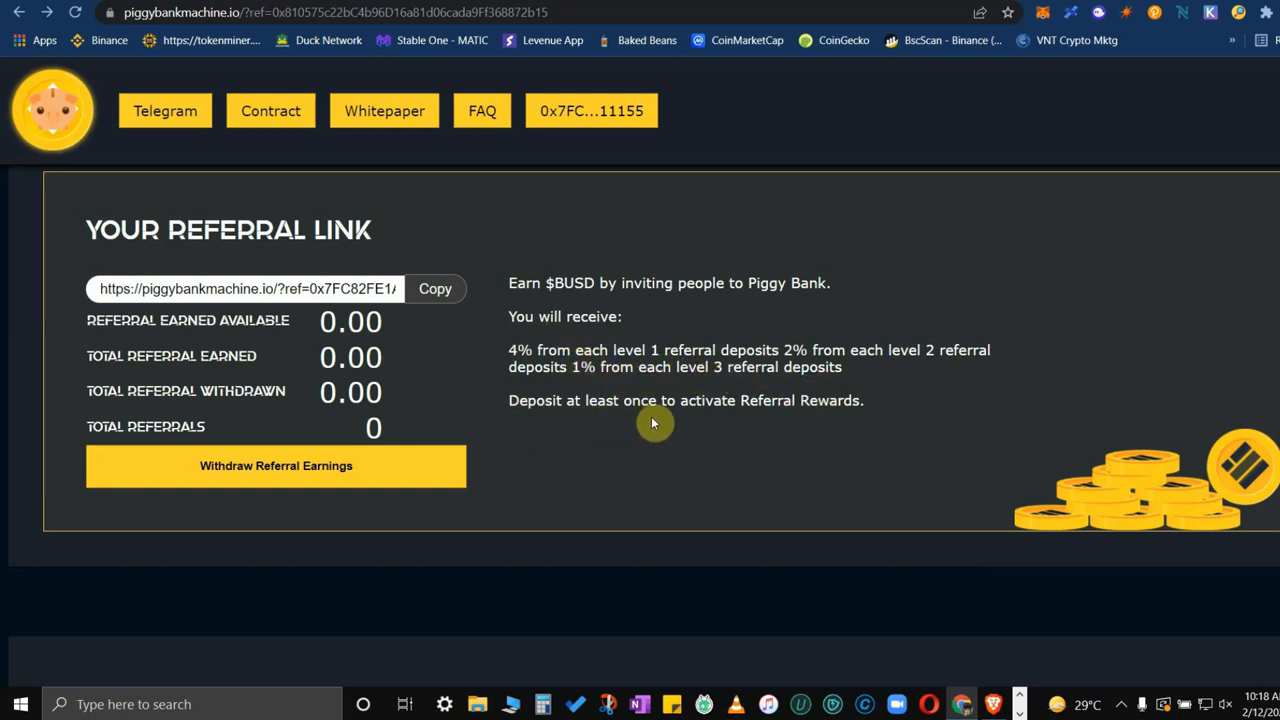
pyautogui.moveTo(810, 420)
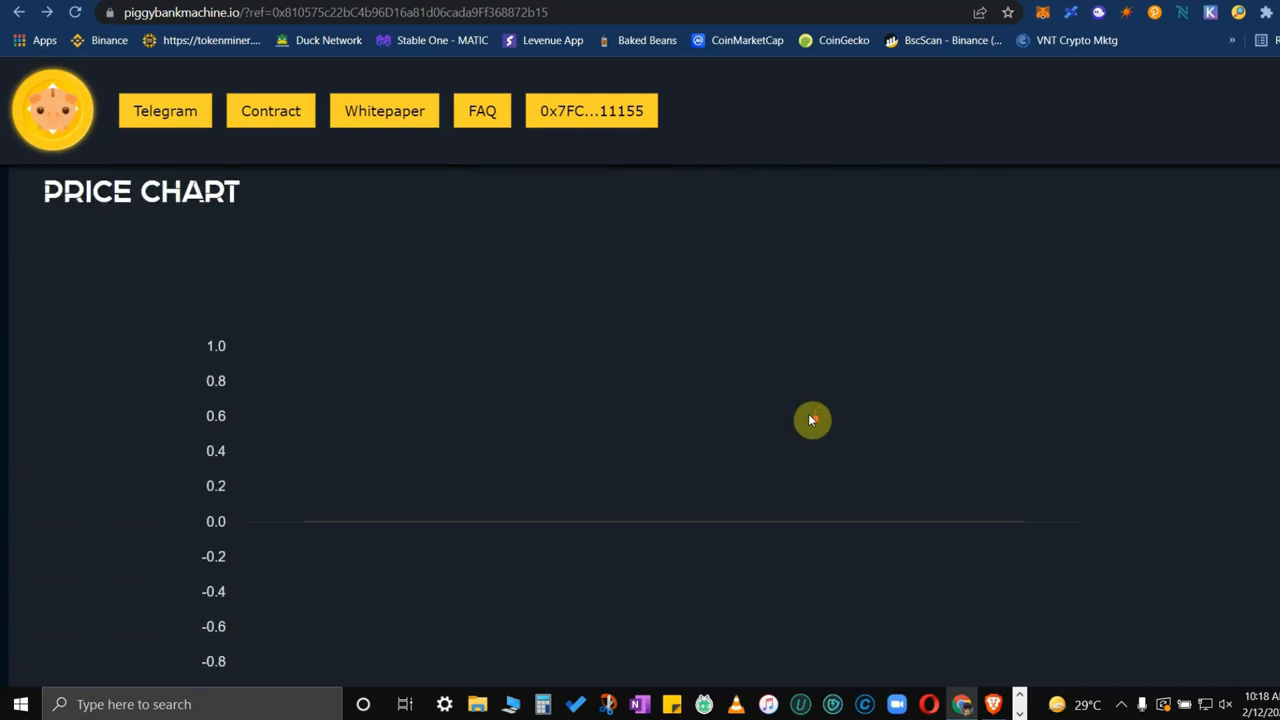
# Step: Open piggy-white-paper.pdf from the Whitepaper button in the top navigation bar
pyautogui.scroll(-3)
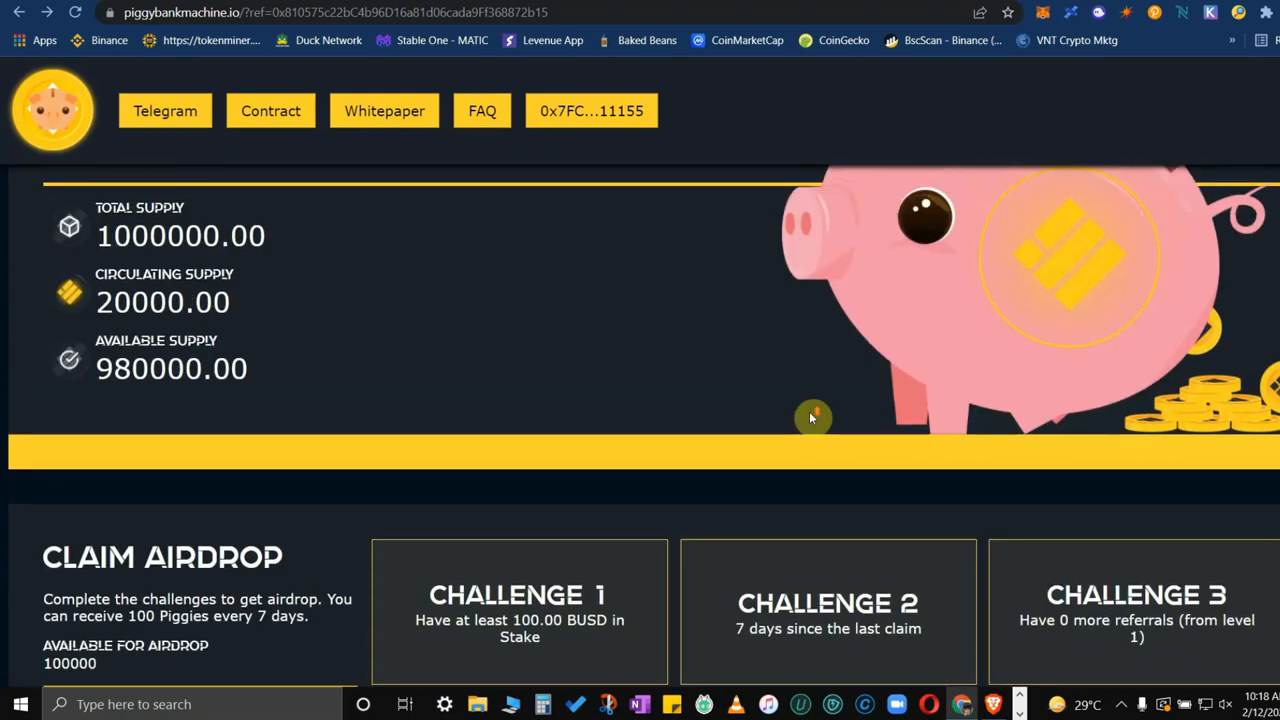
pyautogui.scroll(3)
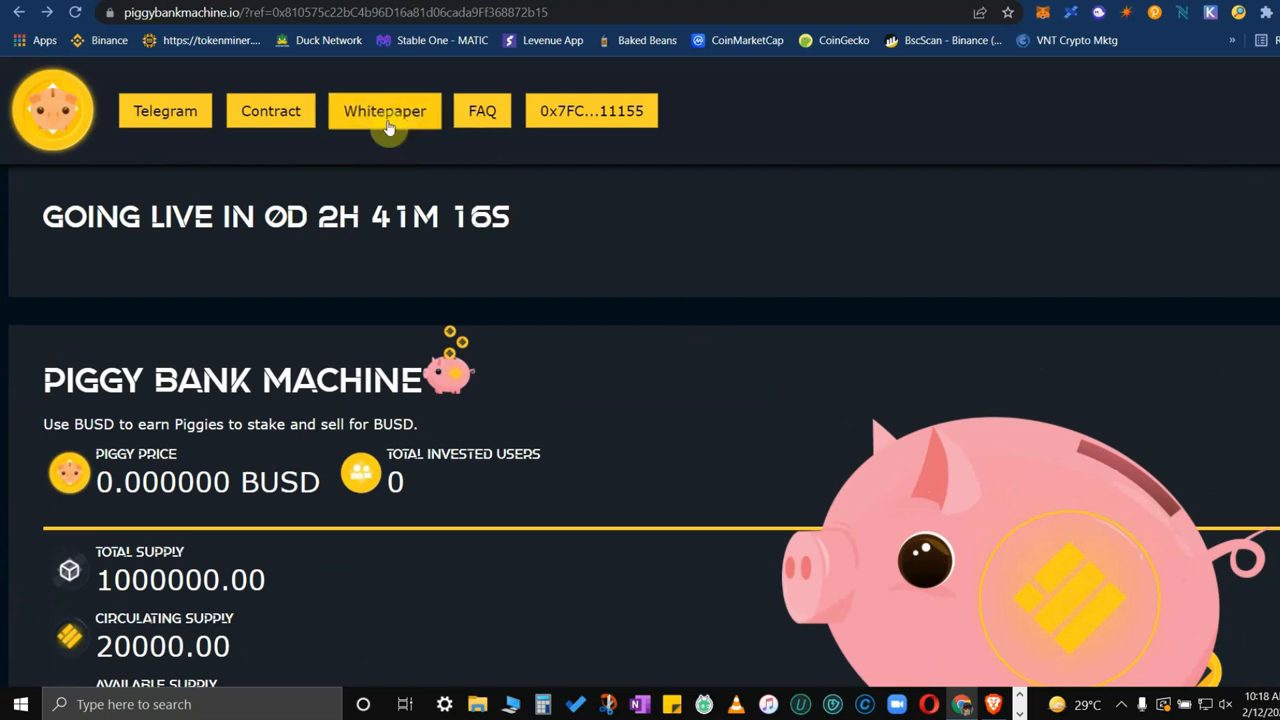
pyautogui.click(384, 110)
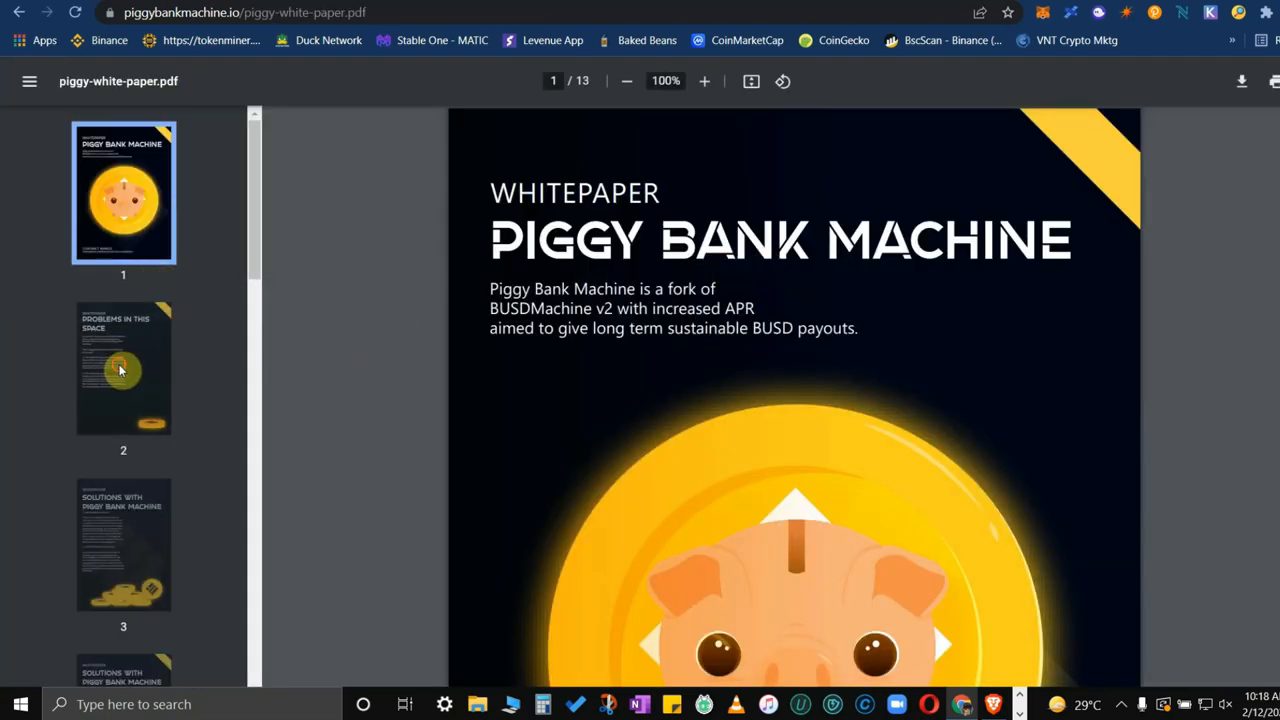
# Step: Jump to the whitepaper's Problems in This Space page and read the problems and solutions
pyautogui.click(123, 368)
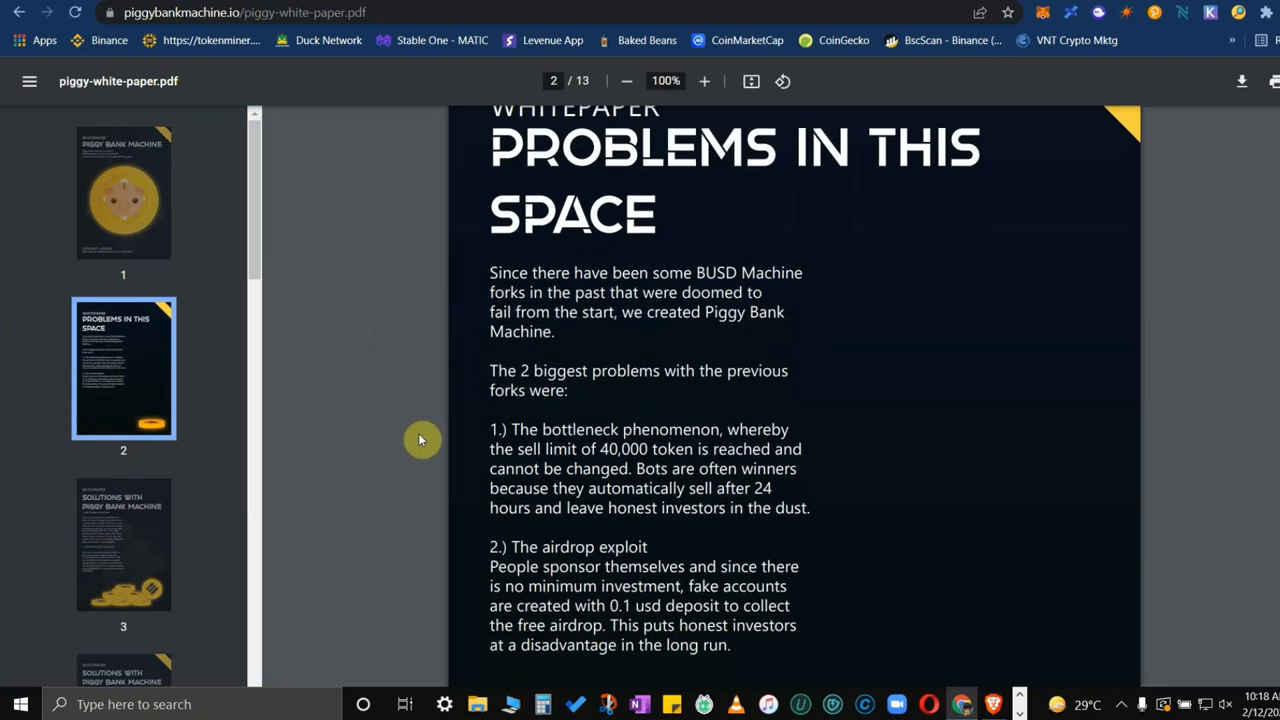
pyautogui.scroll(3)
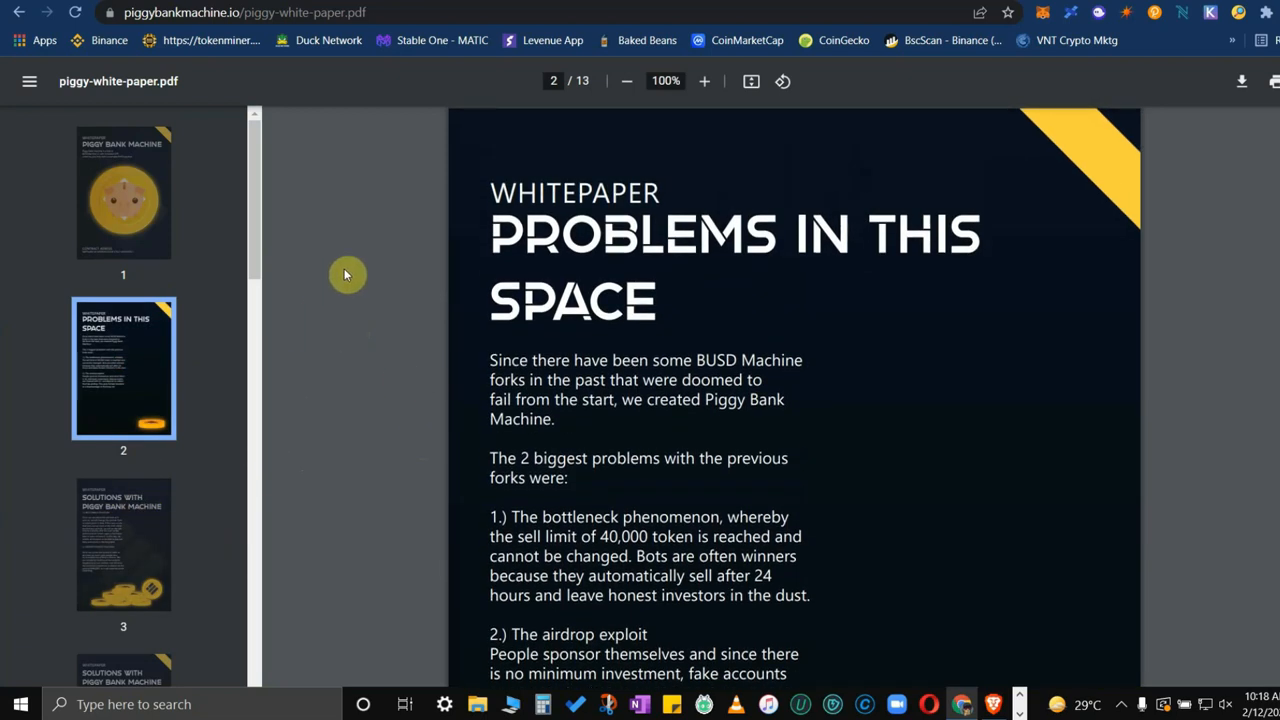
pyautogui.moveTo(818, 336)
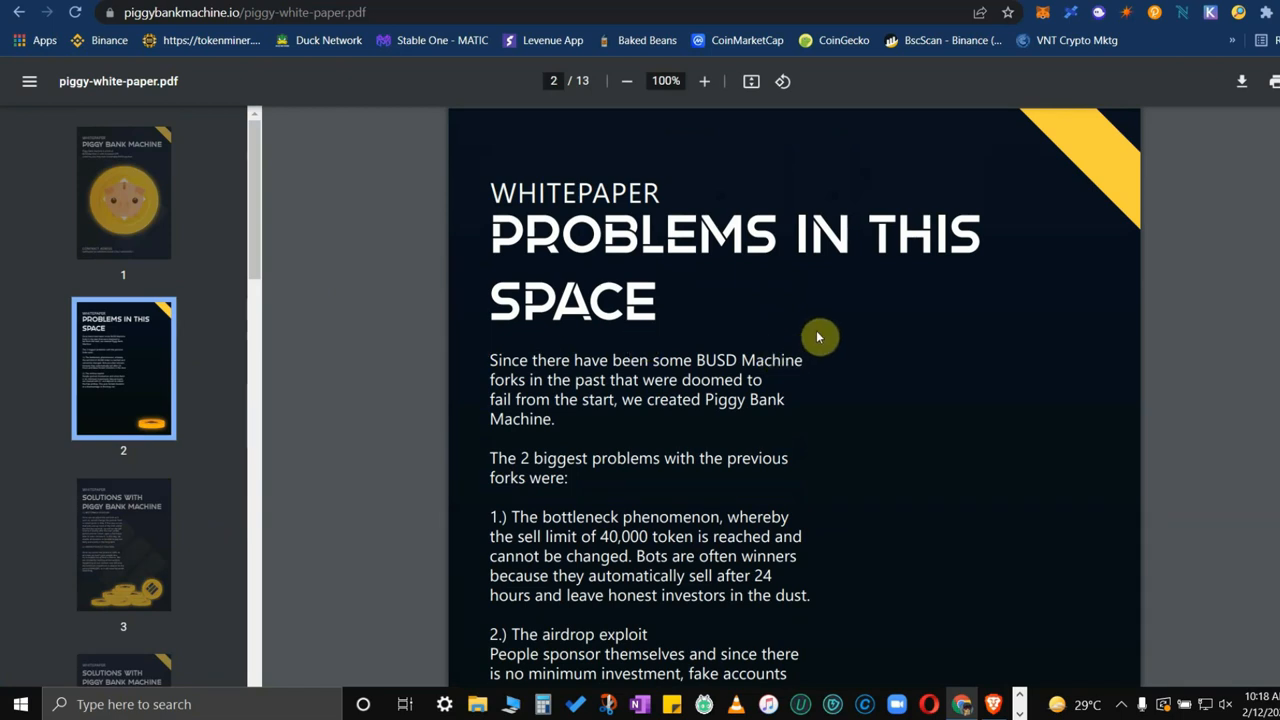
pyautogui.moveTo(926, 377)
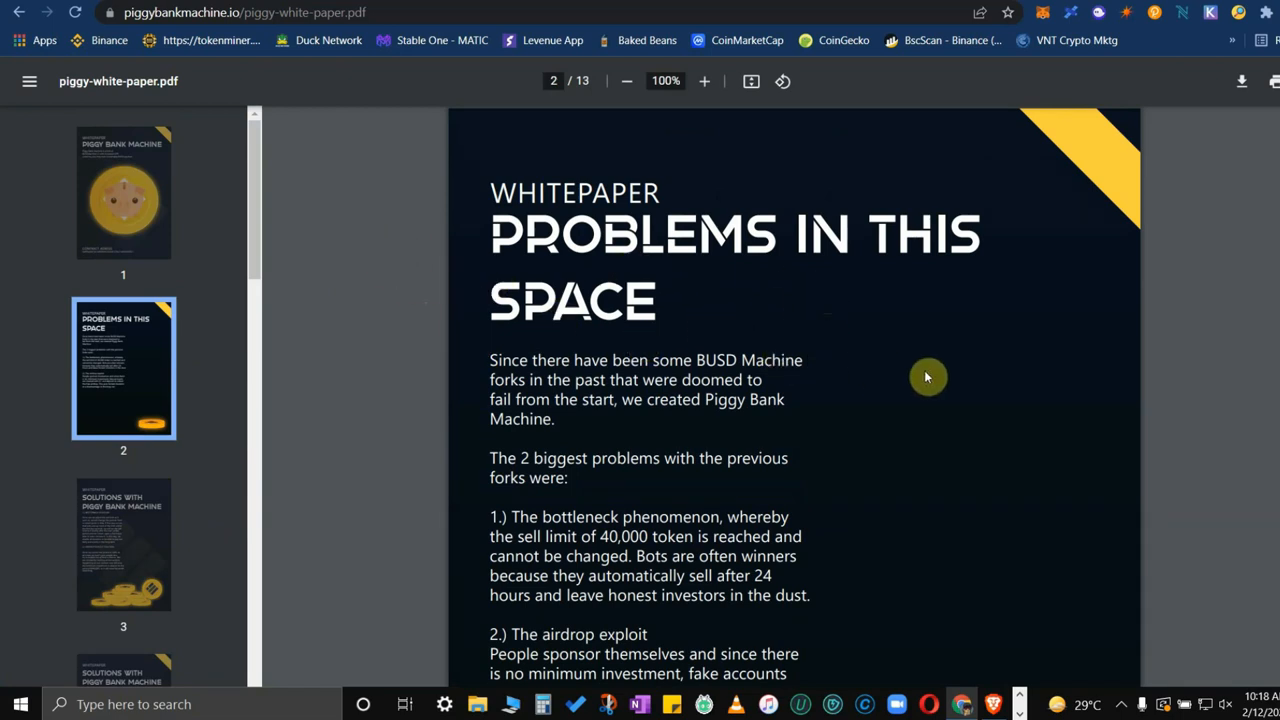
pyautogui.scroll(-3)
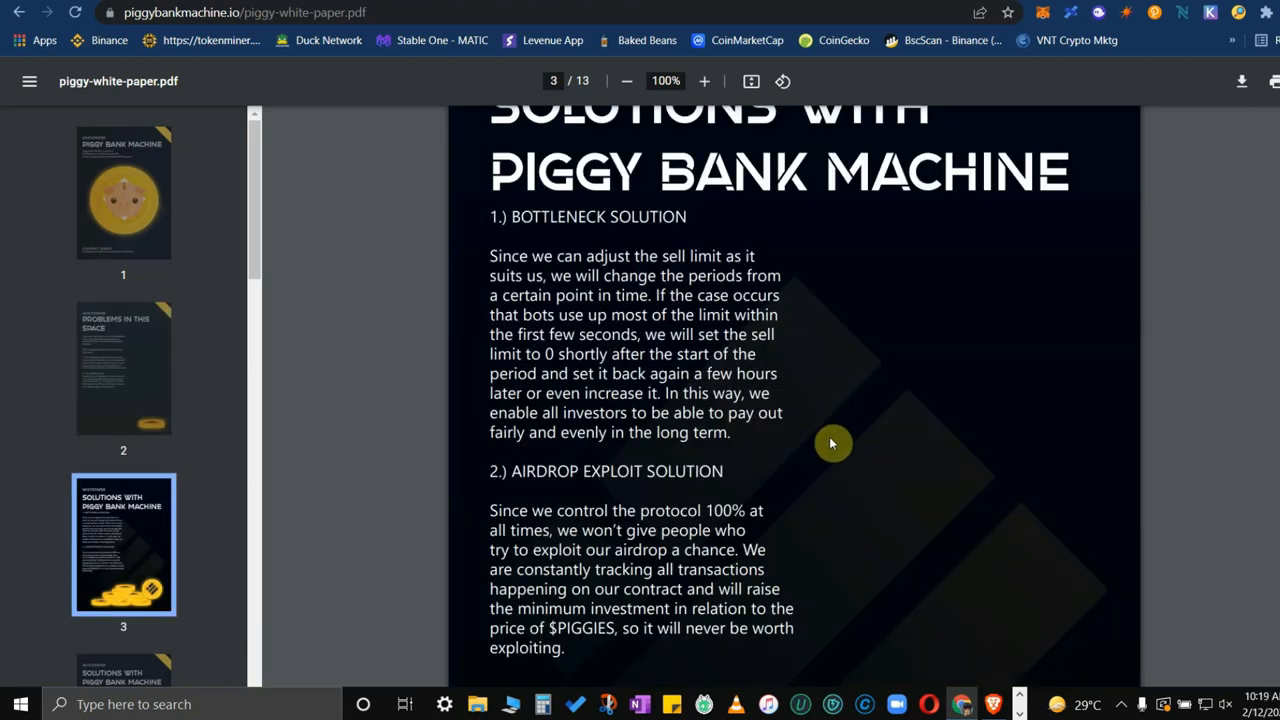
pyautogui.scroll(-3)
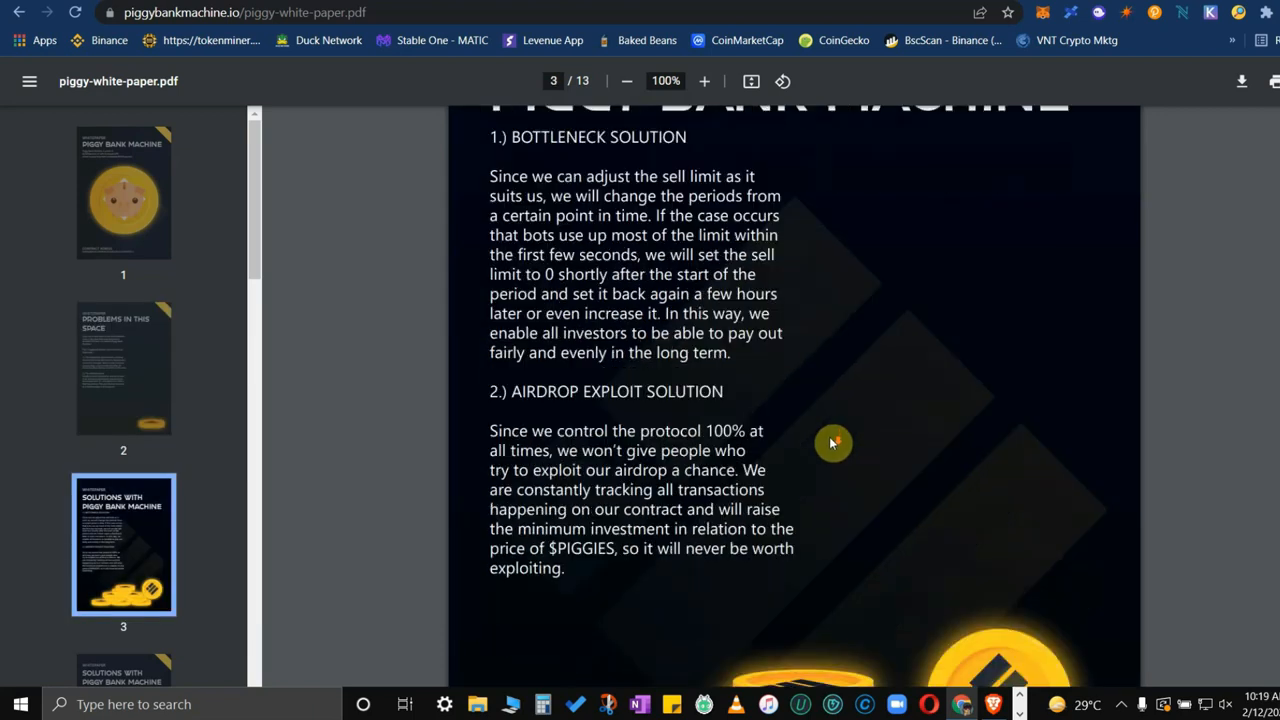
pyautogui.scroll(-3)
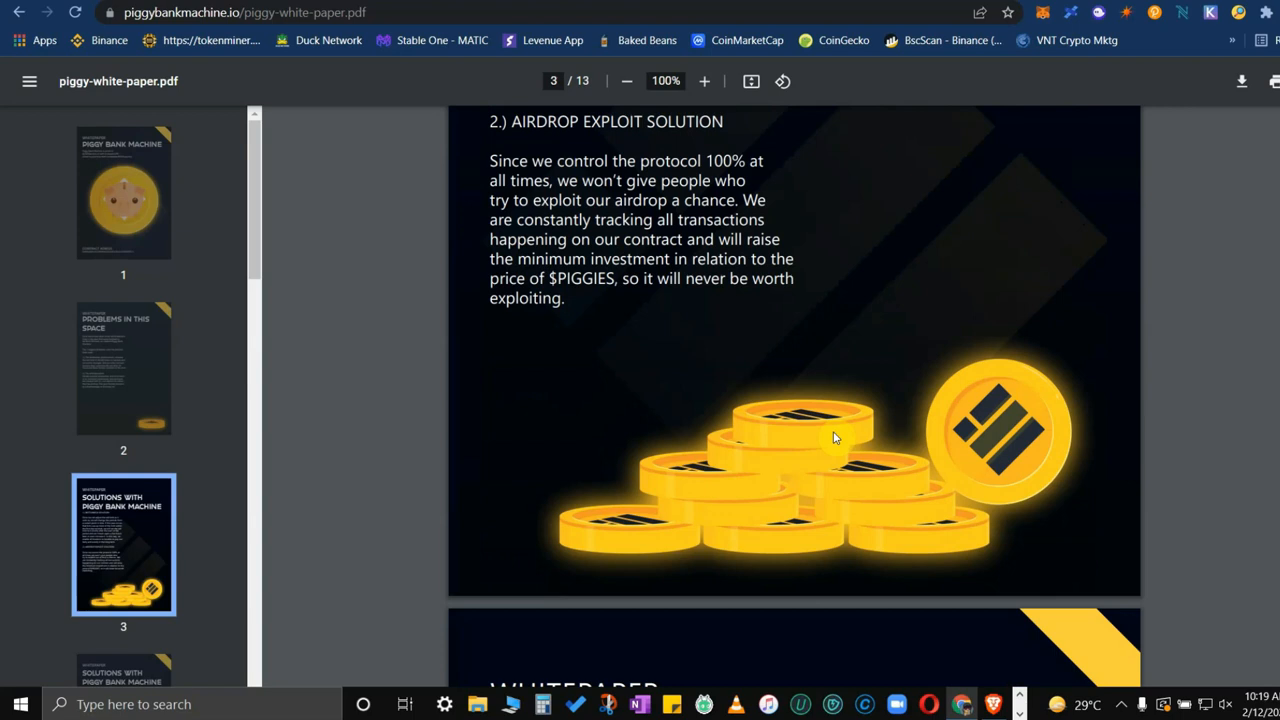
pyautogui.scroll(3)
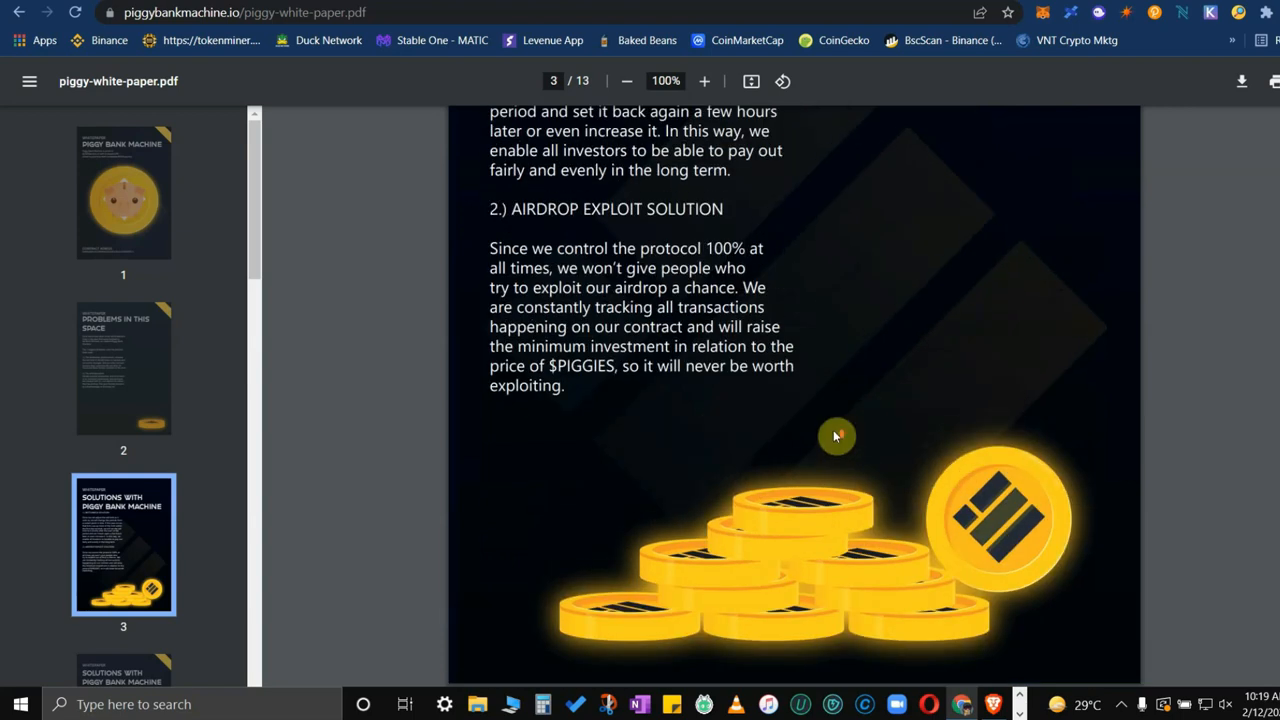
pyautogui.scroll(3)
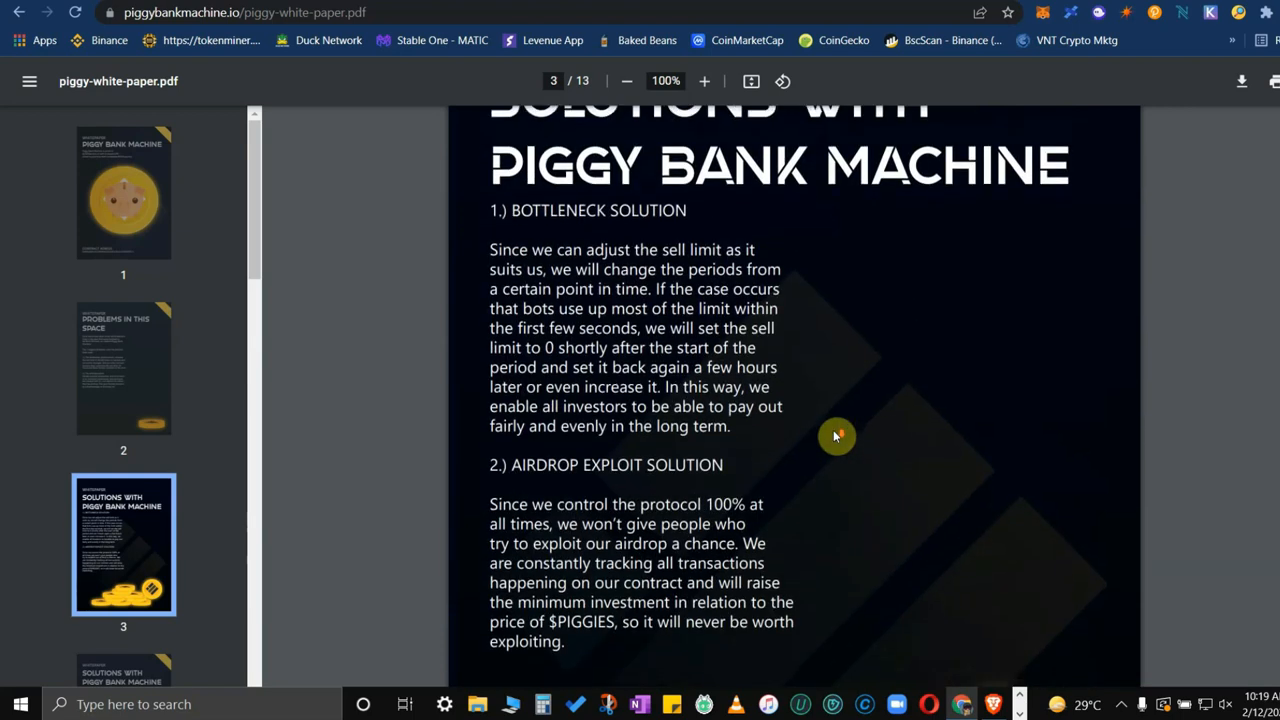
# Step: Page through the airdrops, team, disclaimer and instructions pages, then scroll back up
pyautogui.scroll(-3)
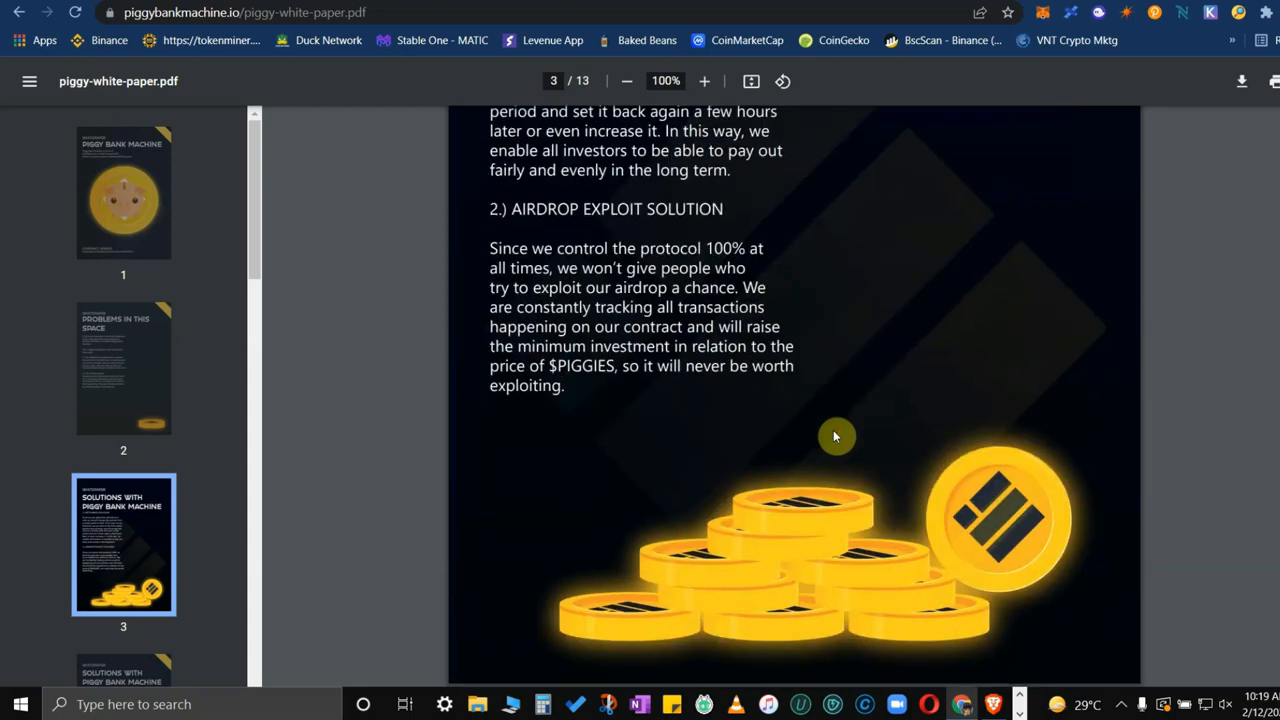
pyautogui.scroll(-3)
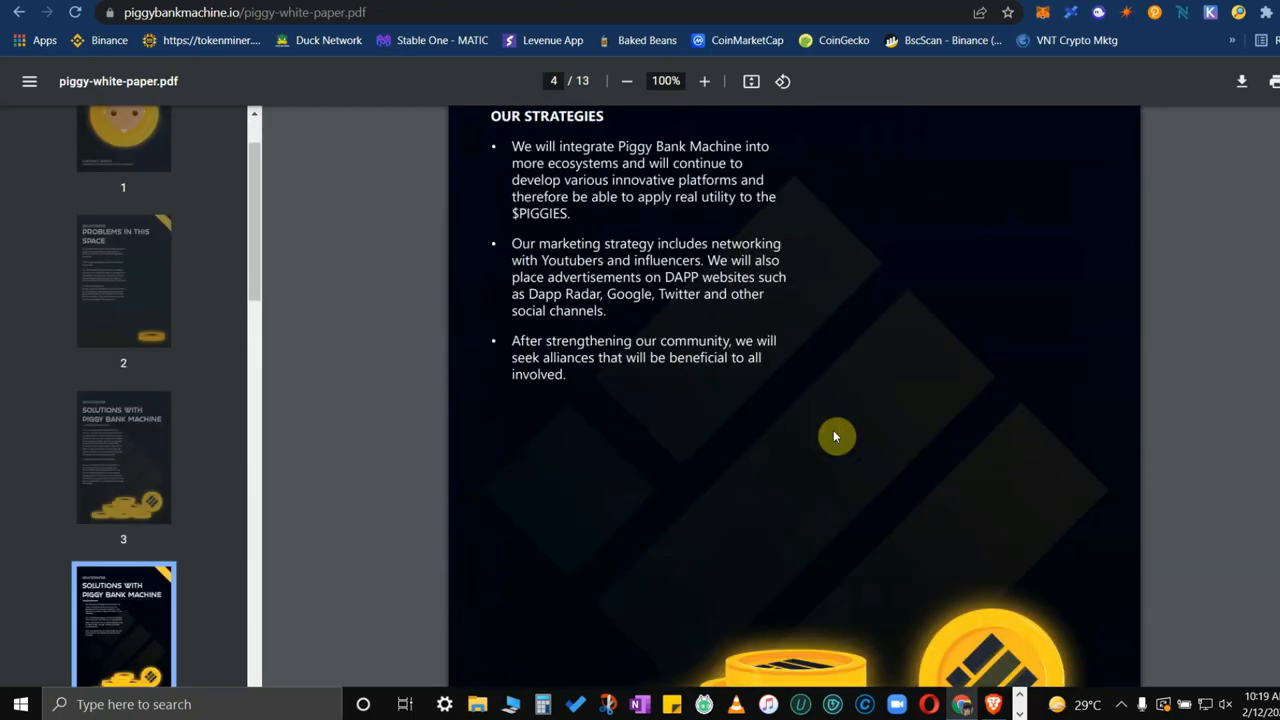
pyautogui.scroll(-3)
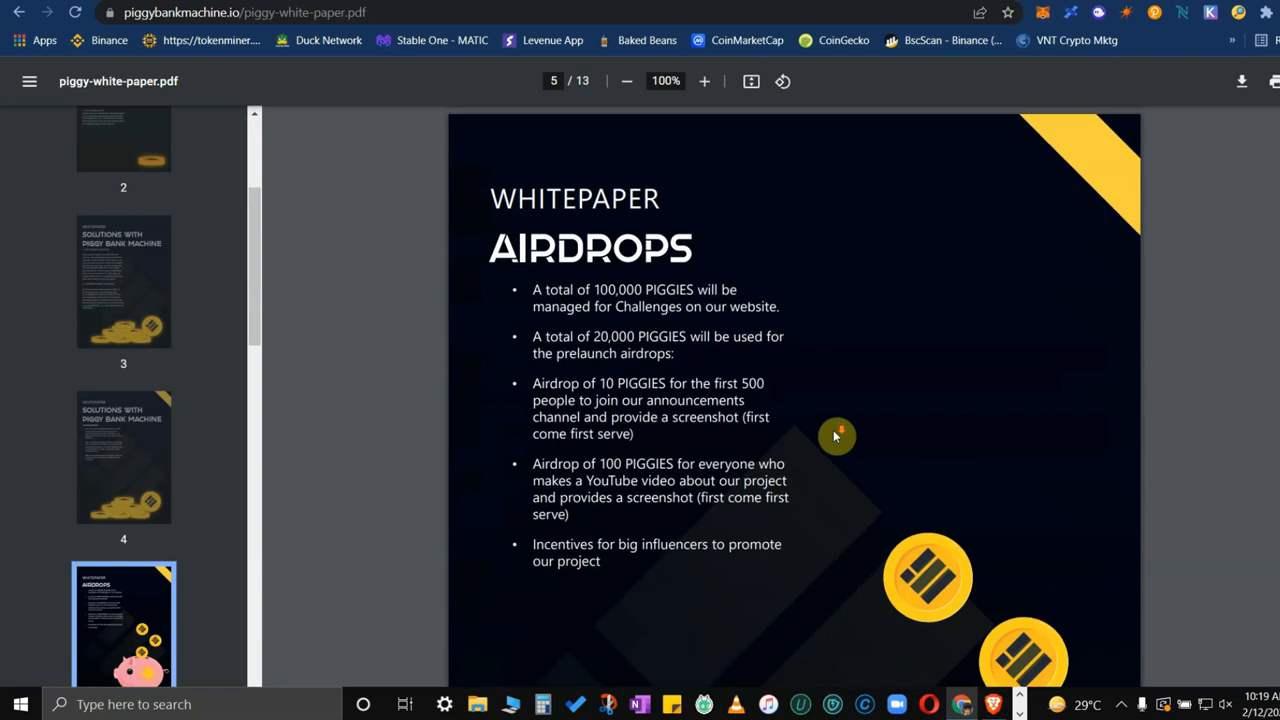
pyautogui.scroll(-3)
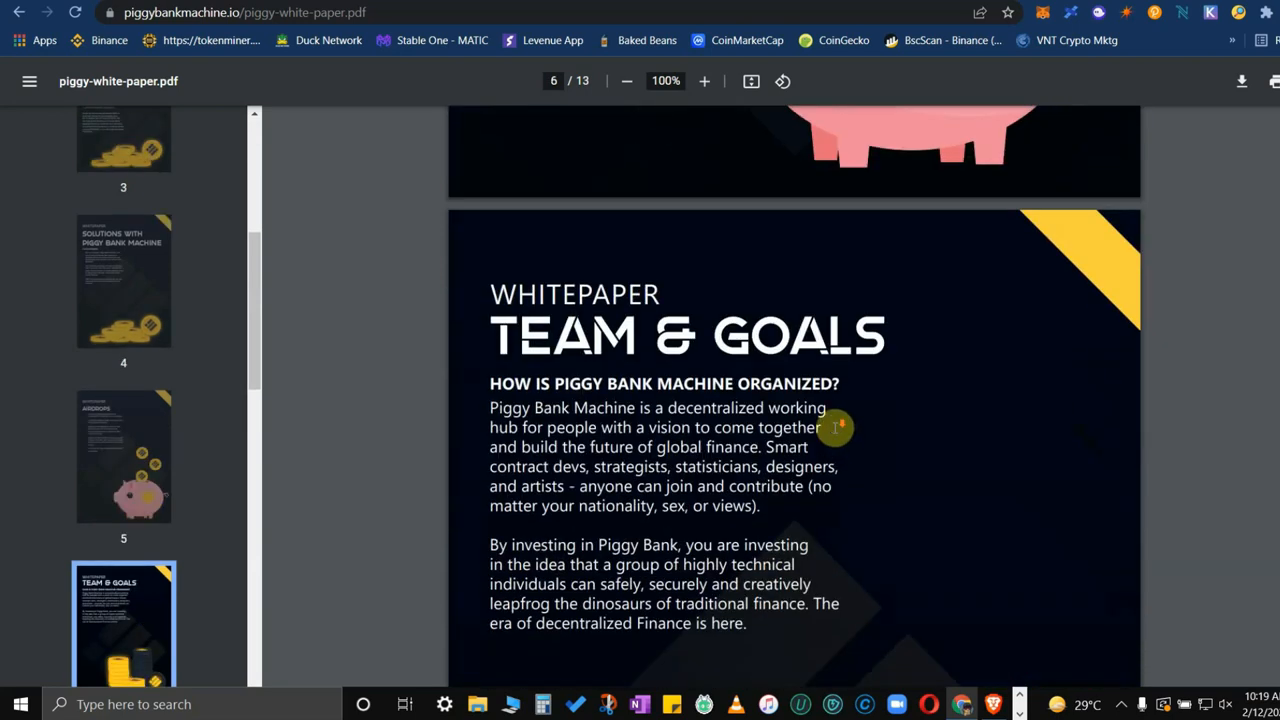
pyautogui.scroll(-3)
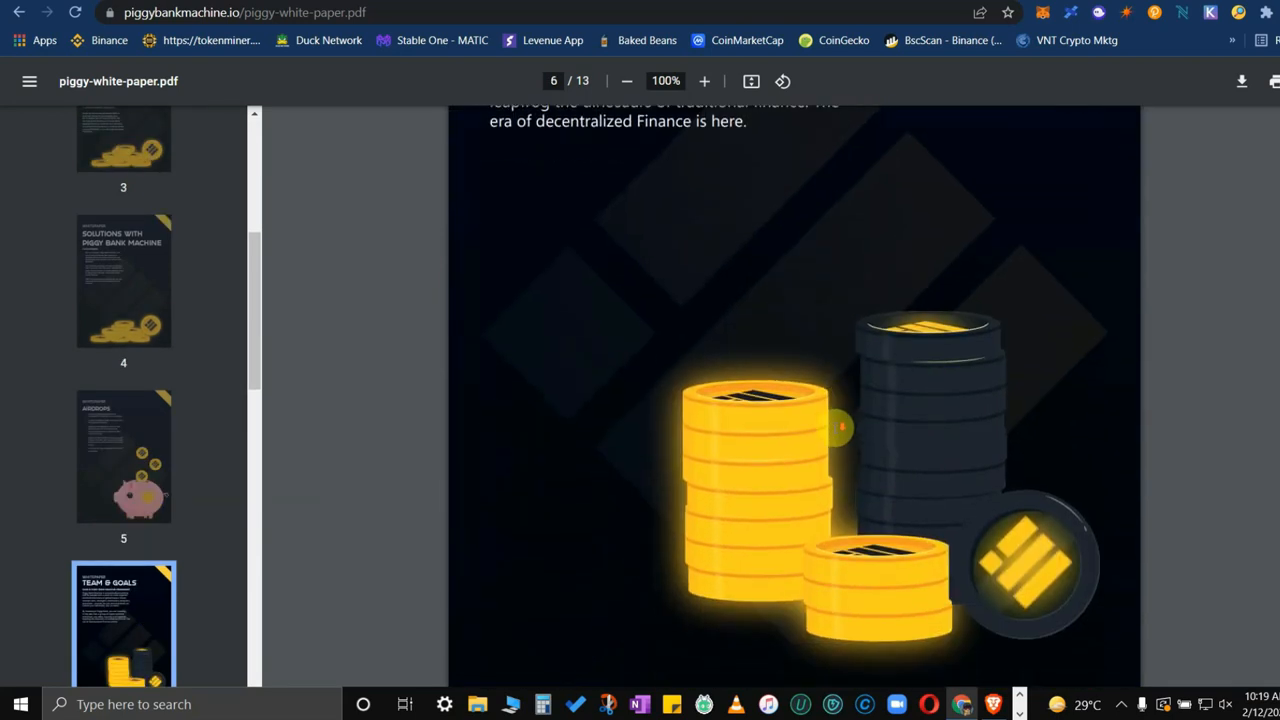
pyautogui.scroll(-3)
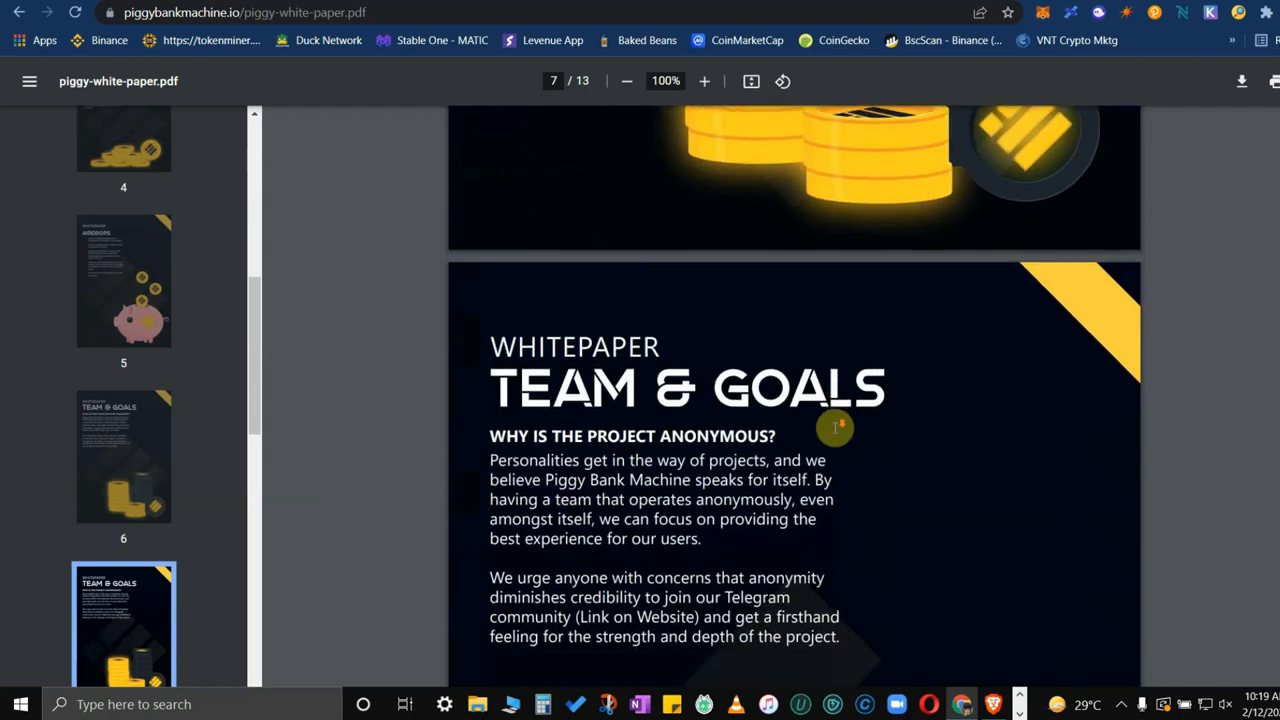
pyautogui.scroll(-3)
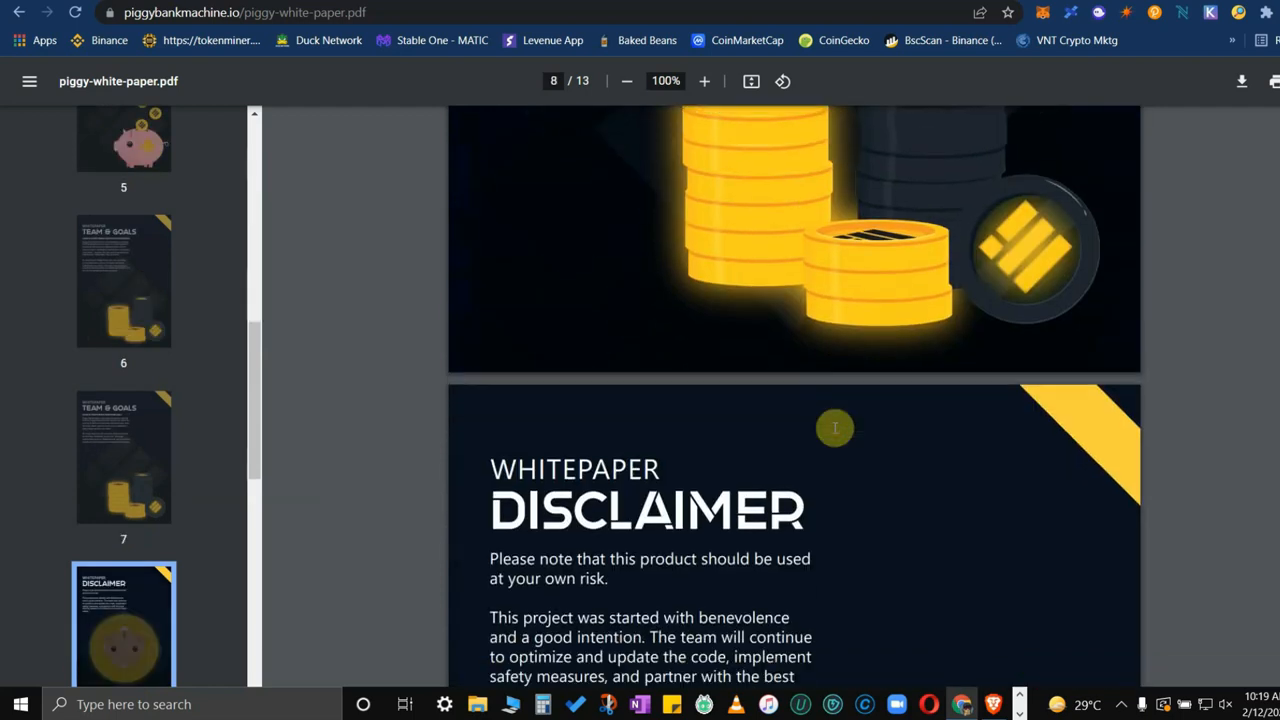
pyautogui.scroll(-3)
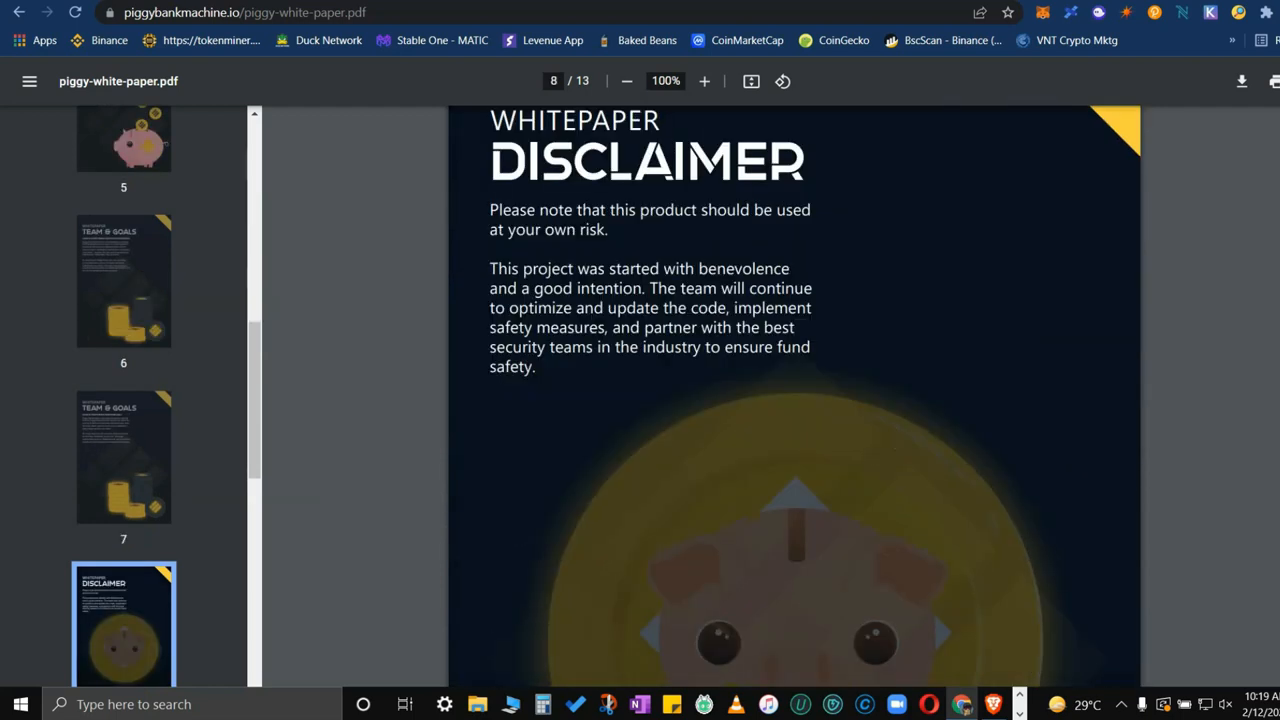
pyautogui.scroll(-3)
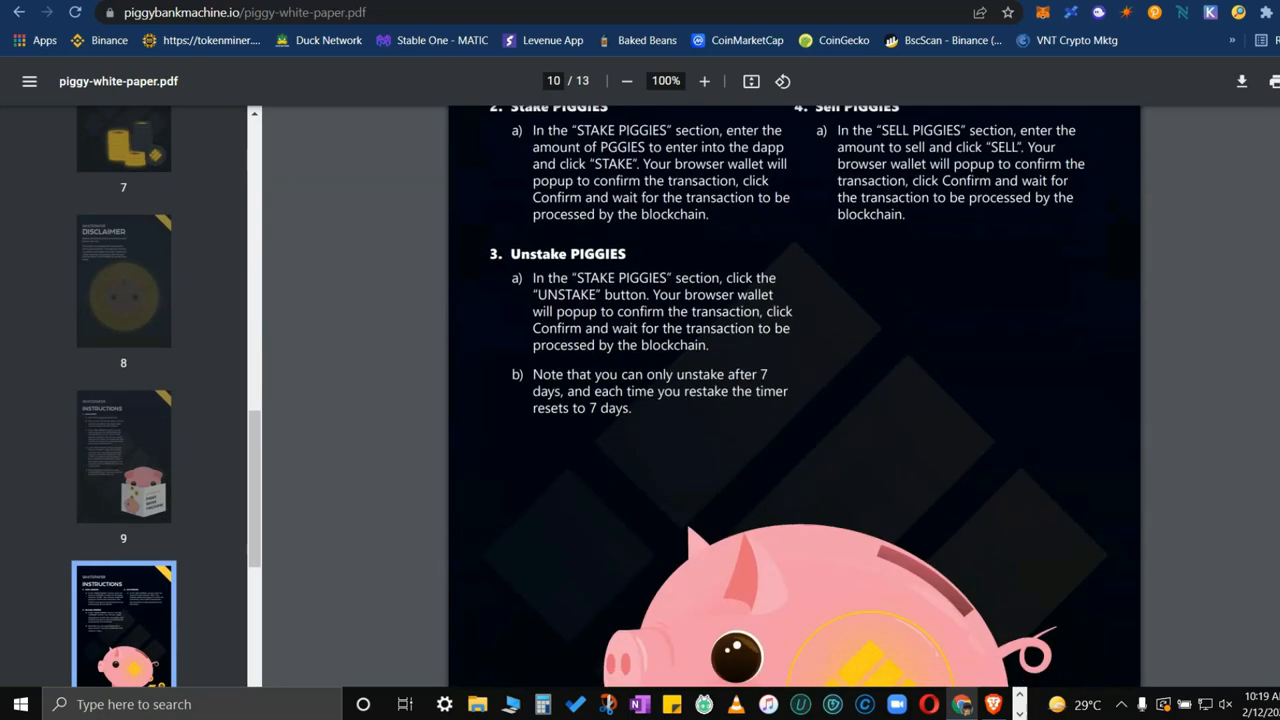
pyautogui.scroll(-3)
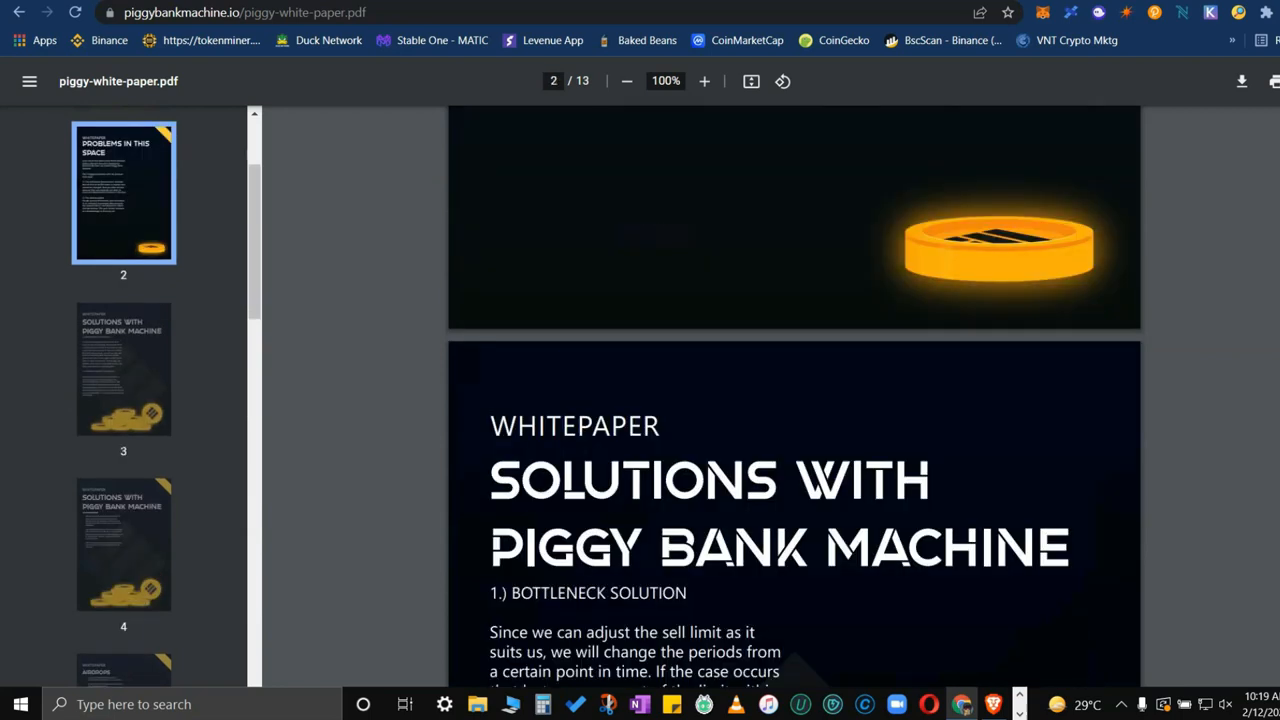
pyautogui.scroll(3)
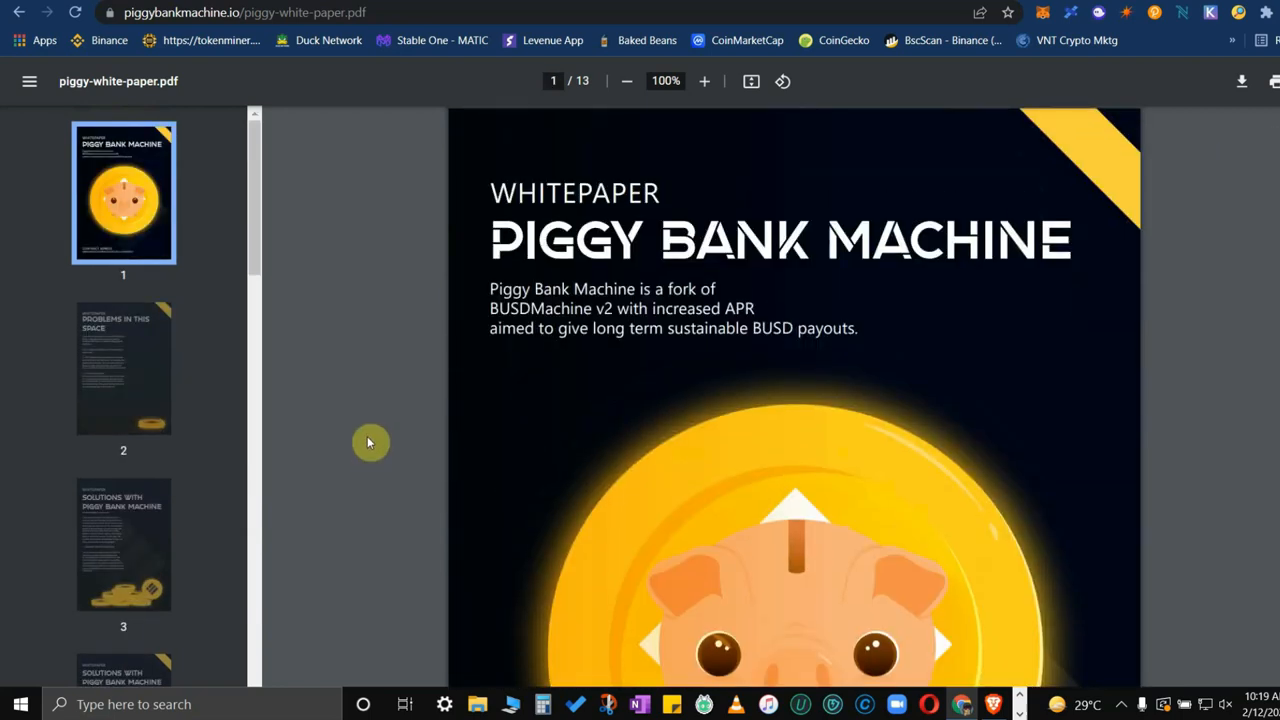
pyautogui.moveTo(418, 437)
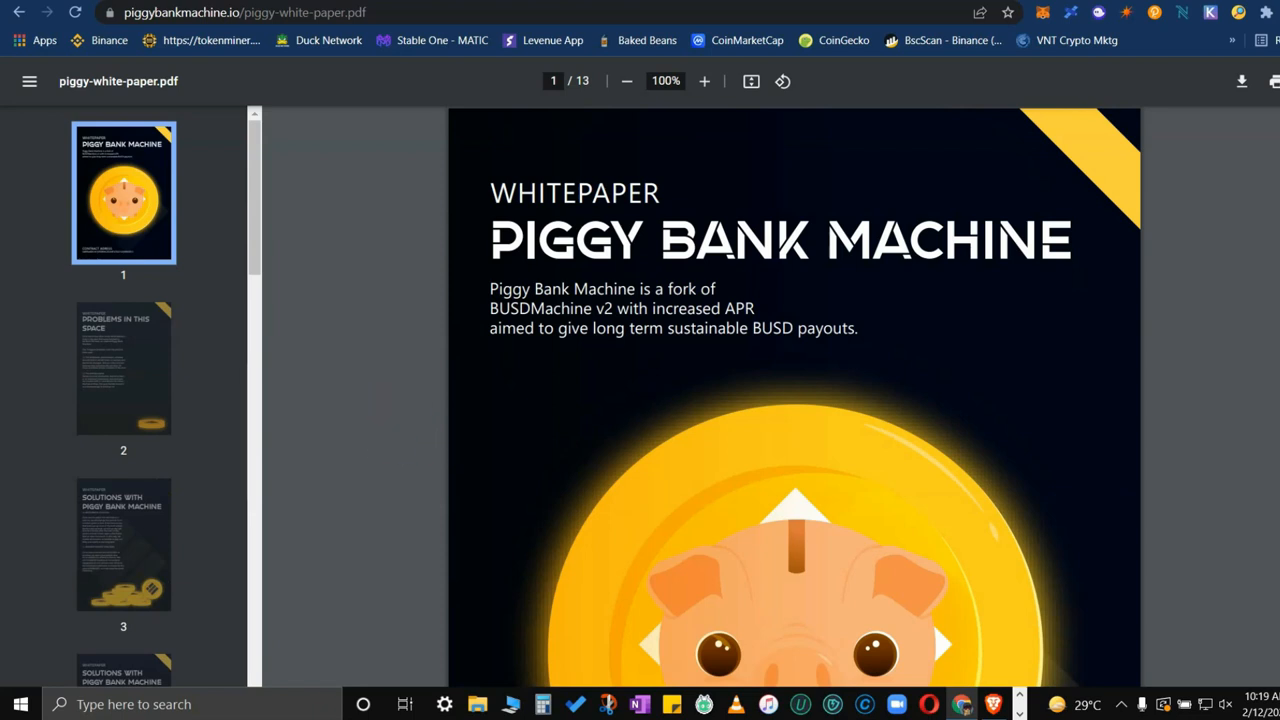
pyautogui.scroll(-3)
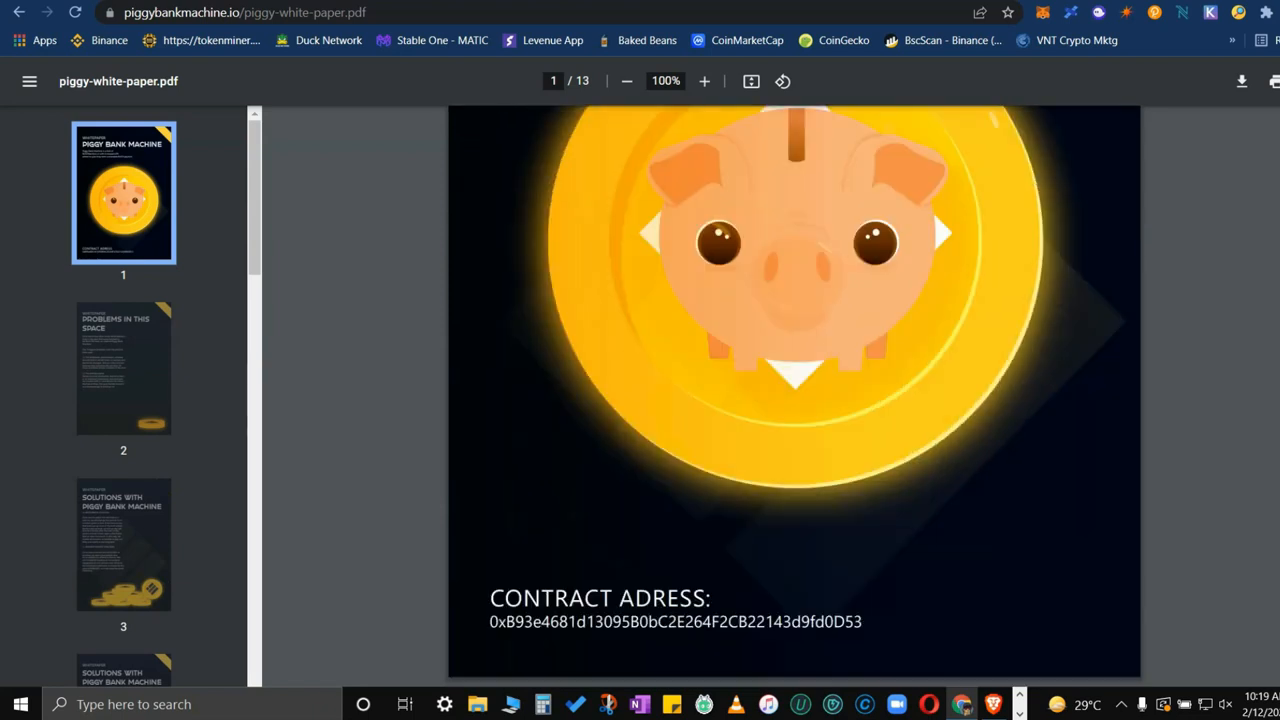
pyautogui.scroll(3)
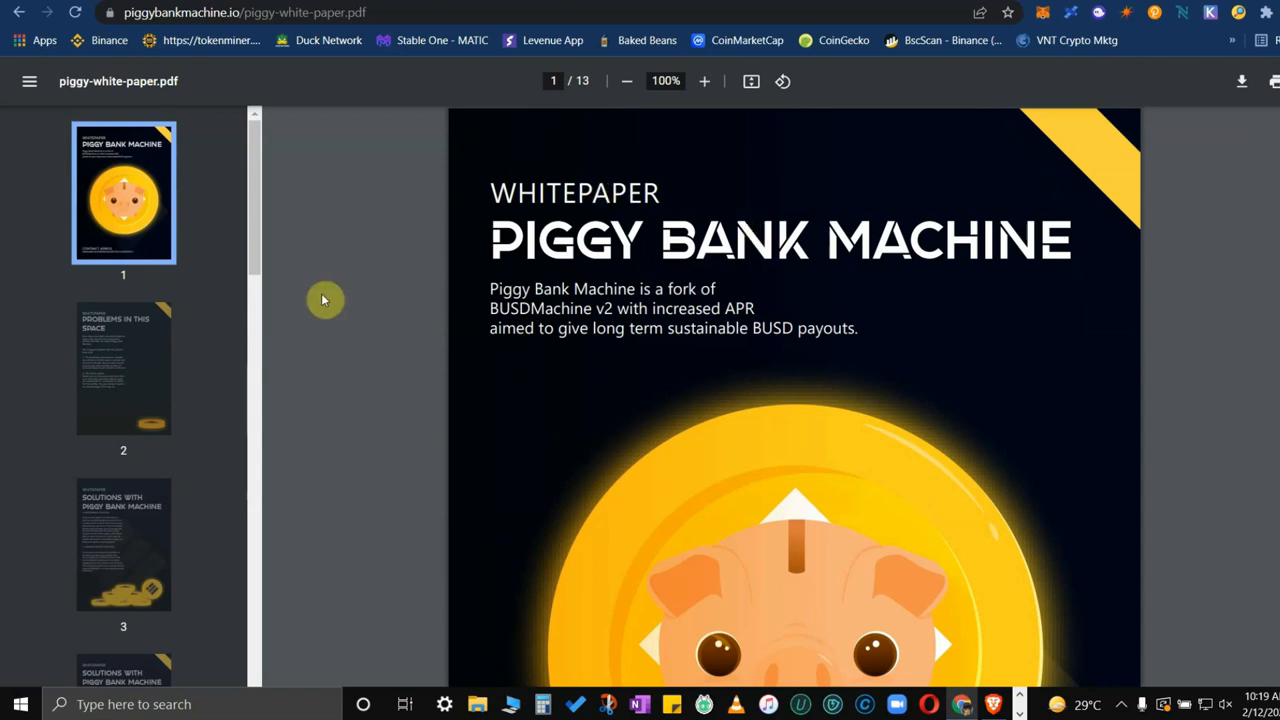
pyautogui.moveTo(385, 253)
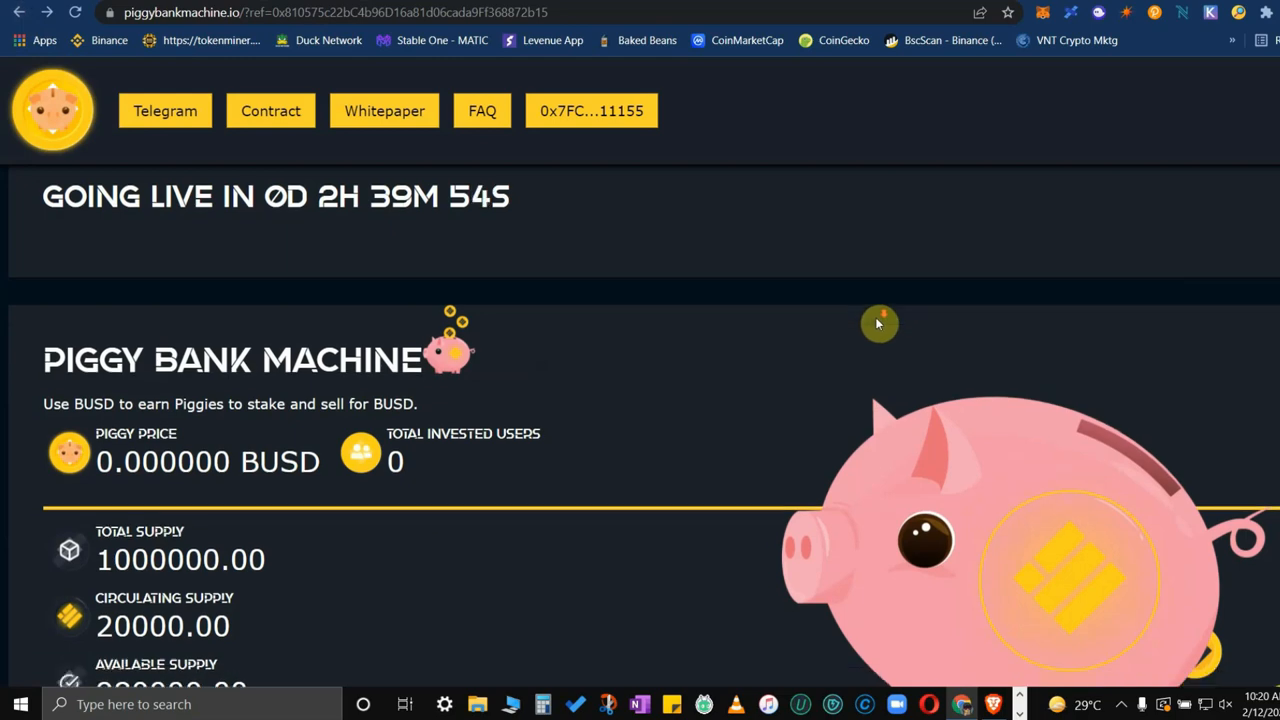
pyautogui.scroll(-3)
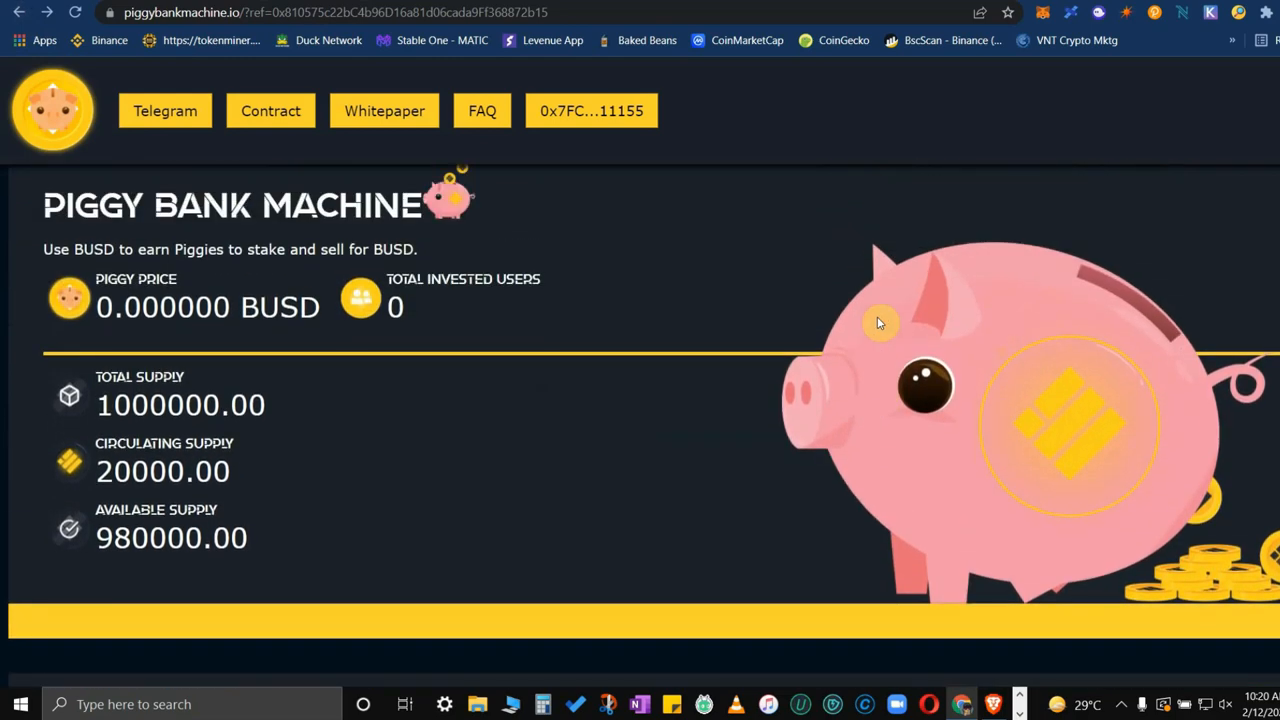
pyautogui.scroll(-3)
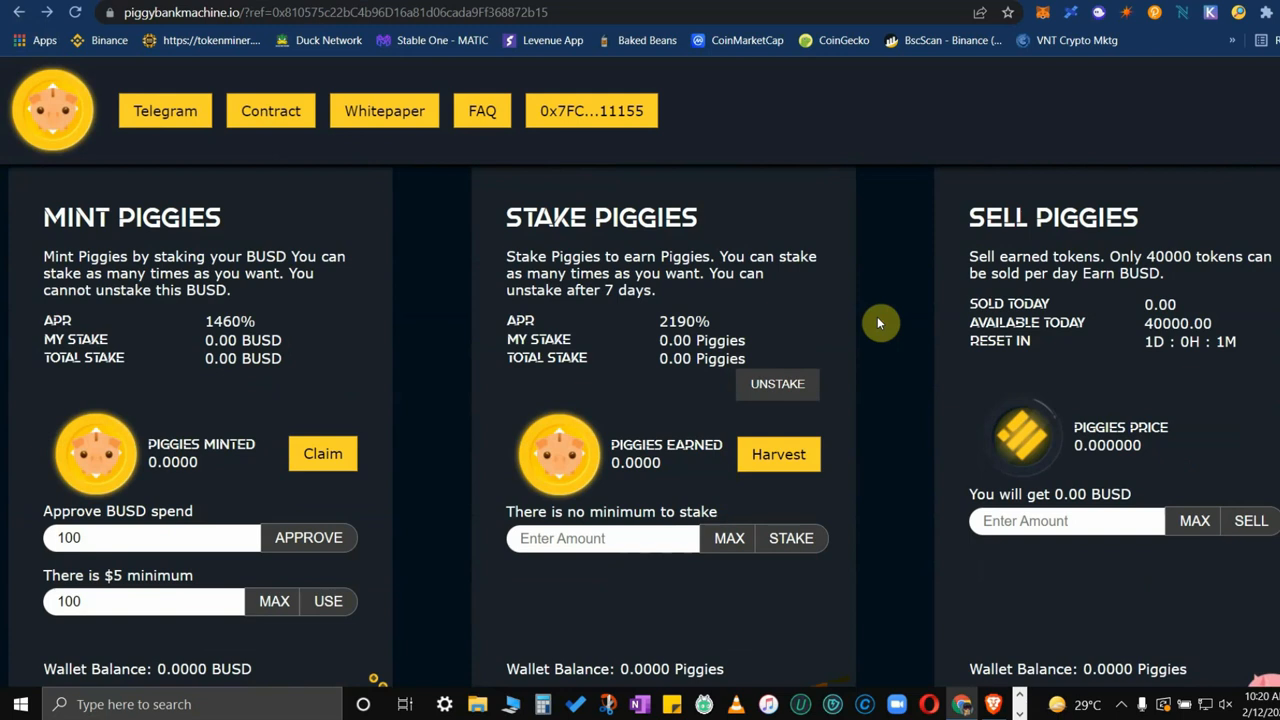
pyautogui.moveTo(442, 390)
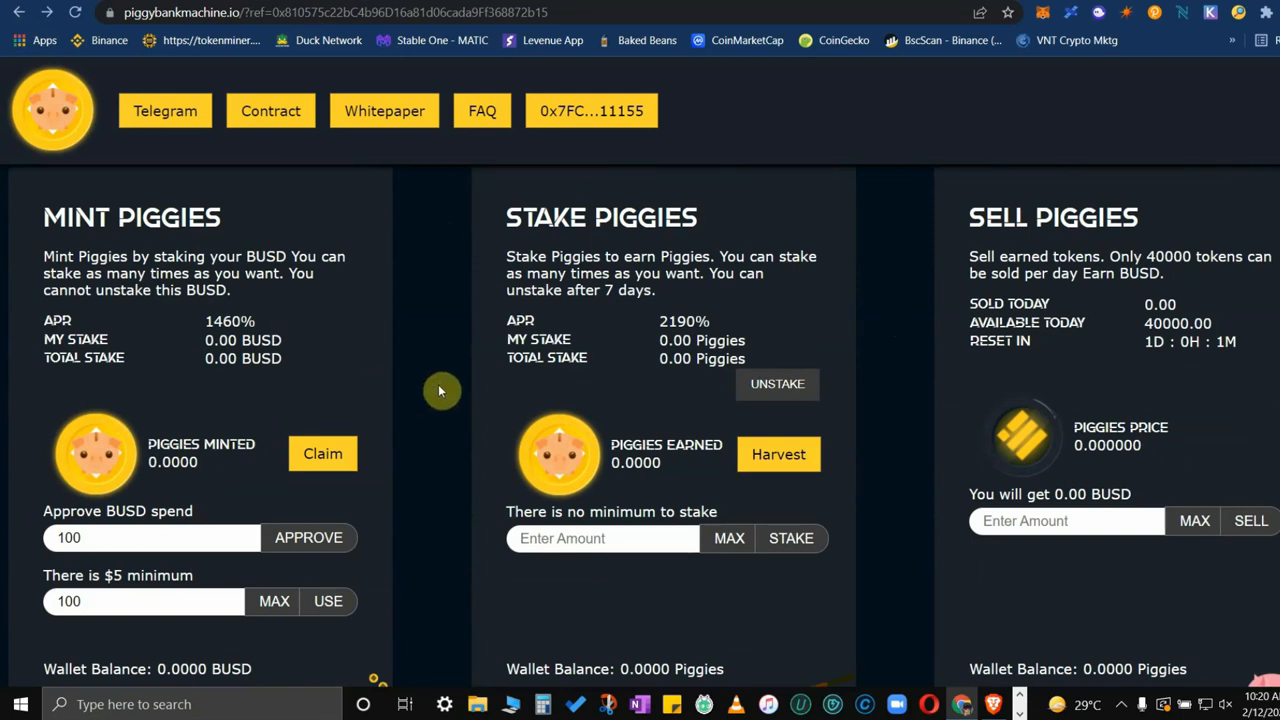